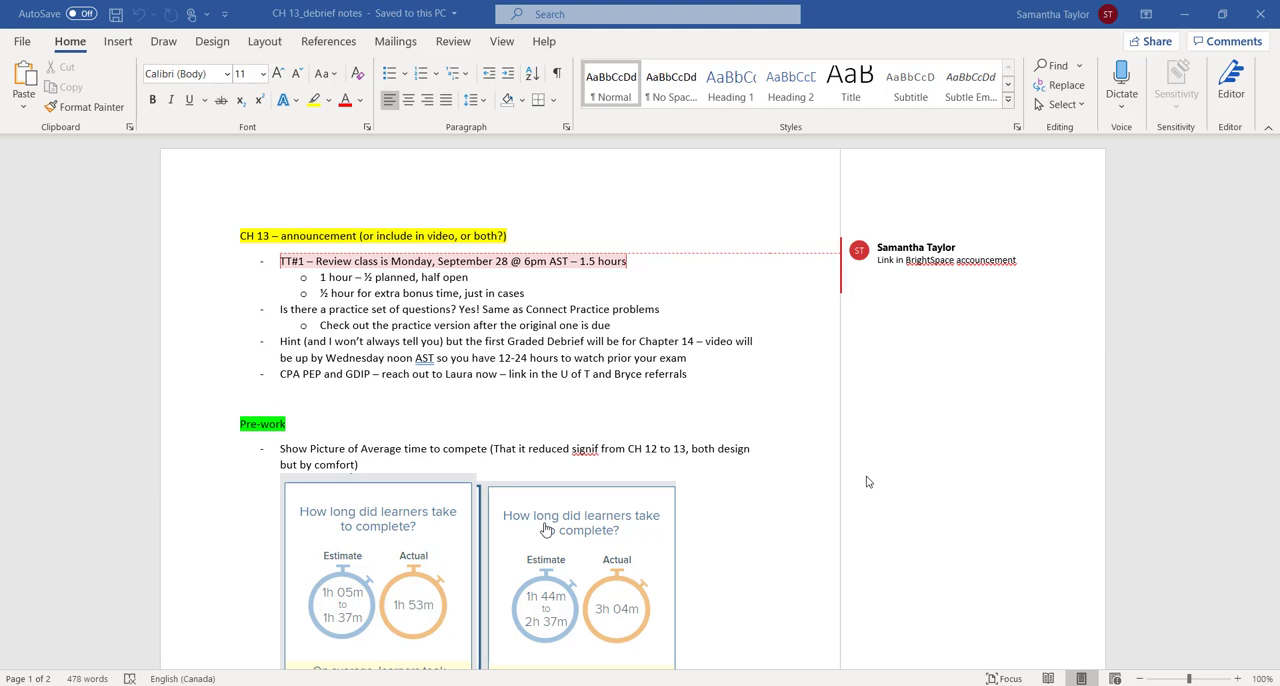
mouse_move(503, 227)
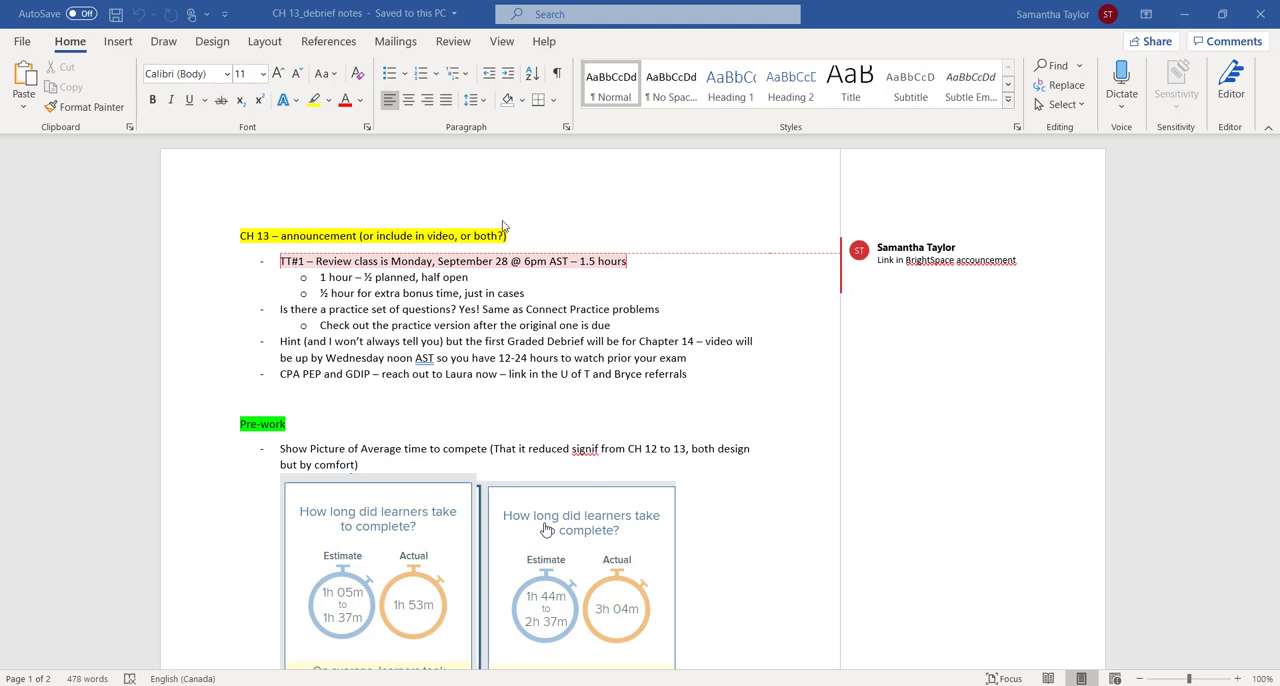
mouse_move(565, 263)
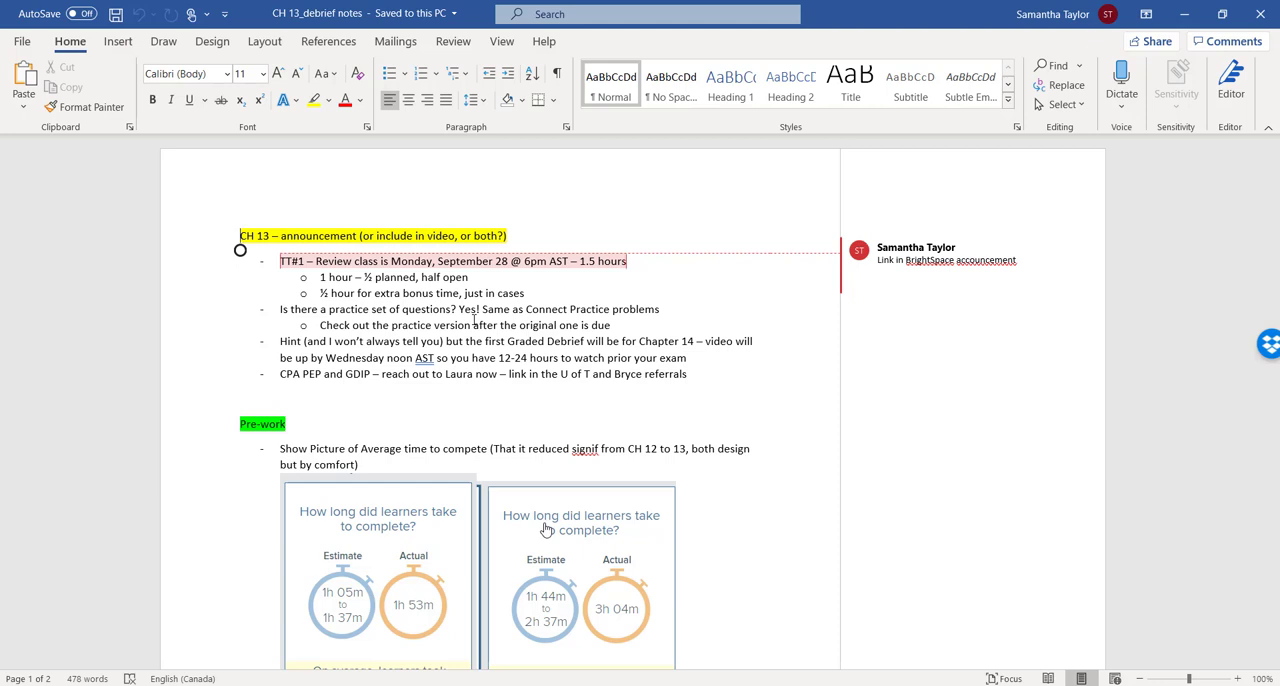
mouse_move(538, 256)
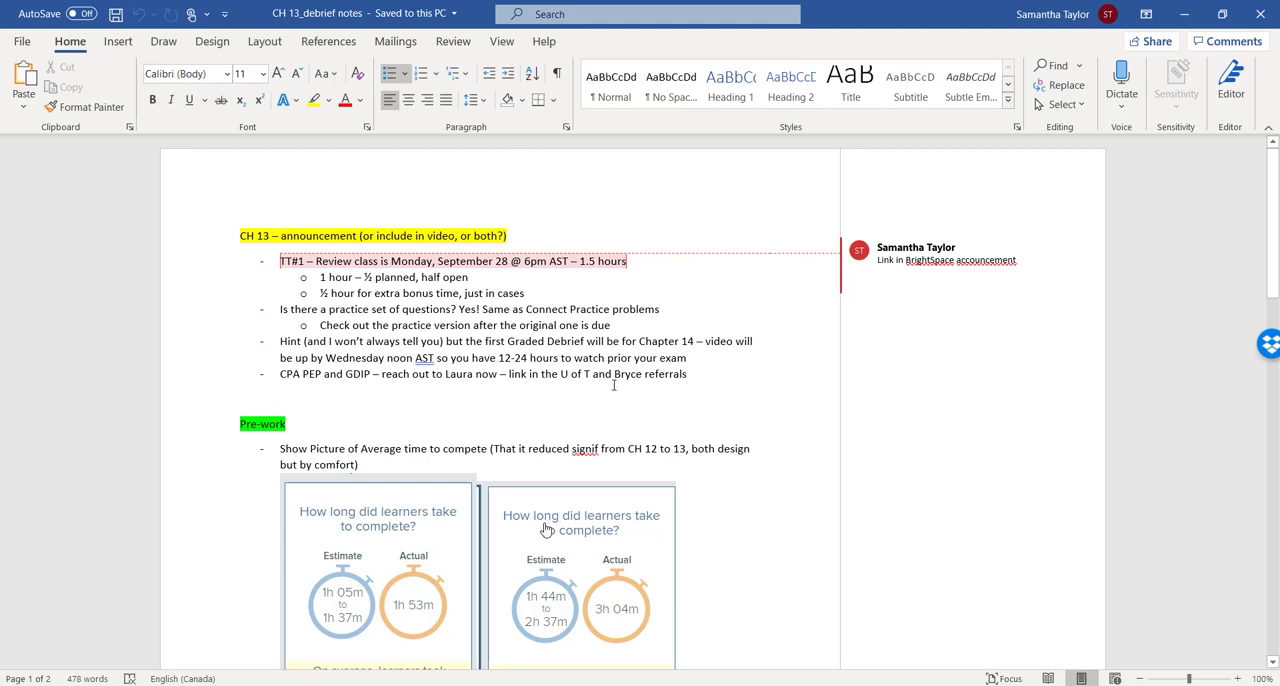
Review the referrals line mentioning Bryce in the Word Pre-work notes
double_click(627, 374)
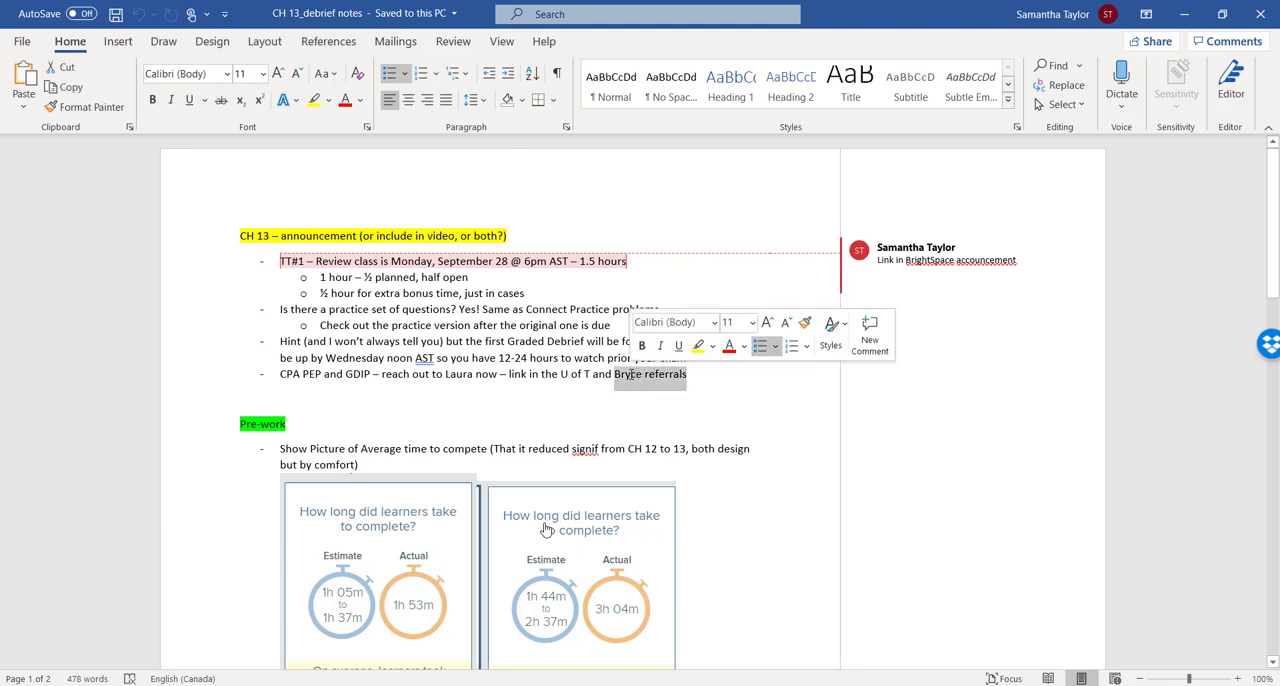
left_click(565, 400)
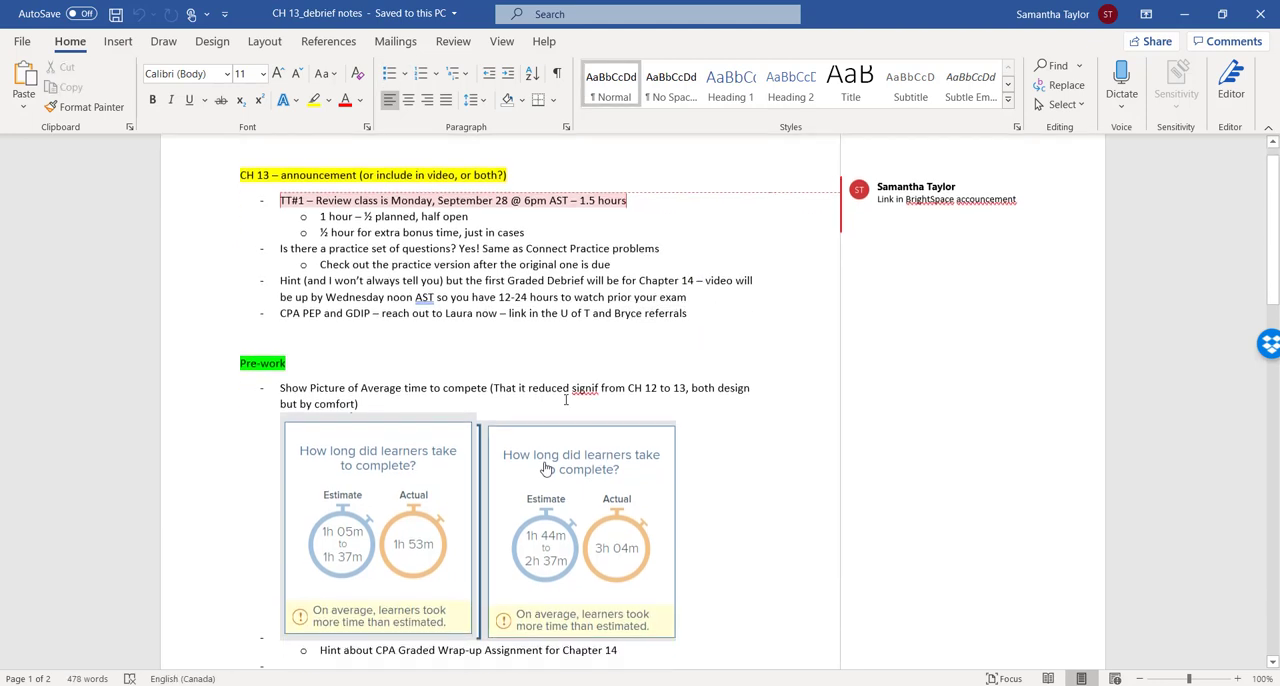
scroll("up", 3)
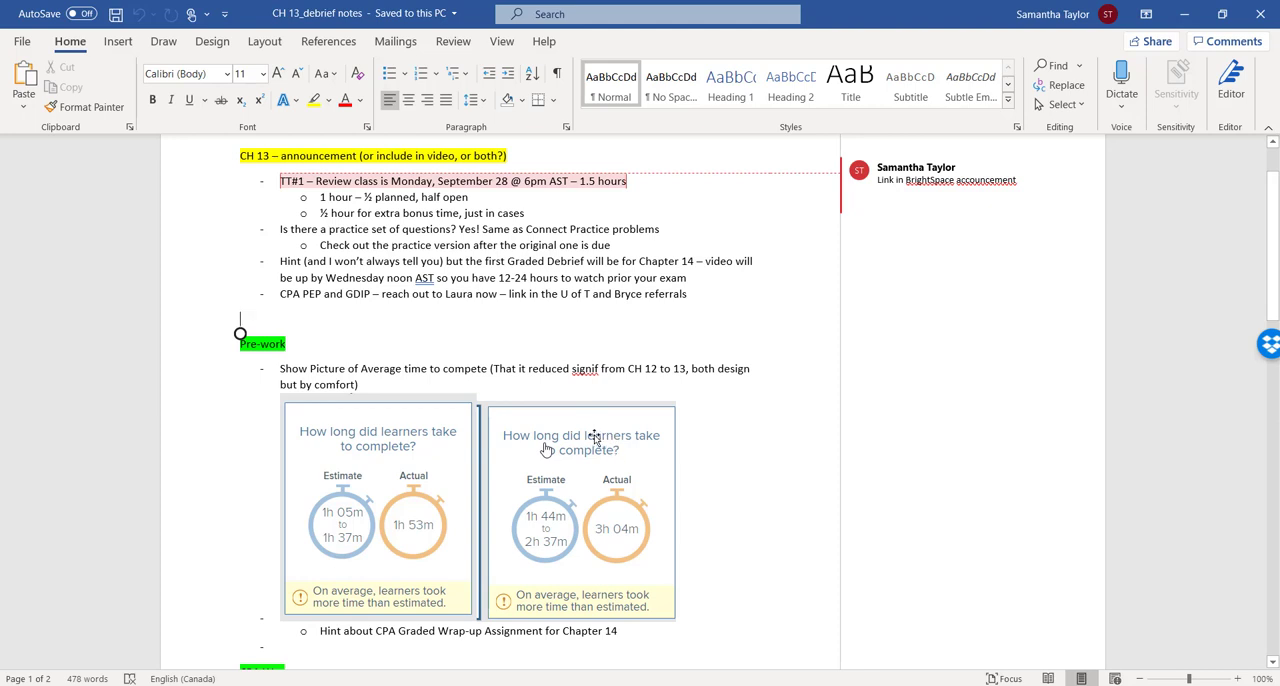
mouse_move(548, 528)
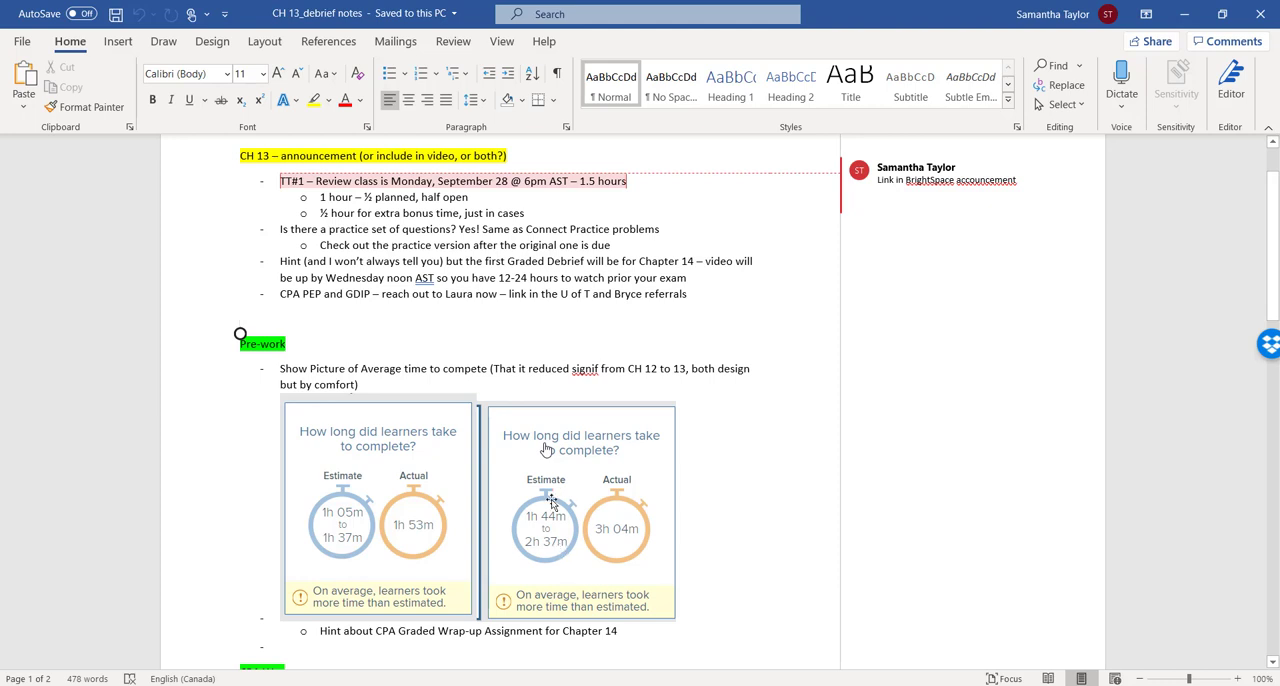
mouse_move(636, 558)
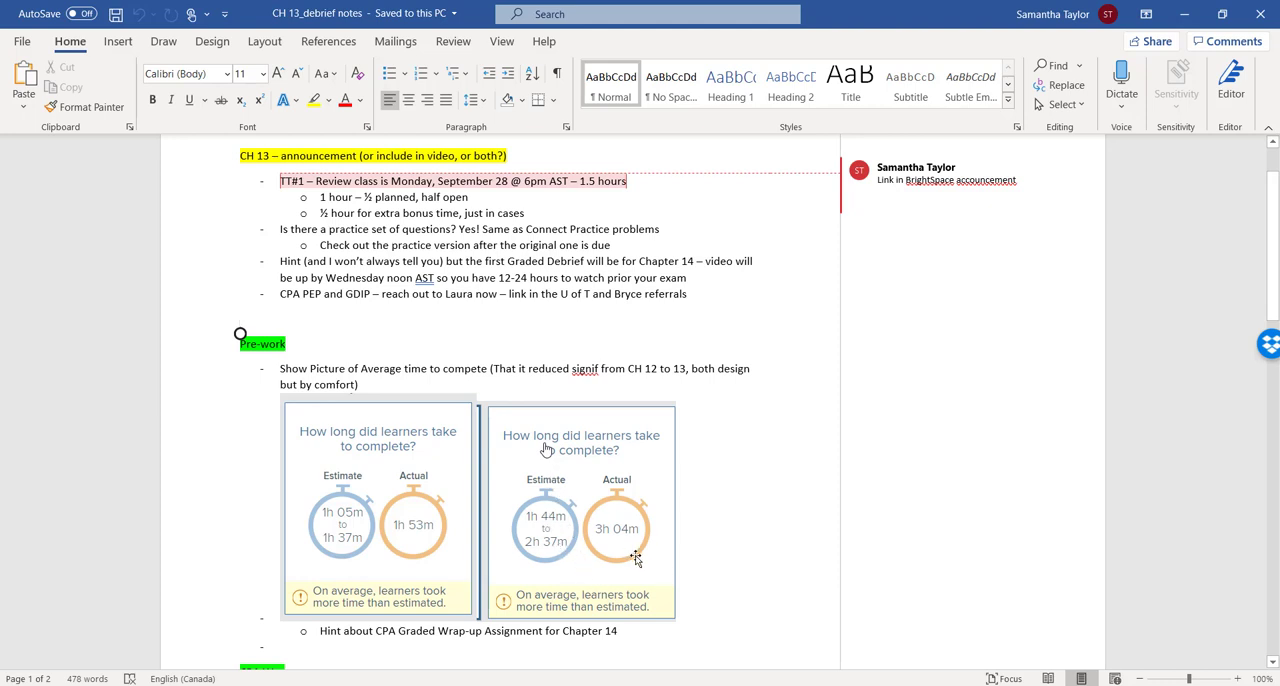
mouse_move(353, 518)
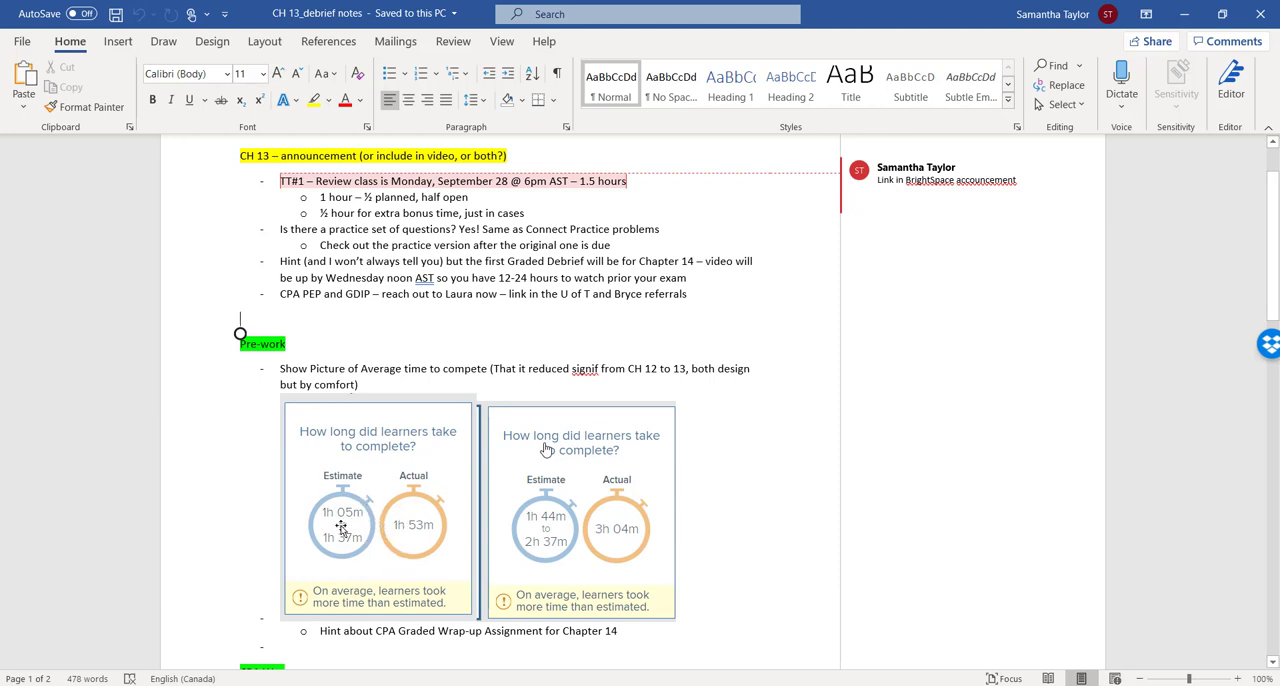
mouse_move(417, 543)
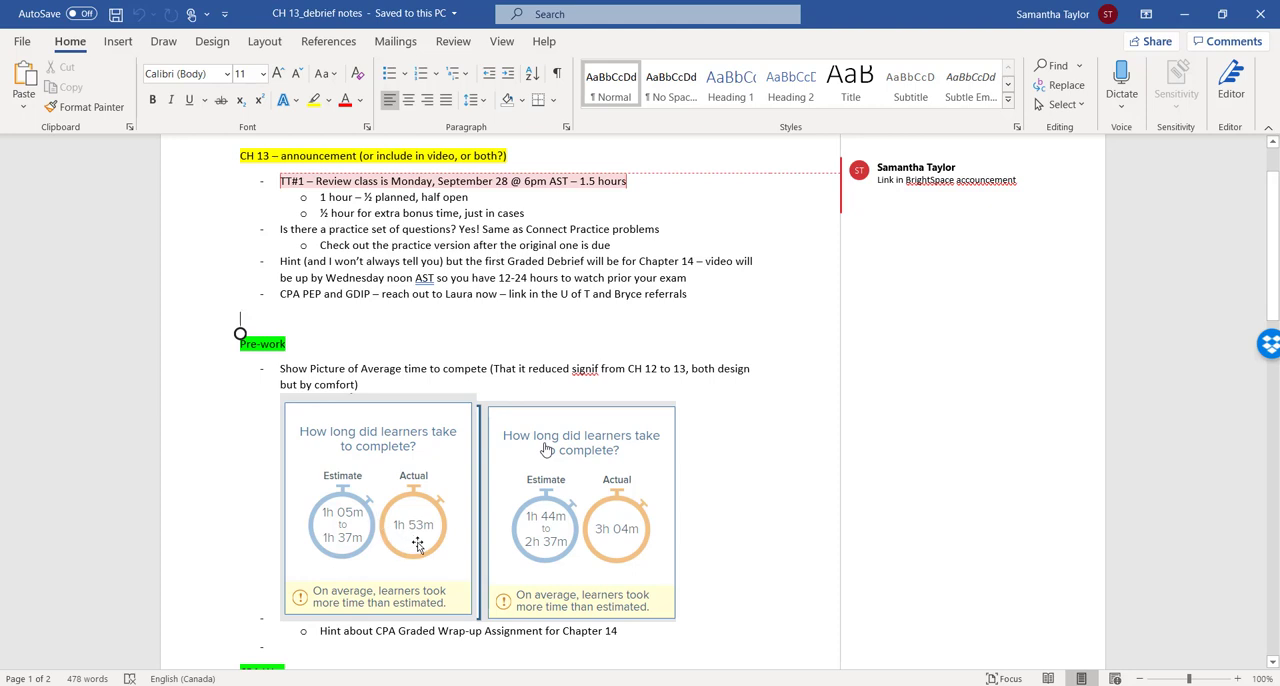
mouse_move(413, 538)
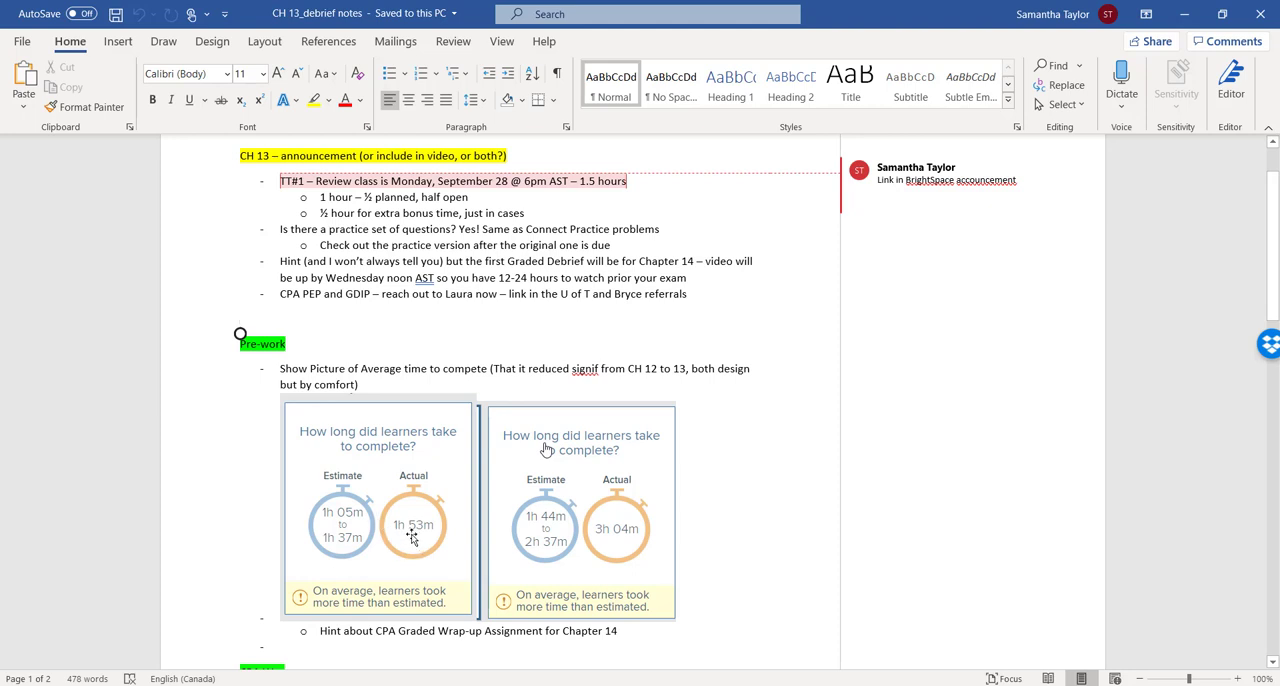
mouse_move(310, 546)
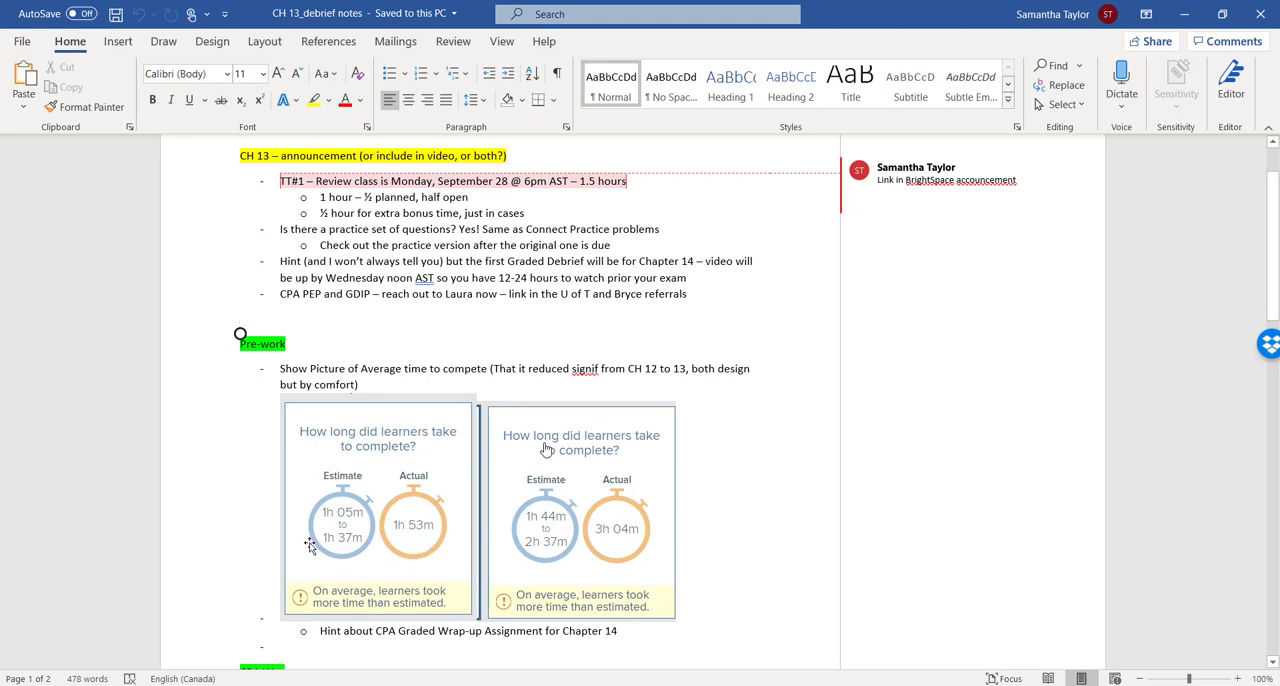
mouse_move(353, 525)
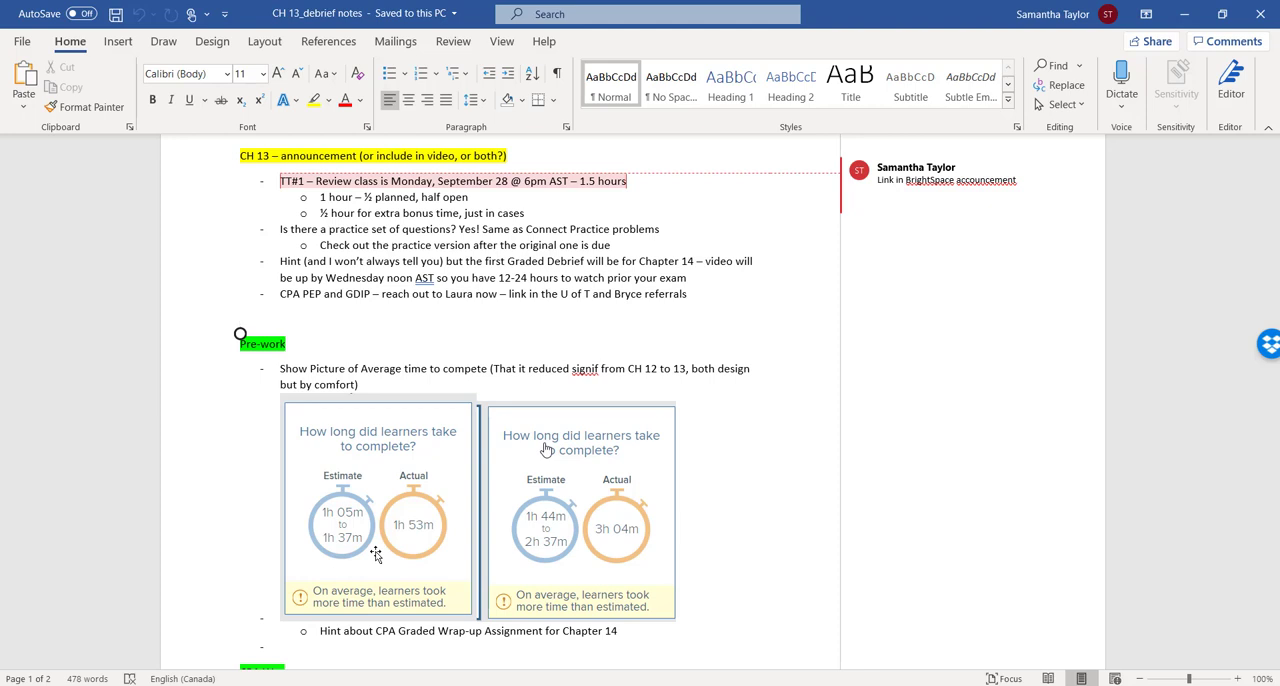
Switch from Word to the CPA Way Chapter 13 solution PDF in Acrobat Reader
left_click(240, 318)
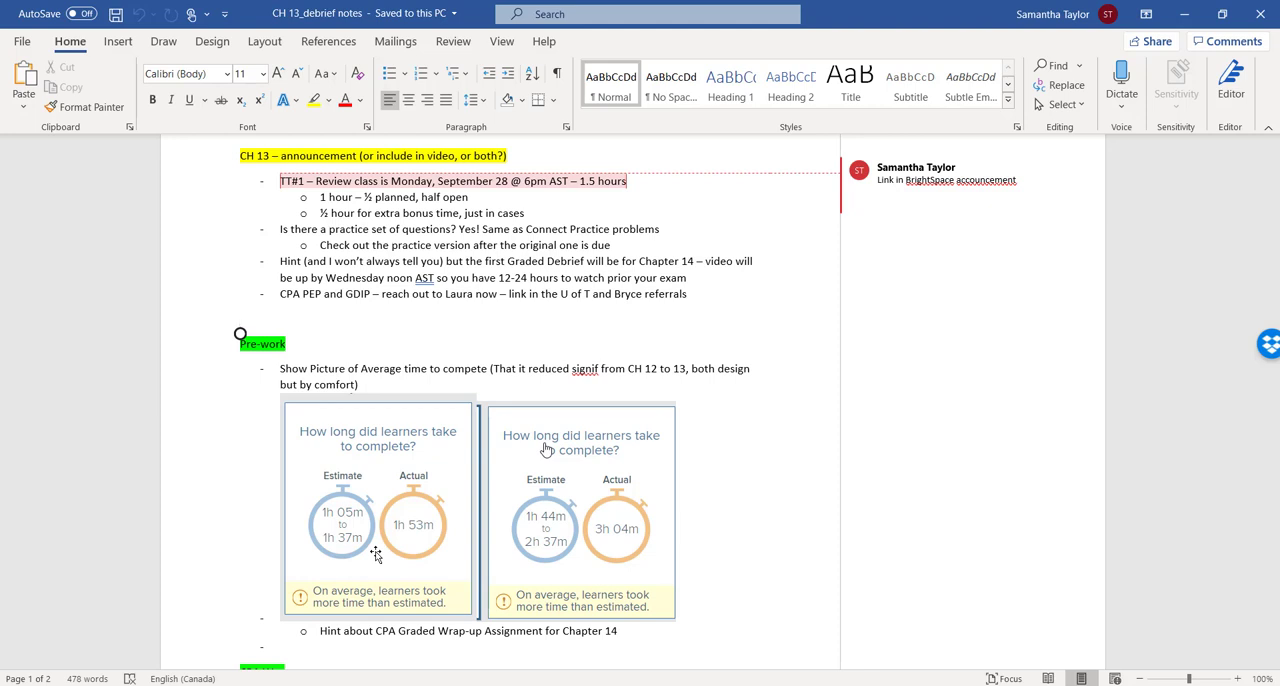
left_click(240, 318)
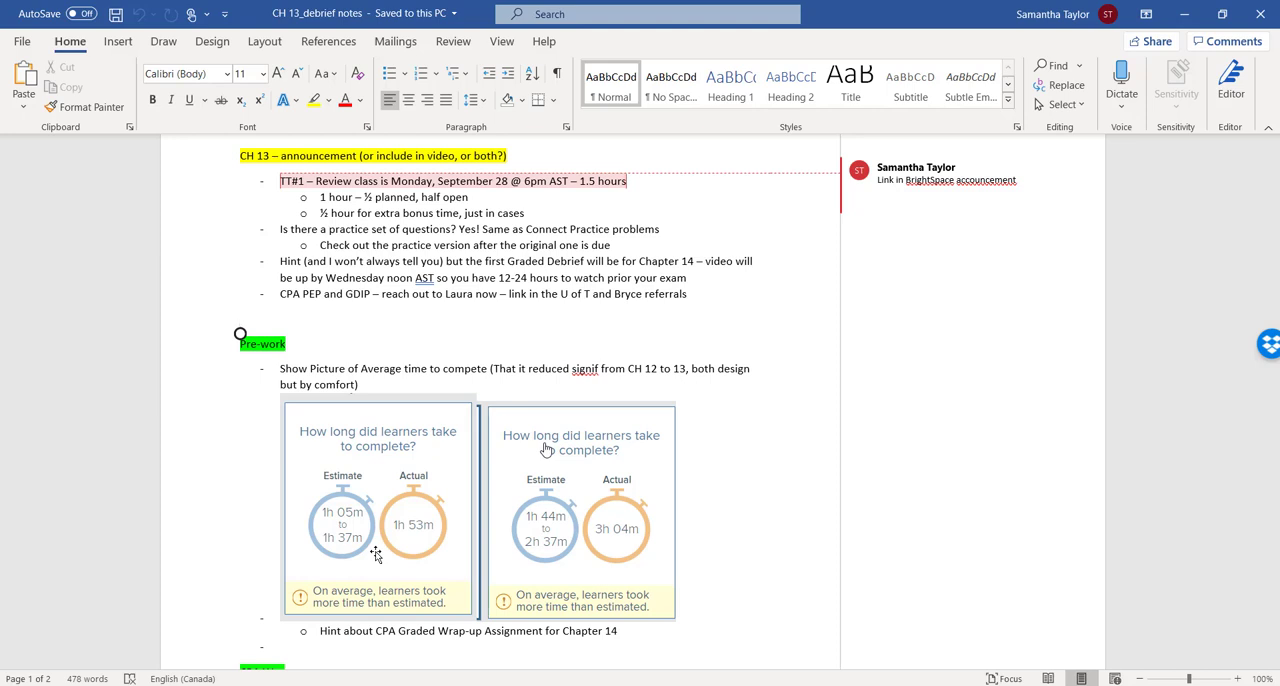
left_click(240, 315)
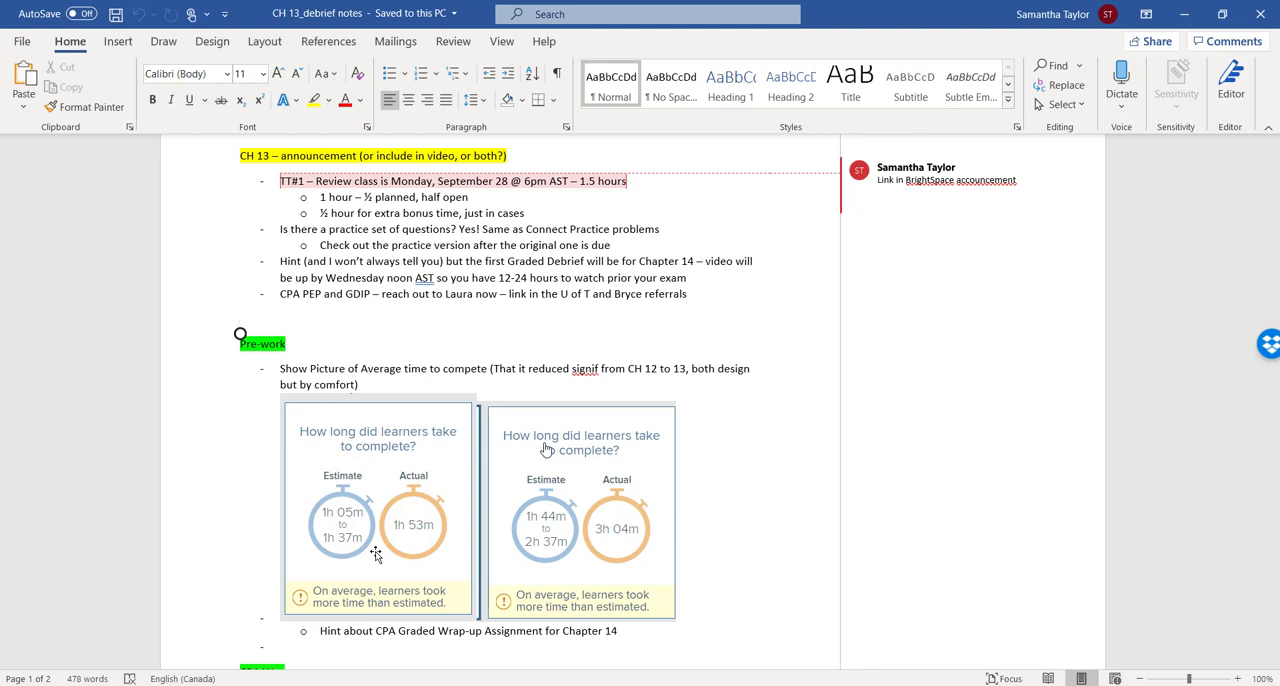
mouse_move(563, 645)
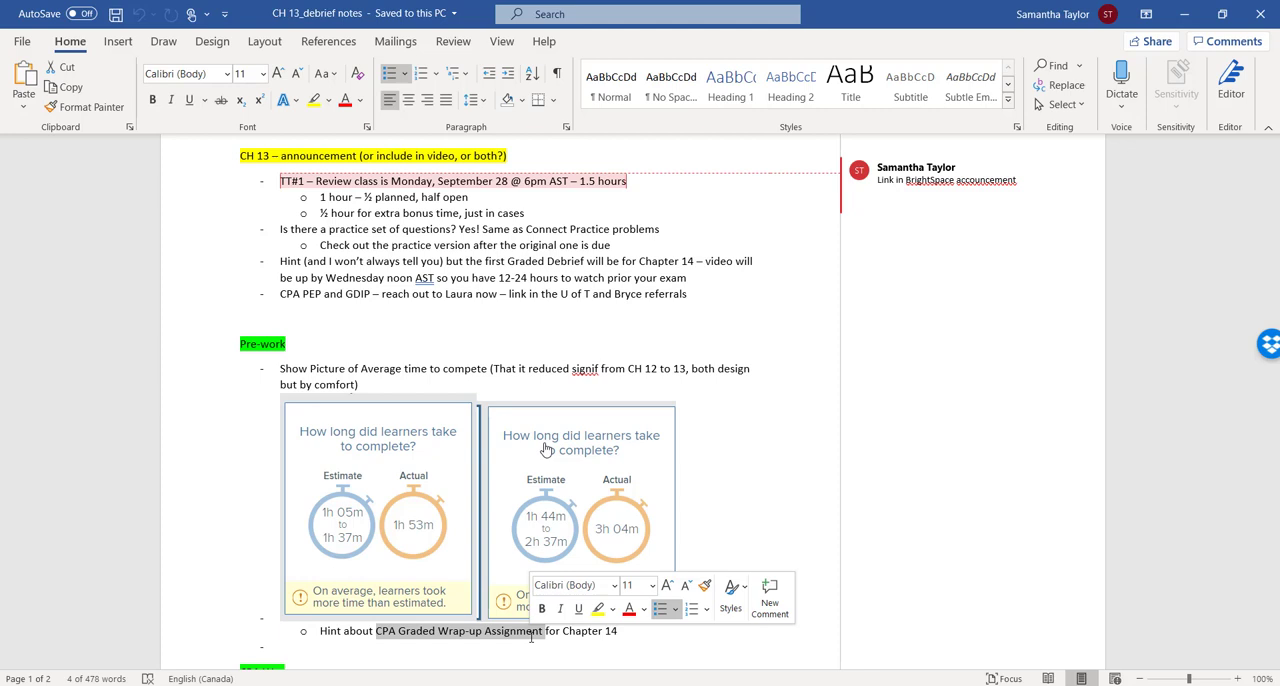
scroll("down", 3)
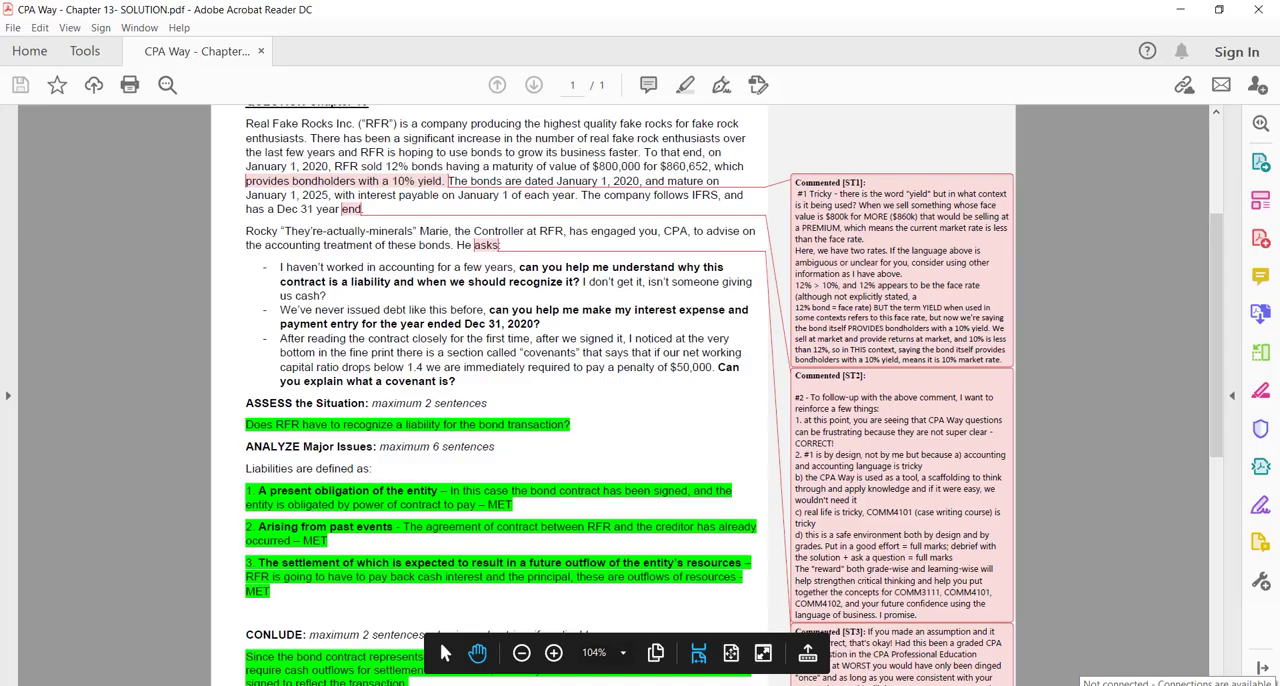
Scroll through the Chapter 13 solution PDF's highlighted answers in Acrobat Reader
scroll("up", 3)
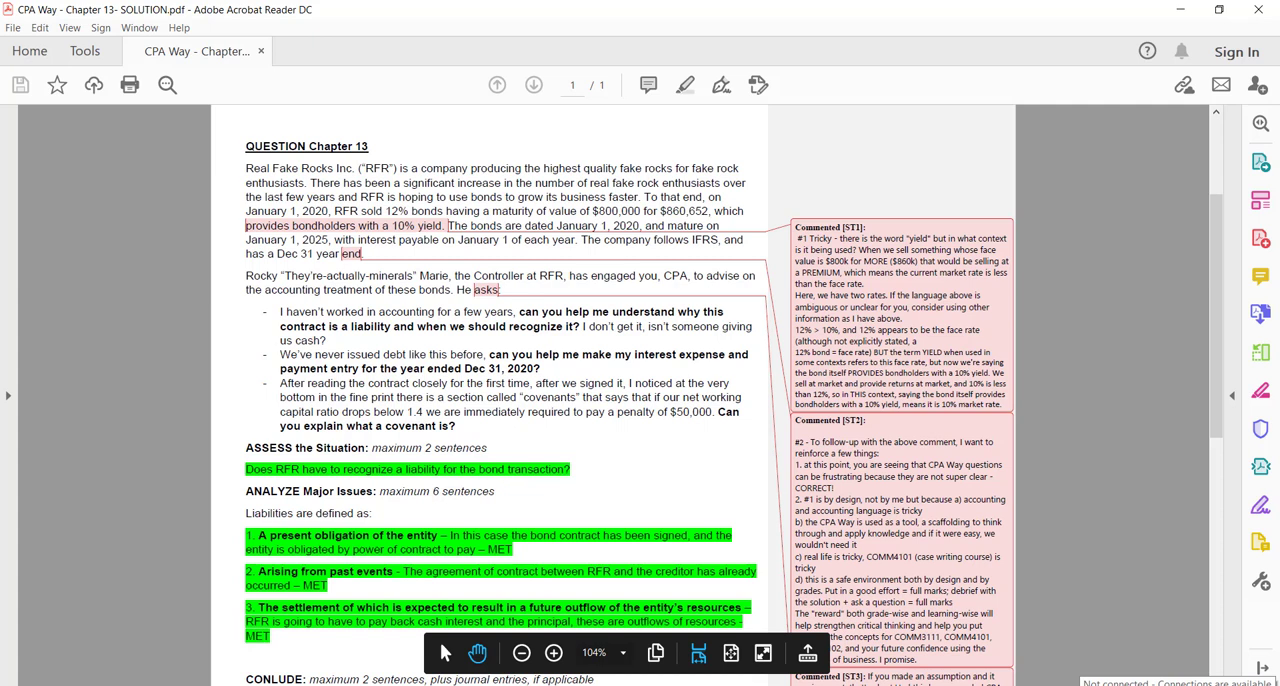
mouse_move(417, 484)
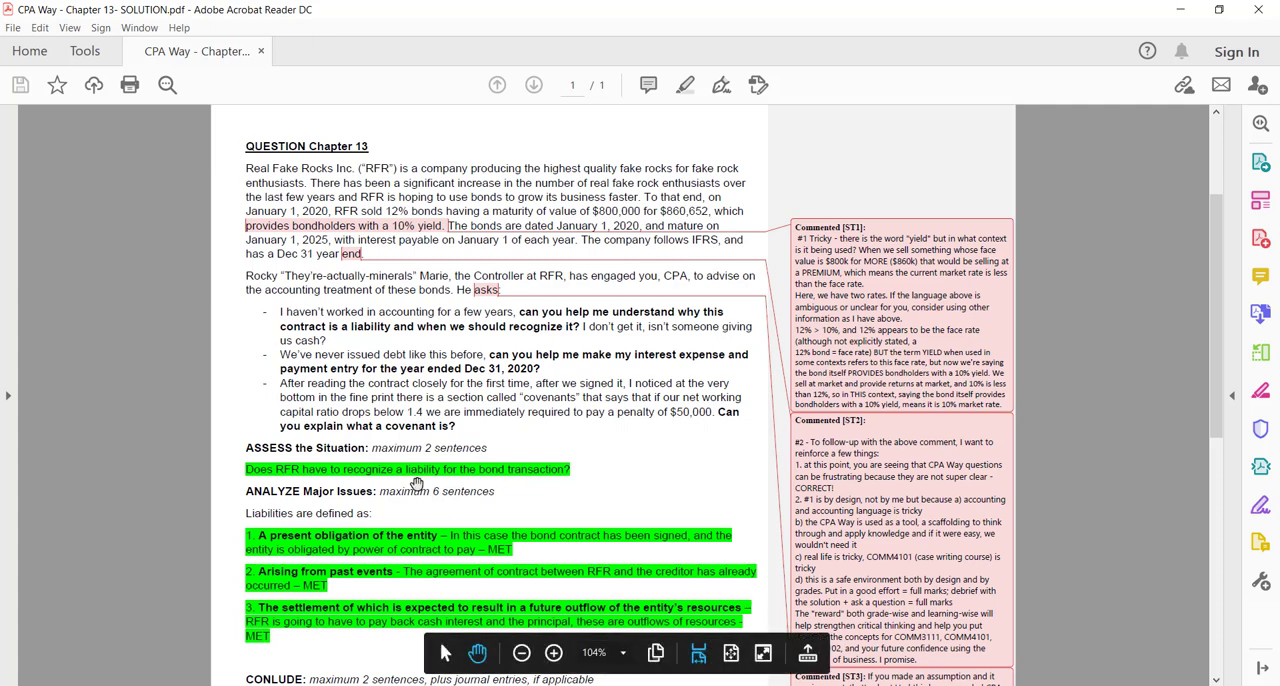
mouse_move(330, 481)
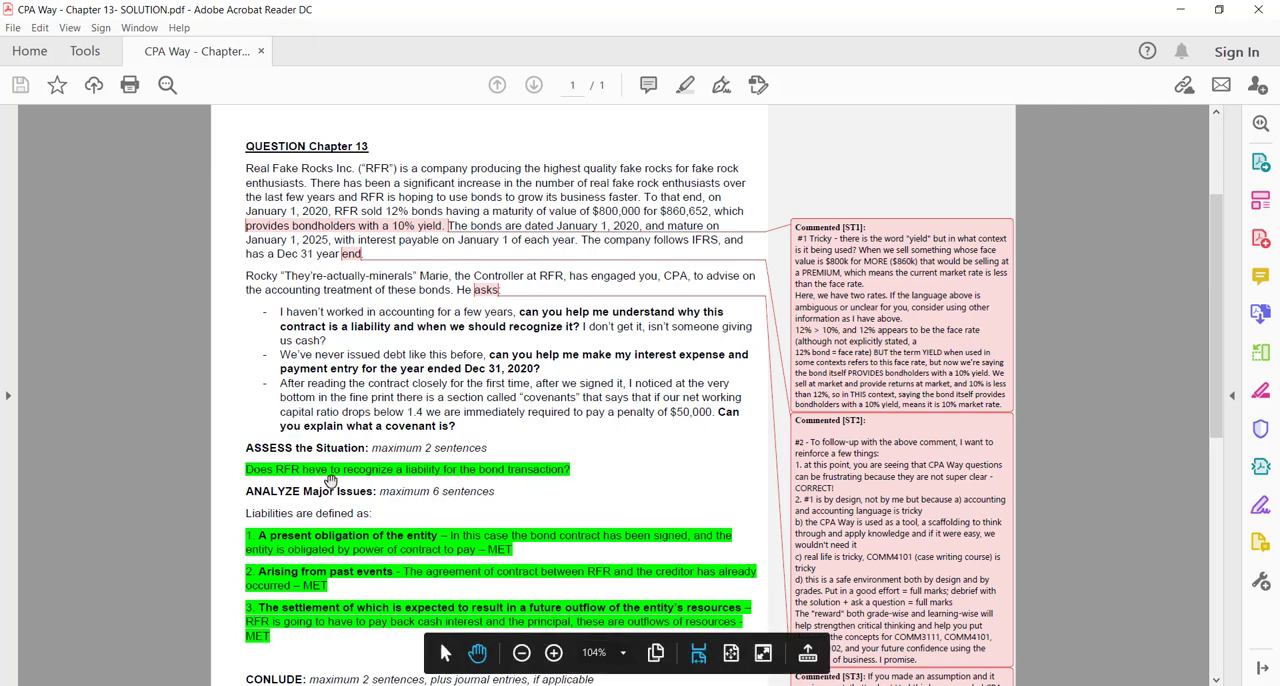
scroll("down", 3)
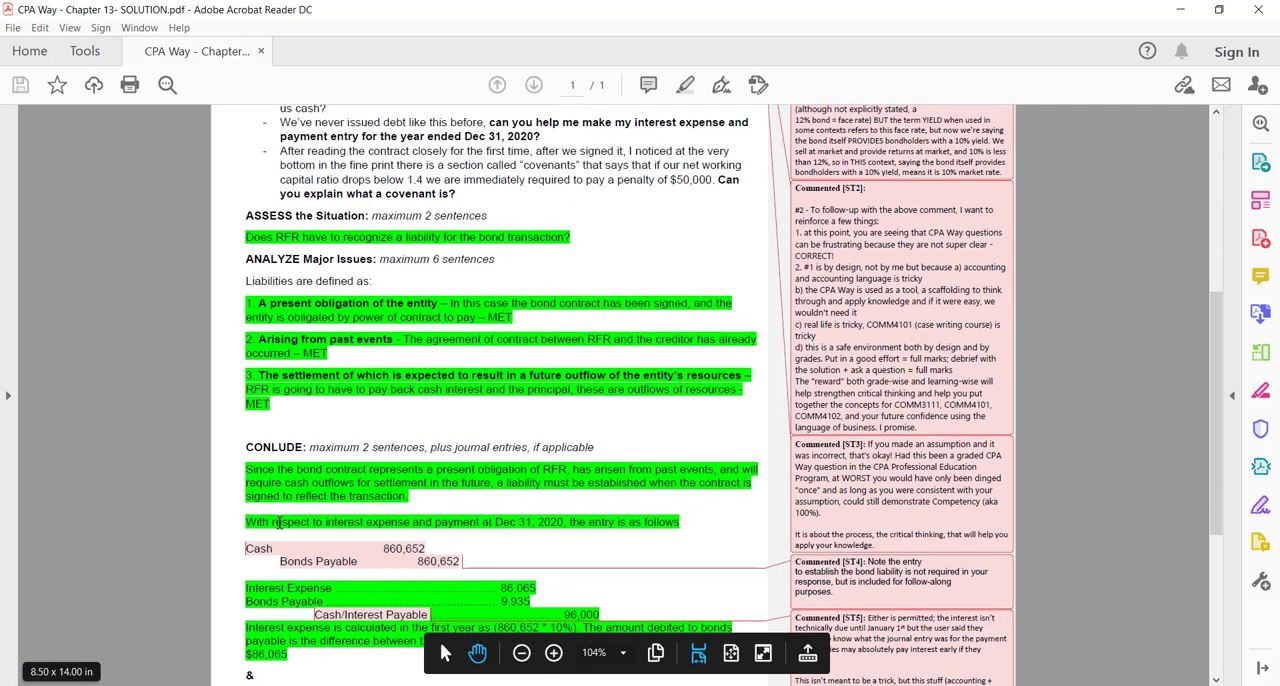
mouse_move(328, 538)
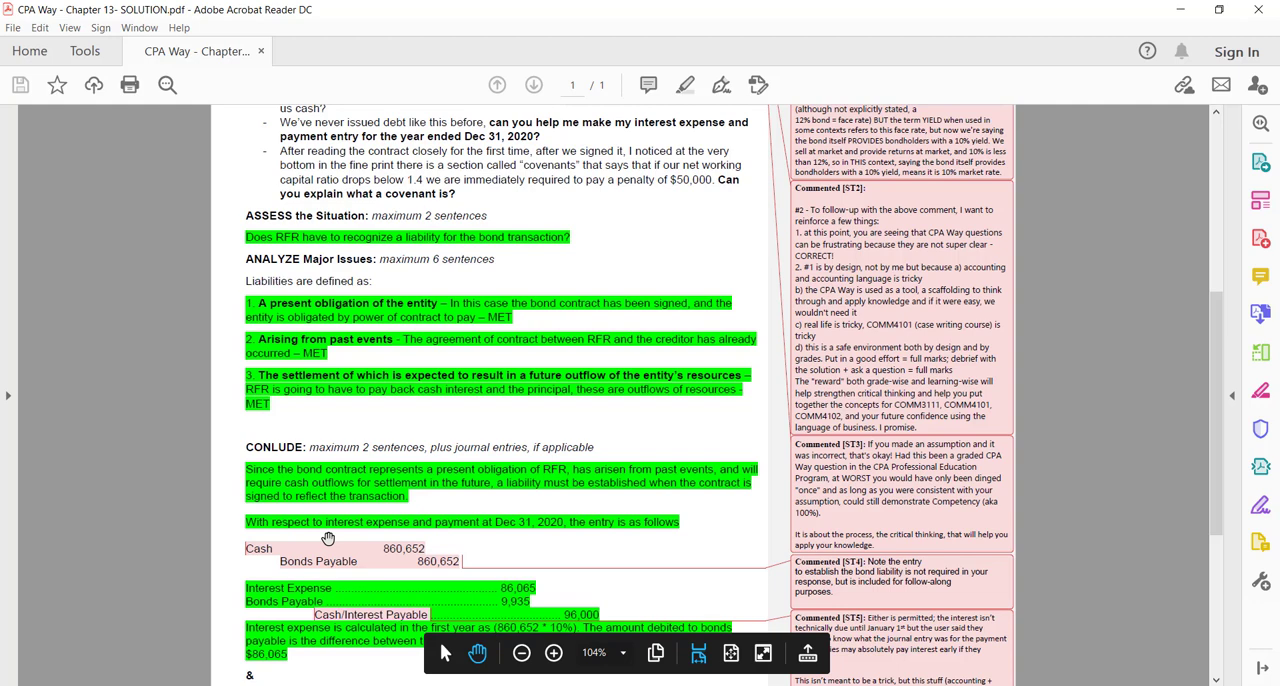
scroll("up", 3)
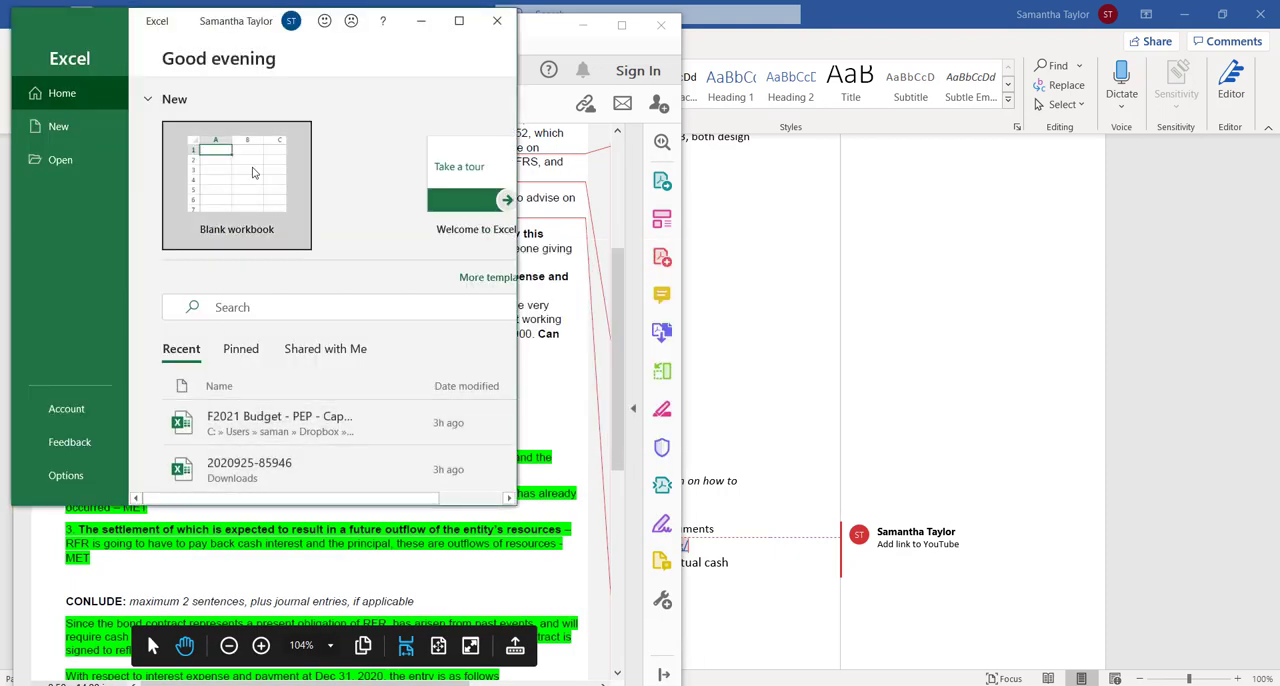
In a new blank workbook, enter =800000*0.12 in B3, giving 96,000 annual interest
left_click(237, 185)
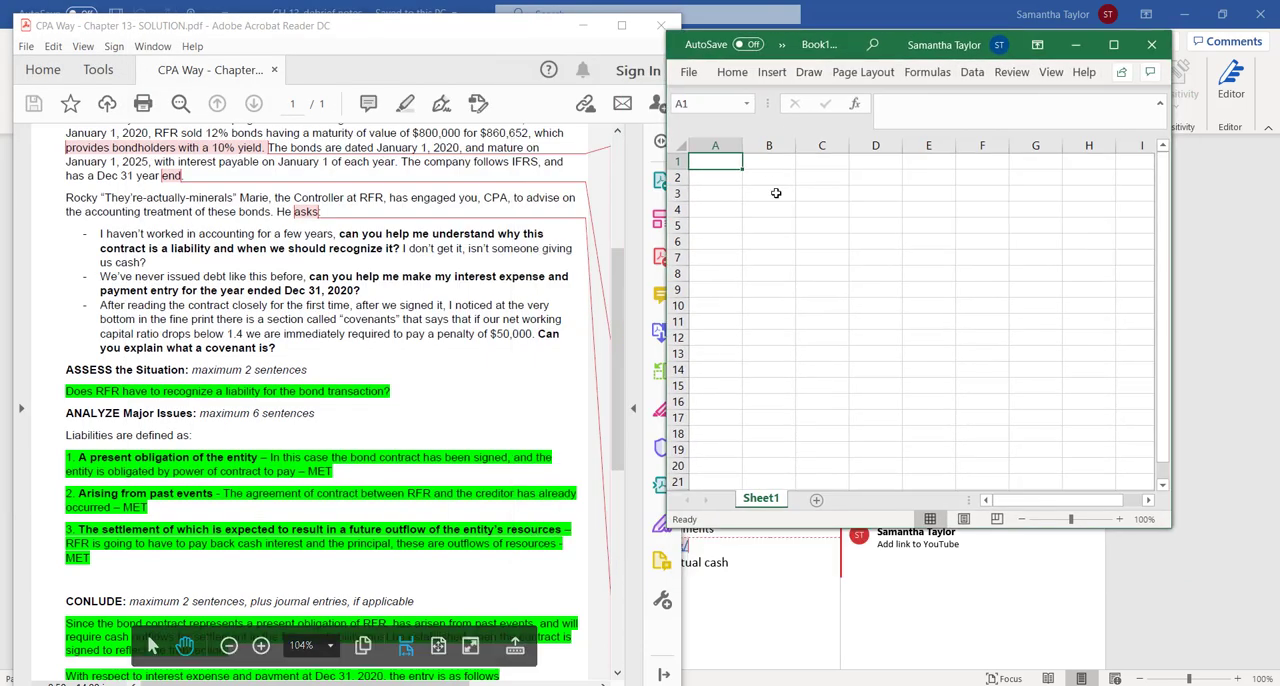
left_click(768, 193)
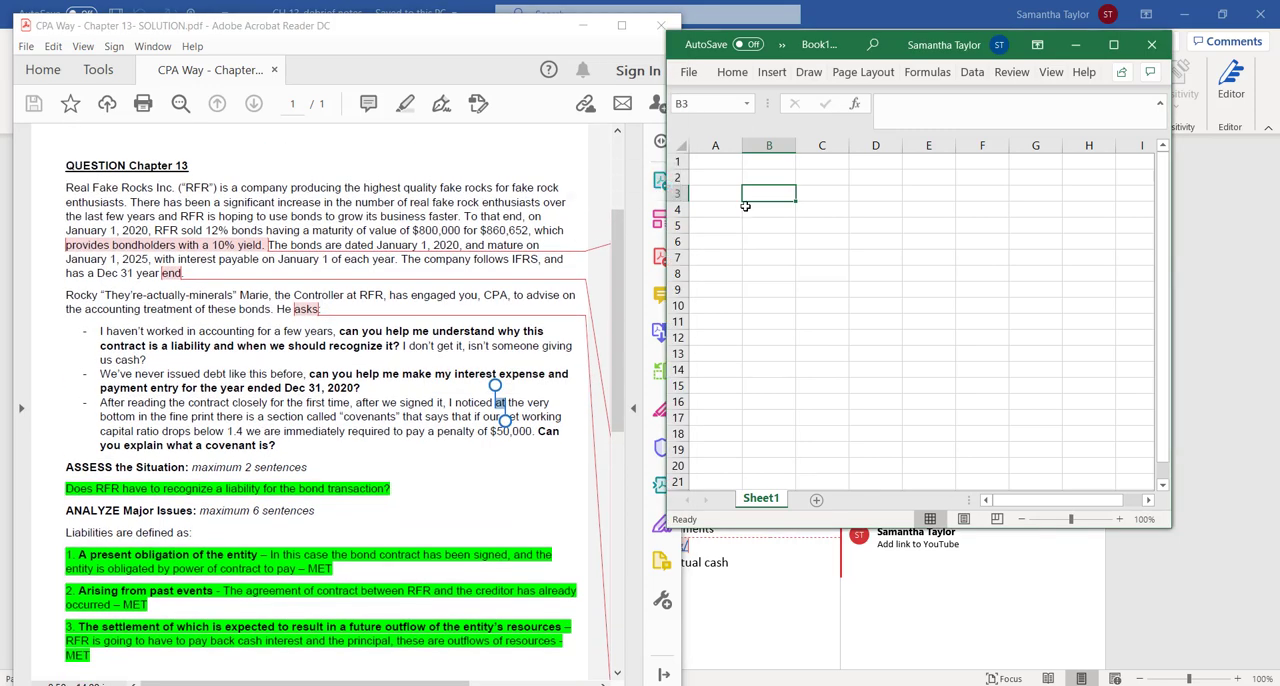
type("=800000*")
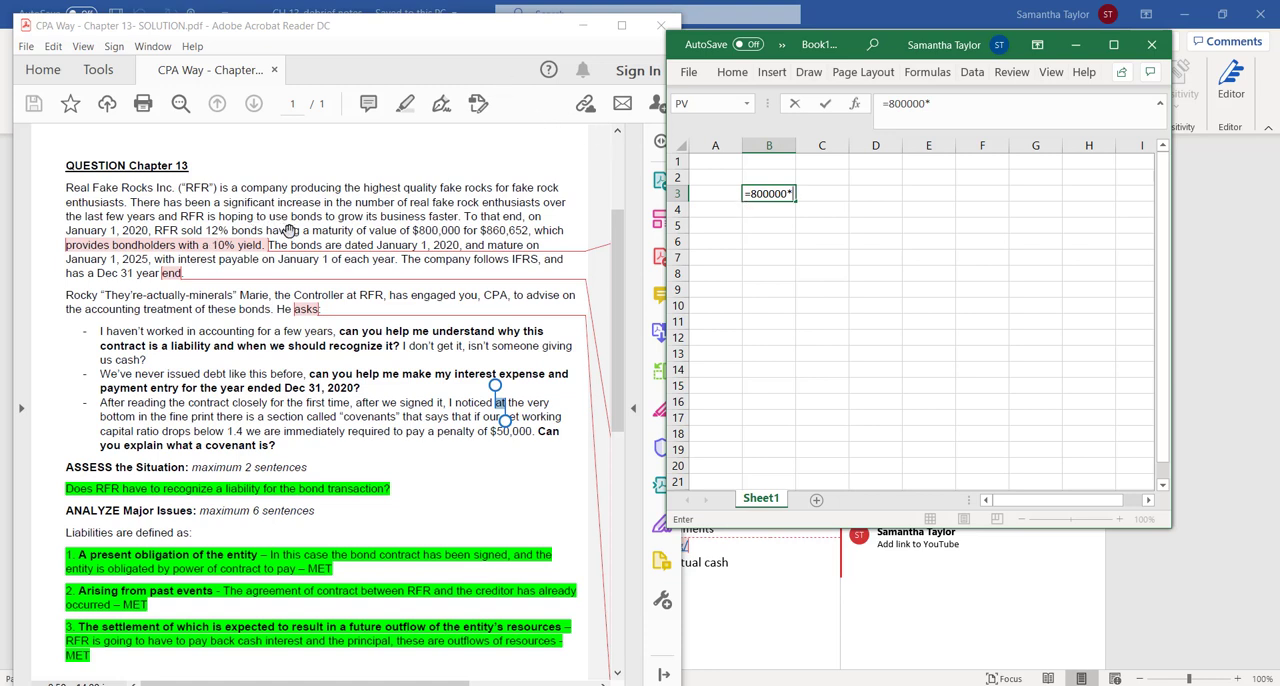
mouse_move(583, 242)
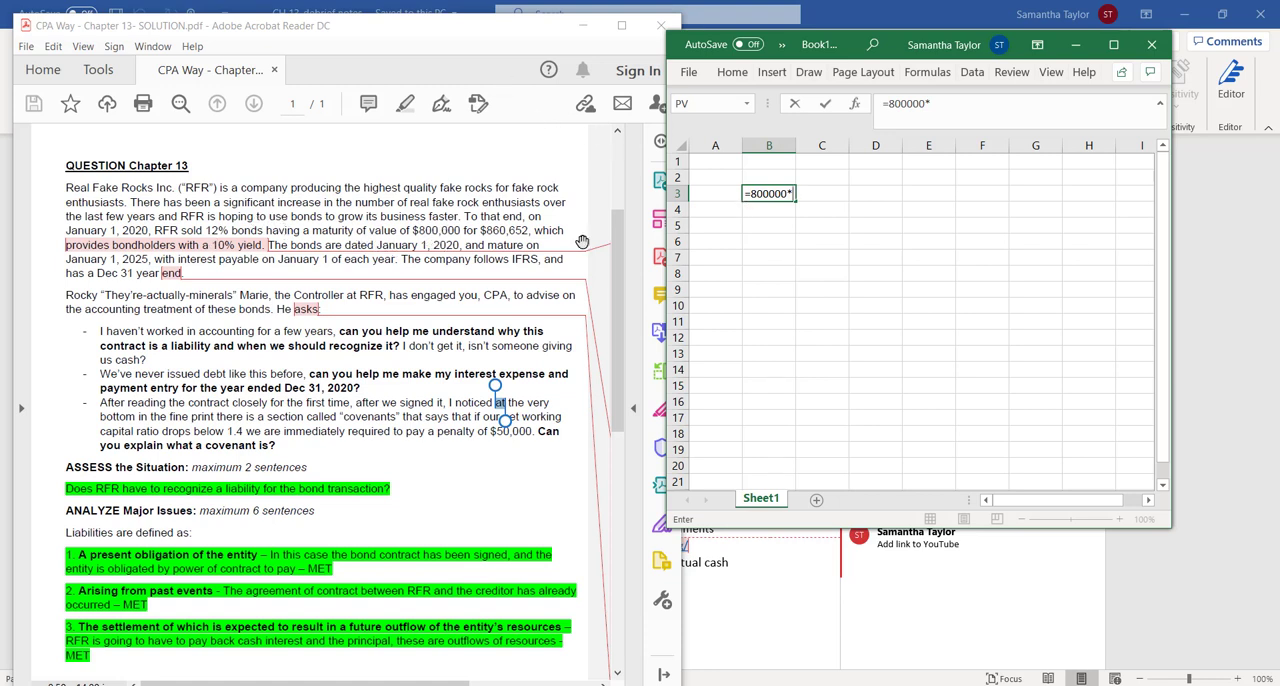
mouse_move(884, 213)
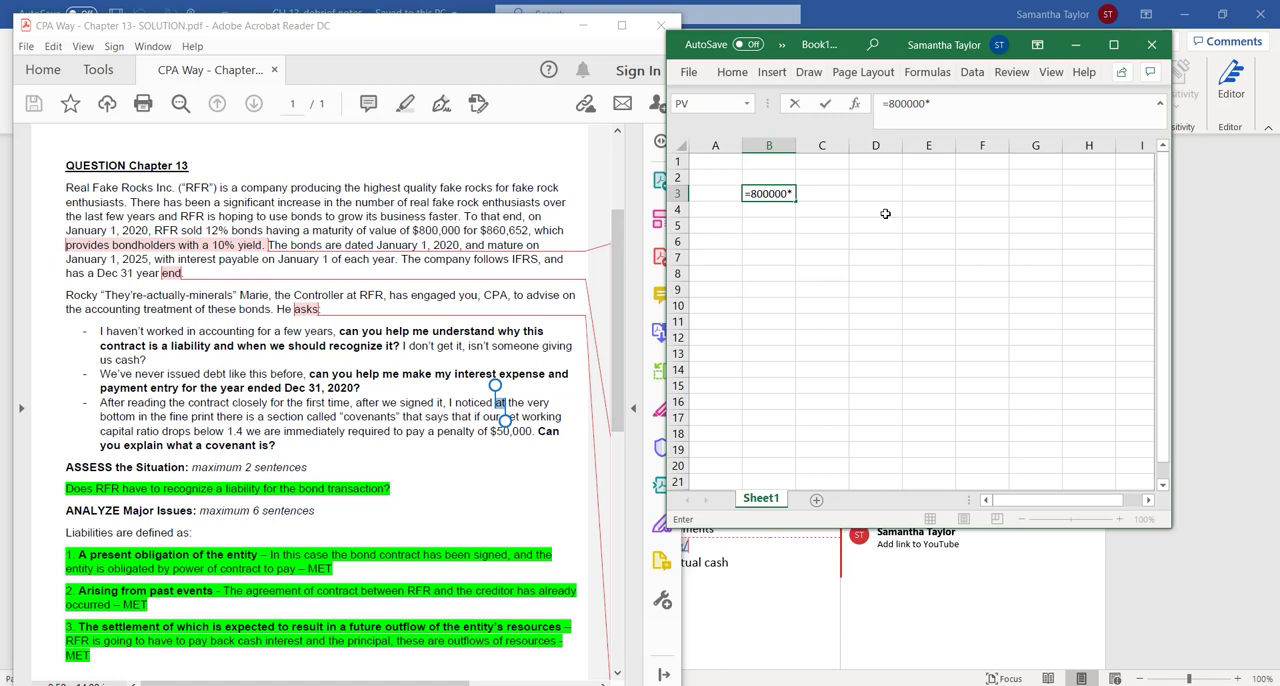
type("0.12")
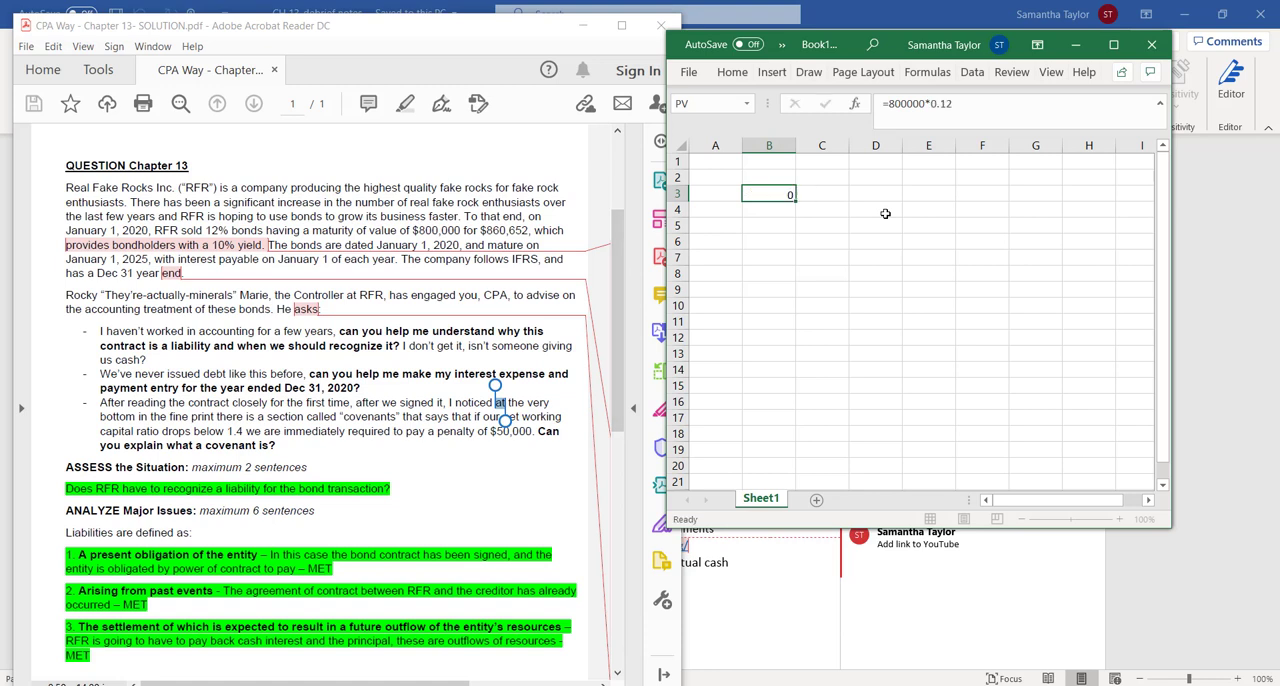
key("Return")
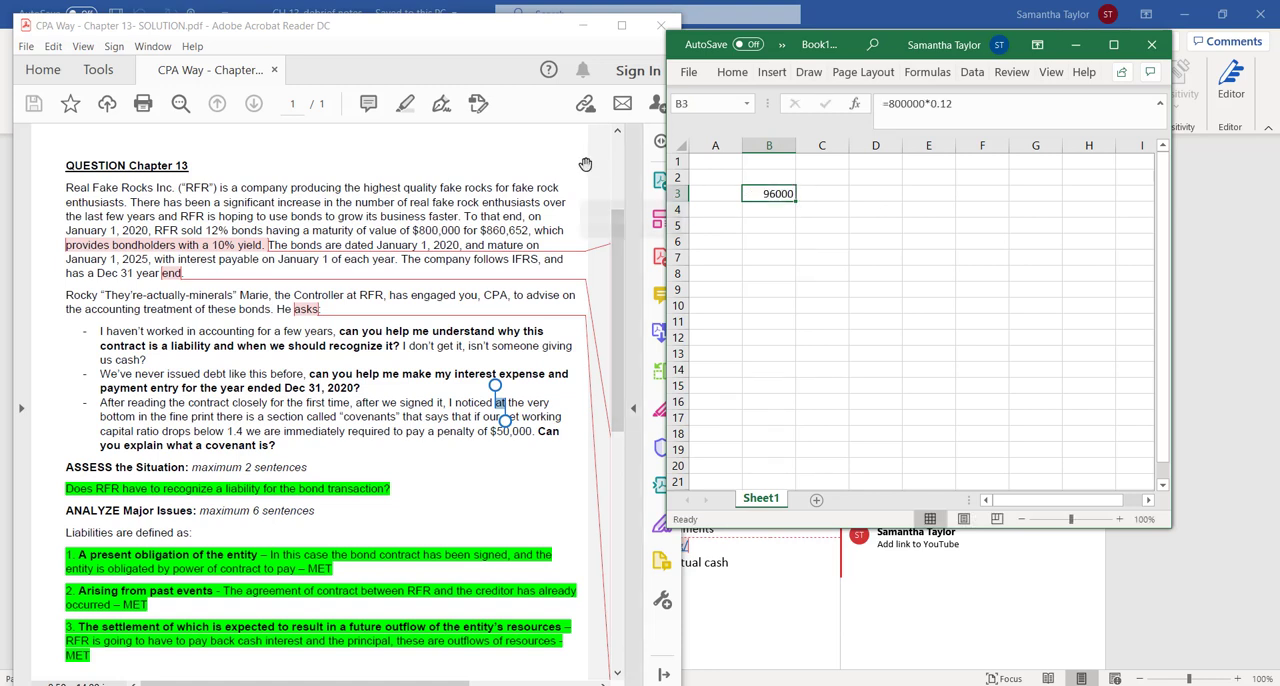
left_click(300, 200)
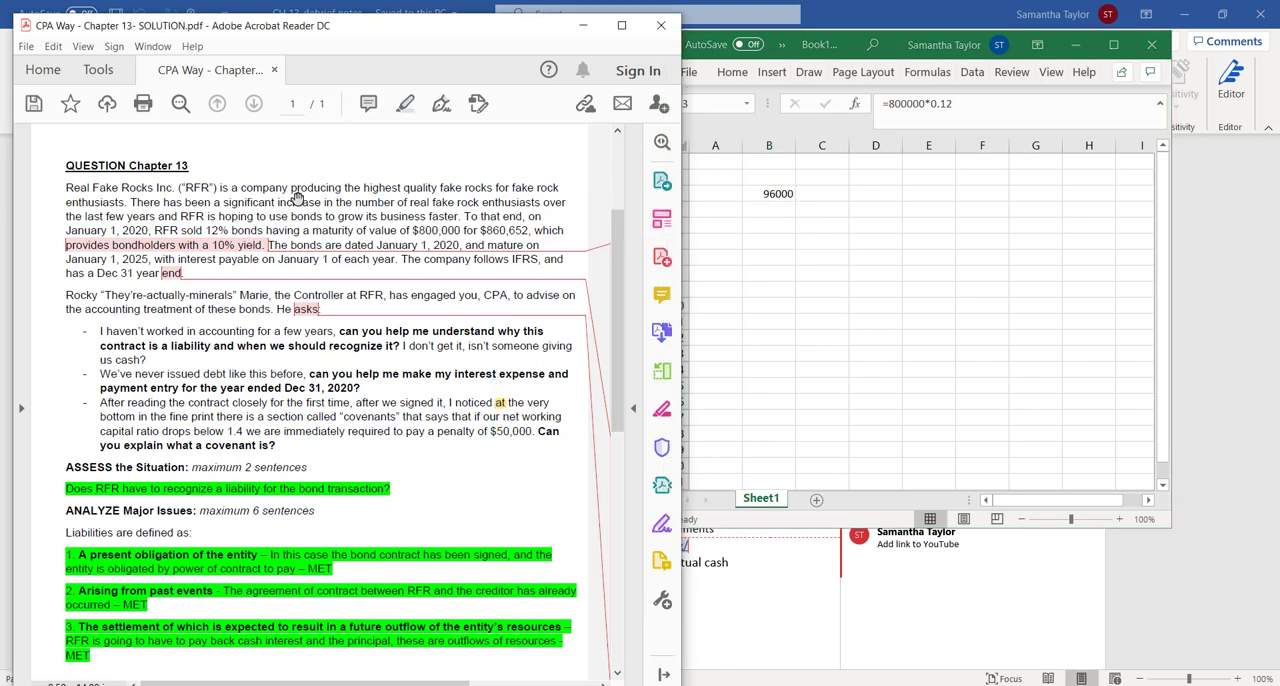
Highlight '12% bonds having a maturity value of $800,000' in the PDF, then return to Excel
double_click(215, 230)
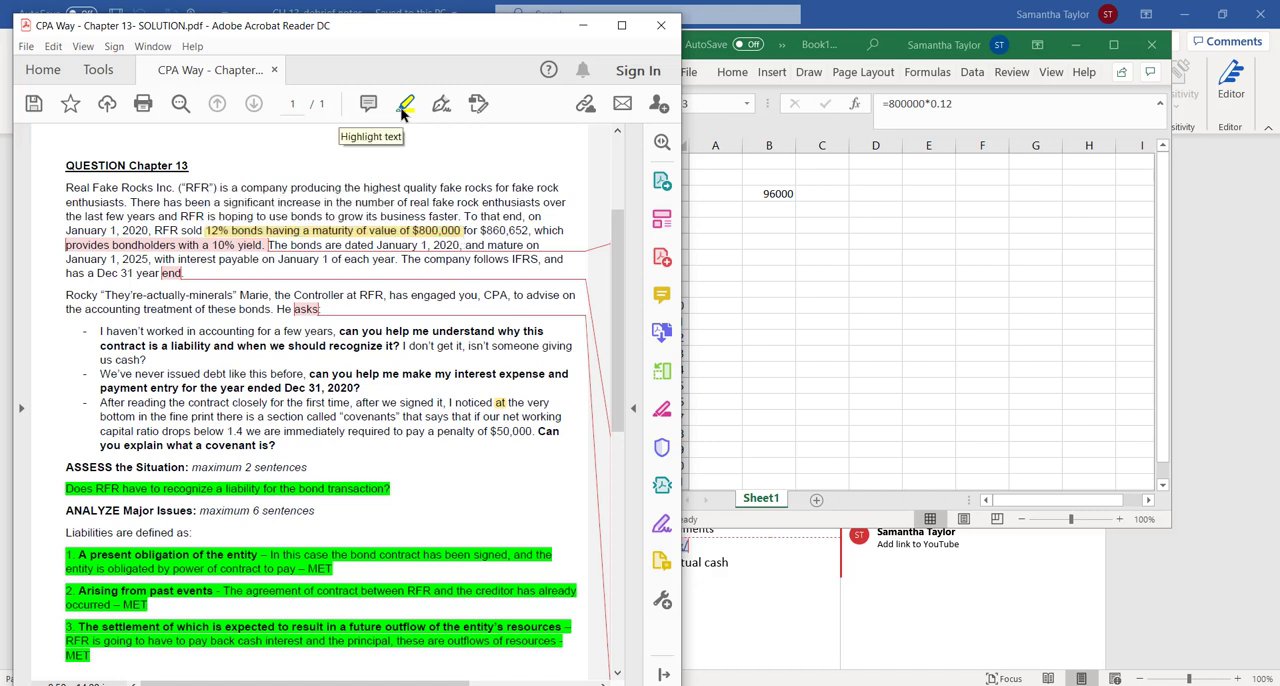
mouse_move(408, 238)
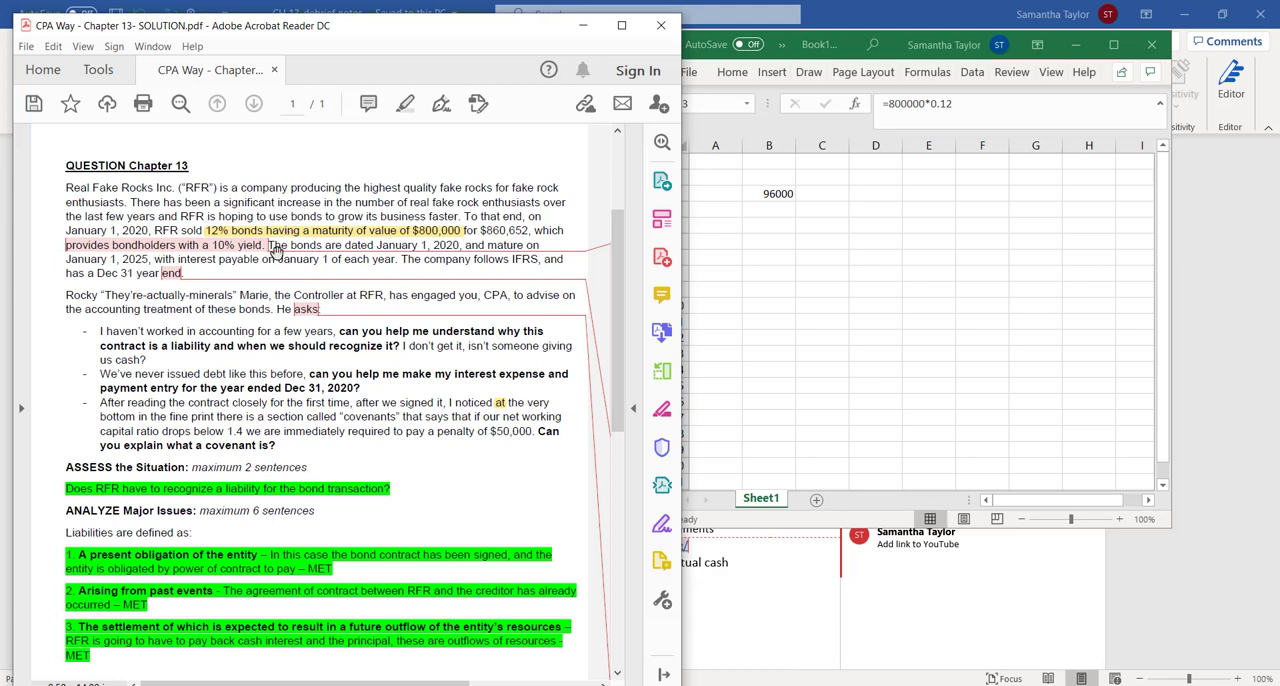
left_click(769, 194)
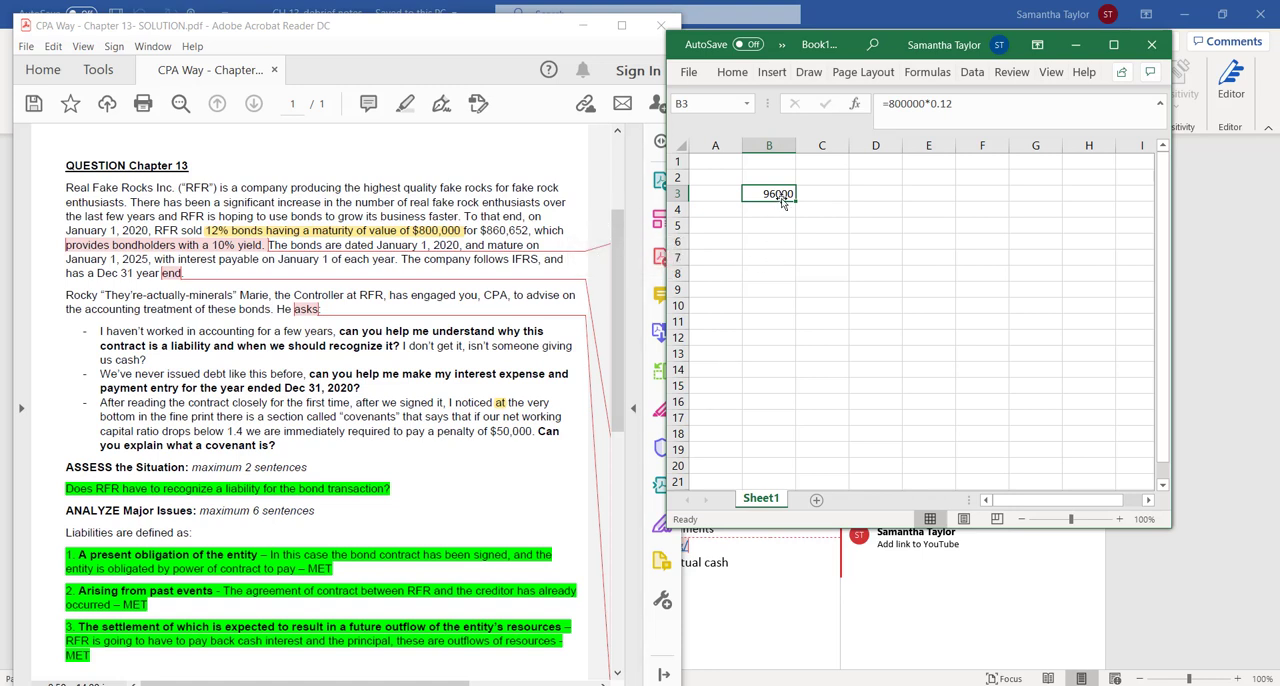
mouse_move(708, 182)
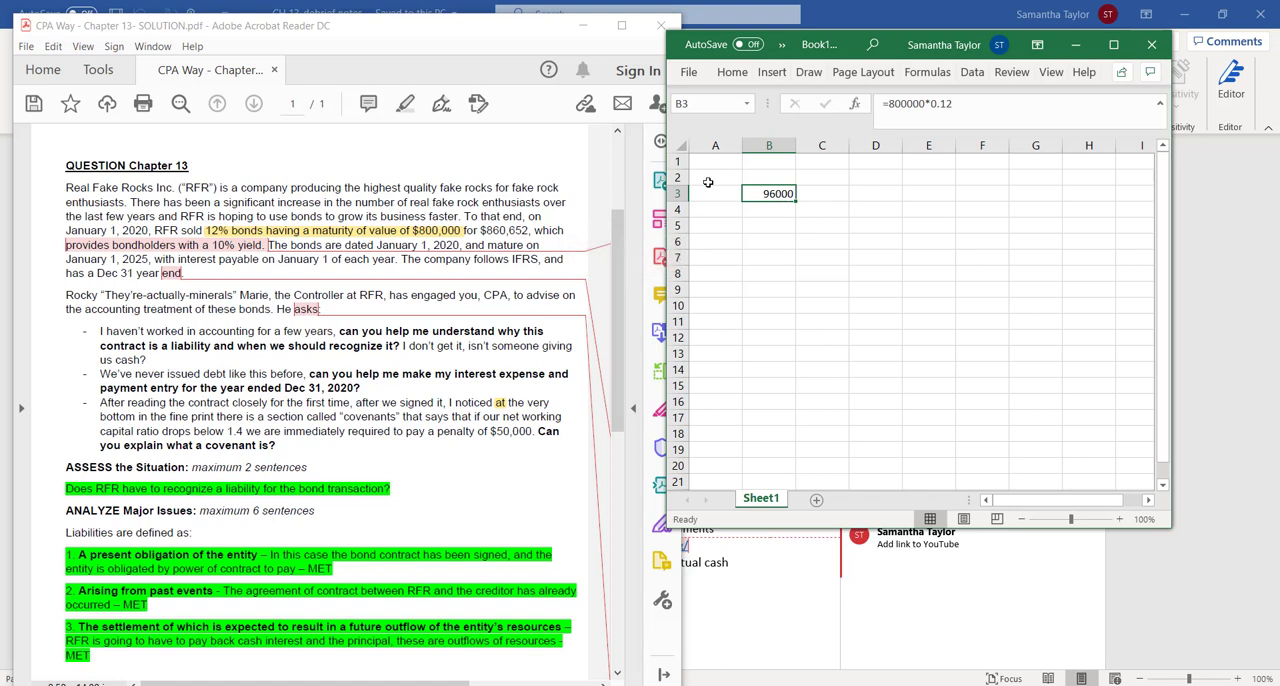
mouse_move(714, 227)
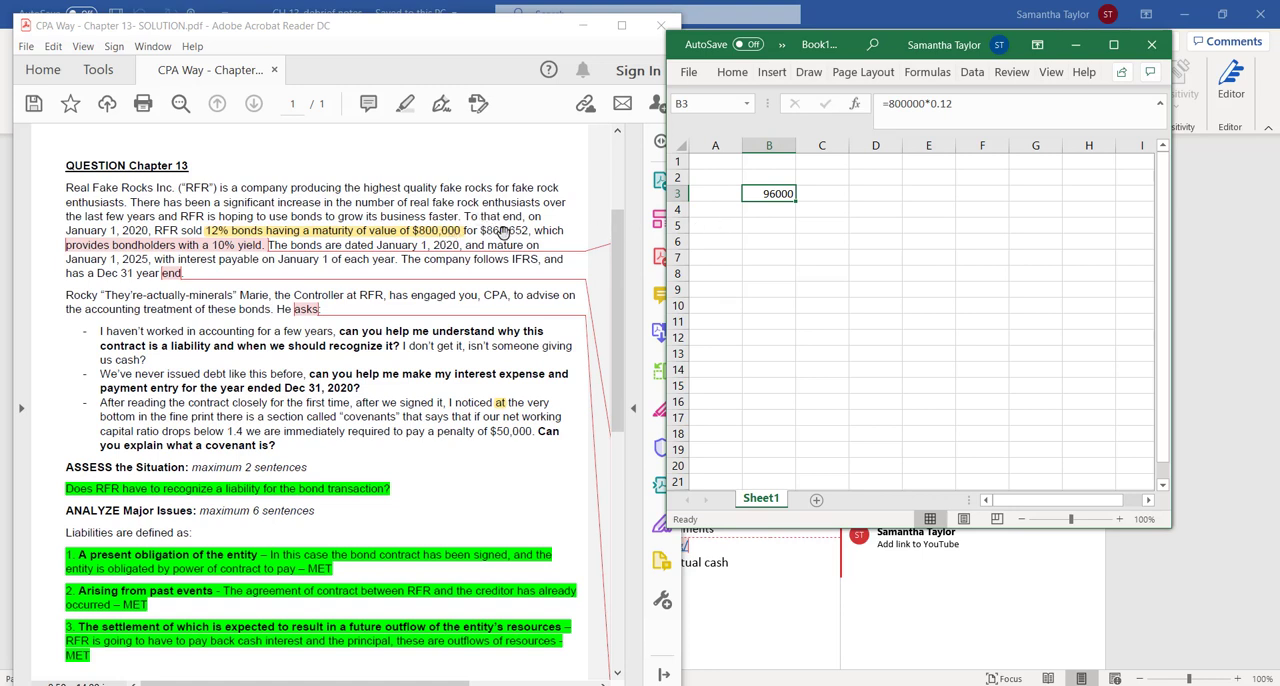
Type the PREMIUM!!! label into cell B6 below the 96,000 interest
left_click(769, 241)
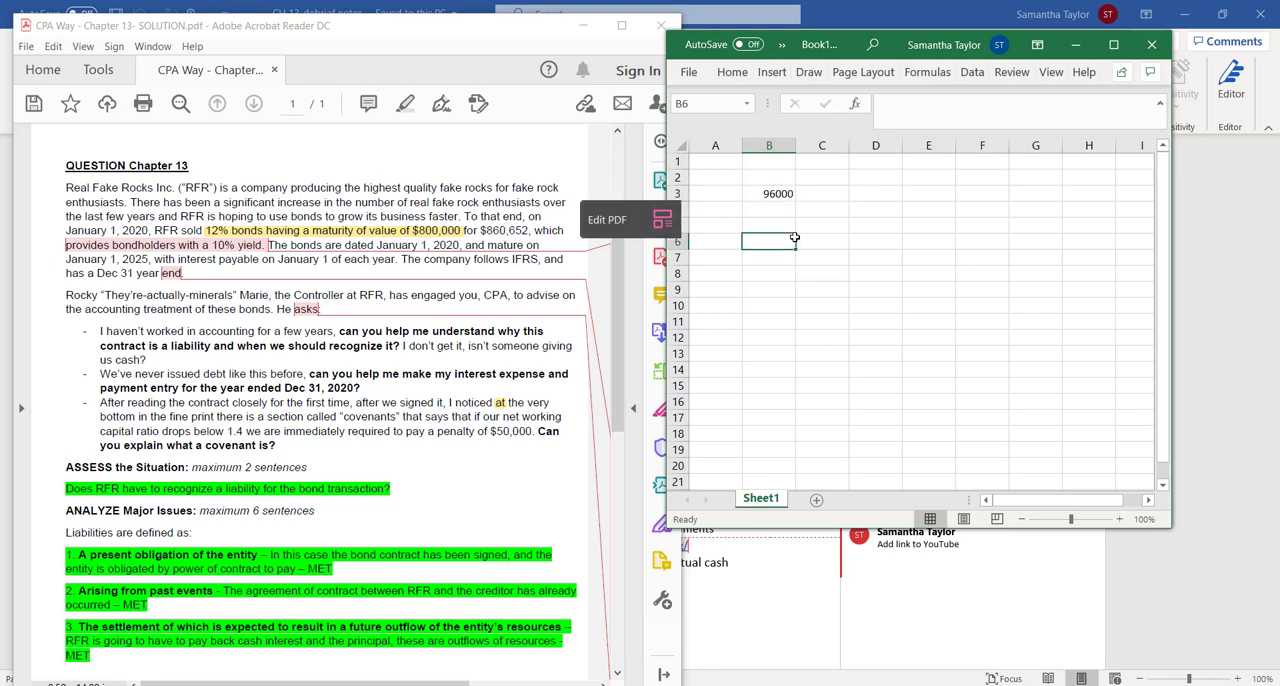
type("PREI")
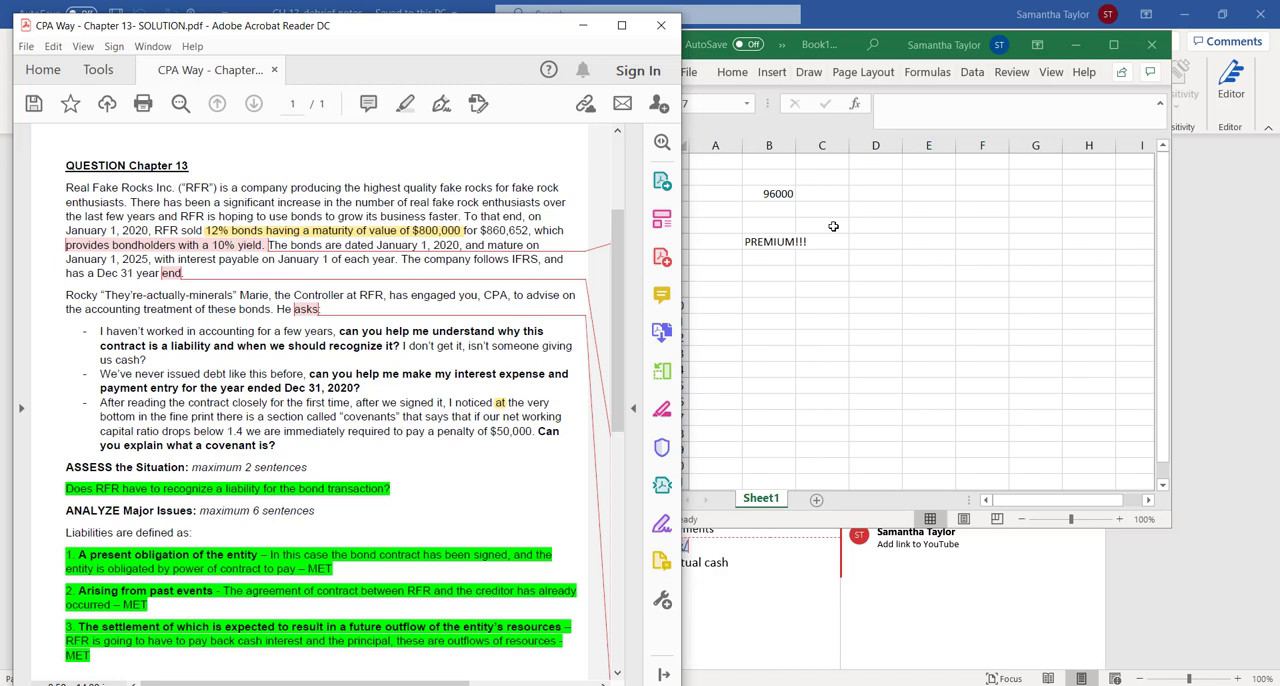
mouse_move(765, 240)
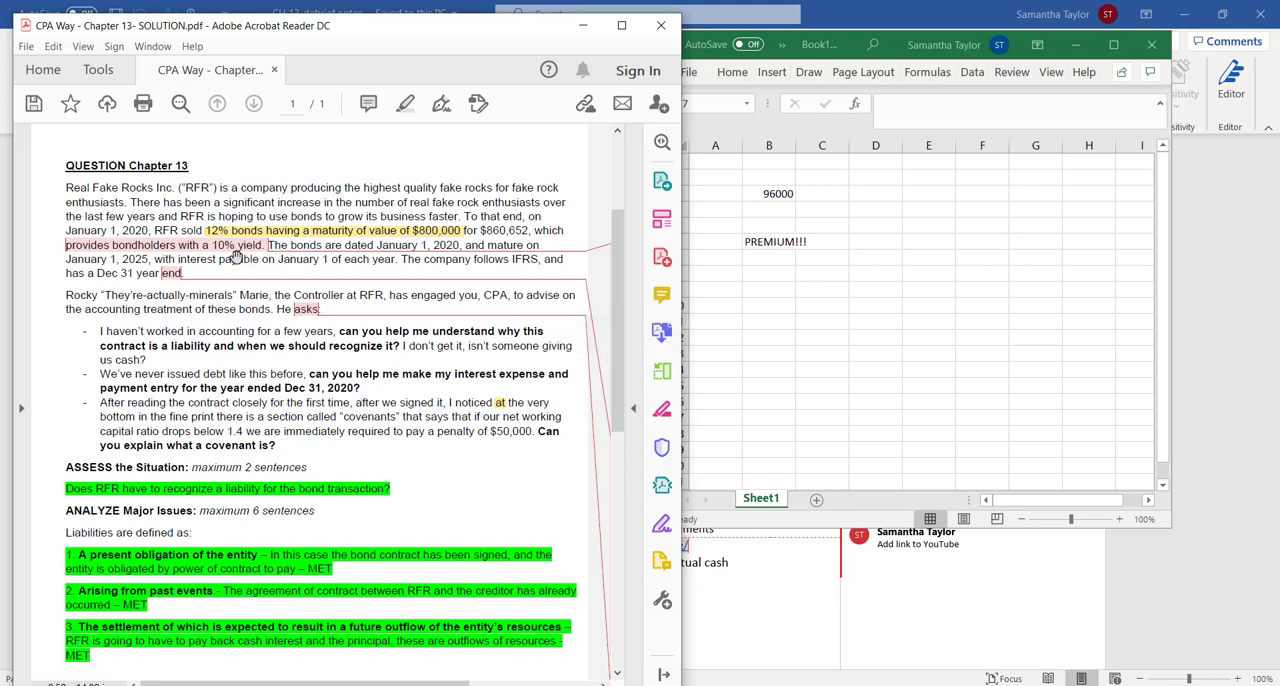
mouse_move(289, 245)
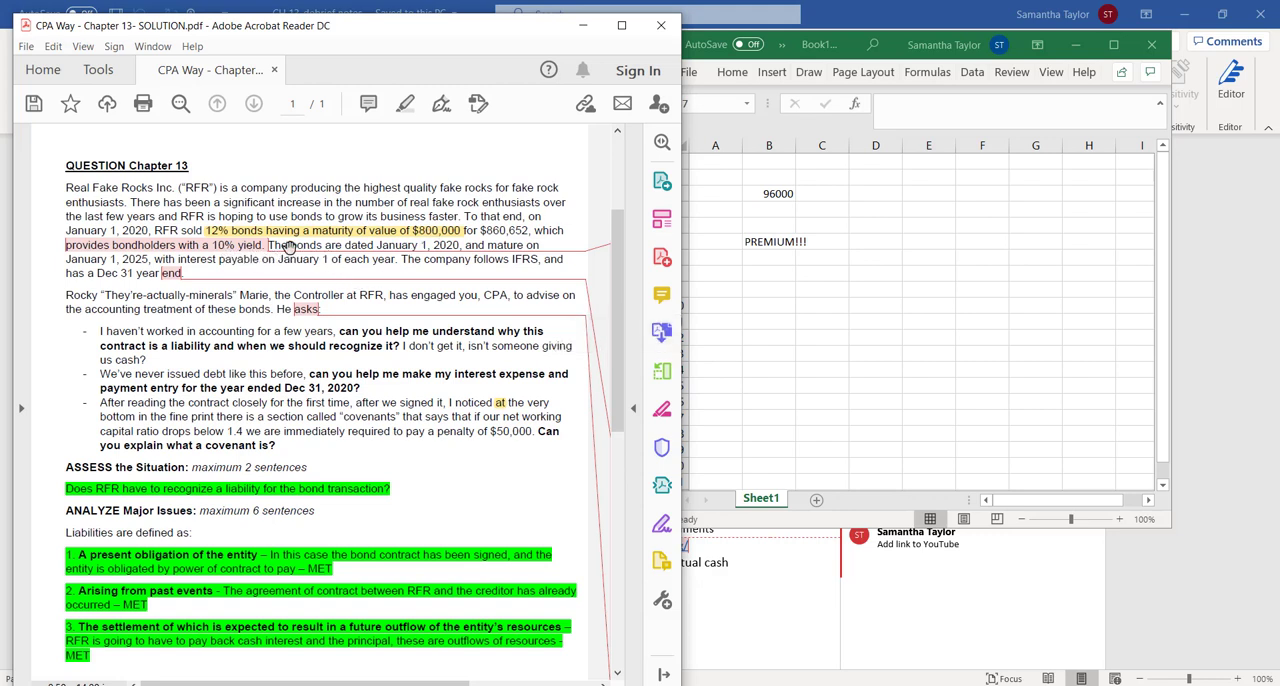
mouse_move(262, 261)
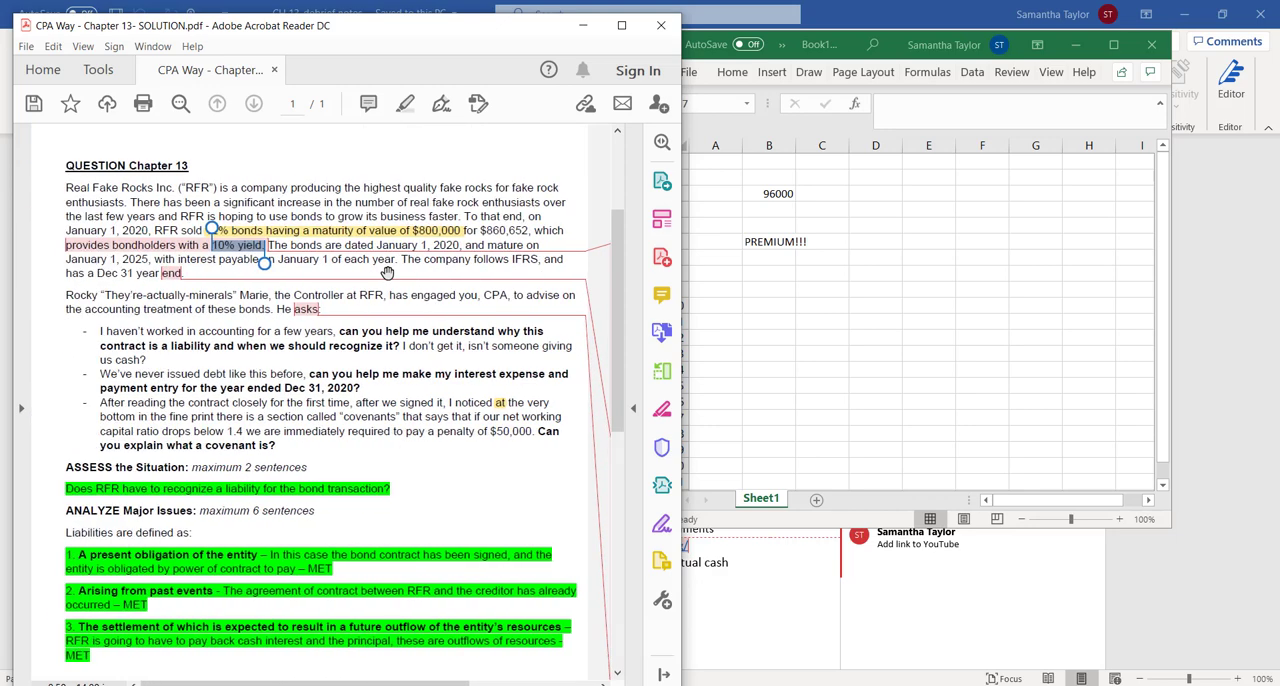
mouse_move(480, 344)
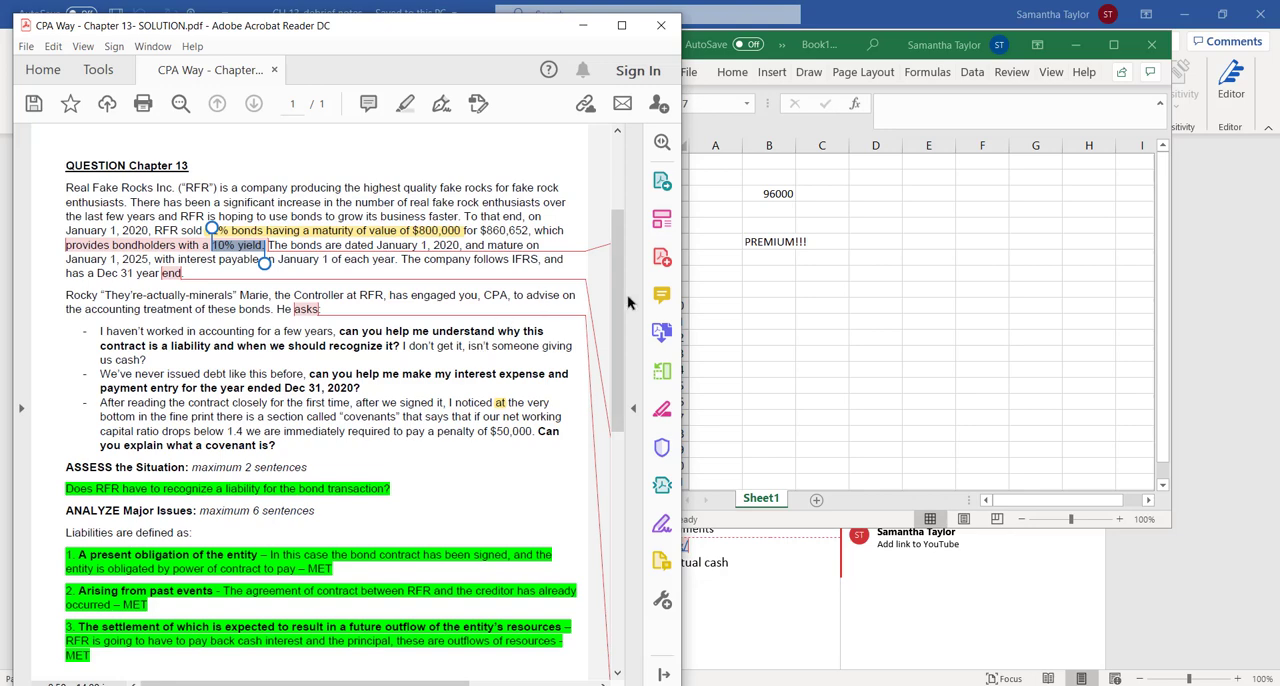
mouse_move(760, 318)
type("b")
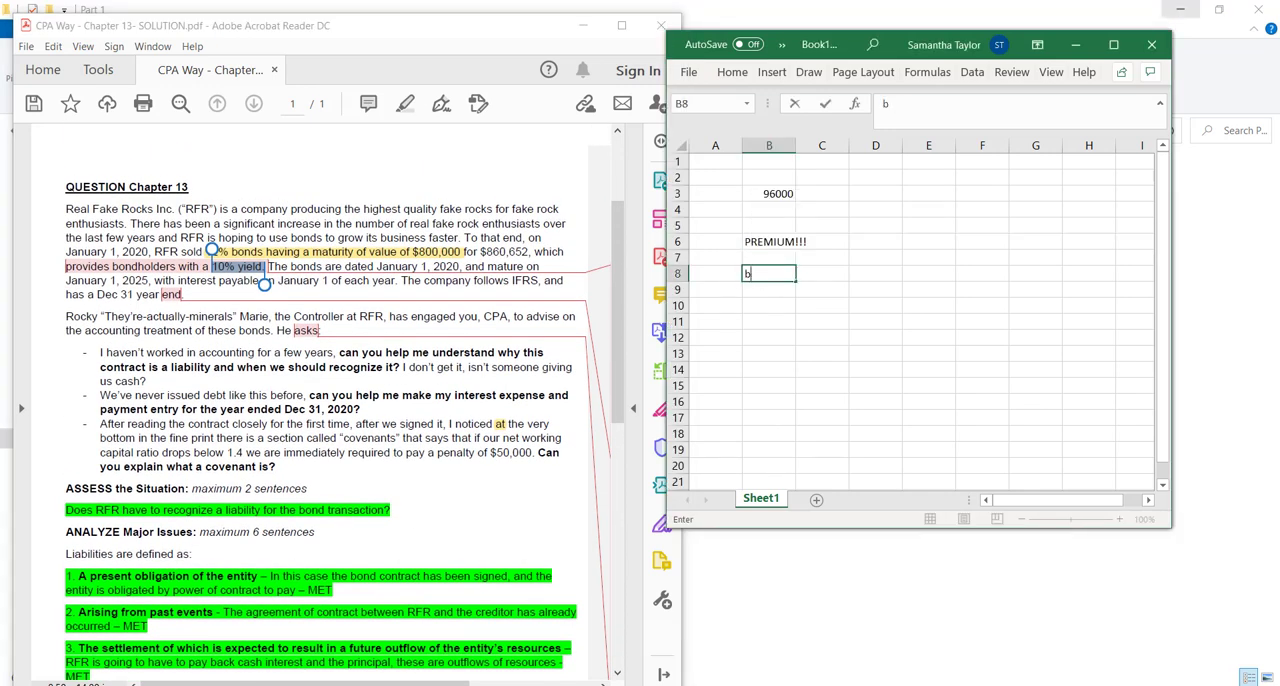
Add the BEGINNING heading and a Dr. Cash debit of 860652
type("BEGINNING")
left_click(769, 337)
type("MIDDLE")
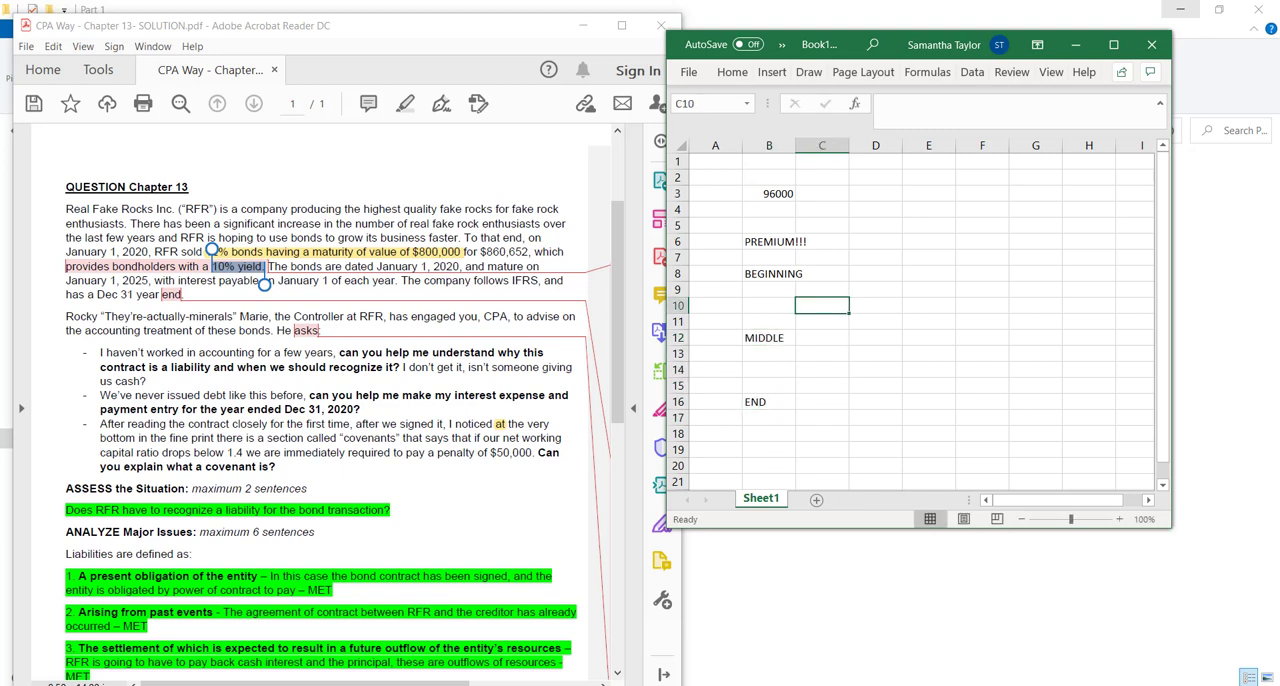
left_click(875, 305)
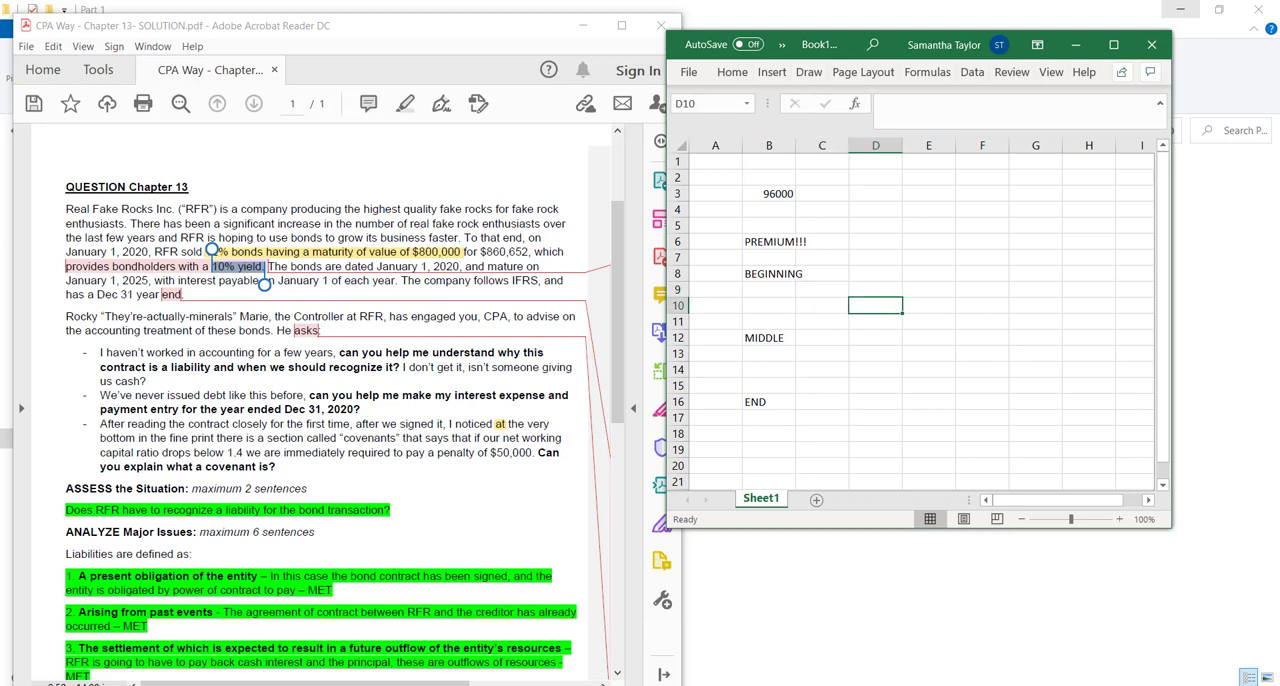
type("Dr. Cash")
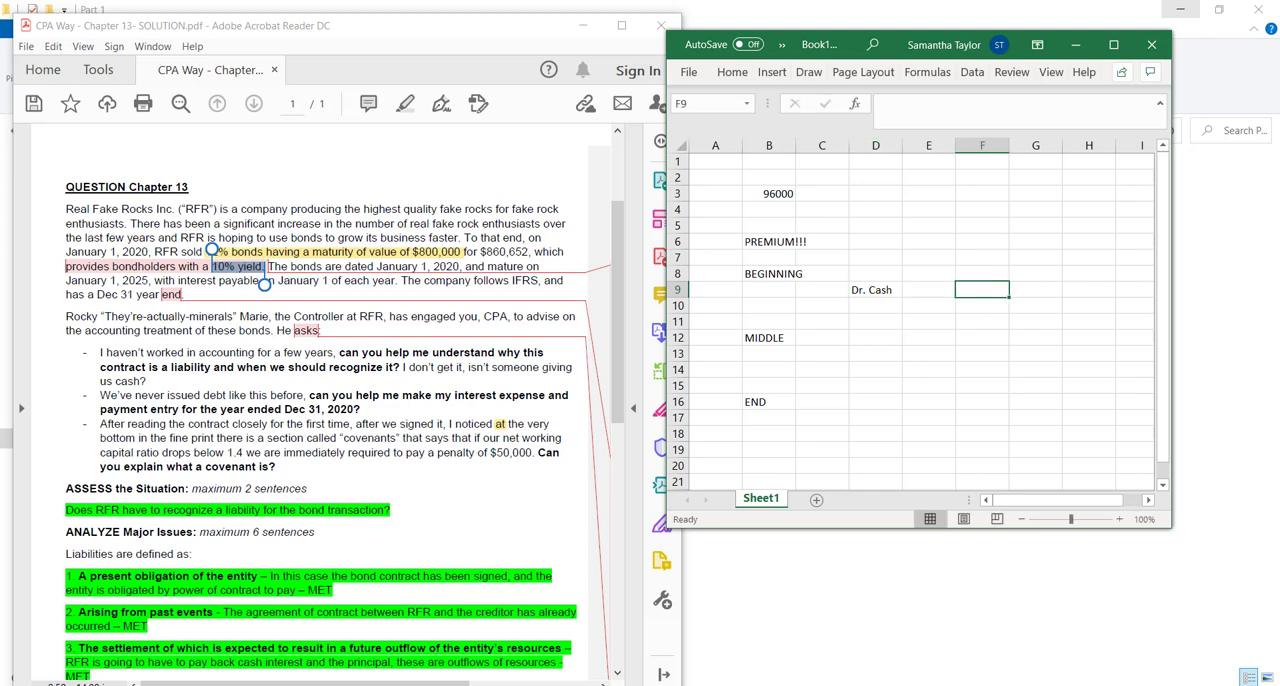
type("8")
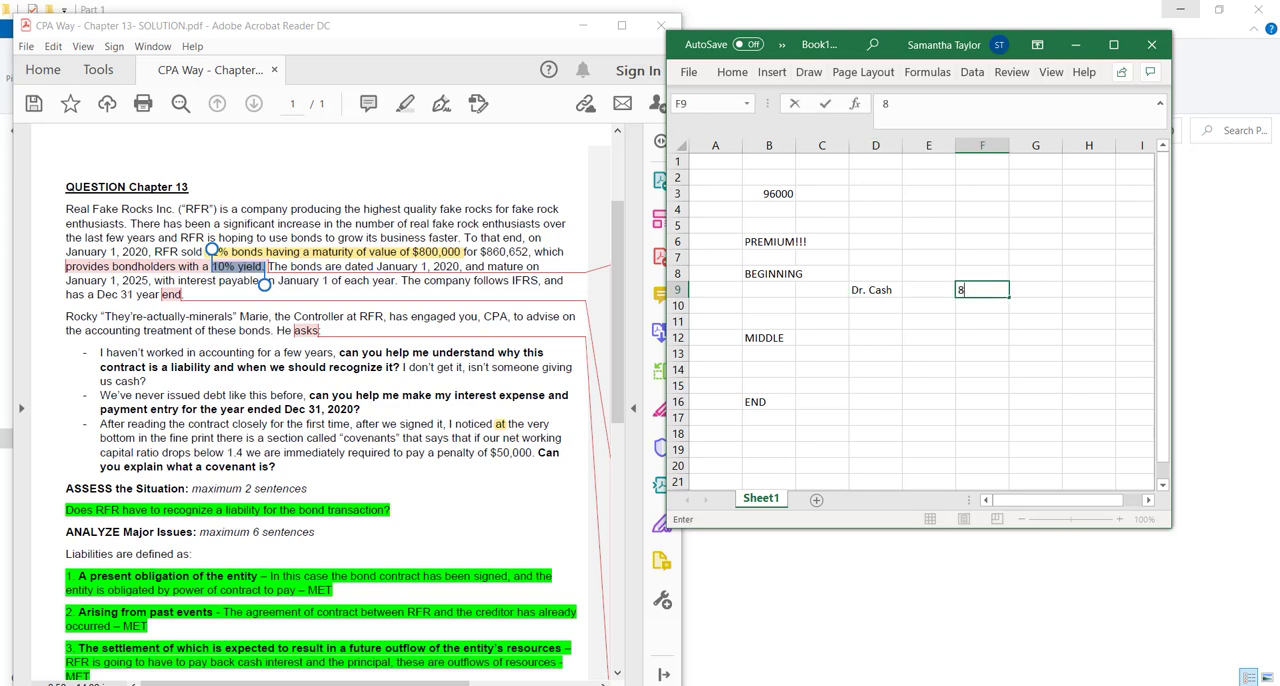
type("606")
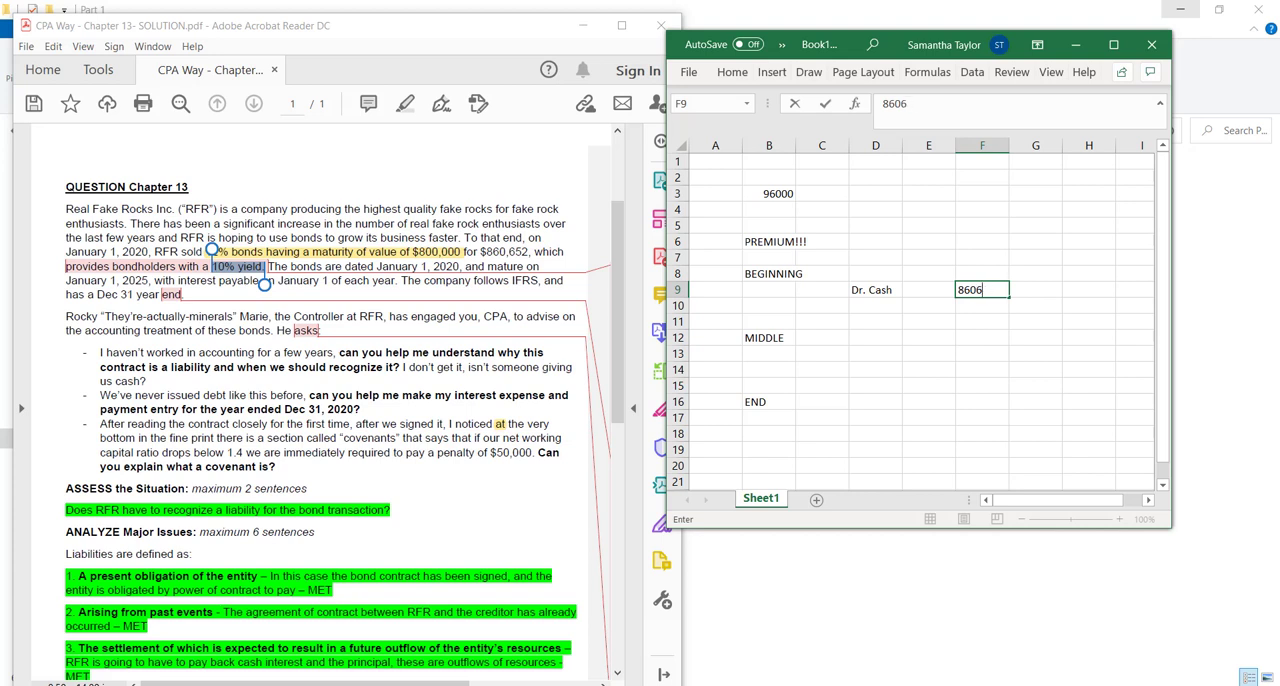
key("Return")
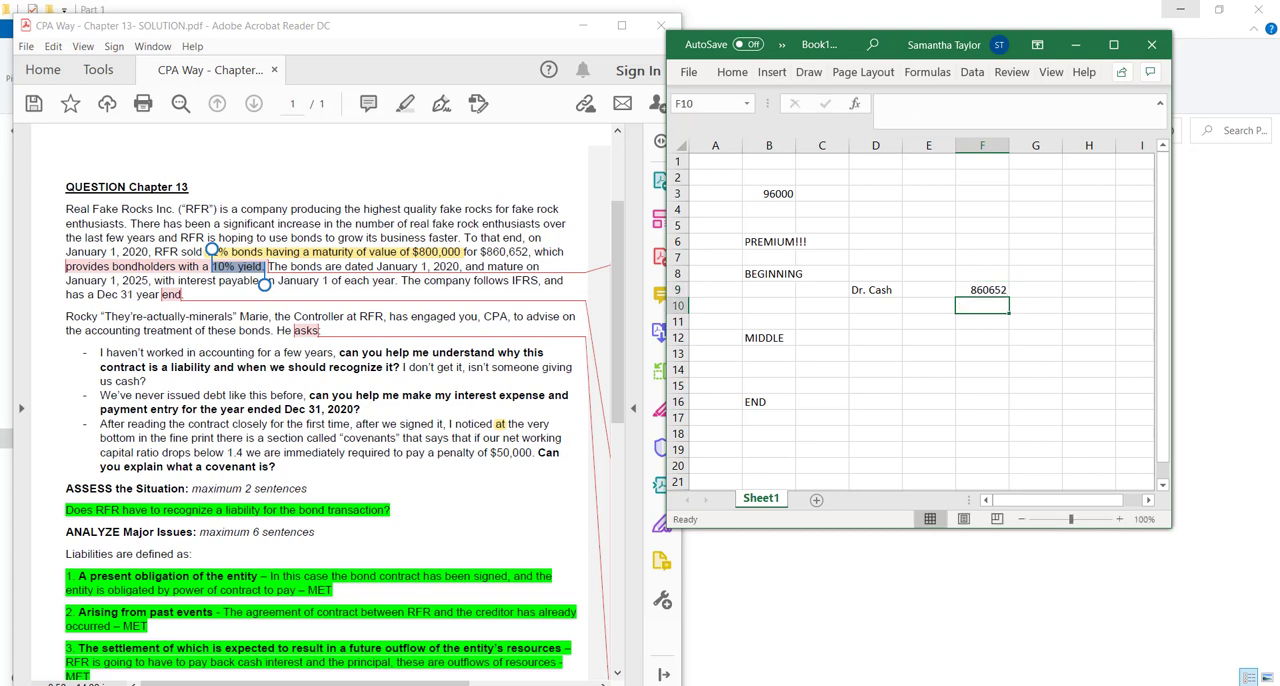
Credit Bond Payable for 860652 in the BEGINNING entry
left_click(928, 305)
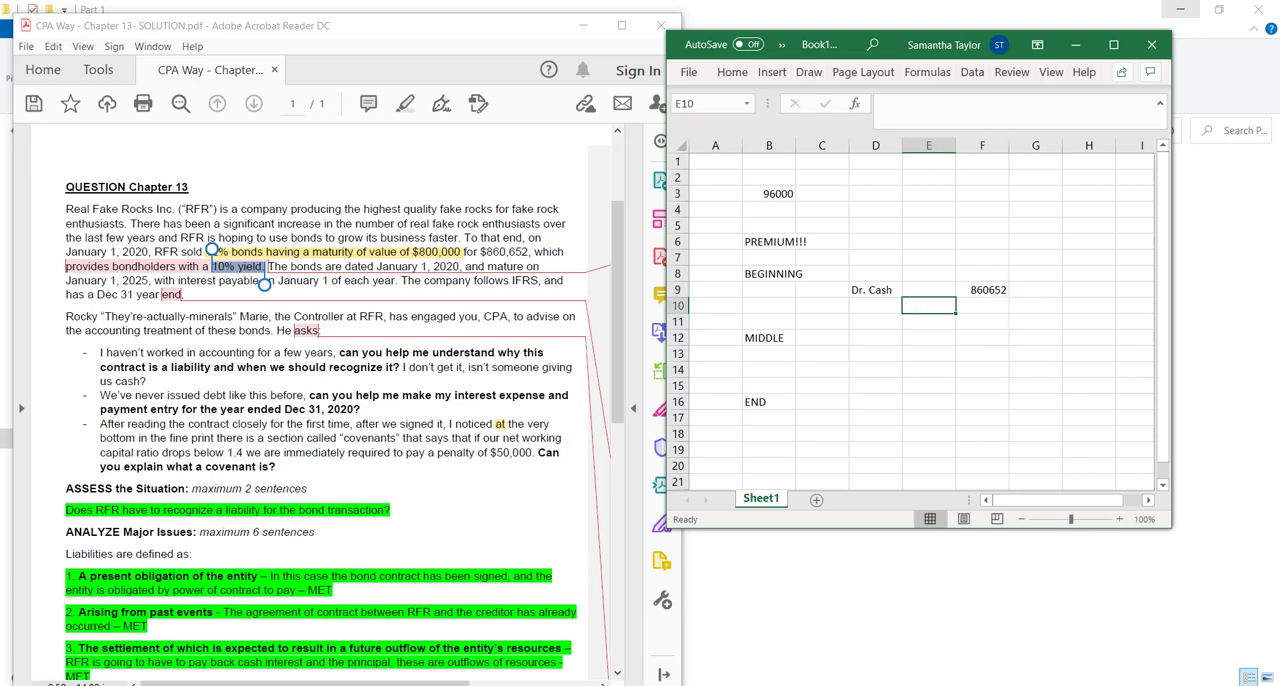
type("Bond Payable")
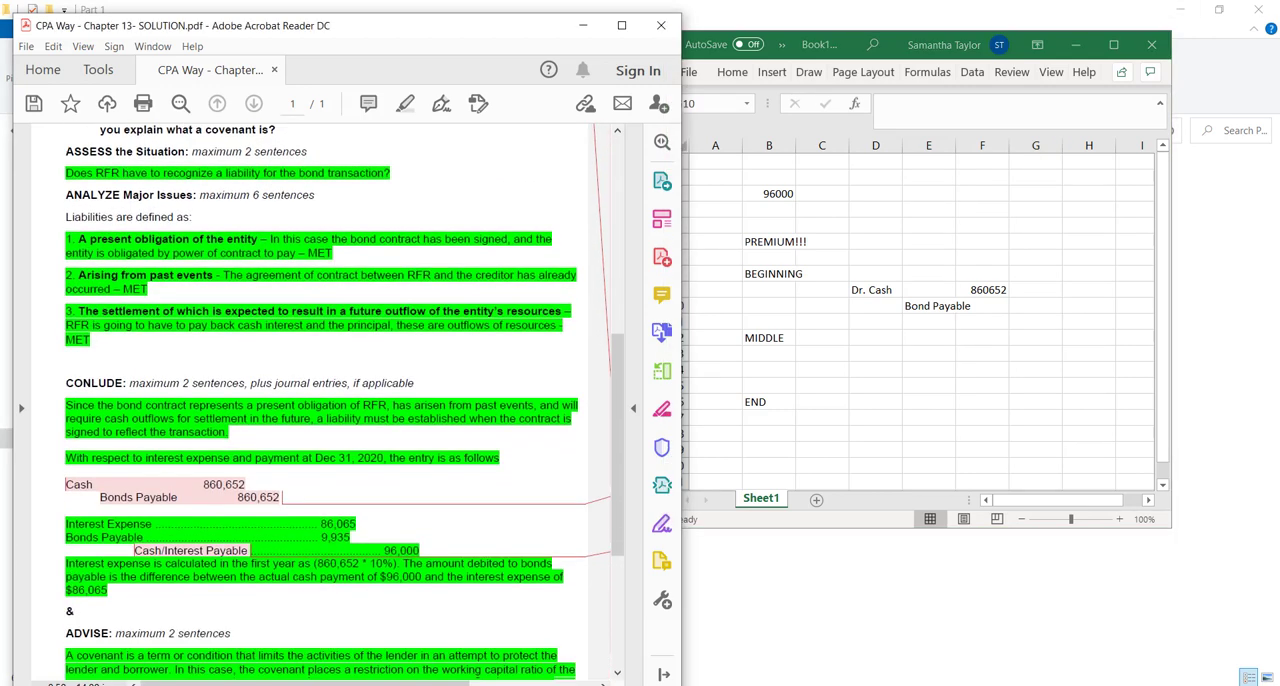
scroll("up", 3)
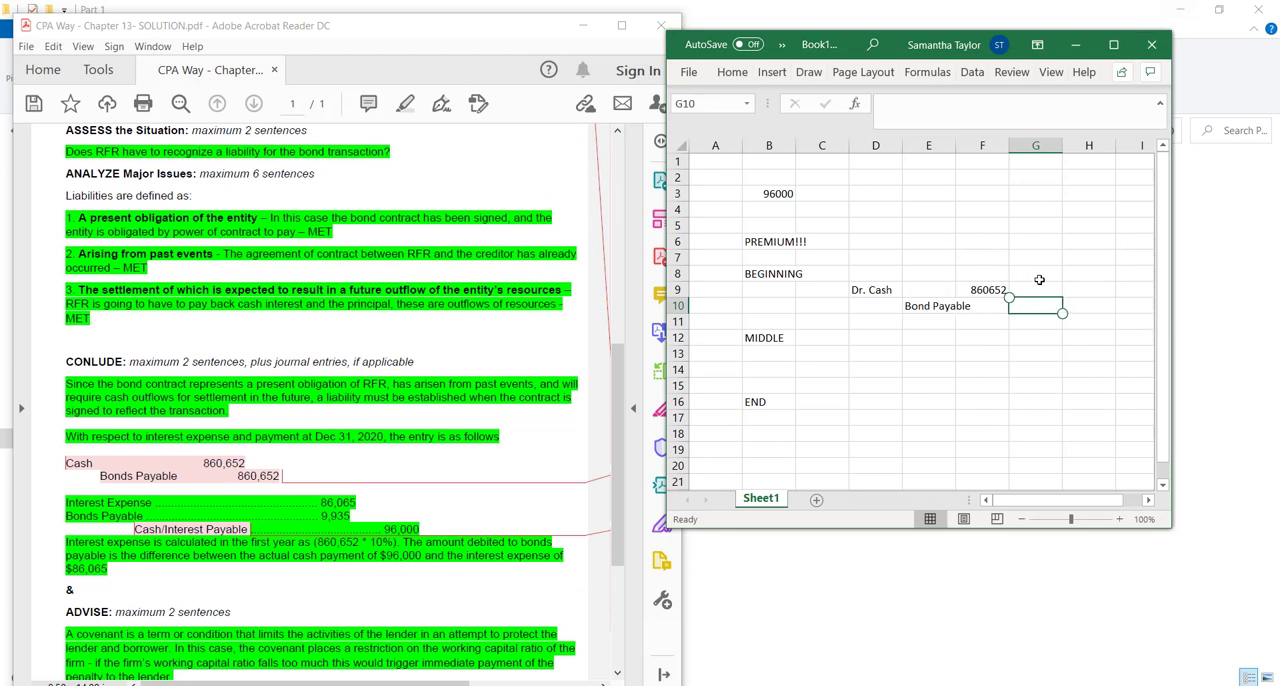
left_click(1035, 321)
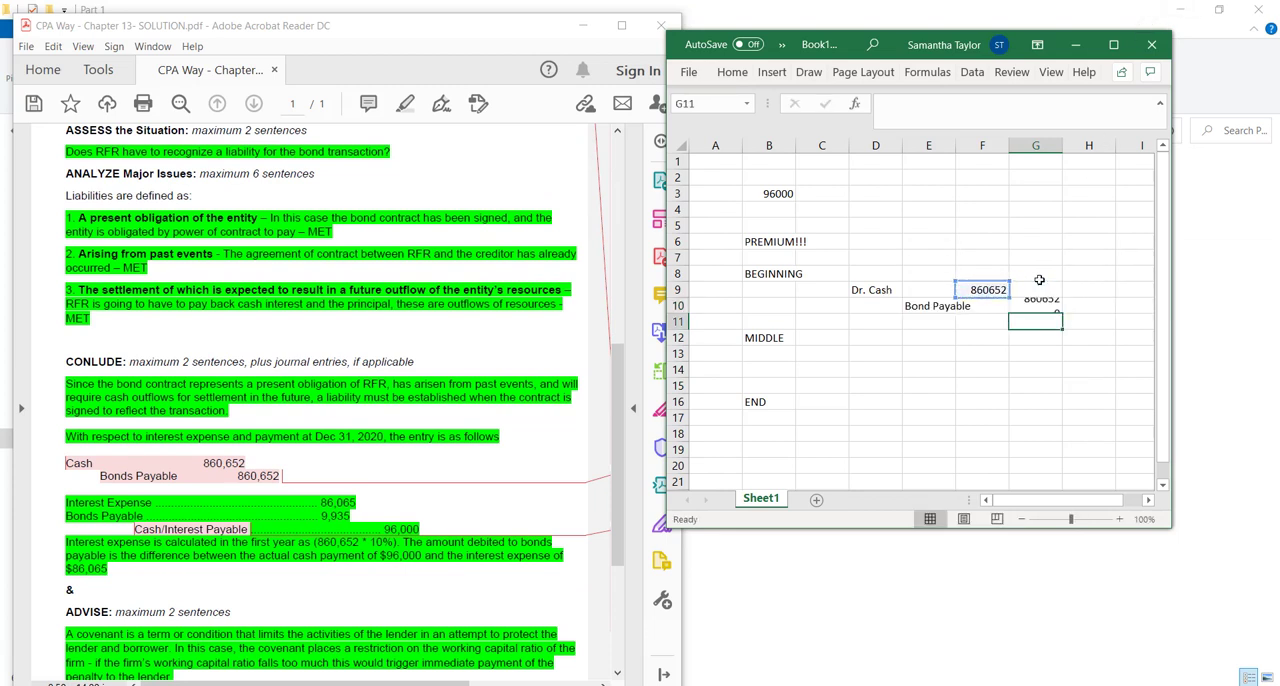
left_click(928, 369)
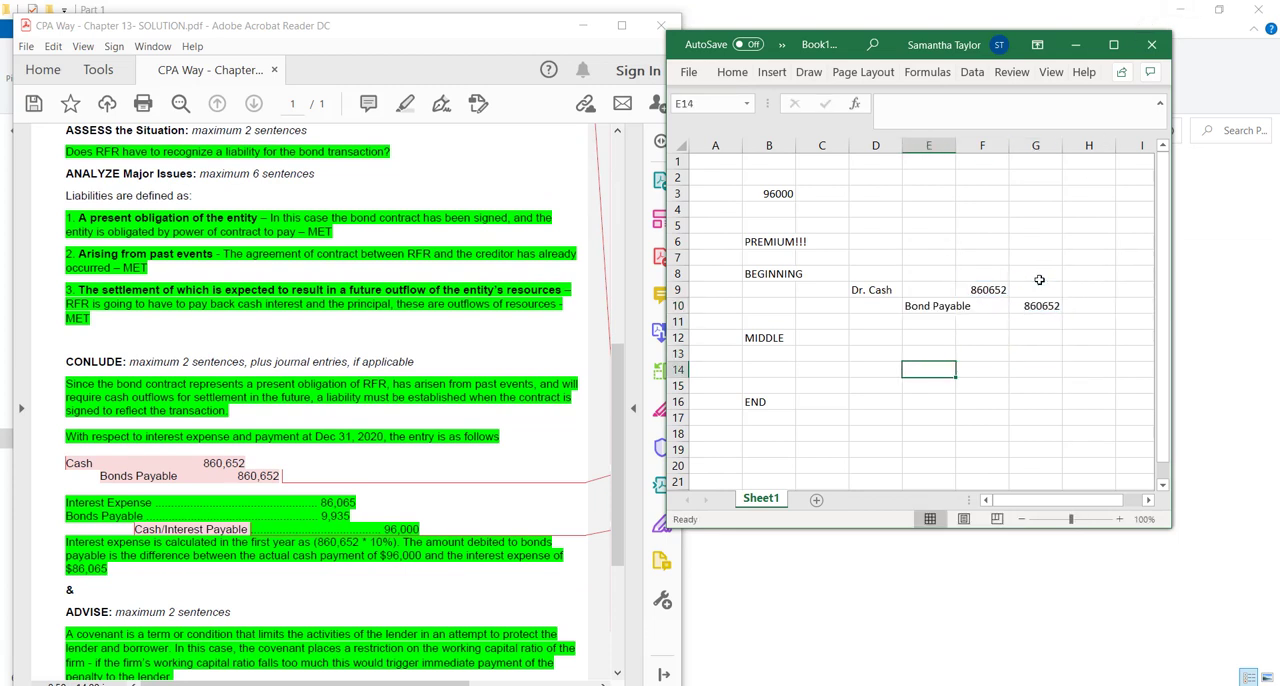
type("Dr.")
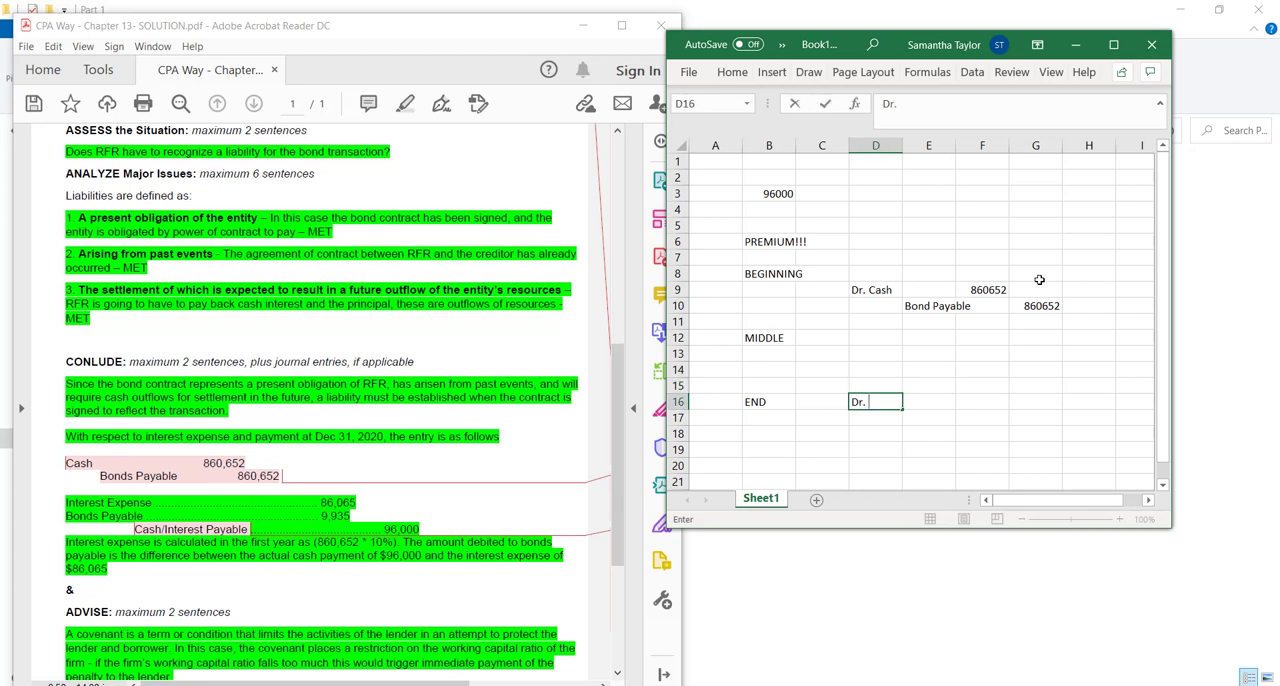
type("Bond payable")
left_click(1035, 418)
type("800000")
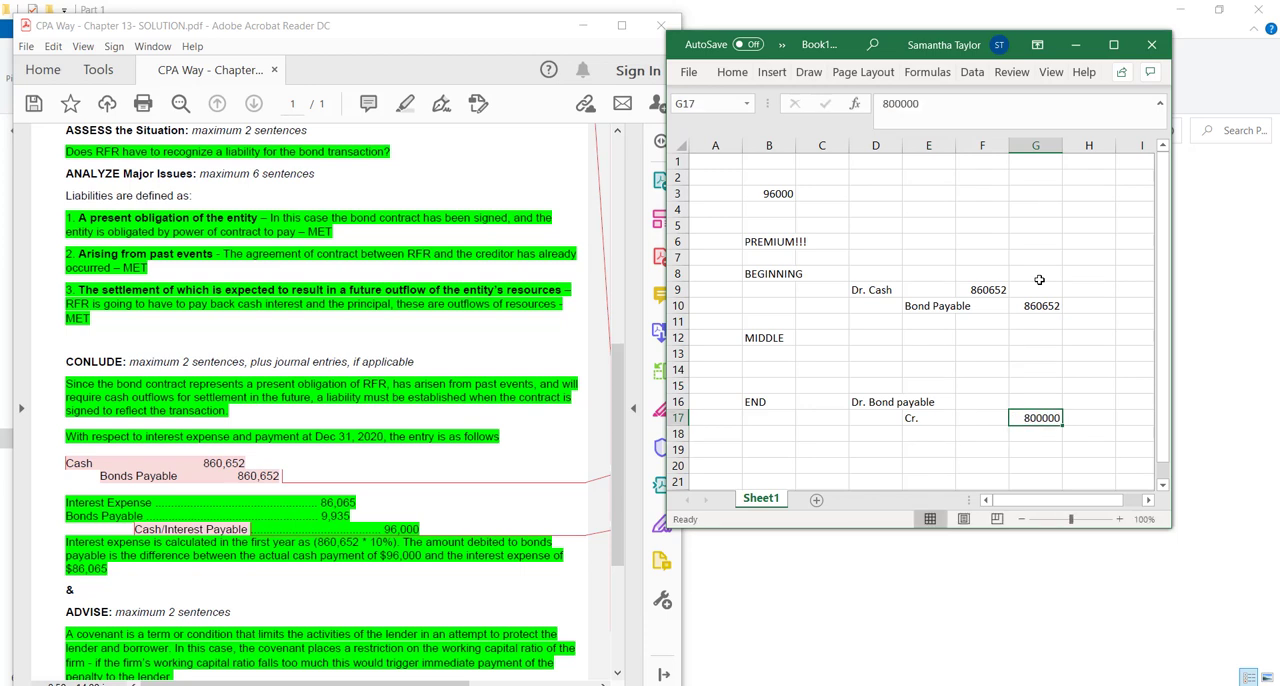
left_click(981, 161)
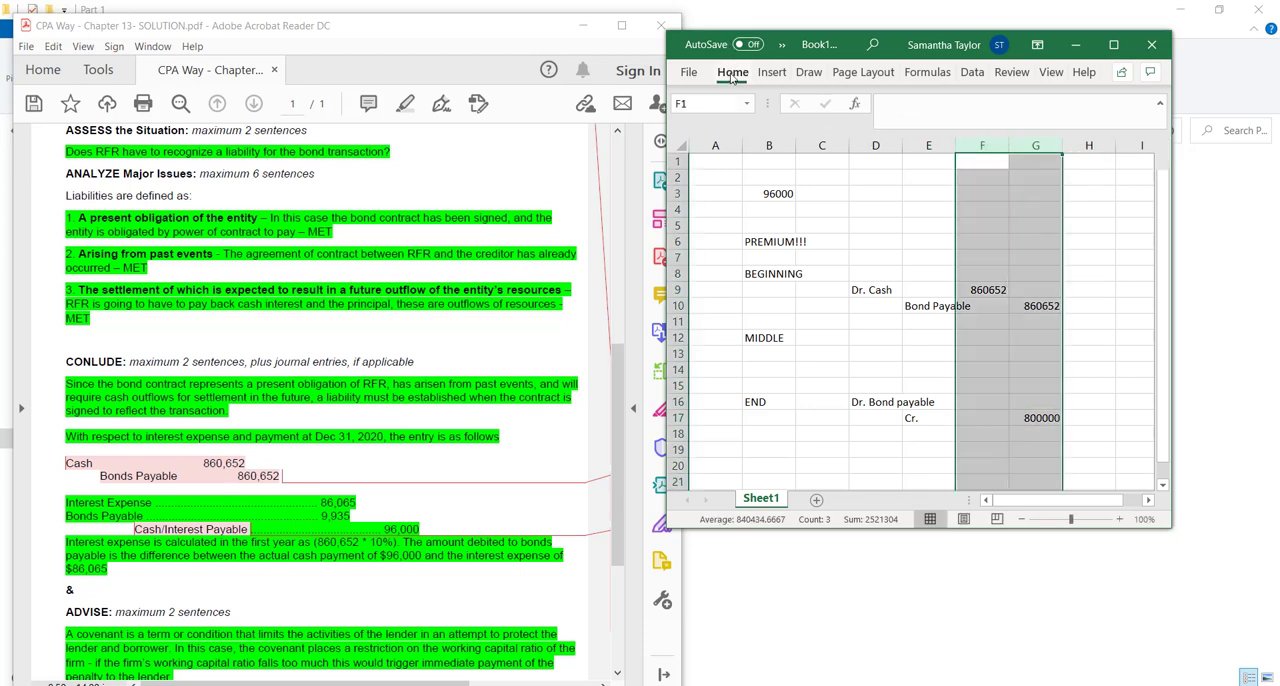
left_click(732, 72)
type("=")
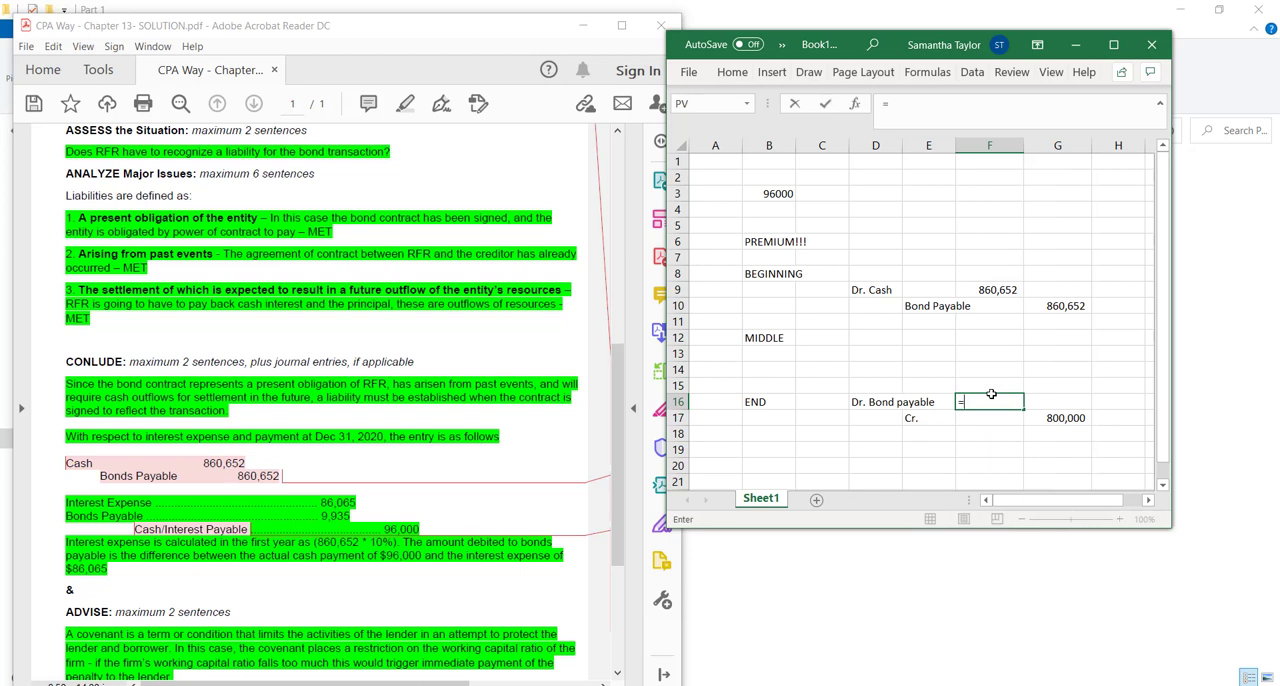
key("Return")
type("Cash")
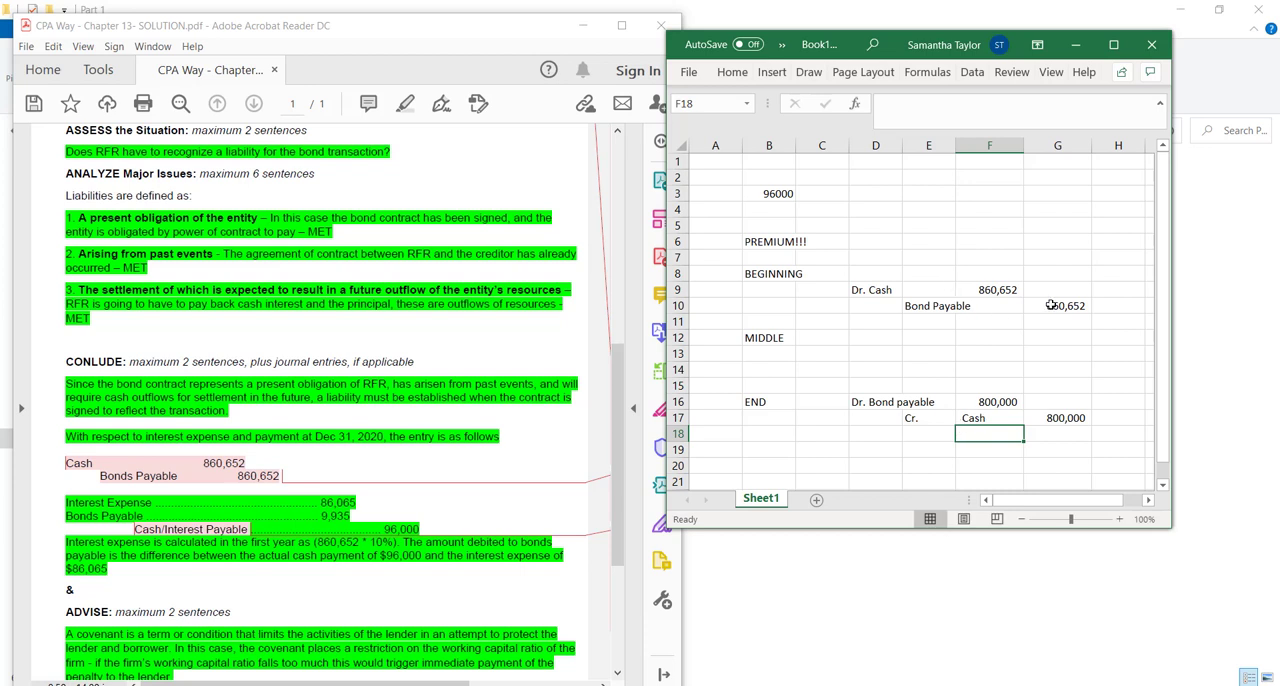
left_click(1057, 305)
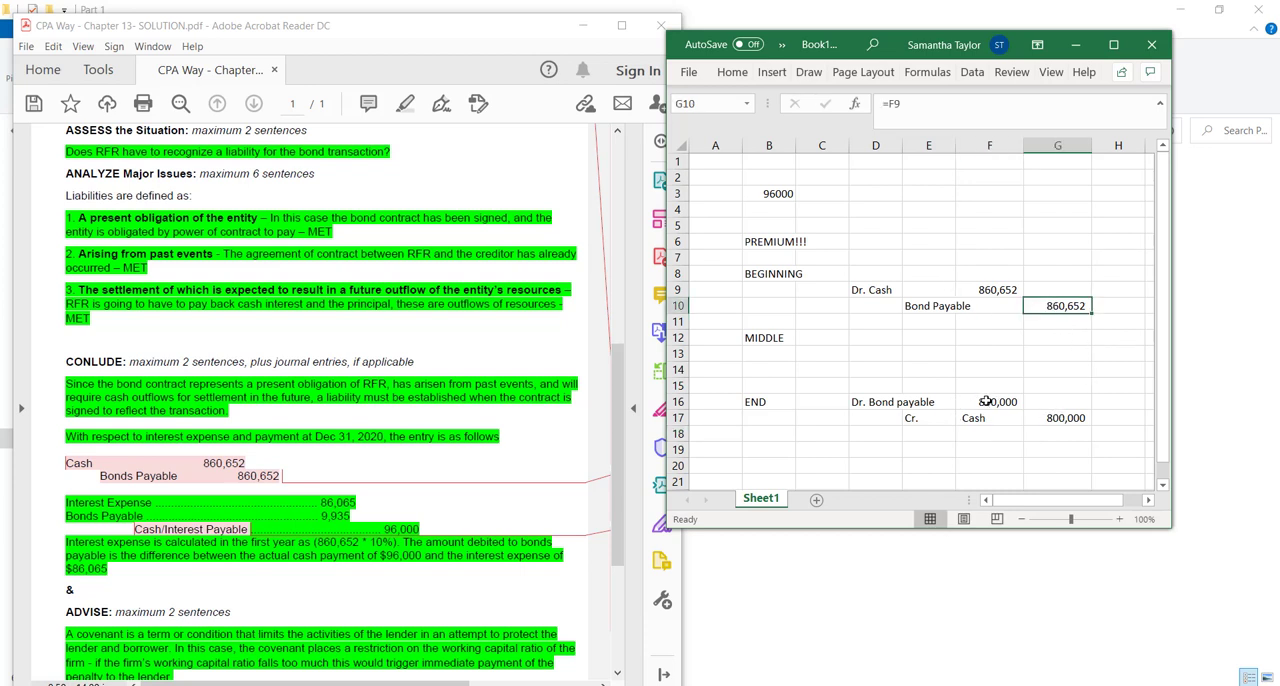
left_click(989, 401)
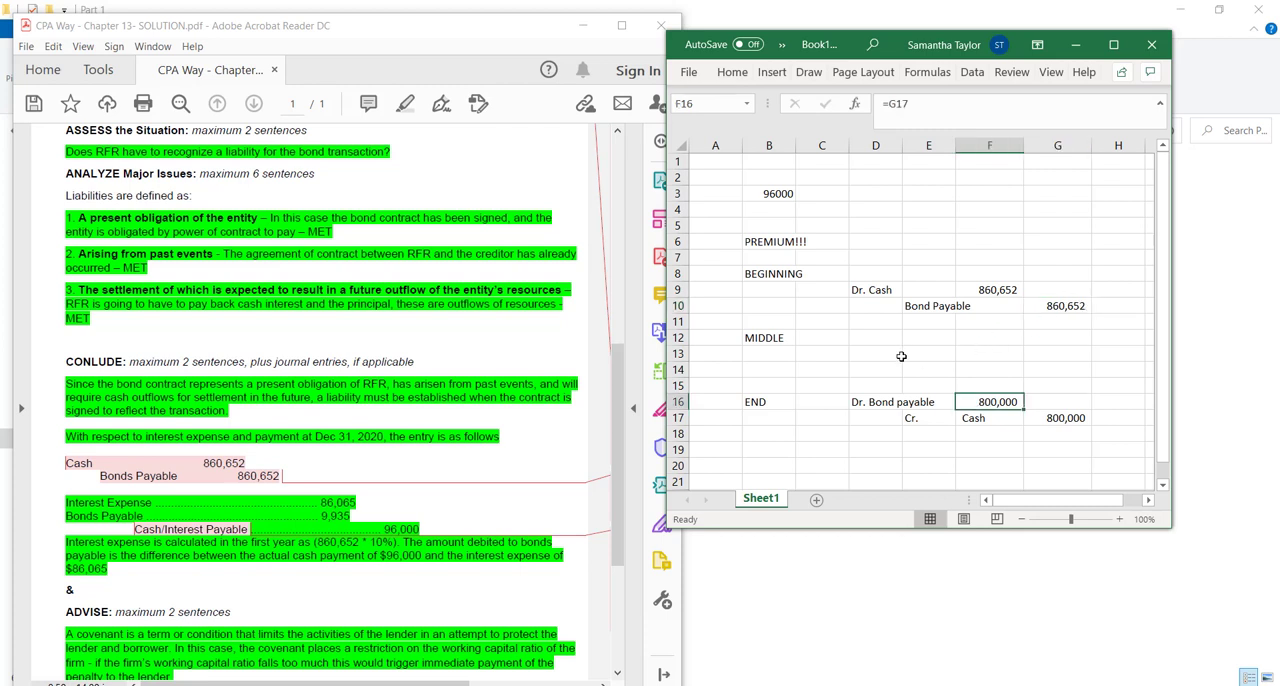
left_click(875, 369)
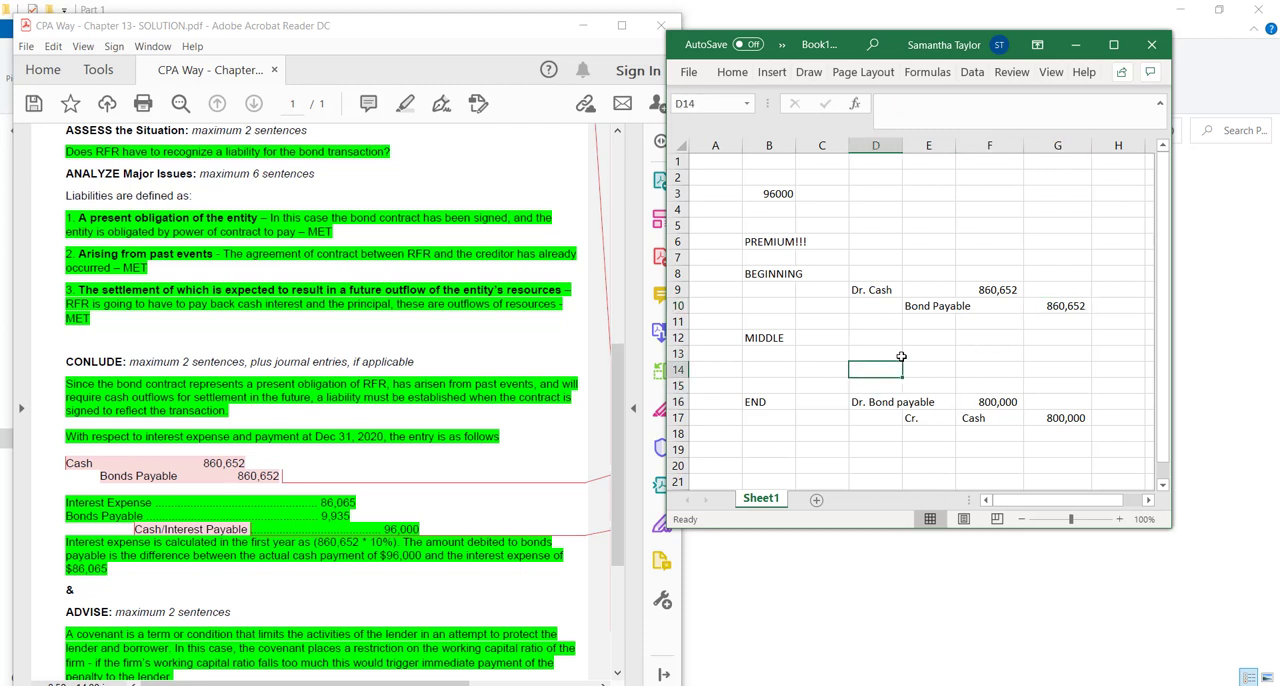
left_click(928, 353)
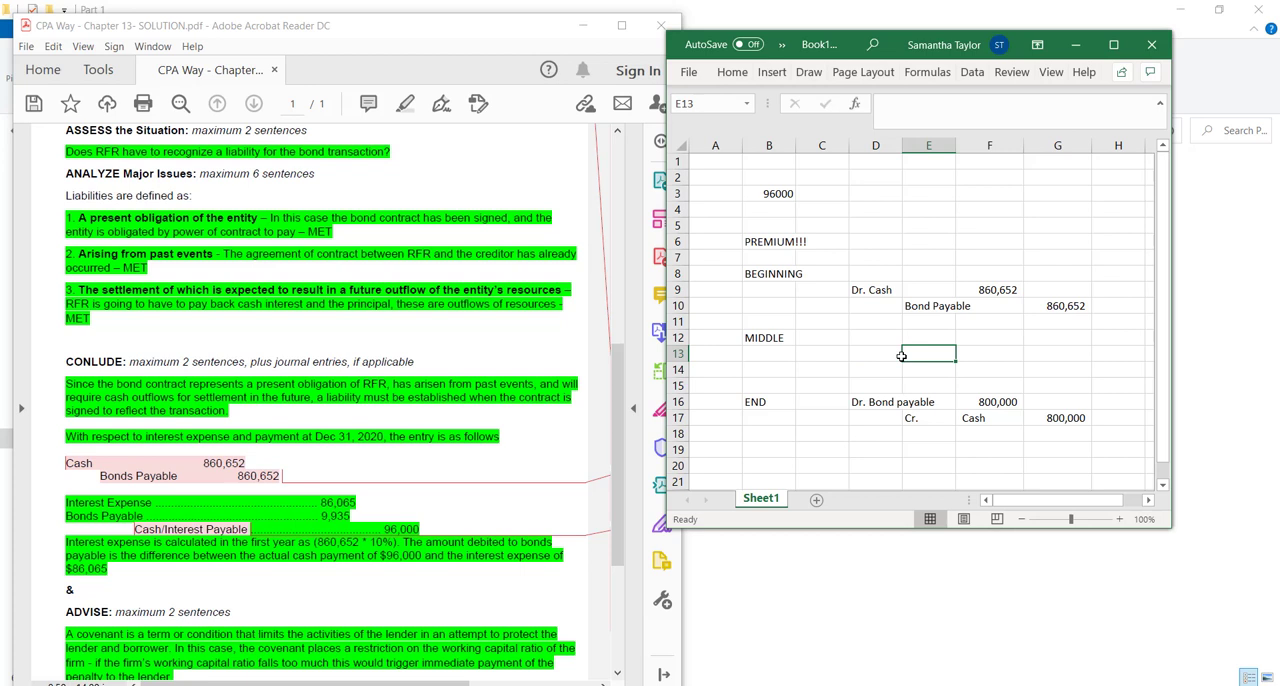
mouse_move(860, 341)
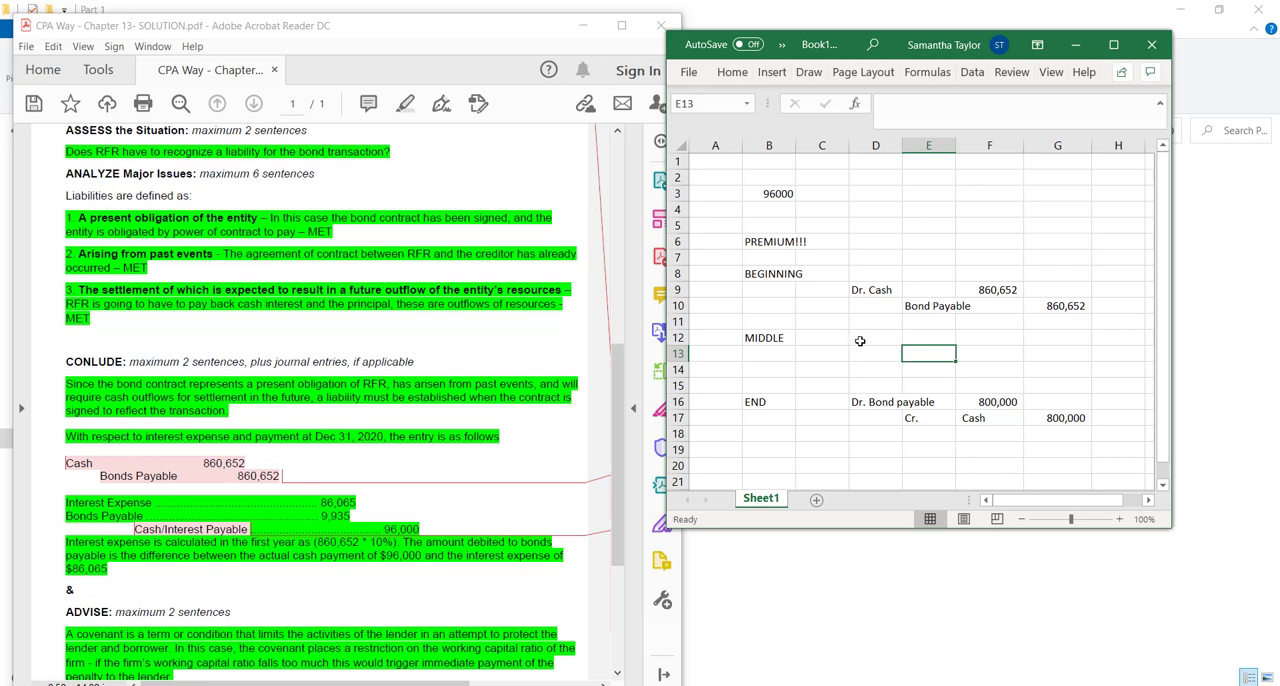
left_click(875, 337)
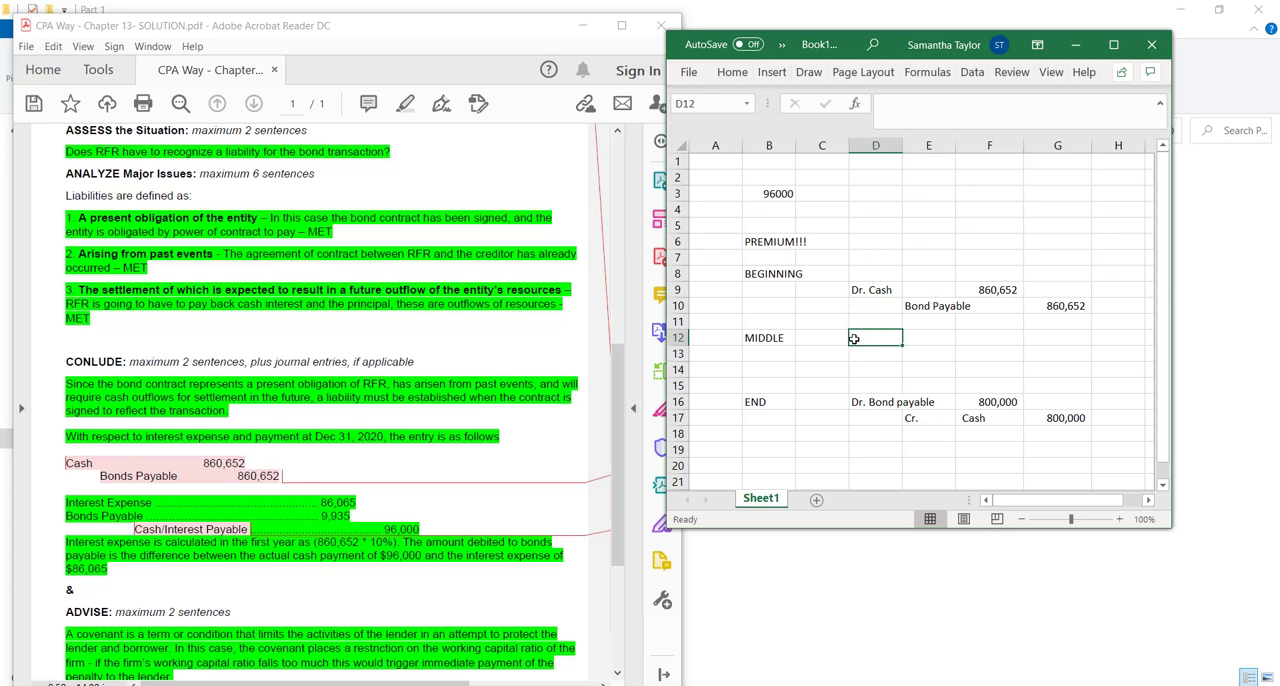
mouse_move(801, 347)
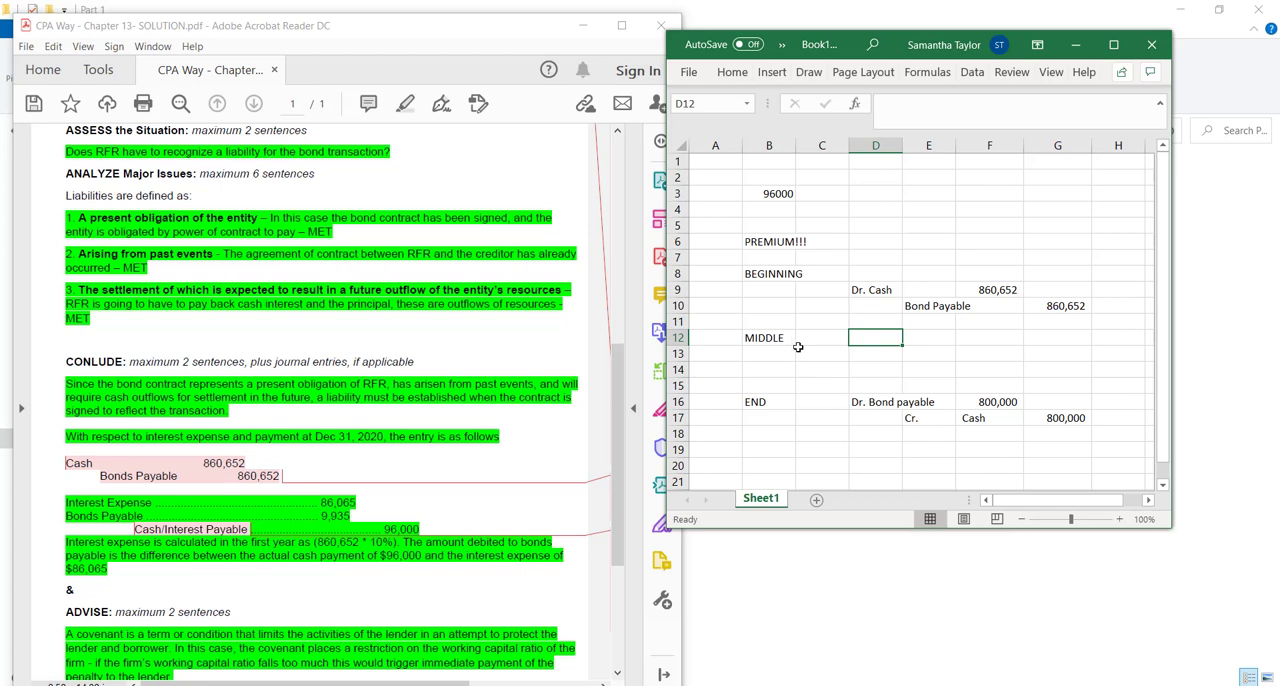
Label D12 Dr. Bond Payable and enter =(F16-G10)*-1, showing 60,652
type("Dr. Bond Py")
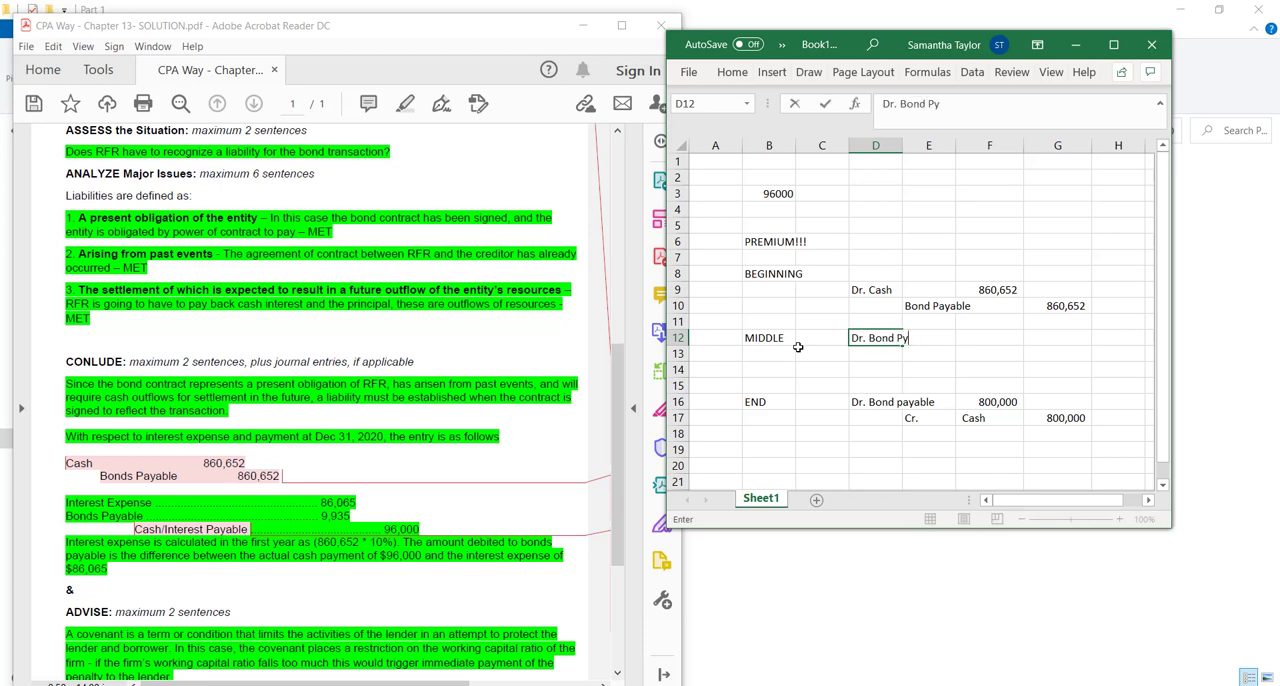
key("Backspace")
type("ayable")
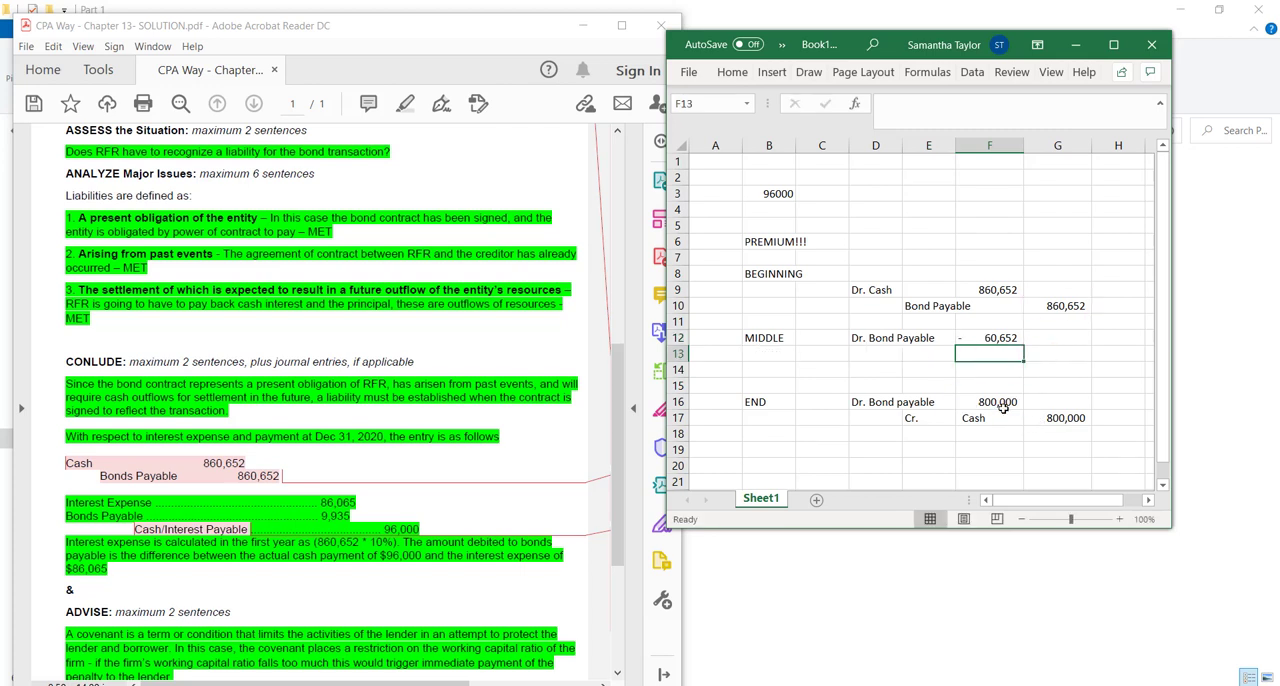
left_click(990, 337)
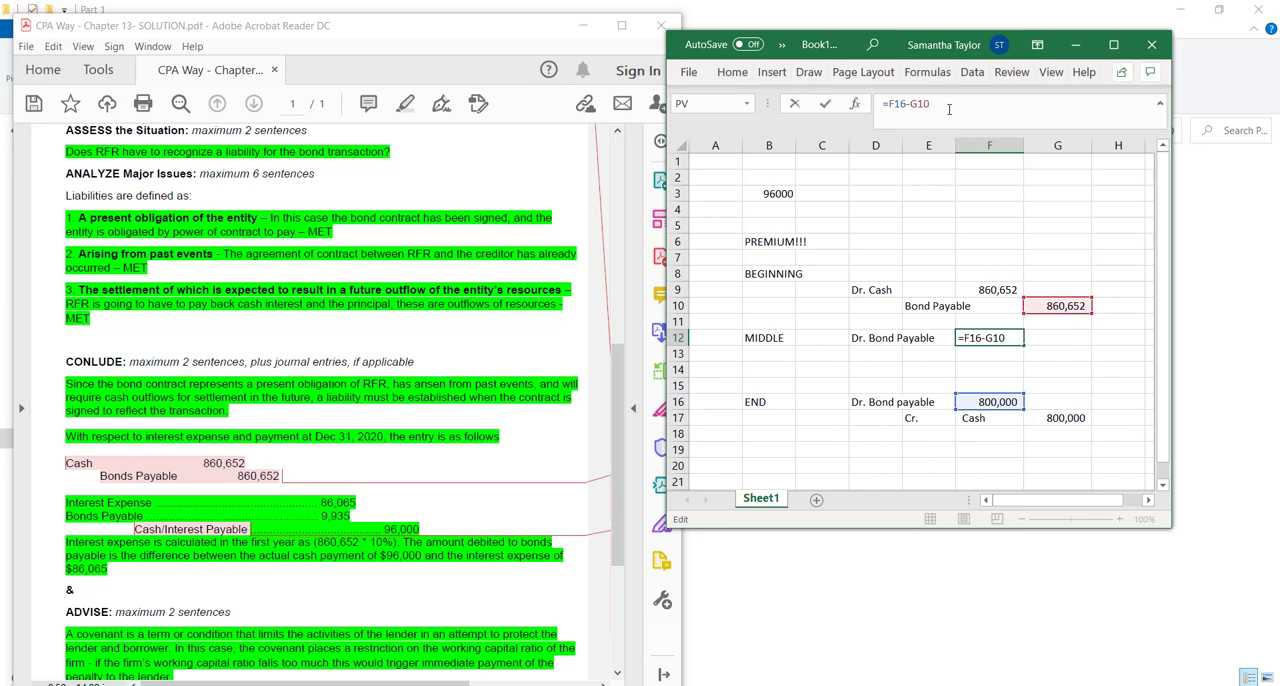
type("-1")
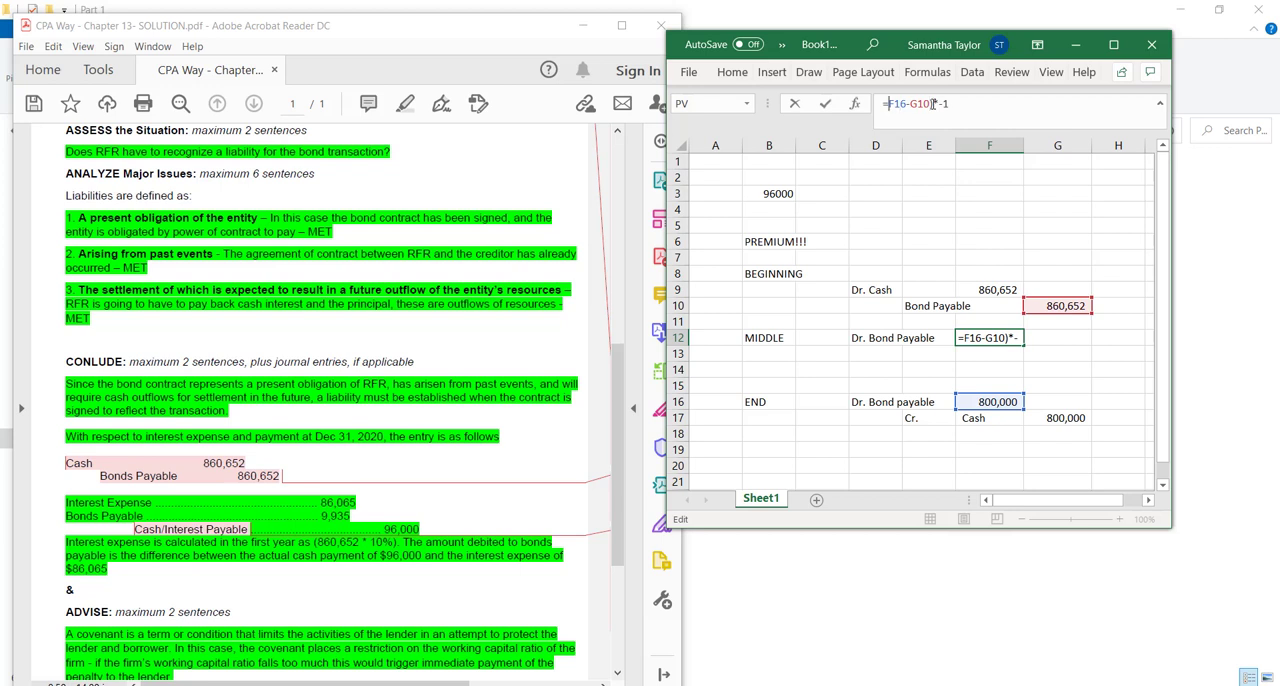
key("Return")
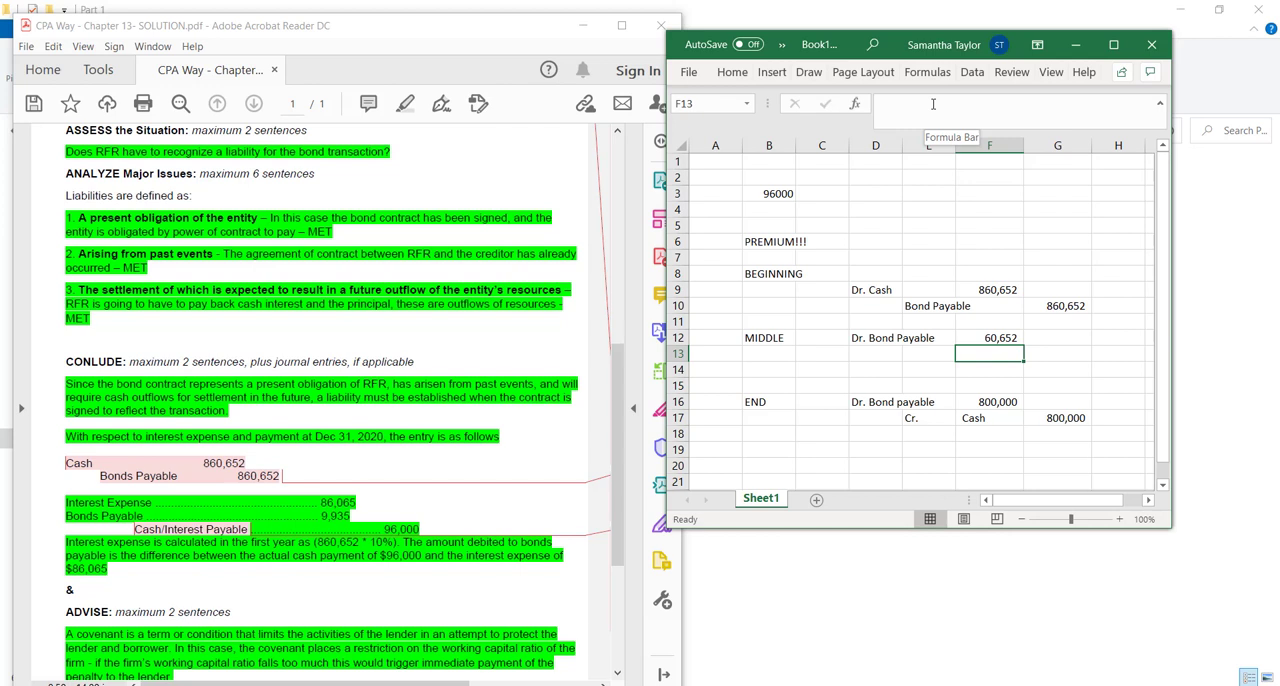
left_click(989, 337)
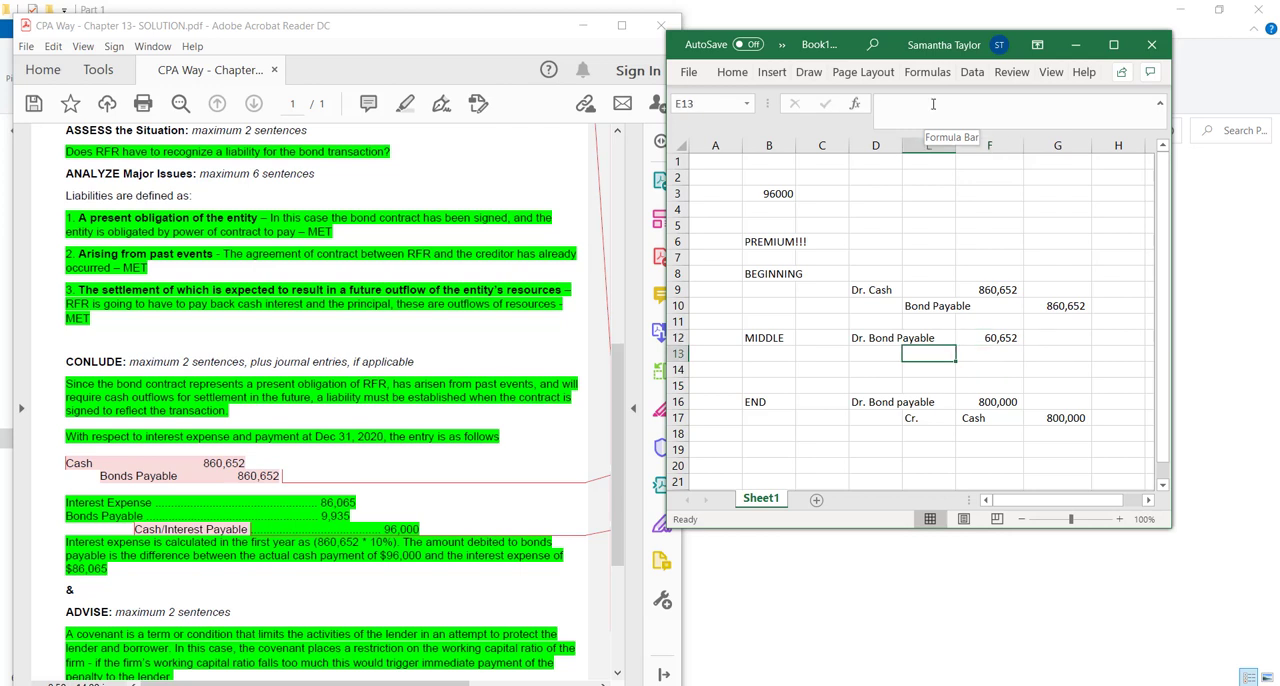
left_click(876, 353)
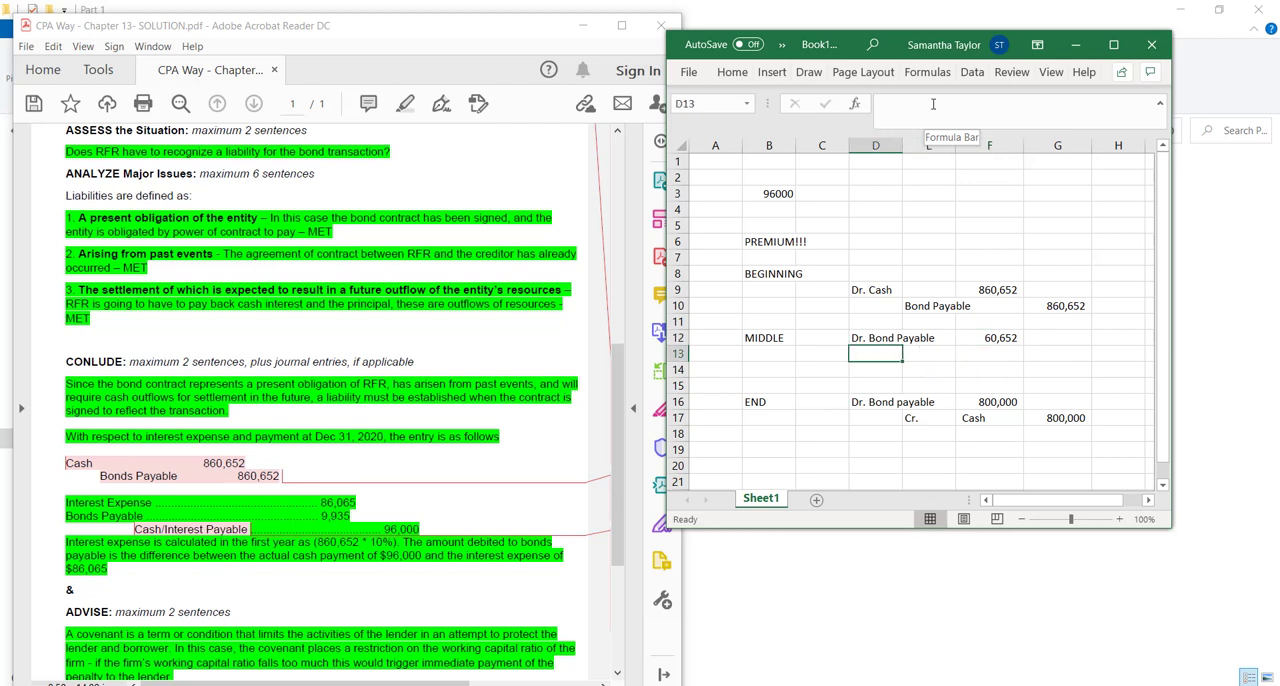
left_click(875, 289)
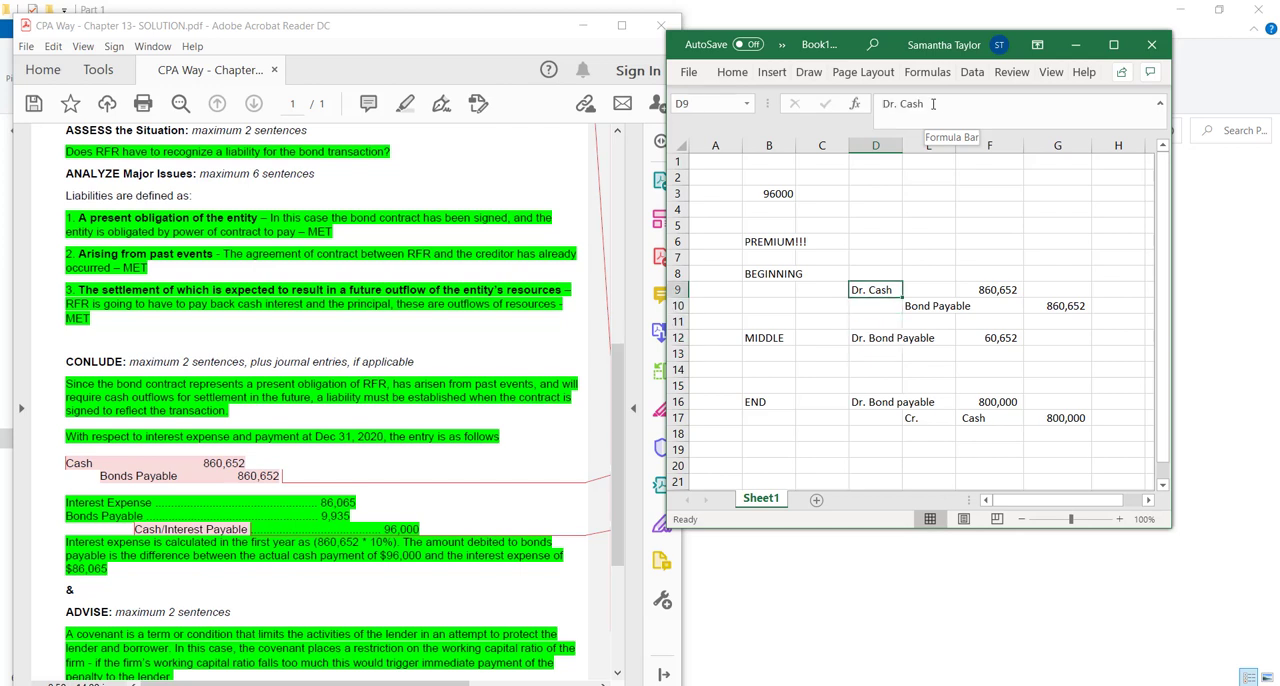
left_click(876, 353)
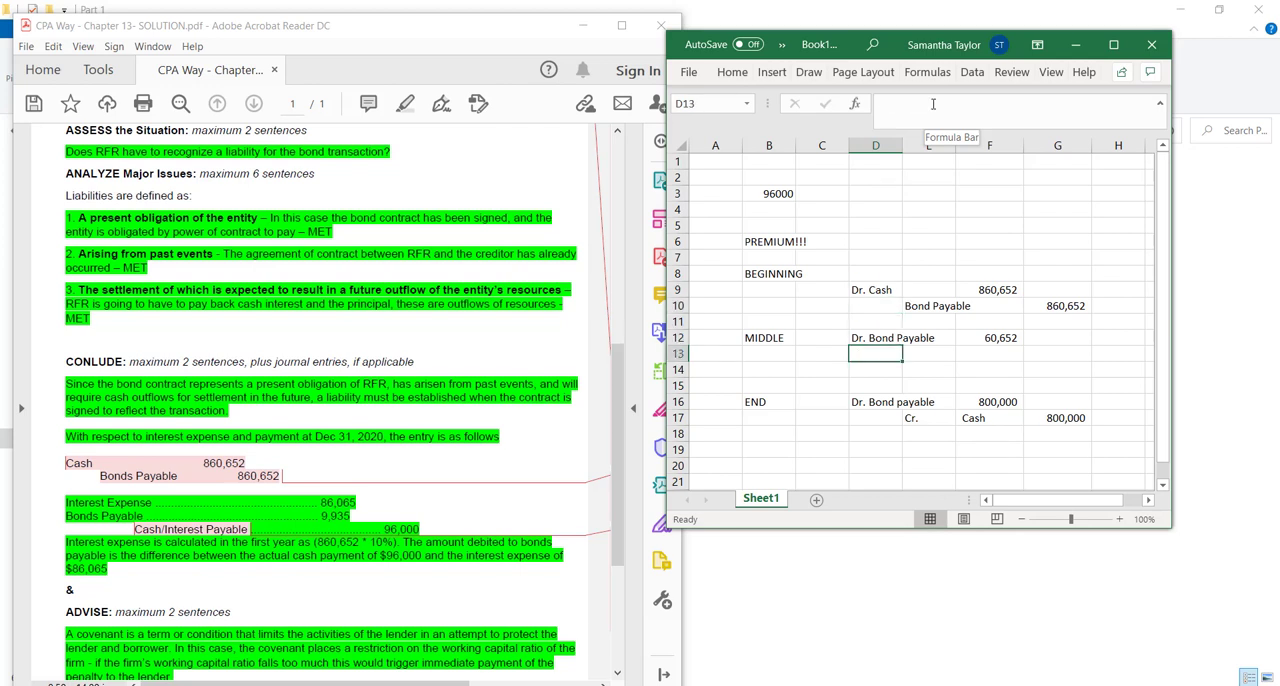
left_click(928, 353)
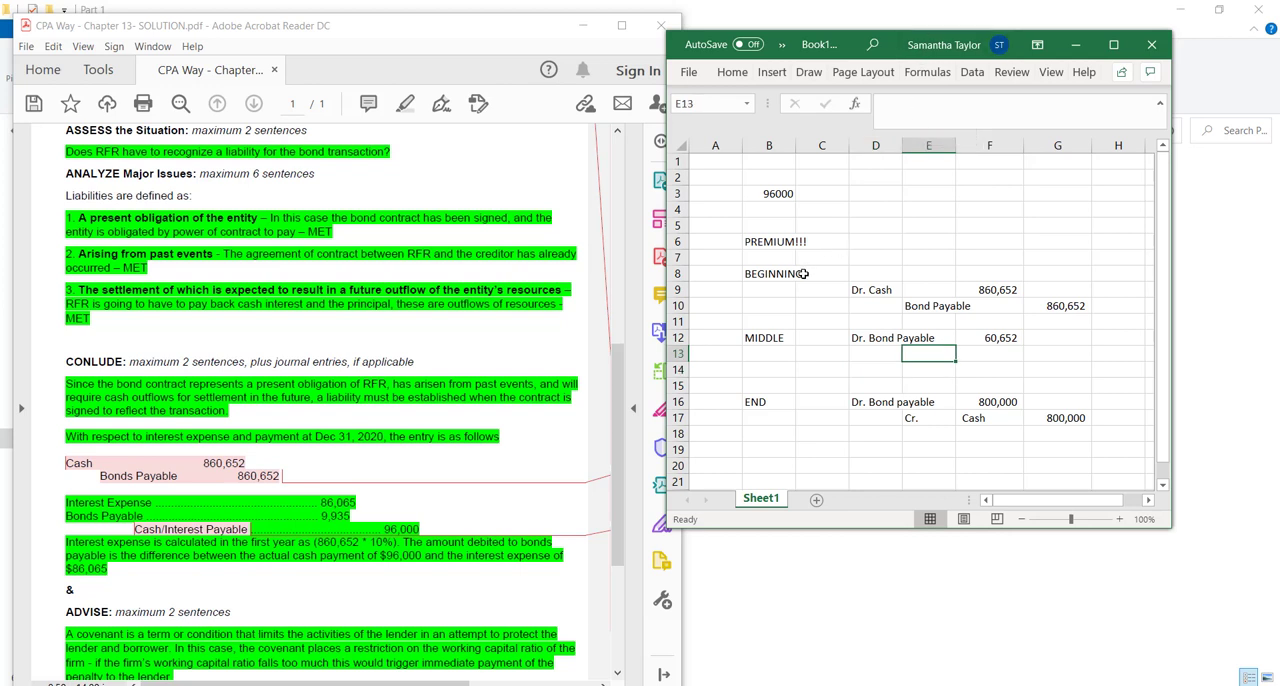
left_click(769, 418)
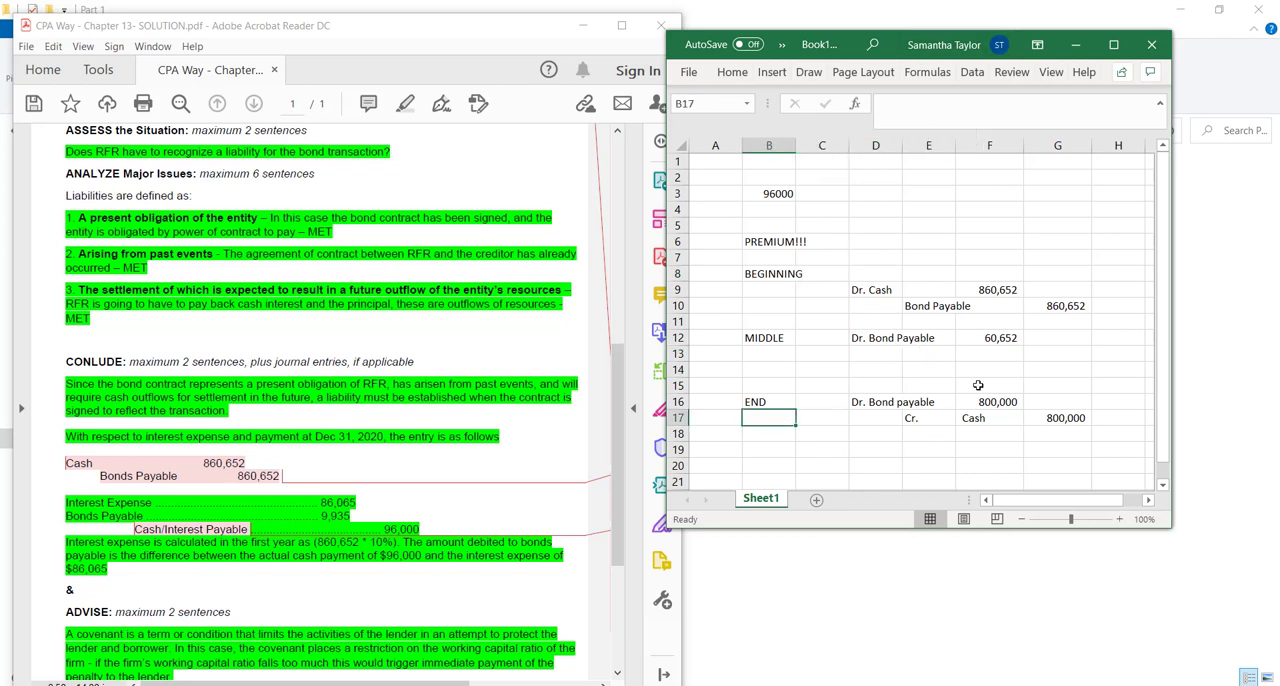
mouse_move(907, 337)
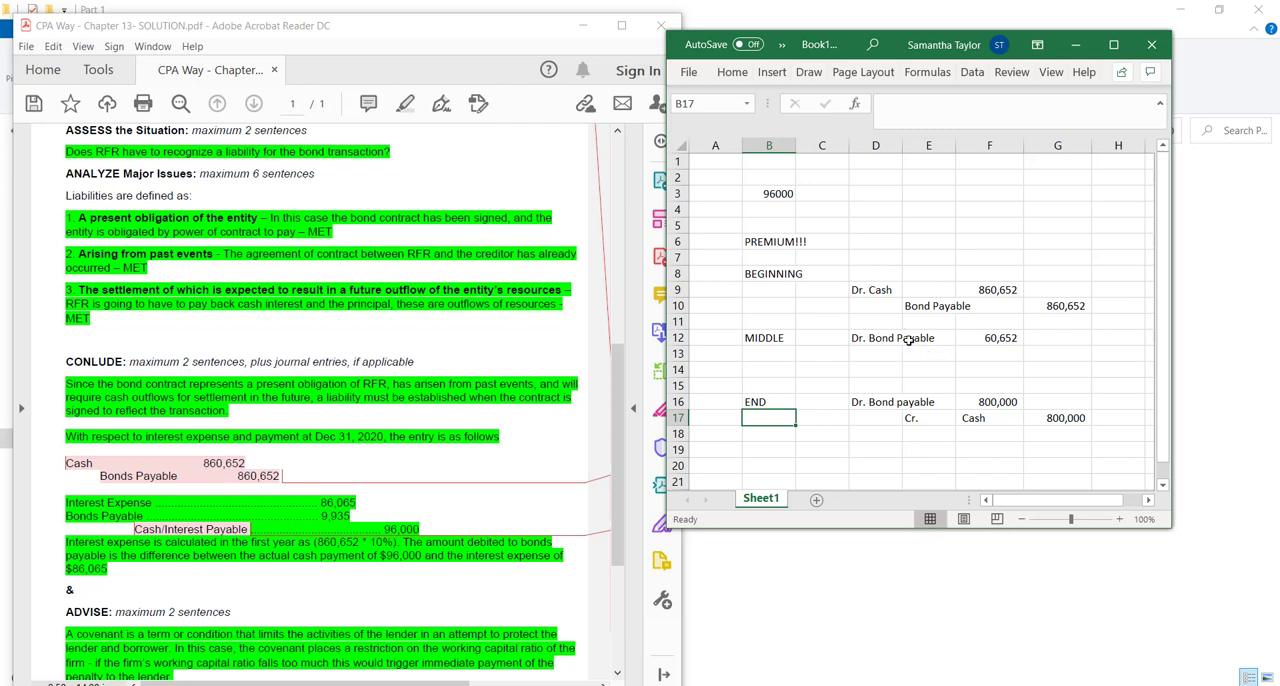
Type 'Dr. Interest expense' in D13 and 'Cr. Cash / accrued Interest payable' in E14
left_click(876, 355)
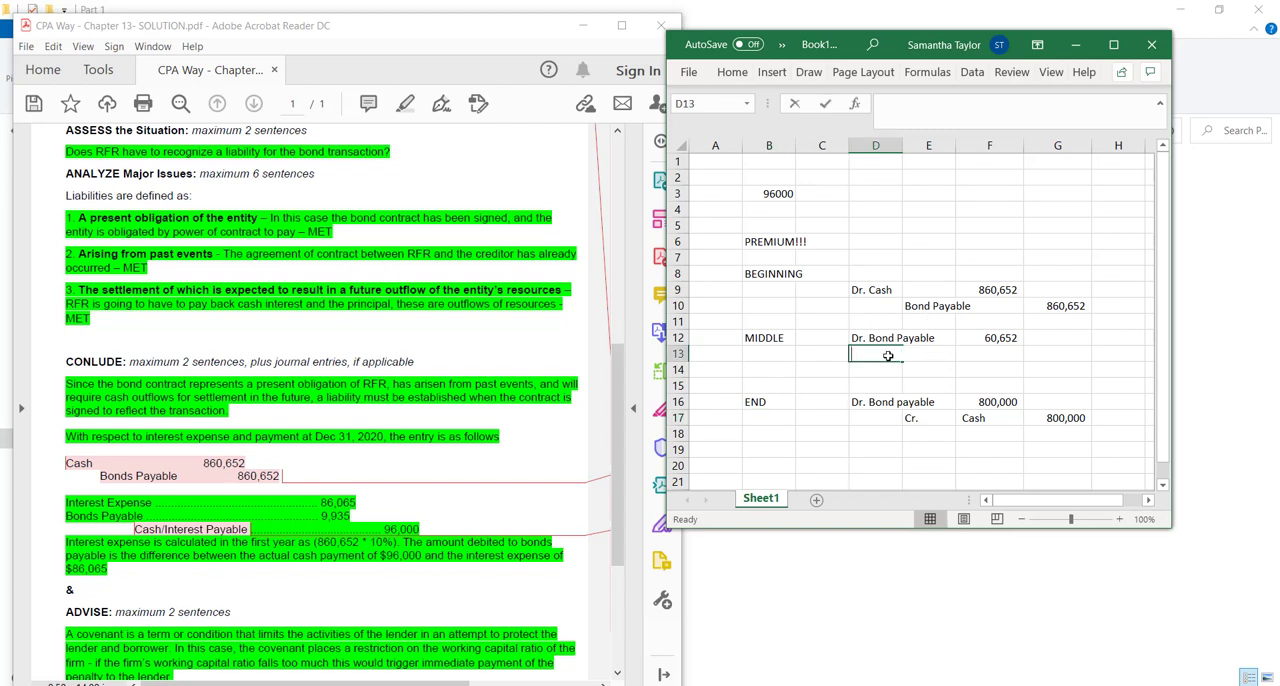
type("Dr. I")
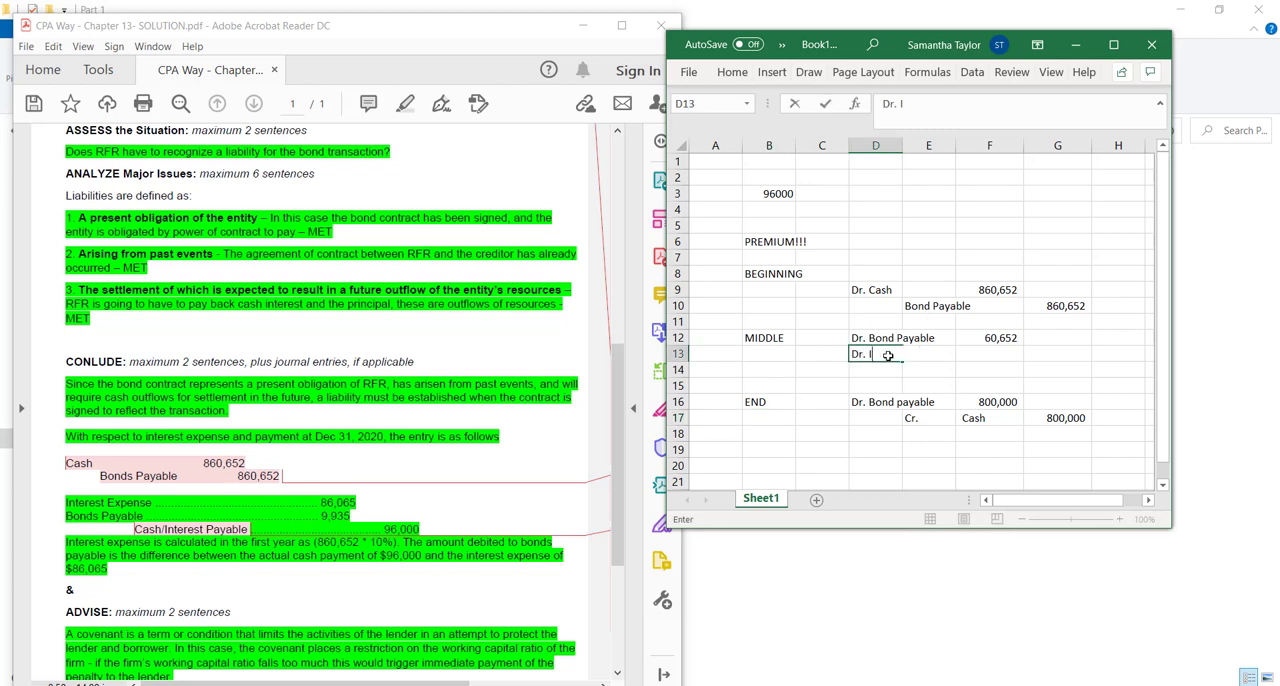
type("nterest expense")
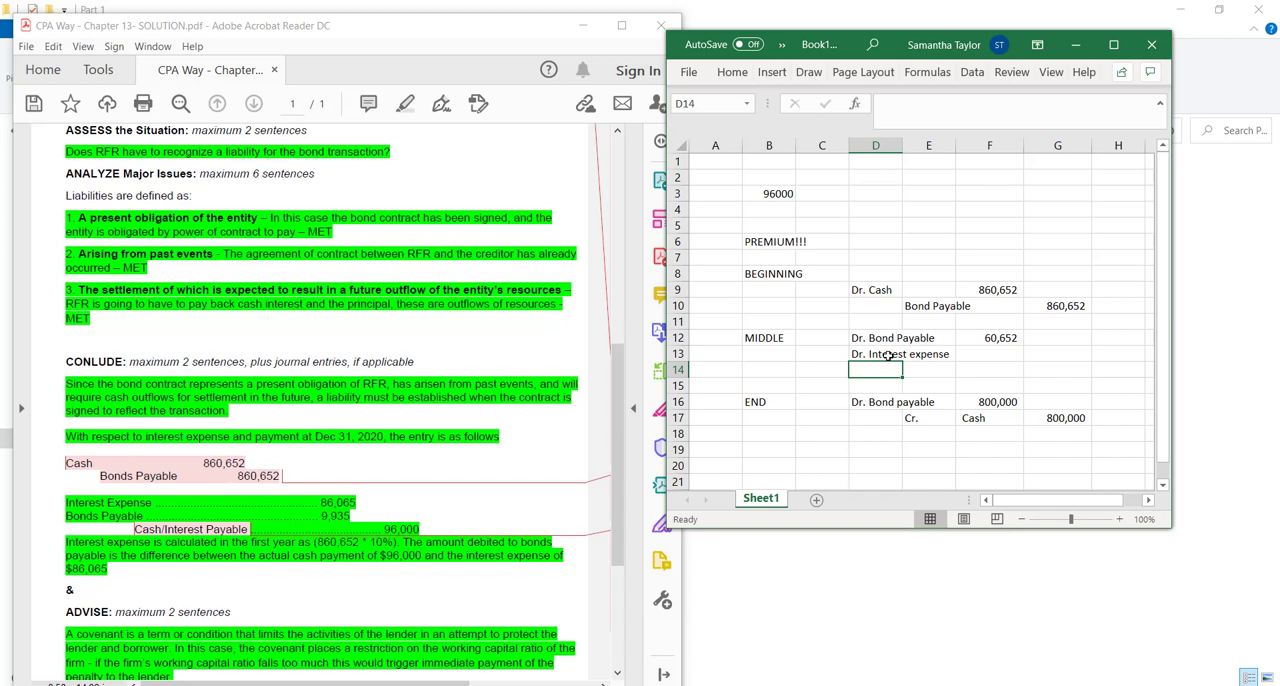
left_click(928, 369)
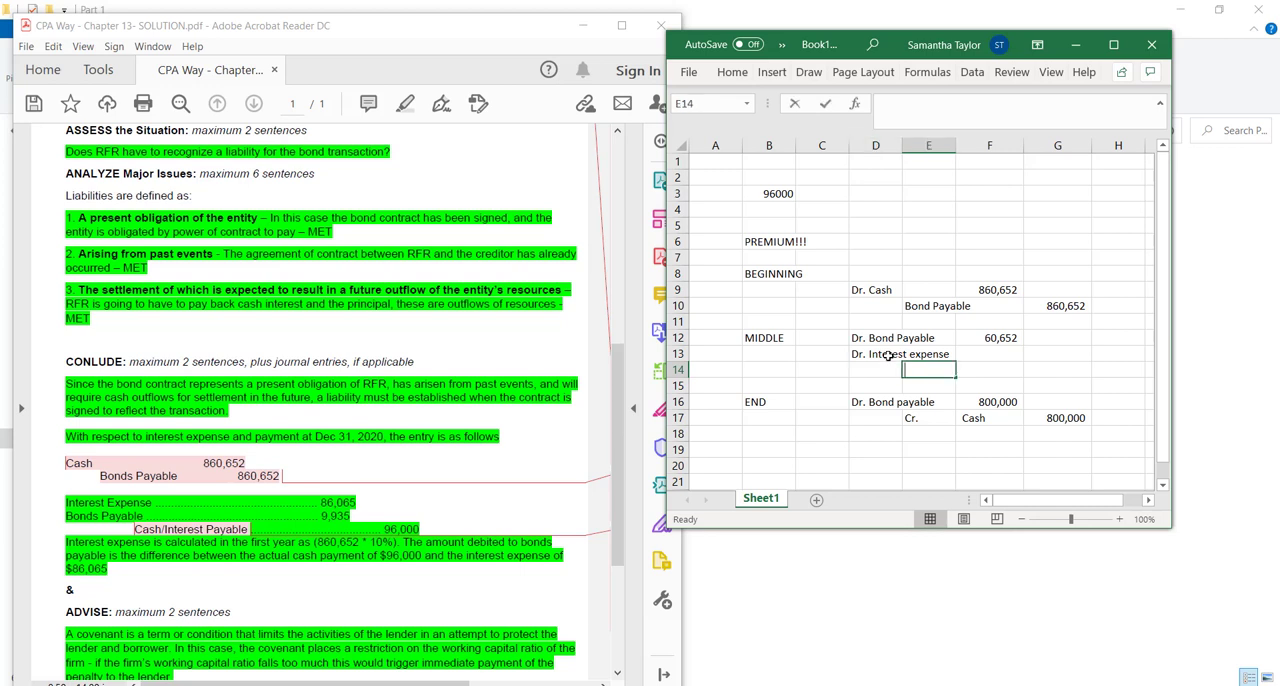
type("Cash")
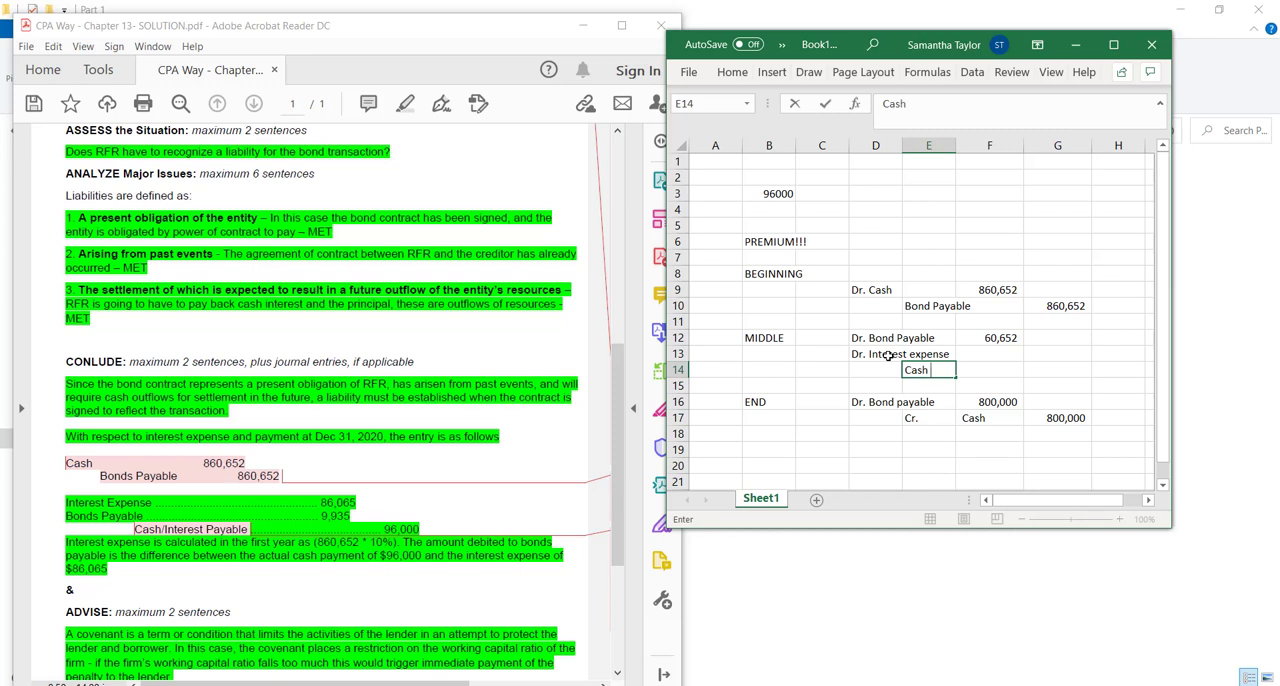
type("Cr.")
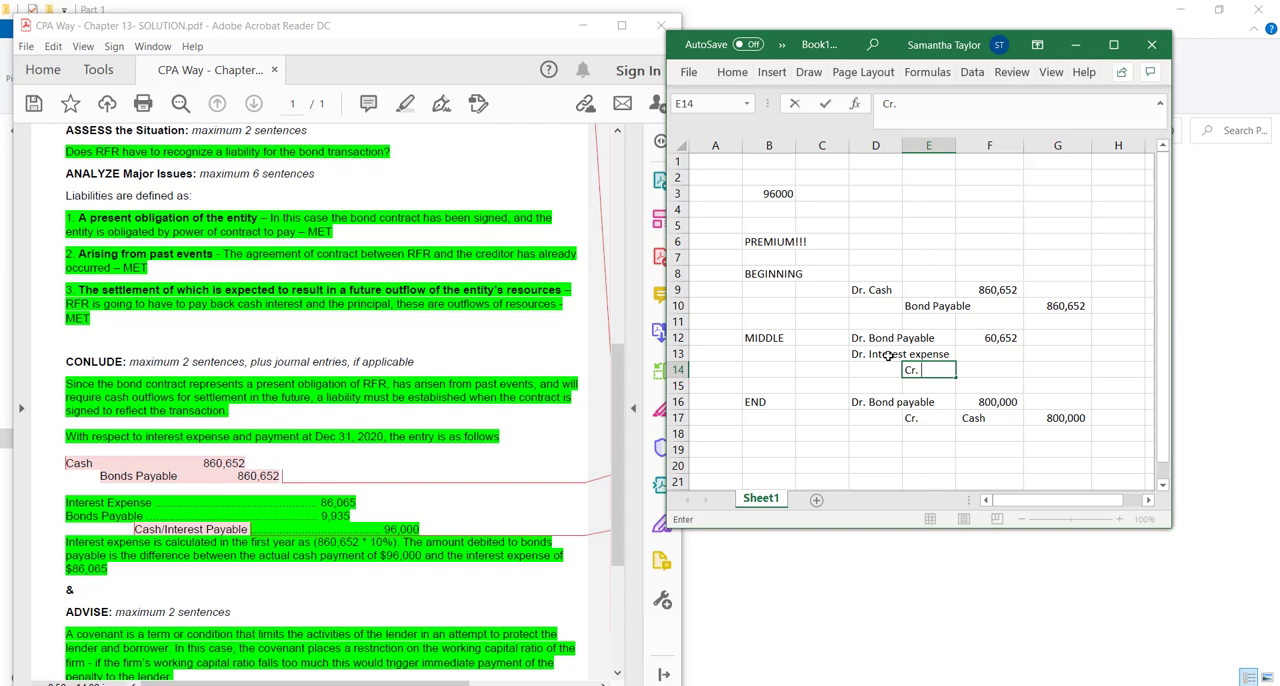
type("Cash /")
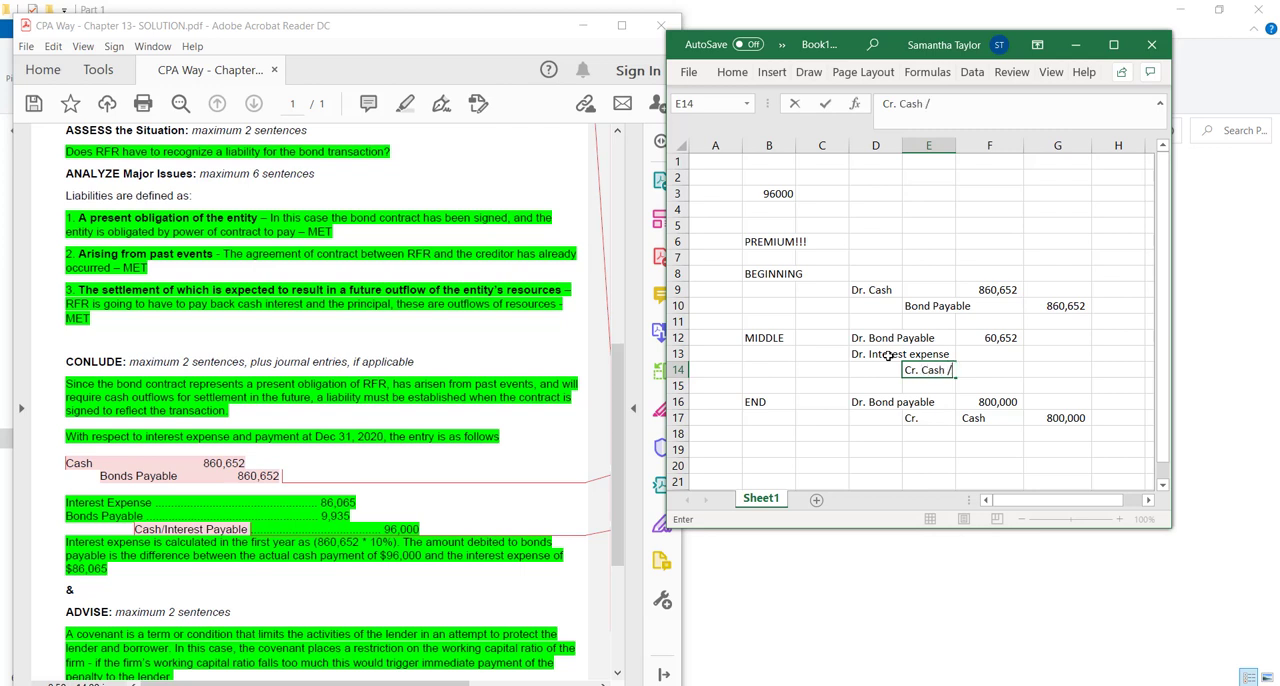
type("Inte")
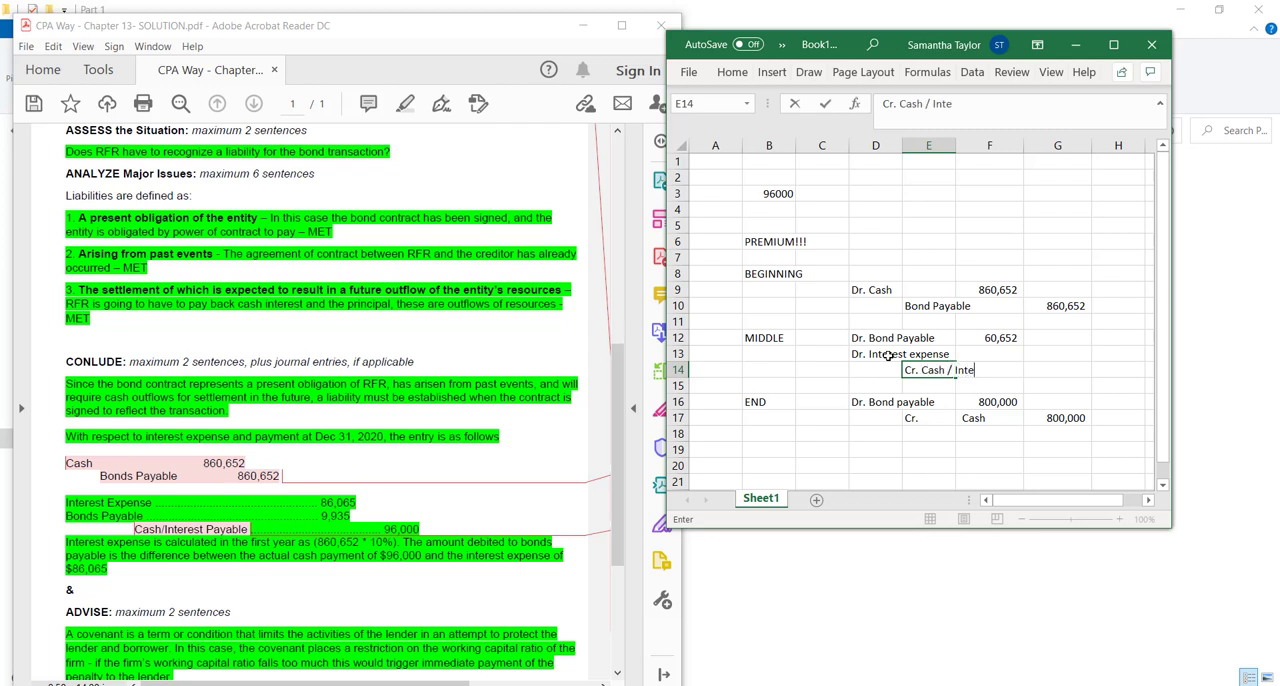
type("rest payable")
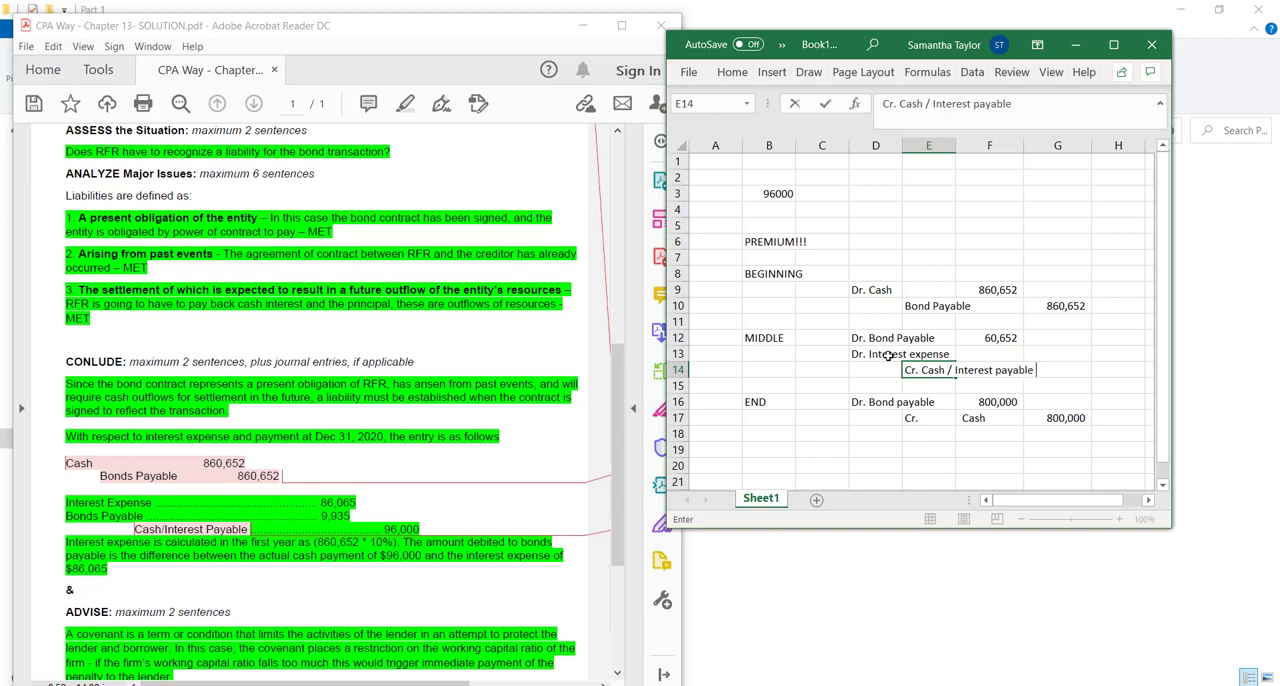
key("Return")
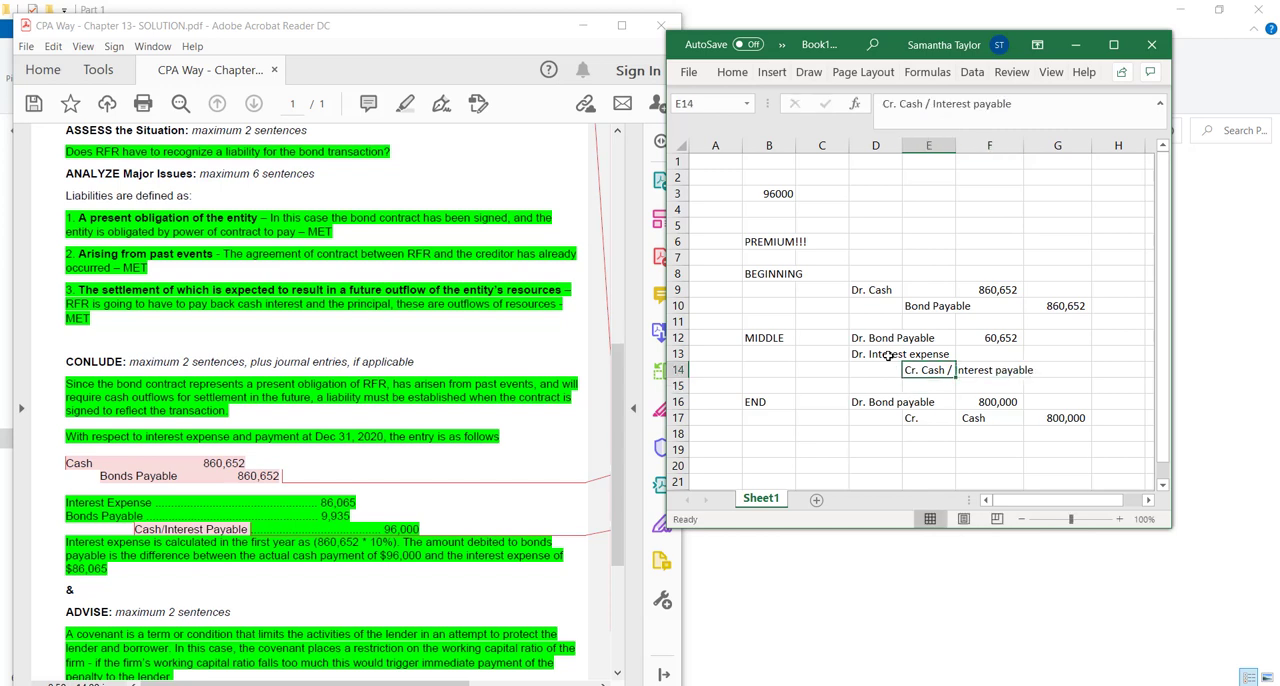
mouse_move(850, 286)
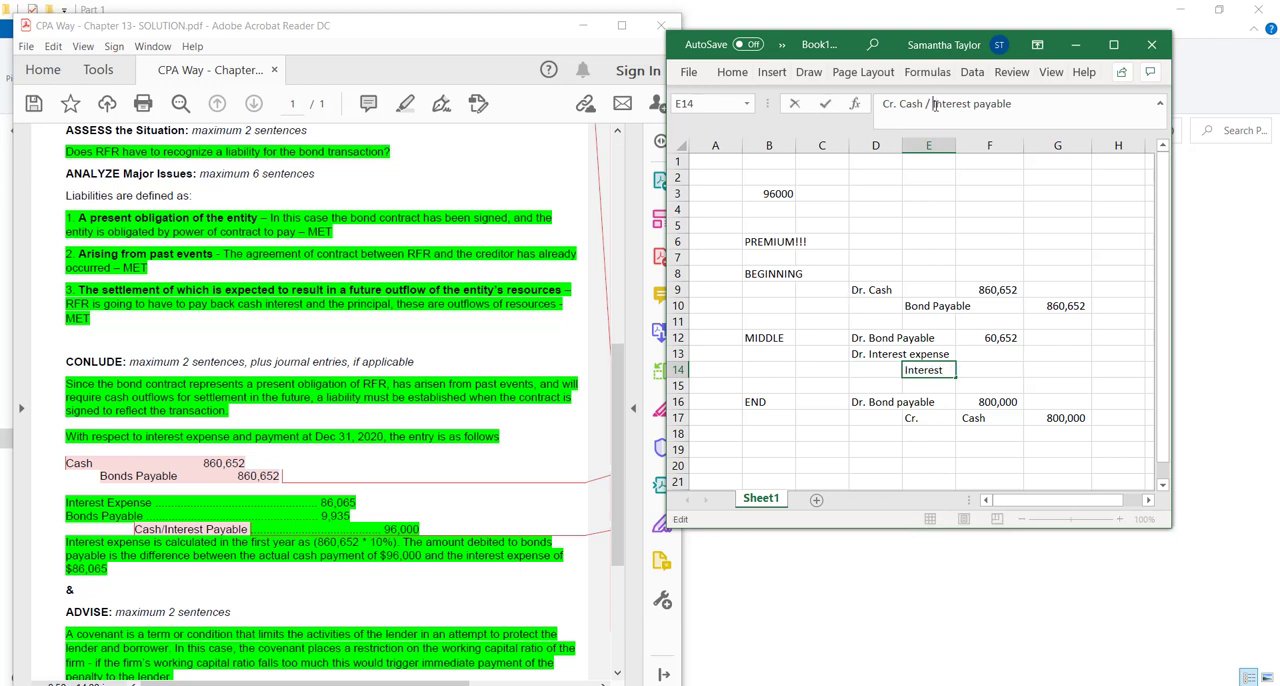
key("Return")
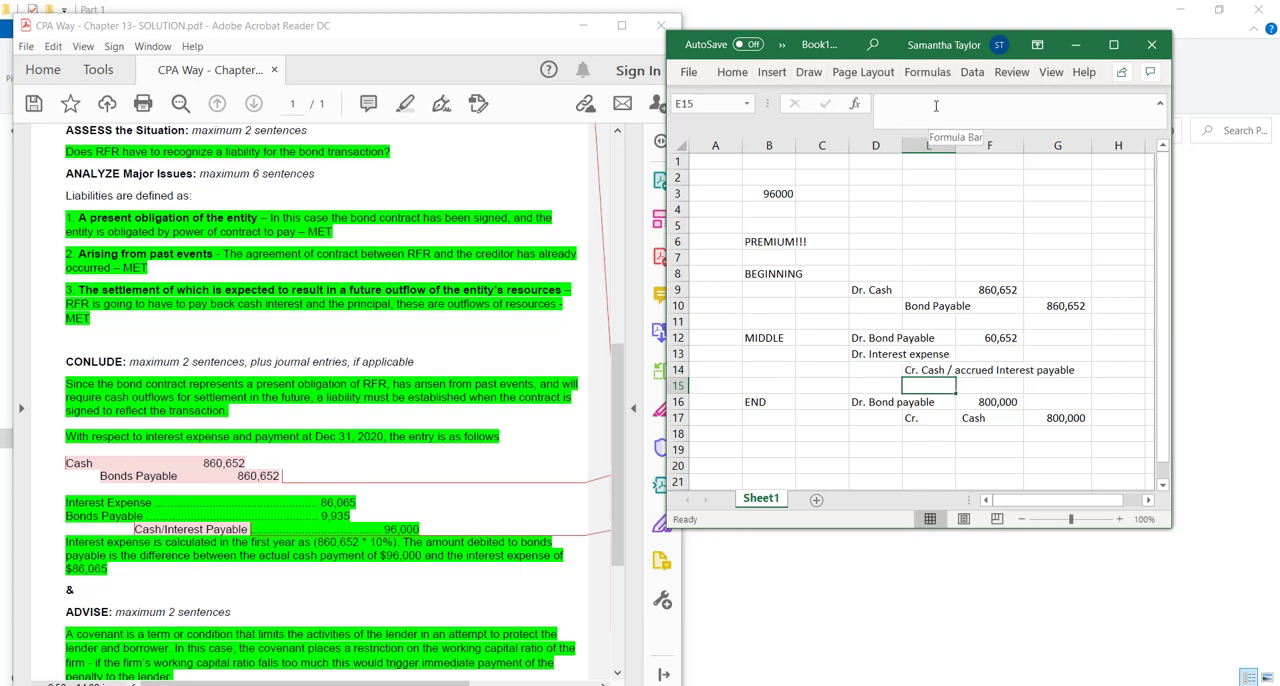
Enter interest expense in G13 as =G10*0.1, giving 86,065
left_click(1057, 369)
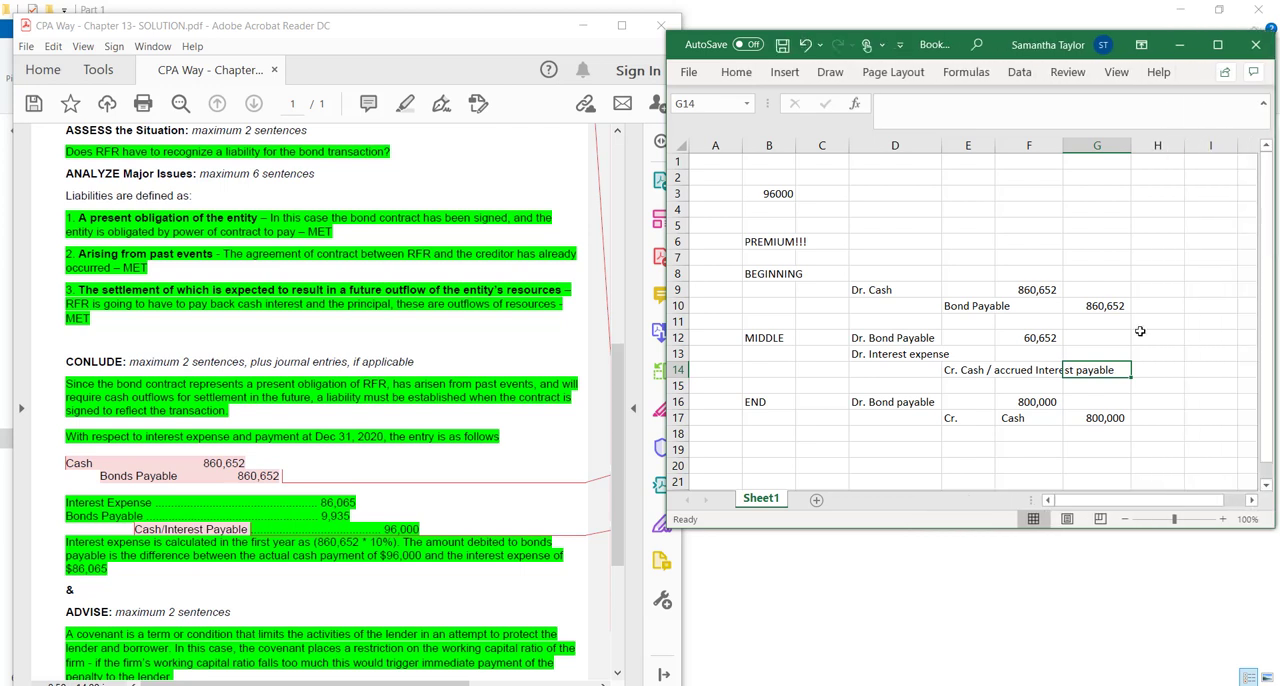
left_click(1096, 354)
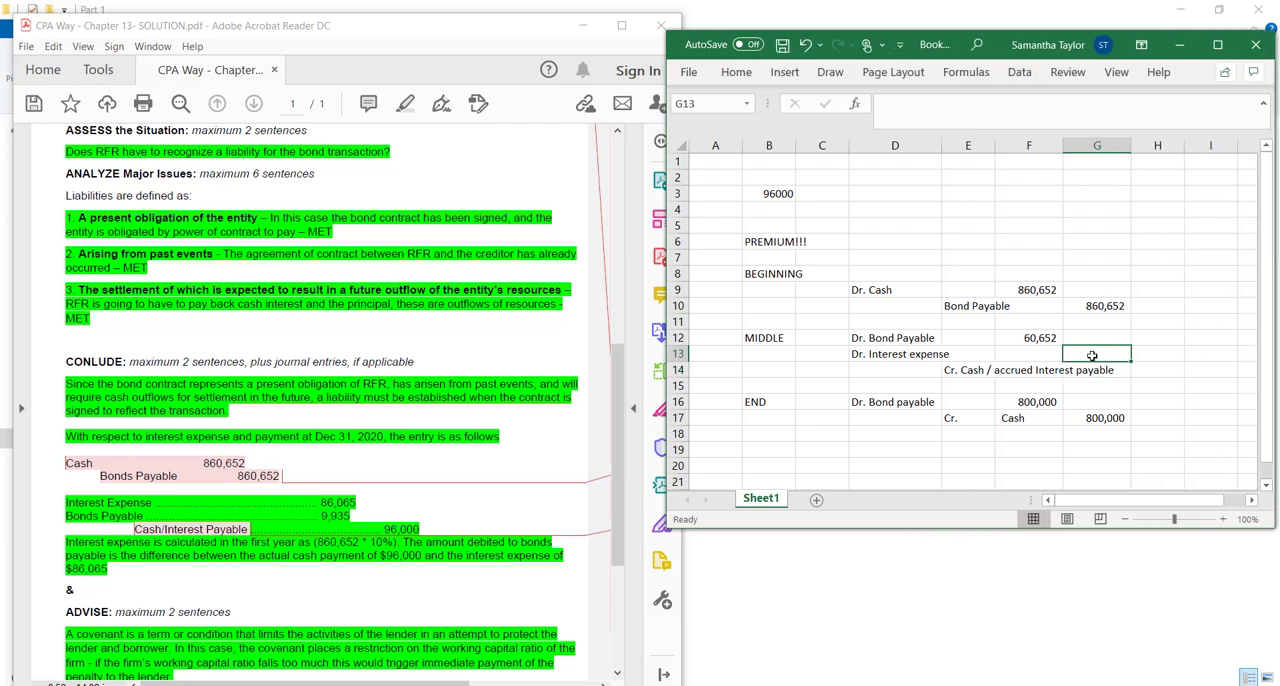
type("=G10")
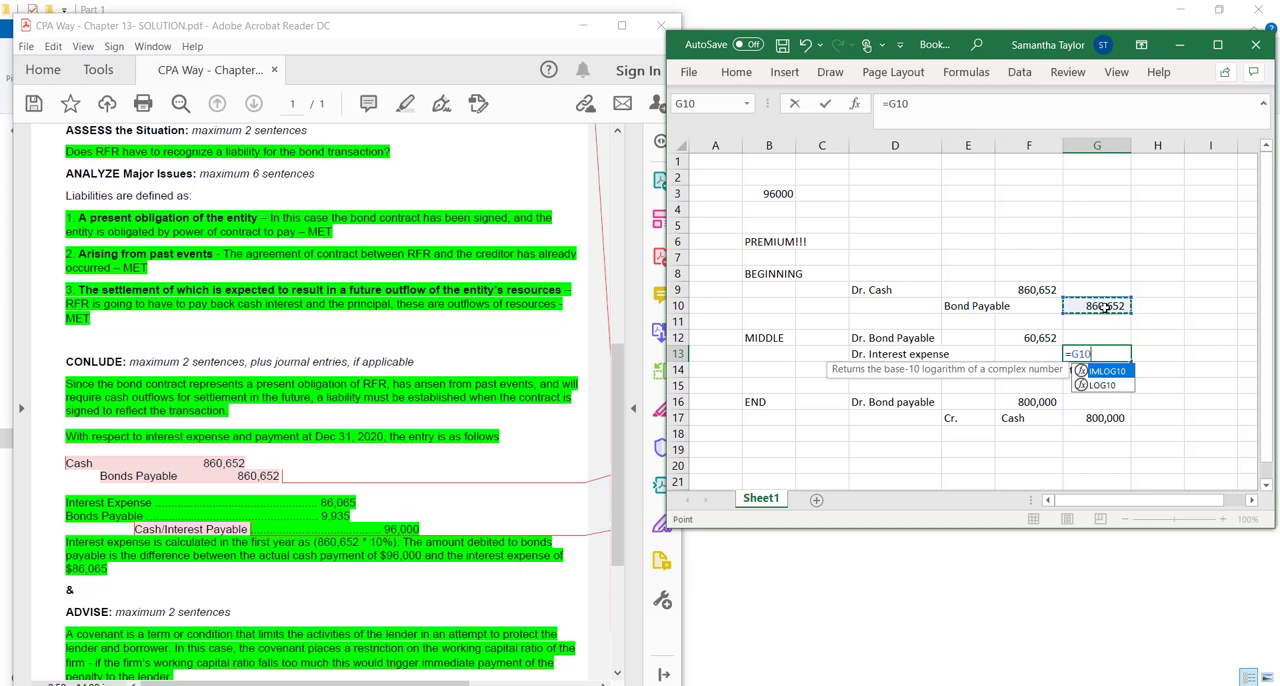
type("*")
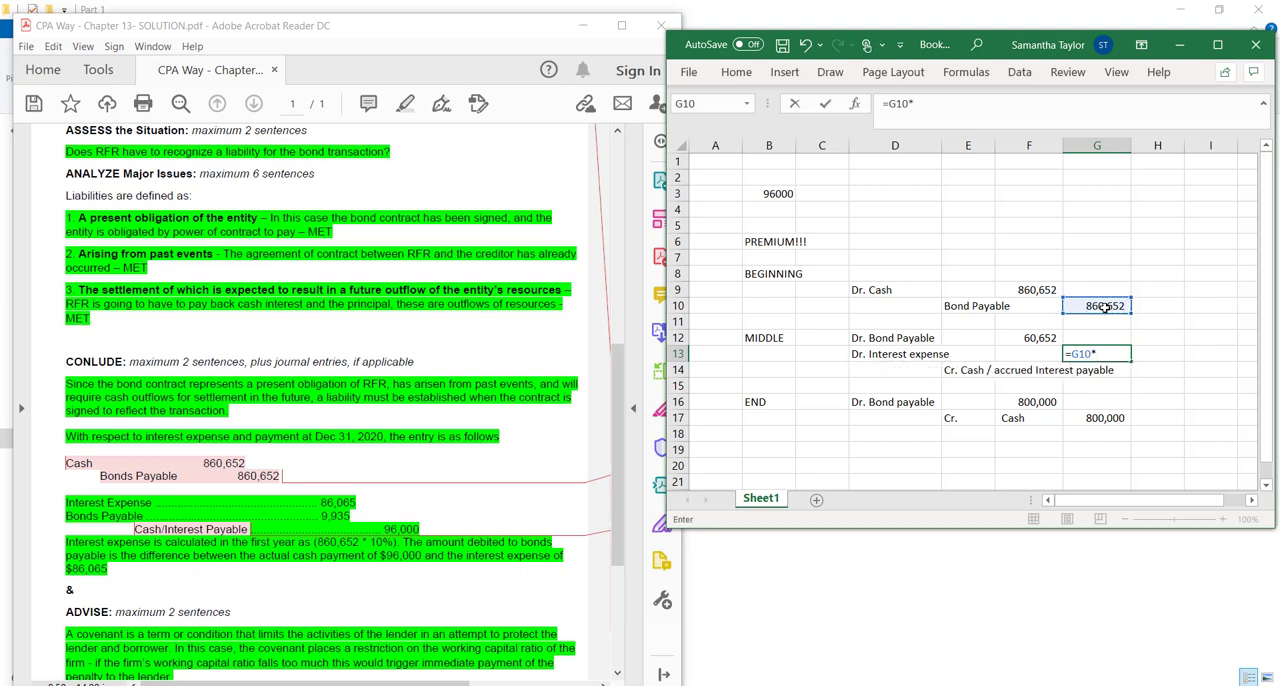
type("0.")
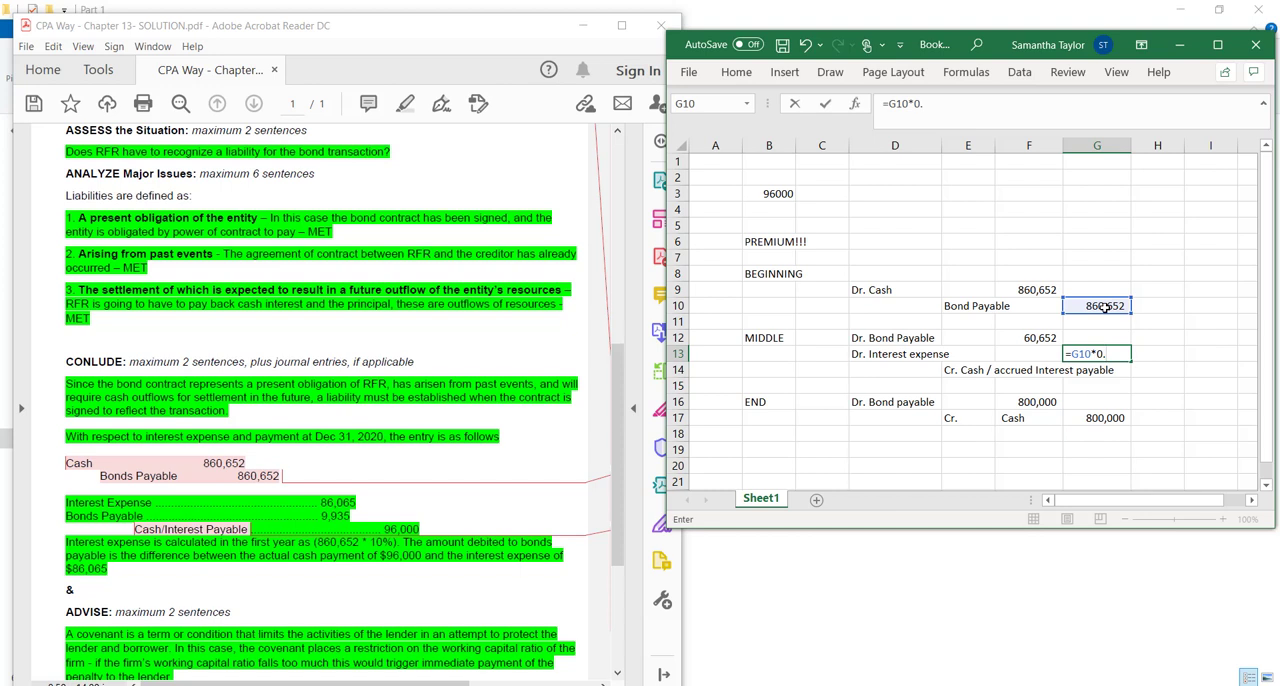
key("Return")
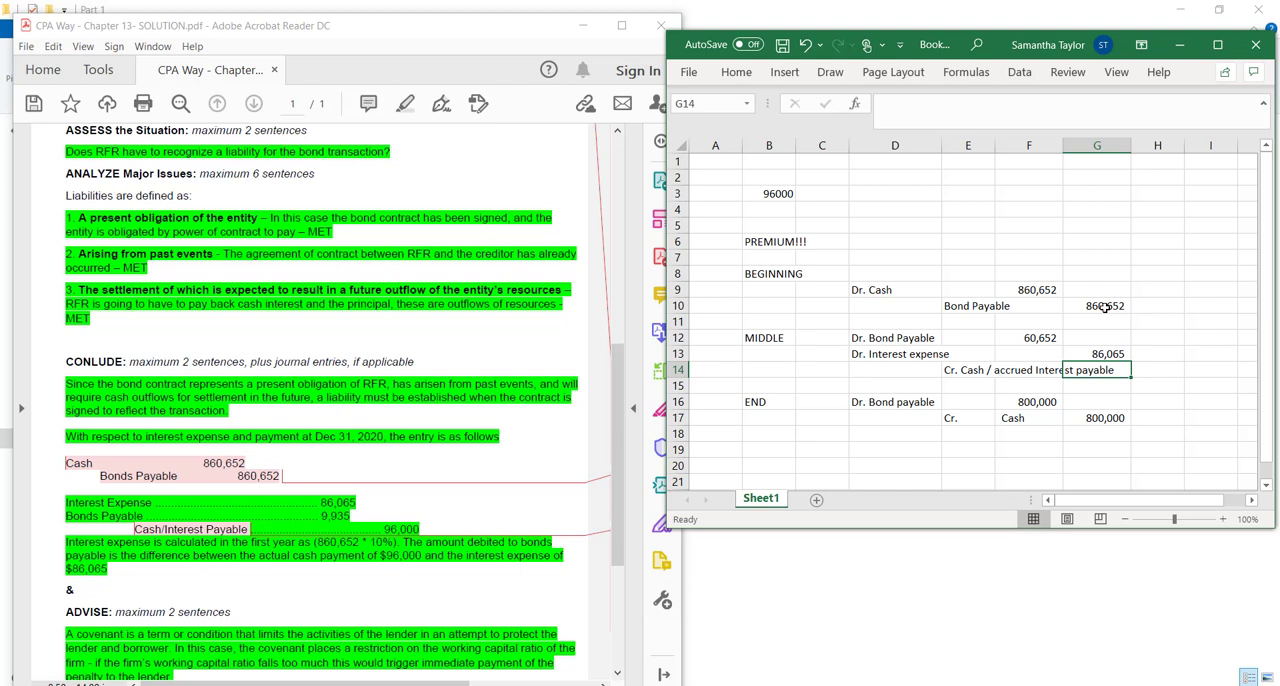
Enter the 96,000 cash credit as =96000 in G14
type("=")
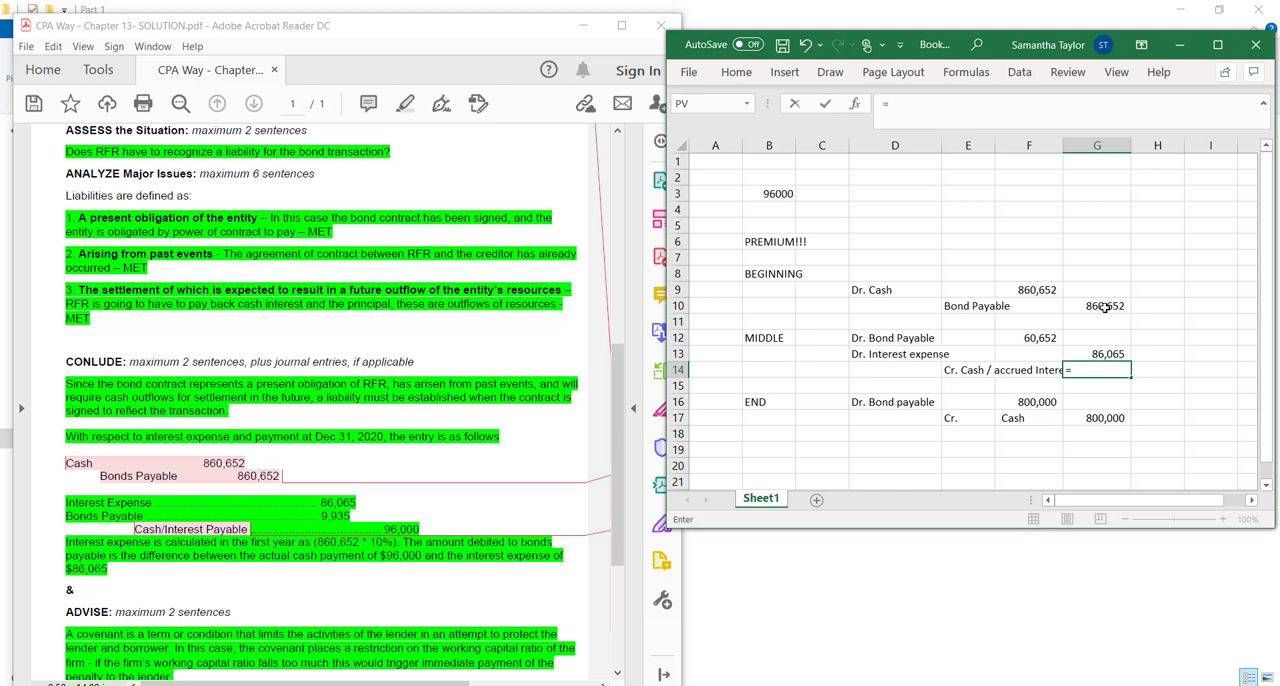
type("=96000")
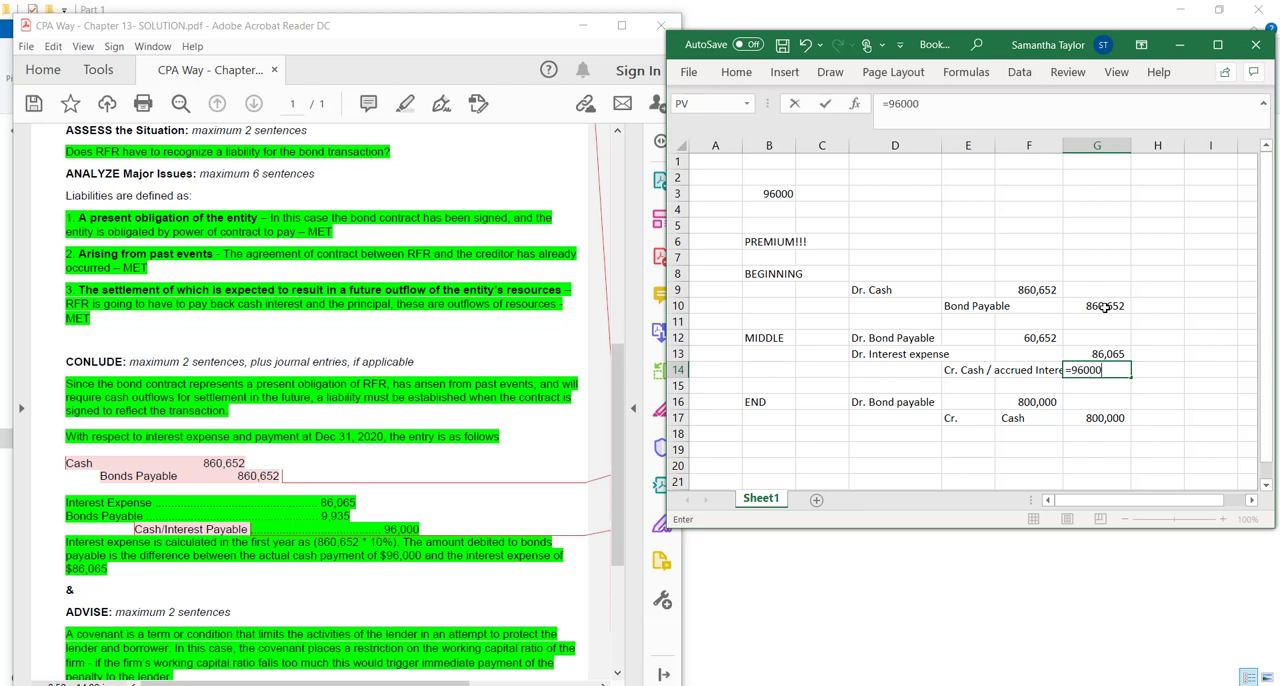
key("Return")
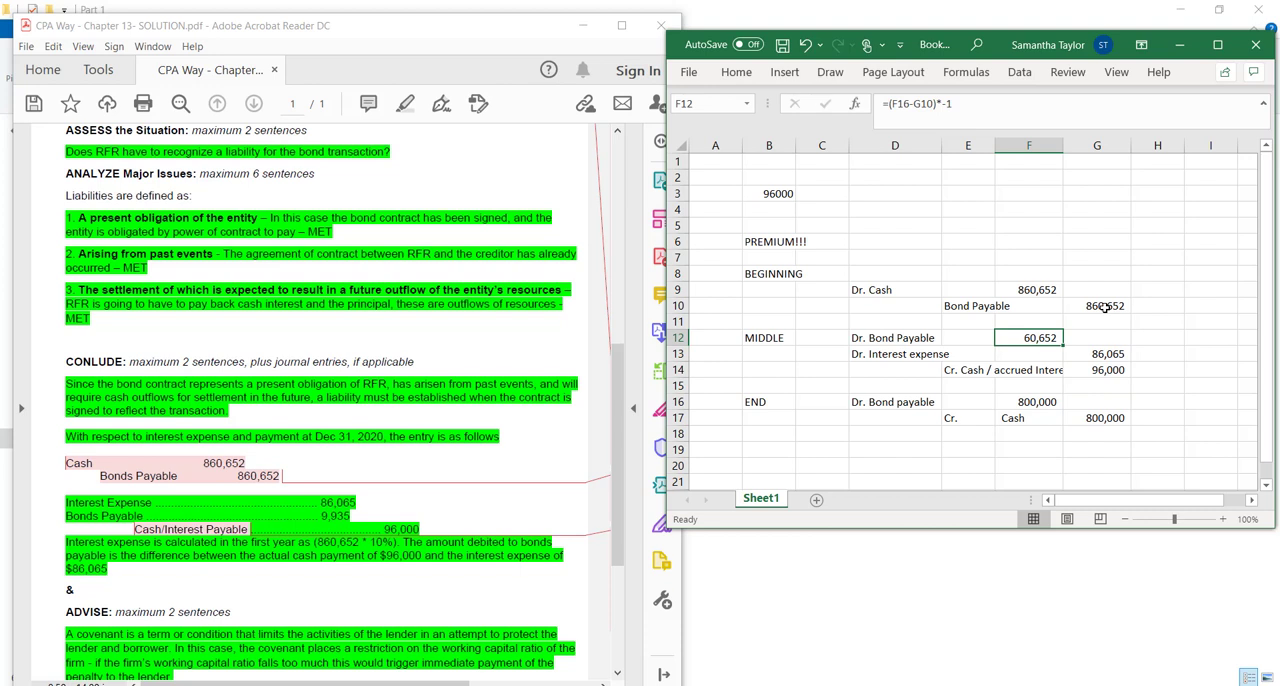
Move the 10% interest expense formula into debit cell F13
left_click(1097, 353)
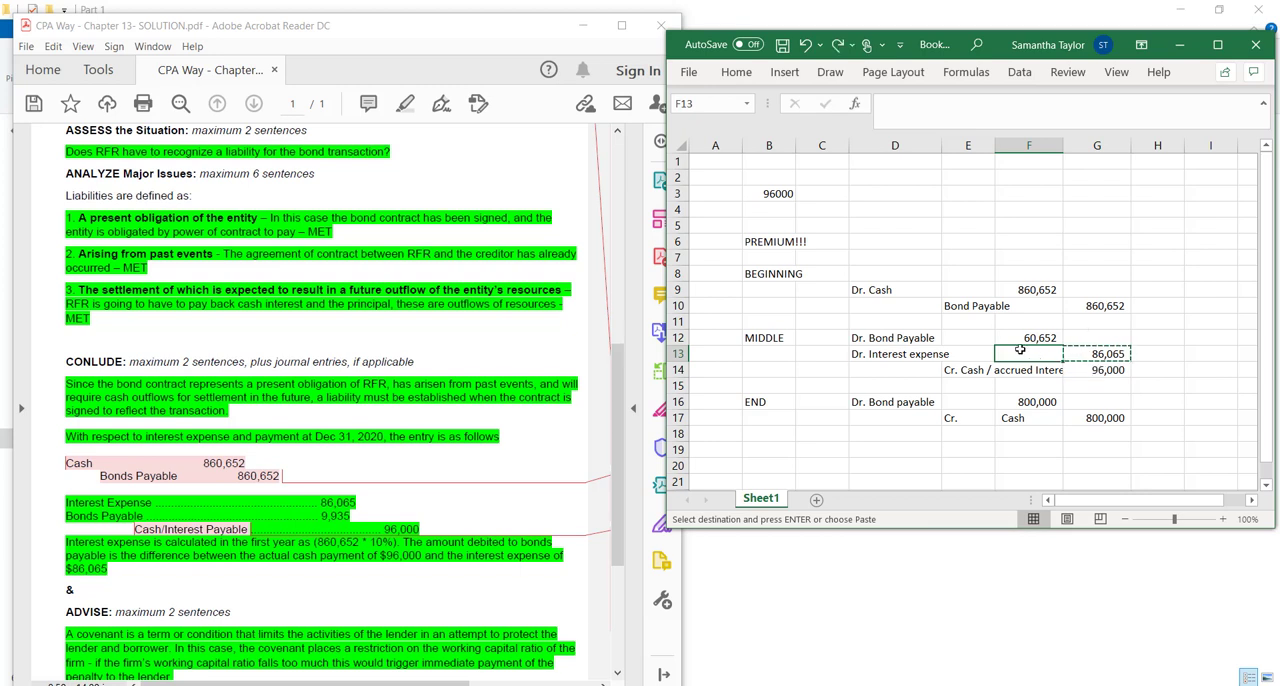
type("=0.1*G10")
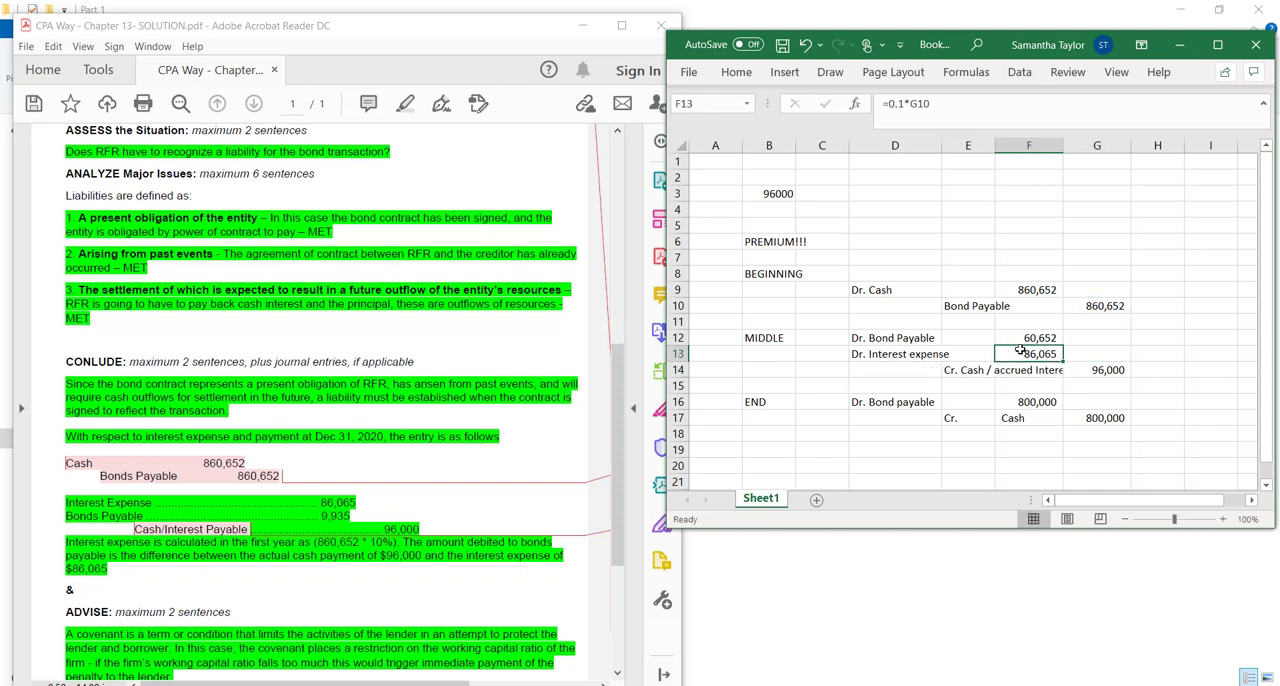
left_click(1028, 337)
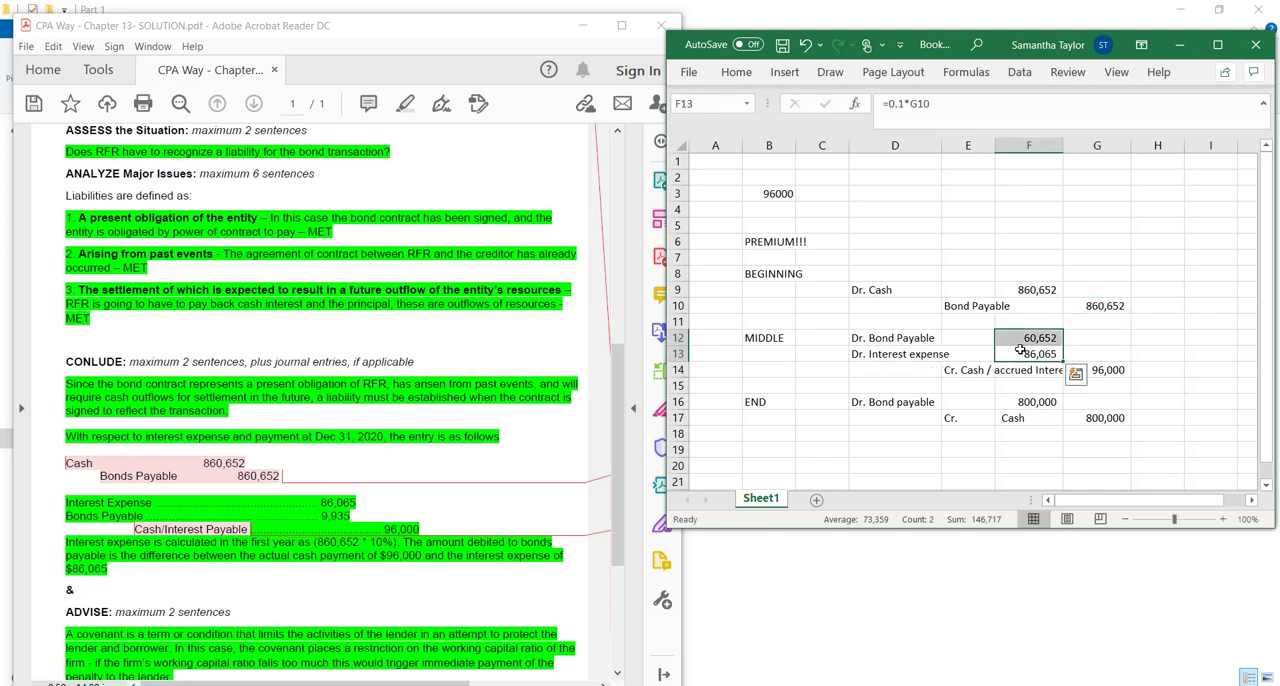
left_click(1096, 369)
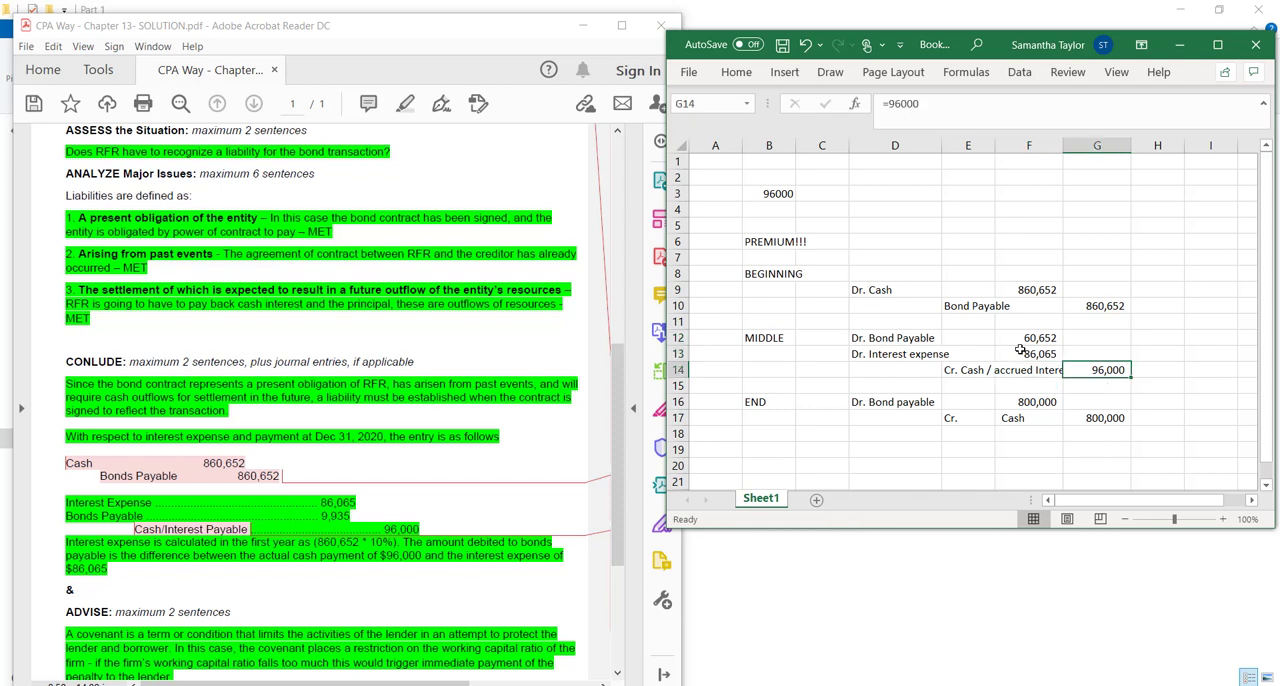
Change the F12 Bond Payable debit to =G14-F13, giving 9,935
left_click(1028, 337)
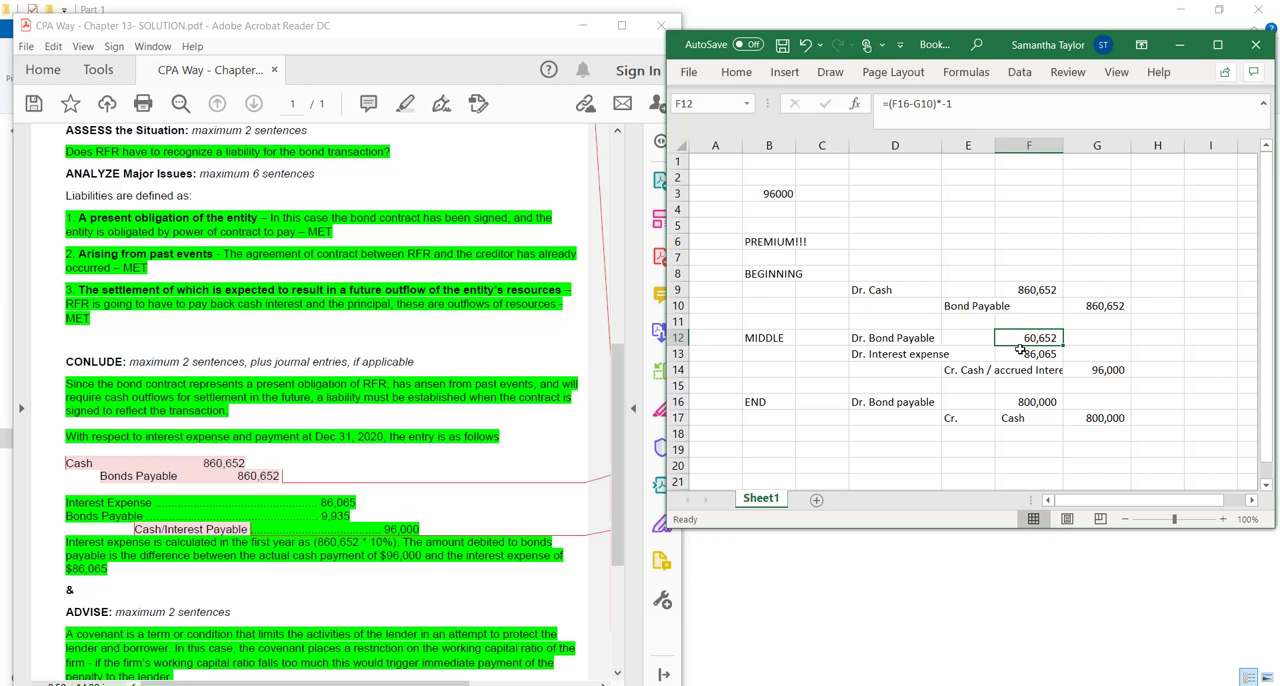
left_click(1028, 353)
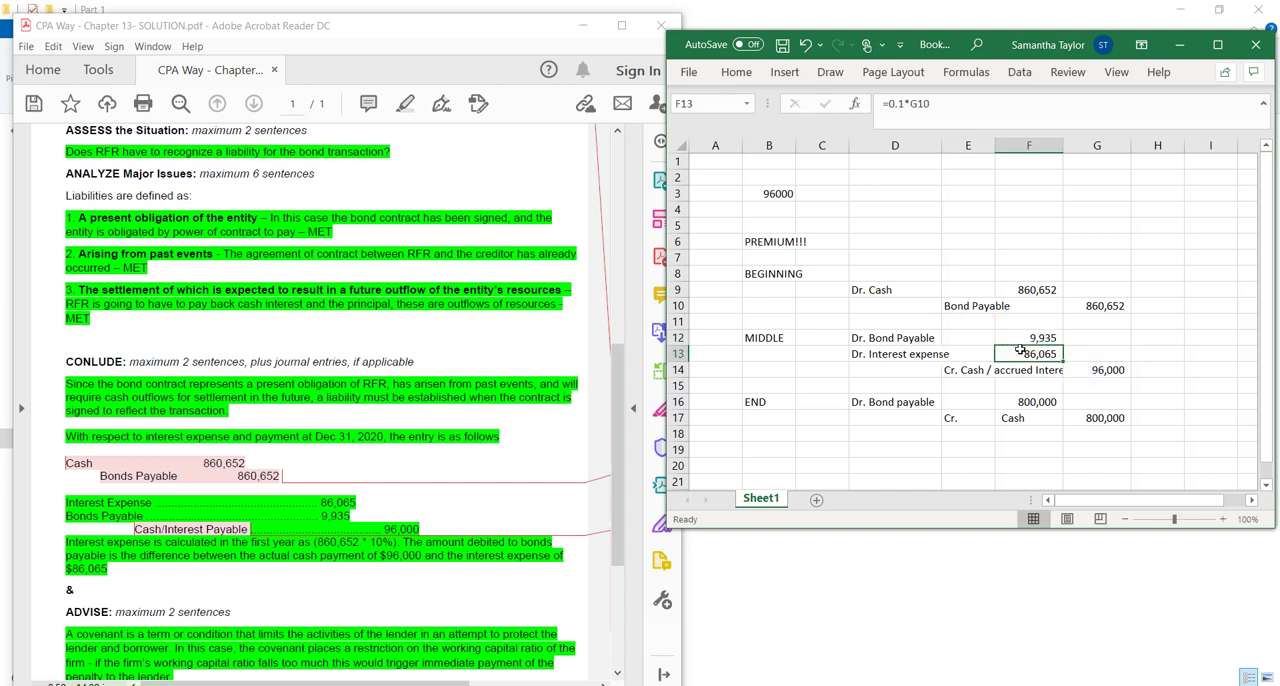
left_click(1028, 337)
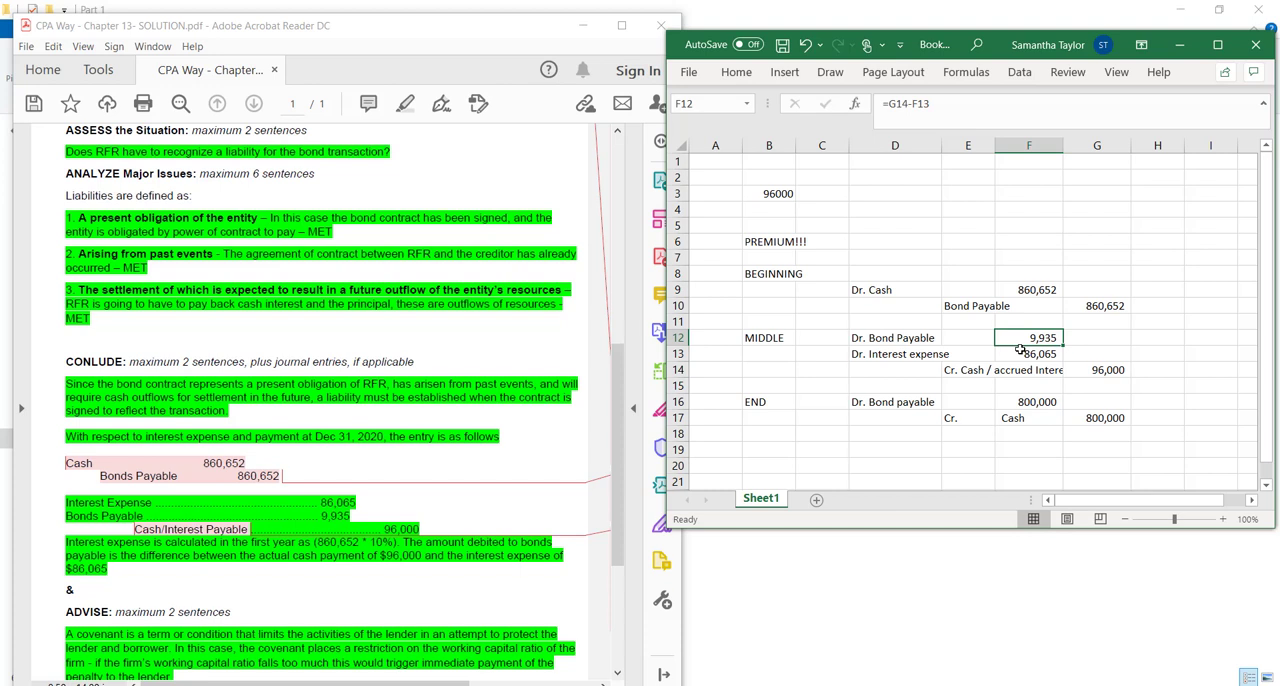
left_click(1157, 353)
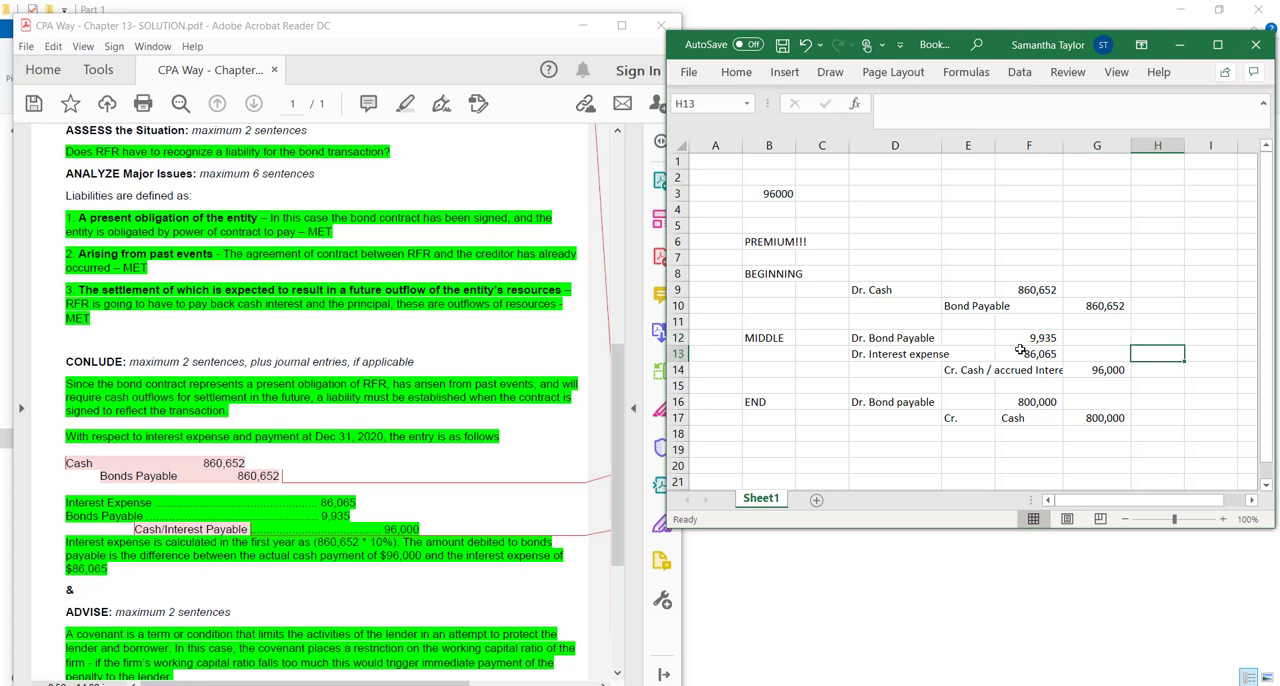
left_click(1028, 353)
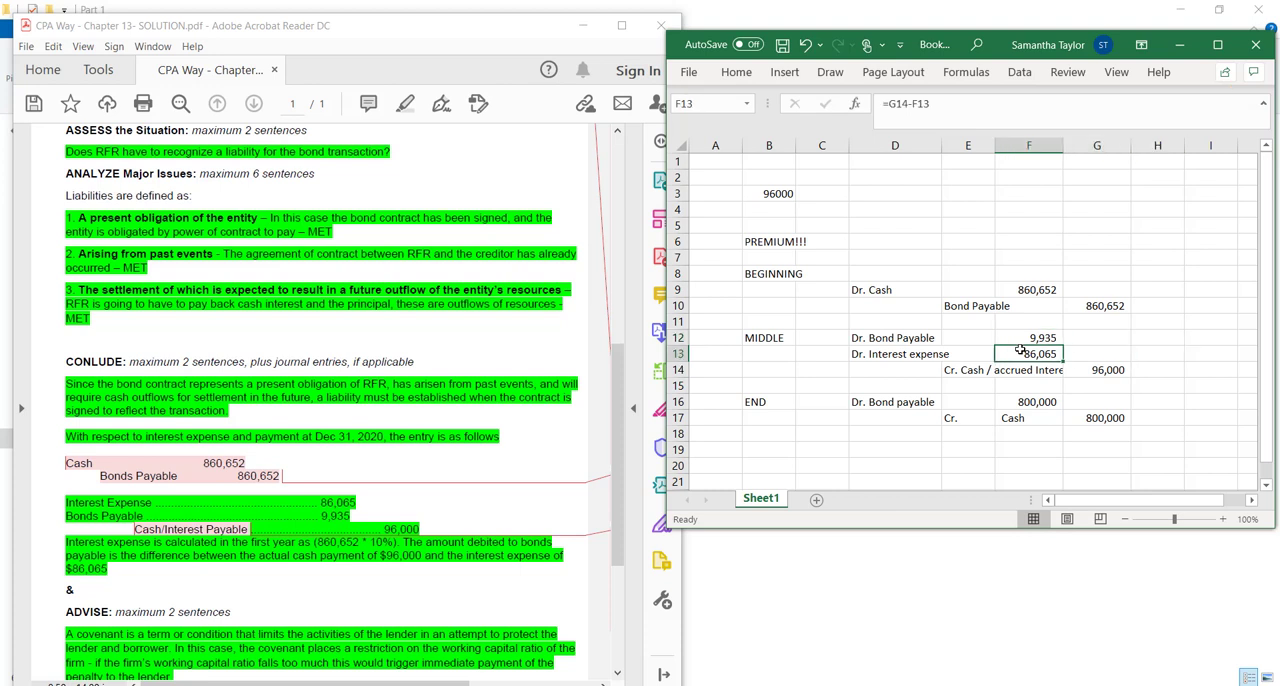
left_click(967, 369)
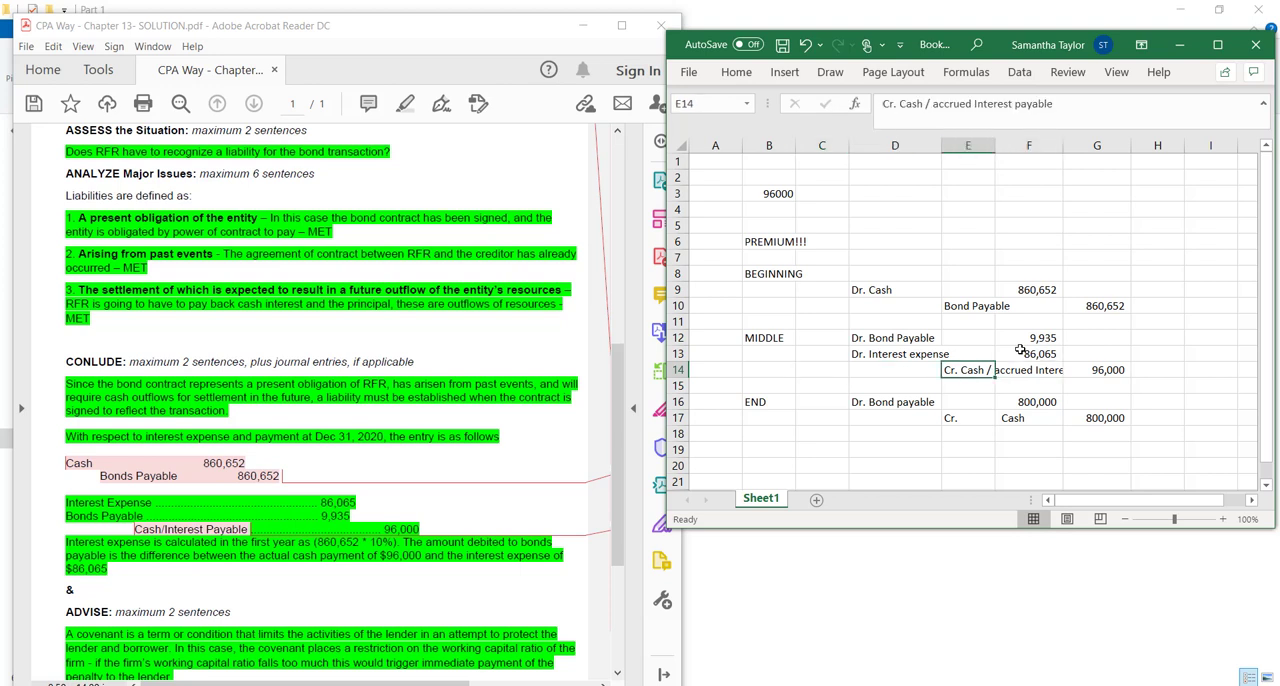
left_click(1157, 337)
type("=G10")
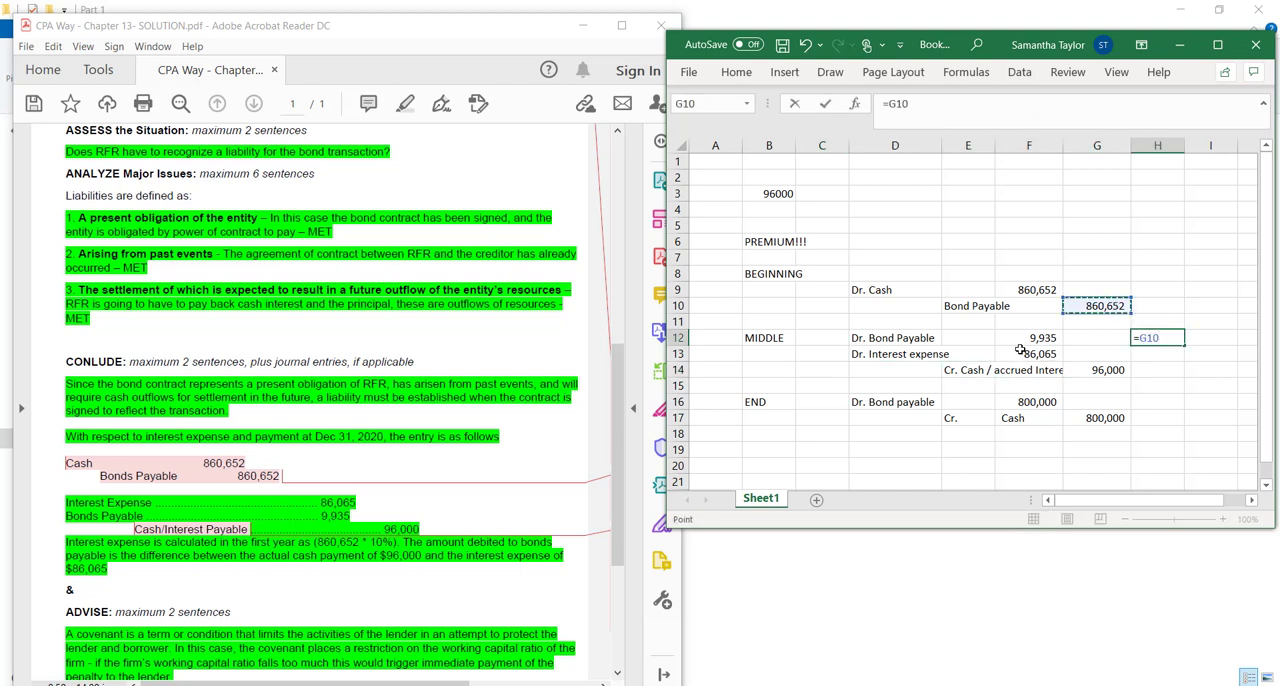
type("-")
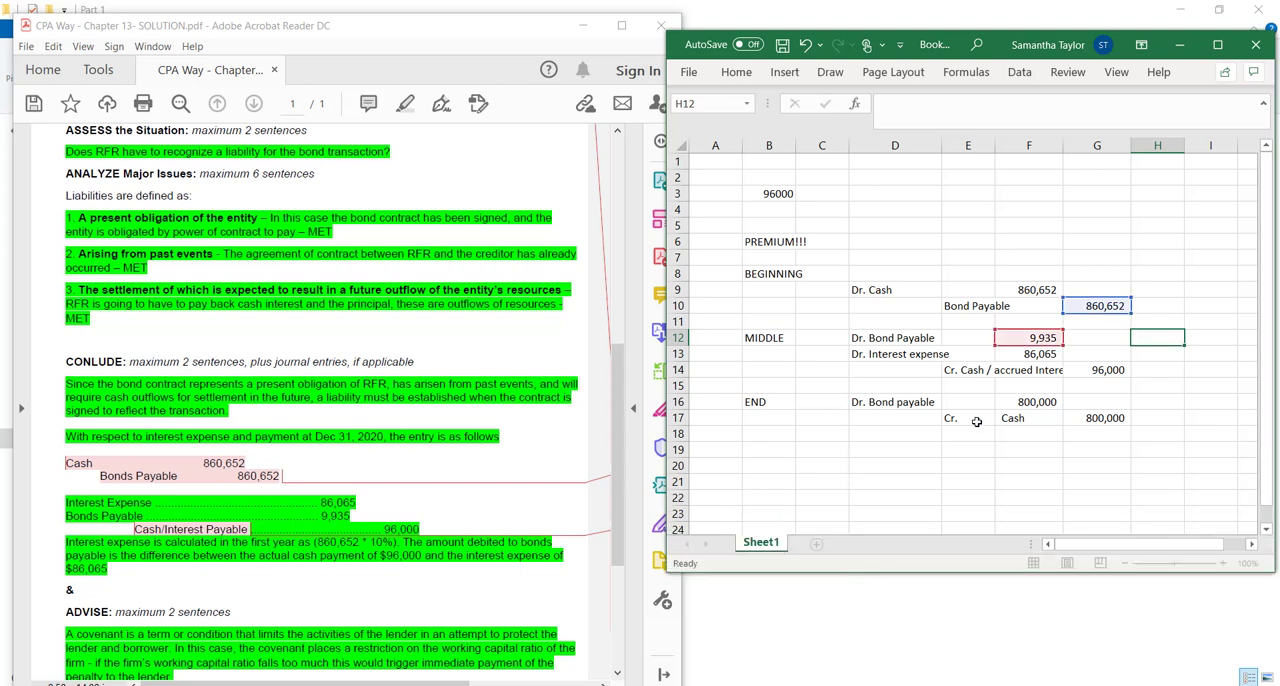
left_click(769, 466)
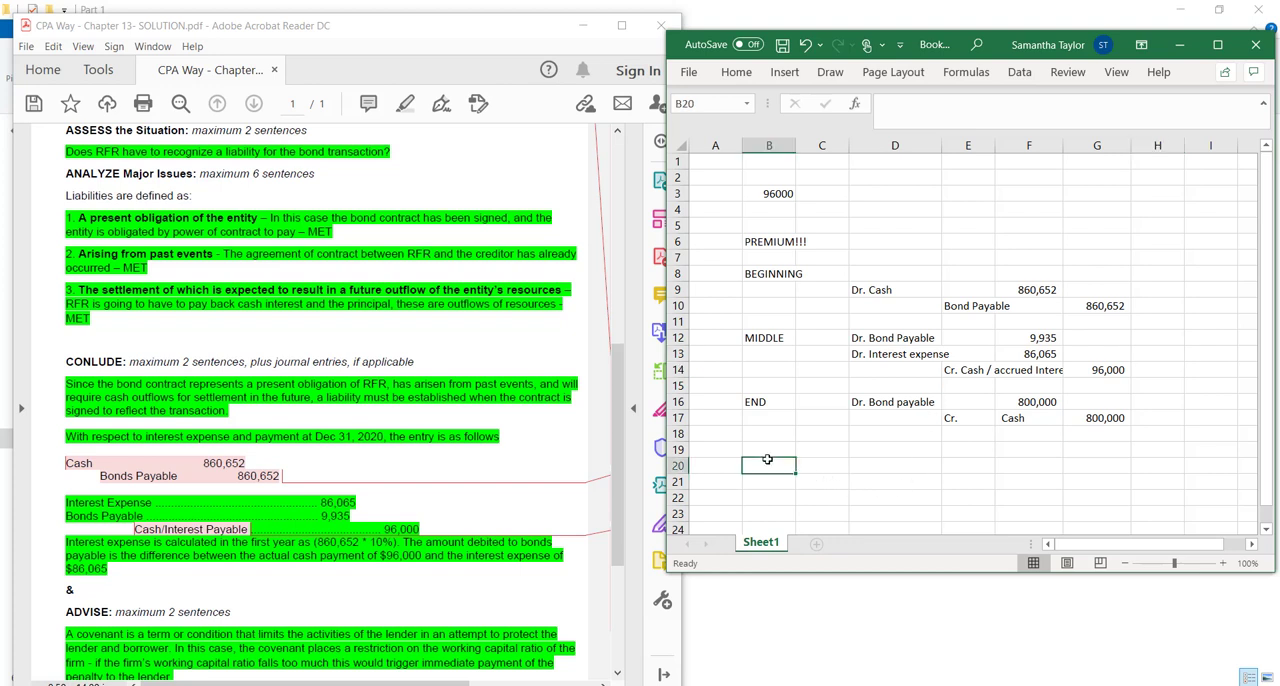
type("Year")
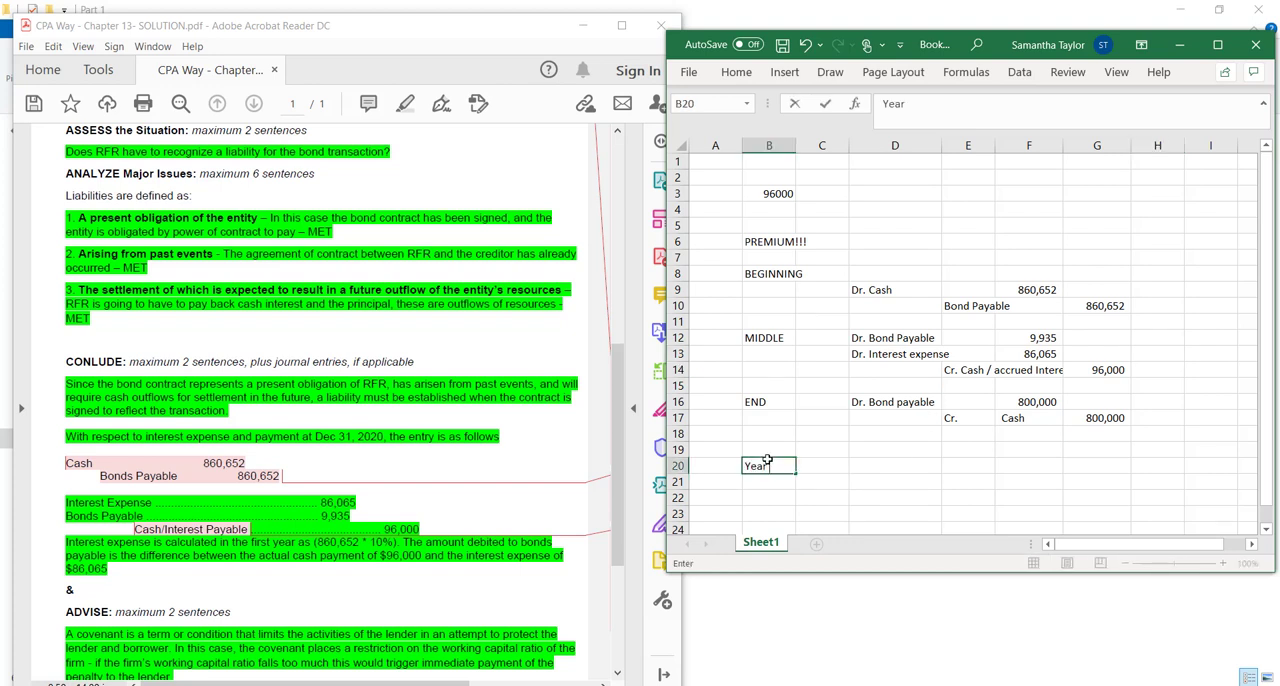
type("2020")
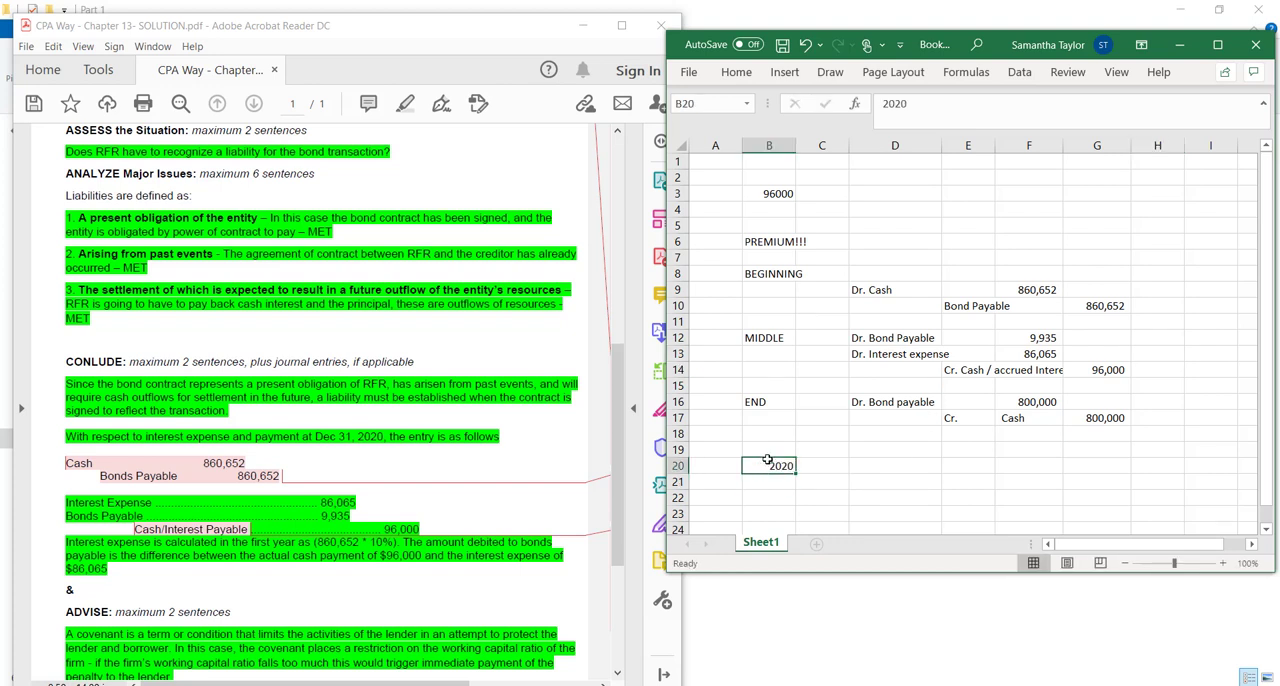
type("2021")
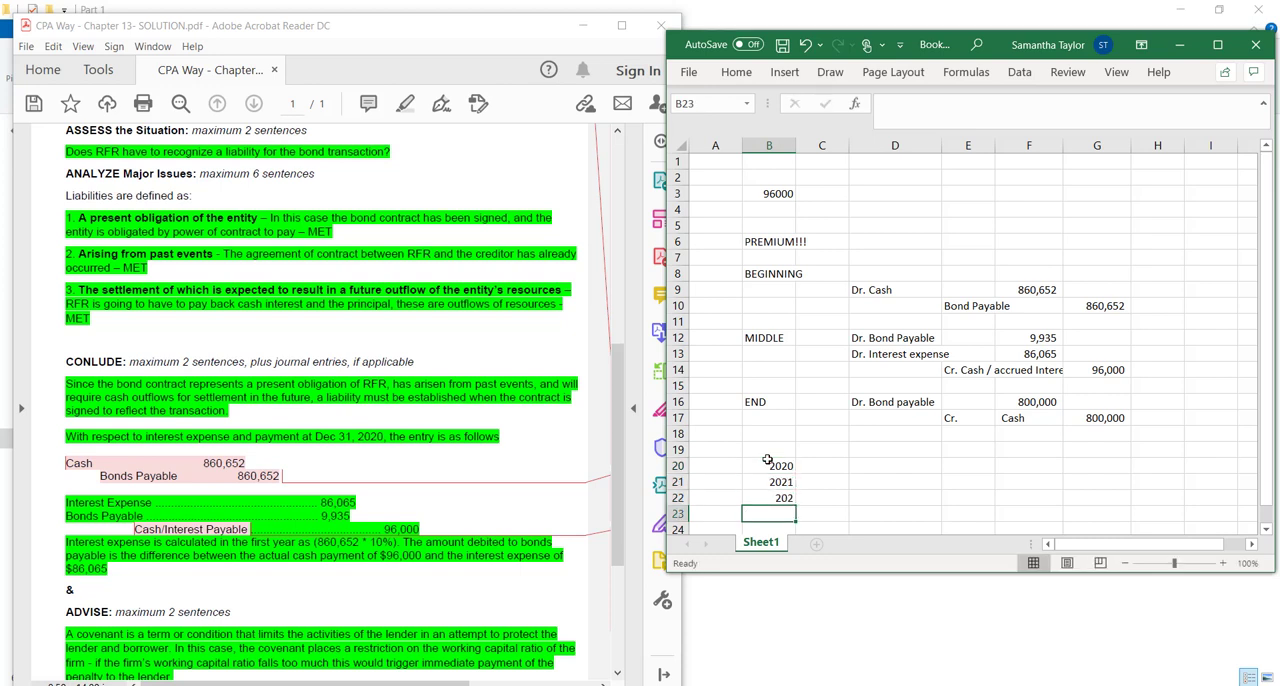
type("20")
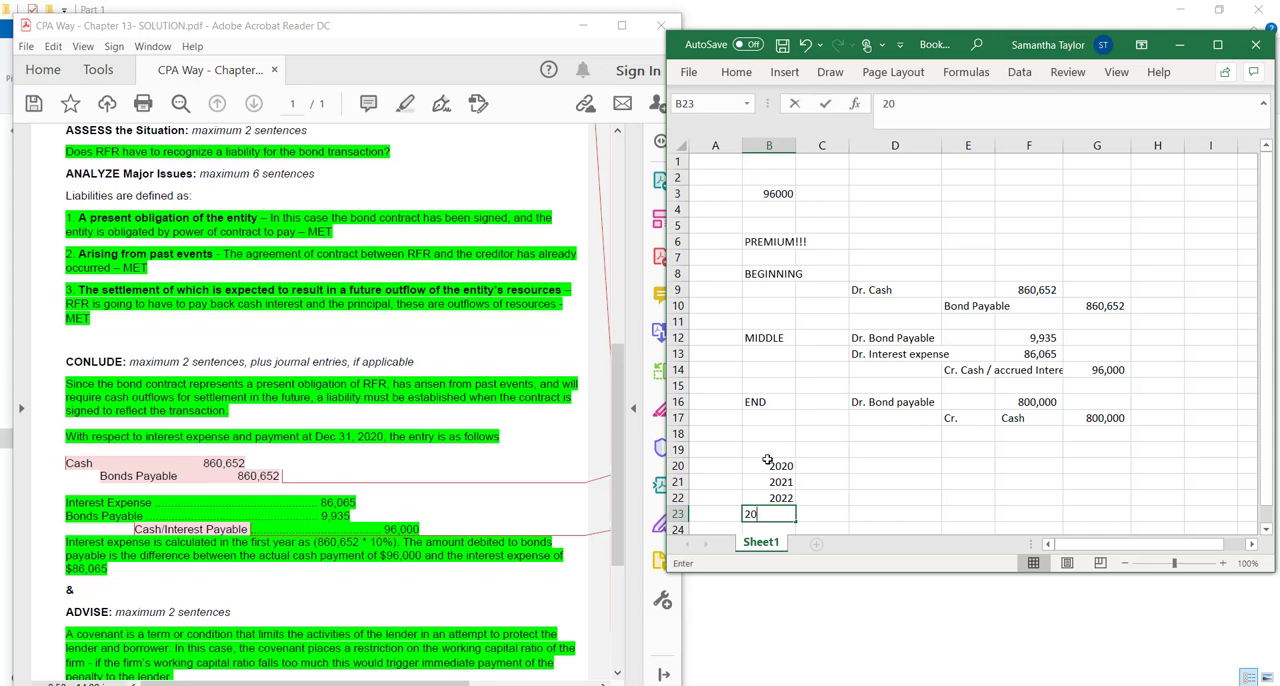
key("Return")
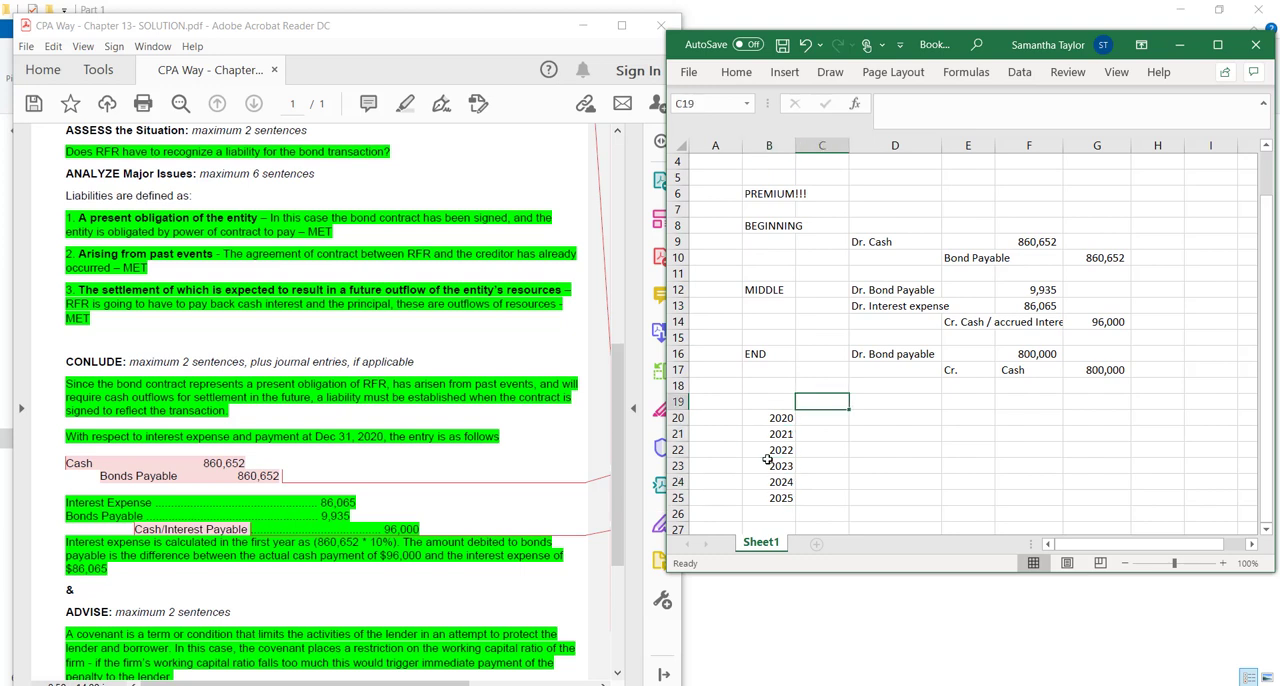
type("Open BO")
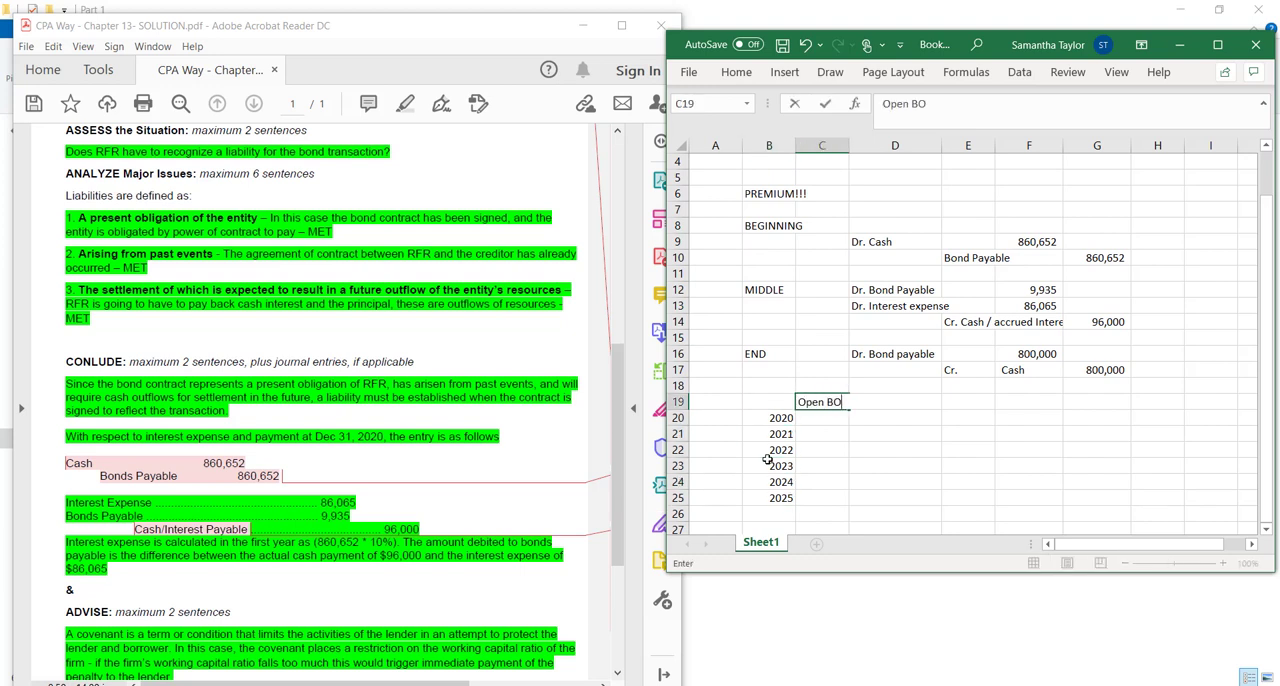
type("nd liabilty")
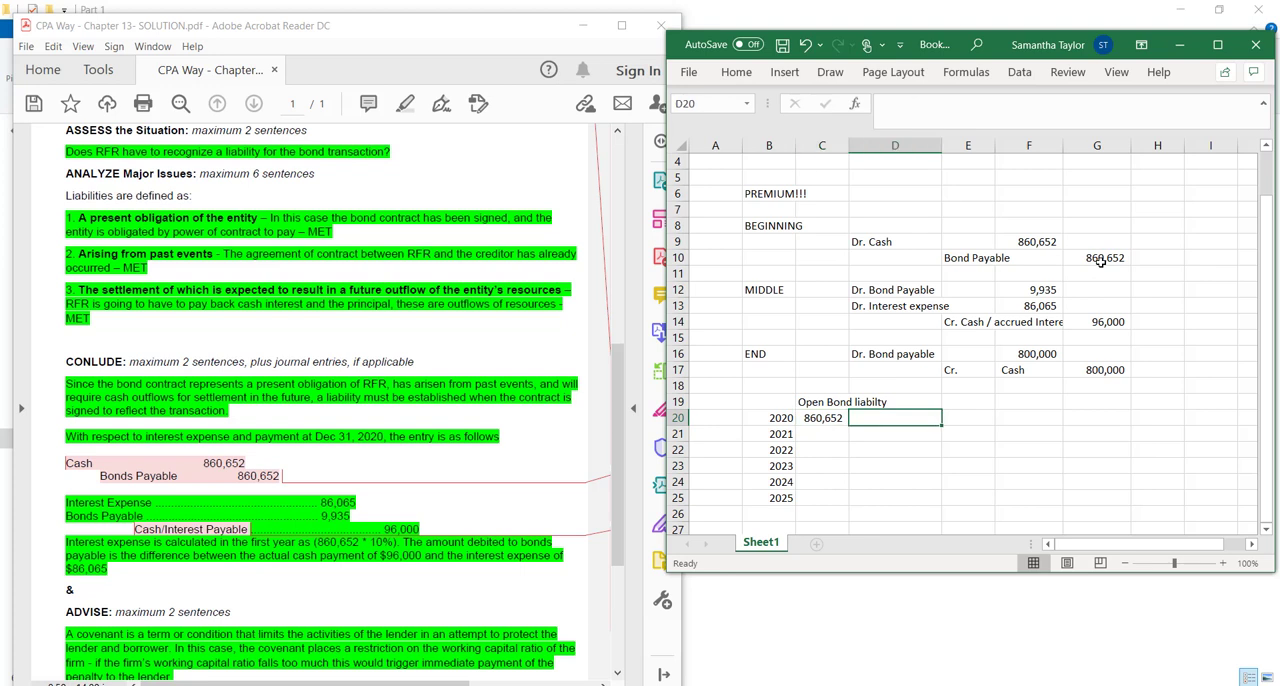
type("AMort")
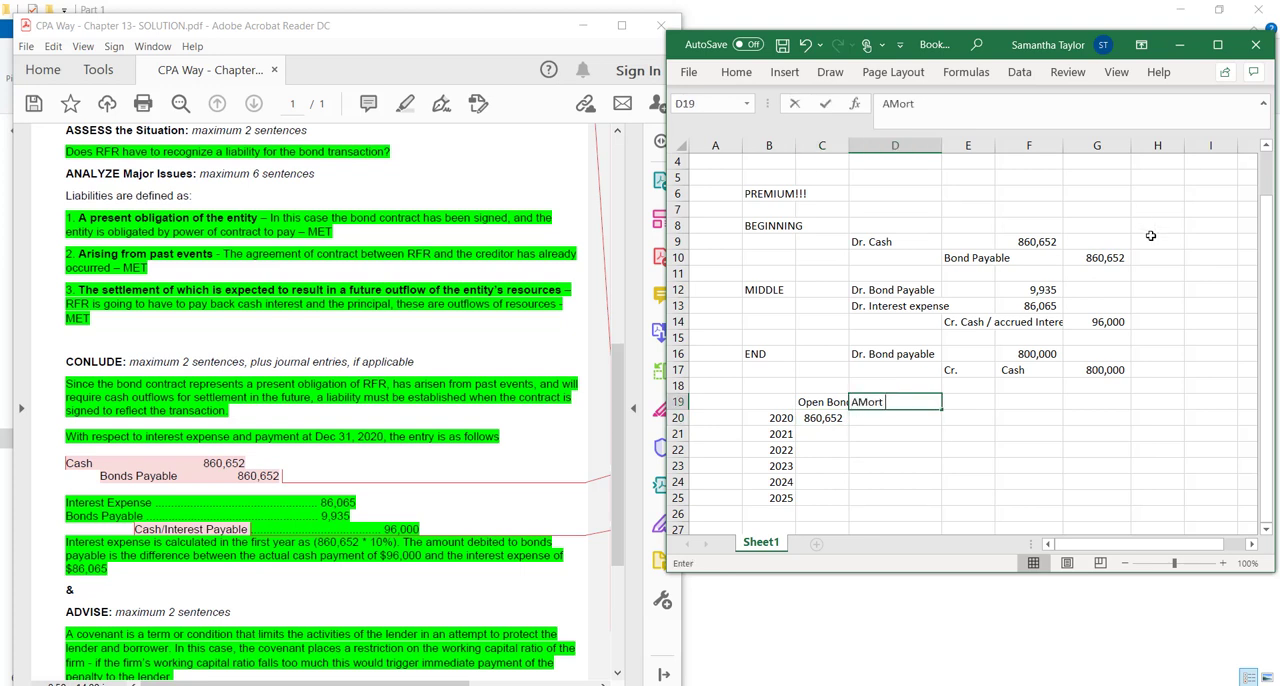
key("Return")
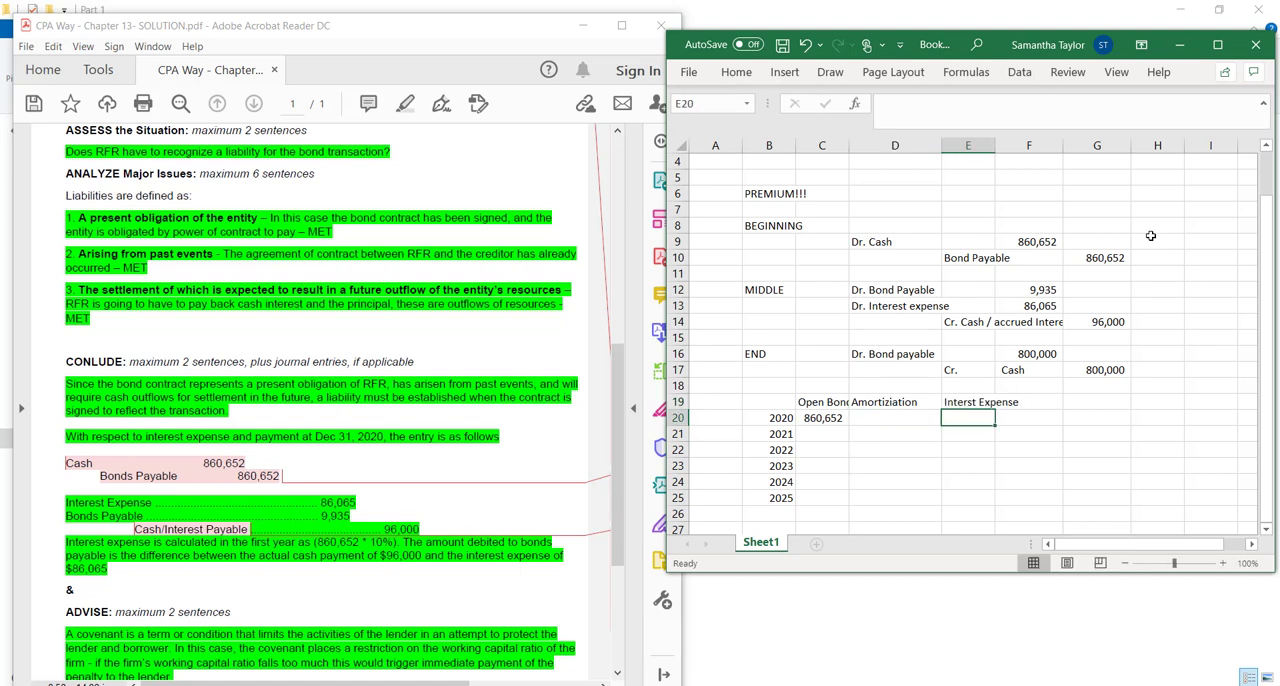
type("Closng Bond")
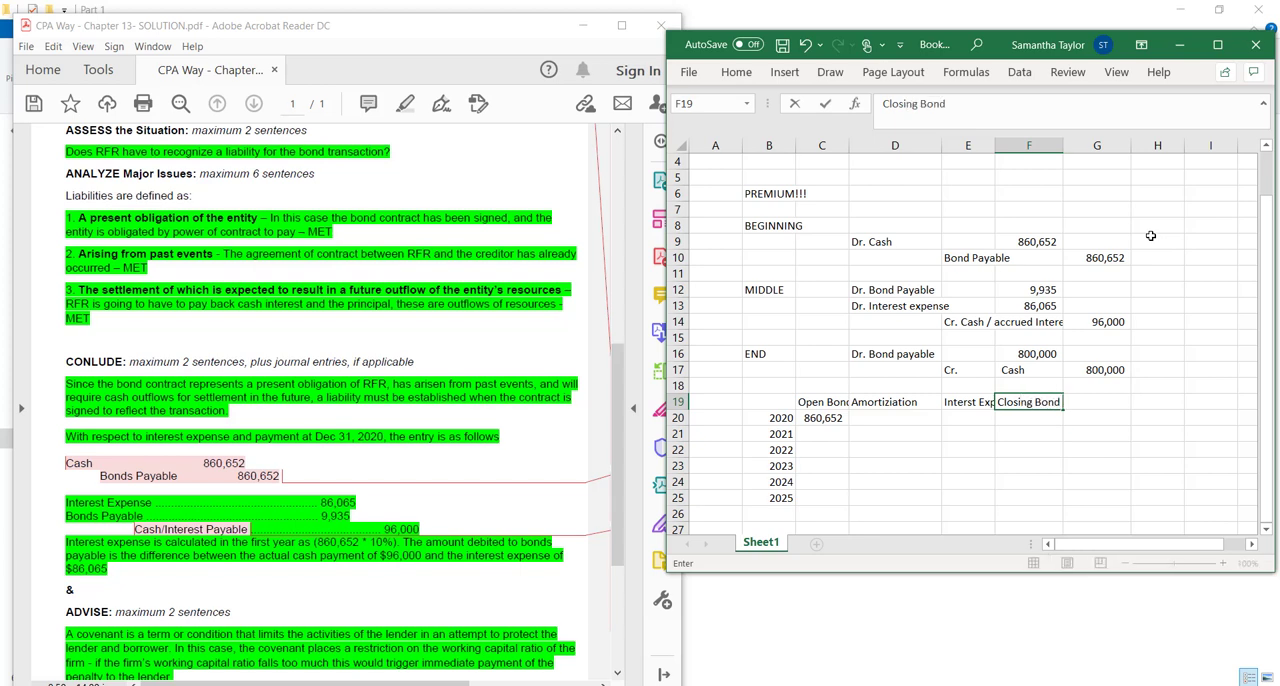
key("Return")
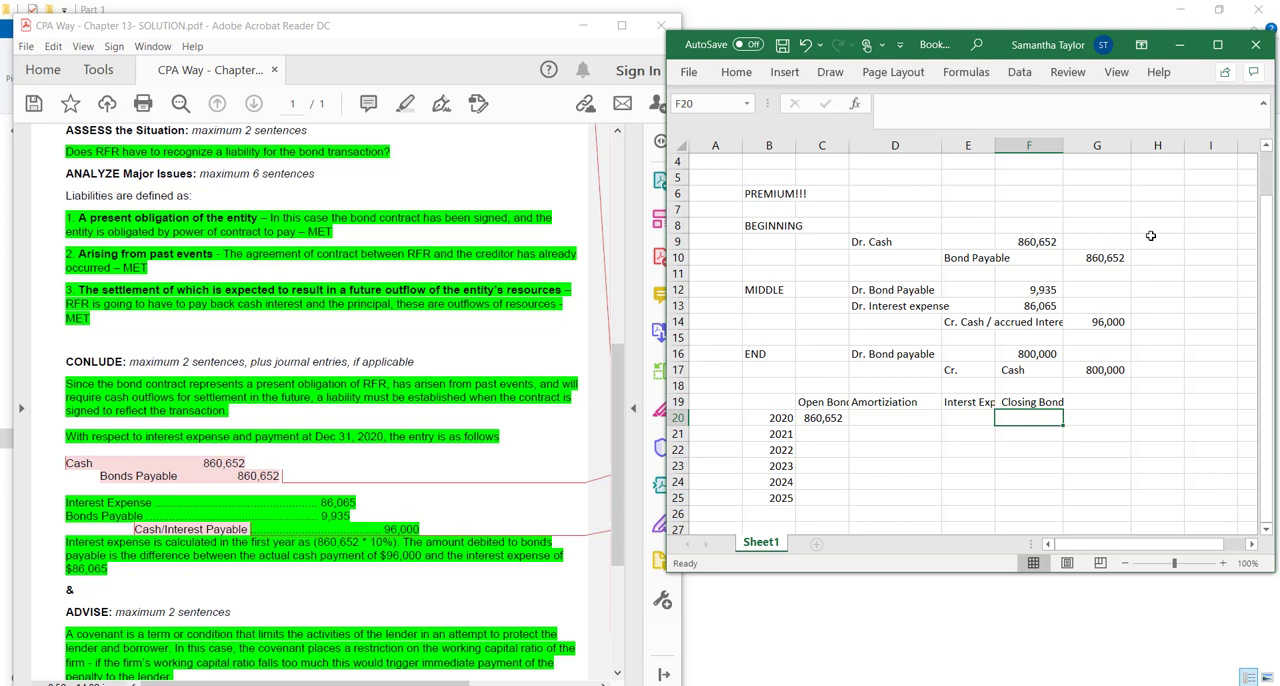
left_click(822, 418)
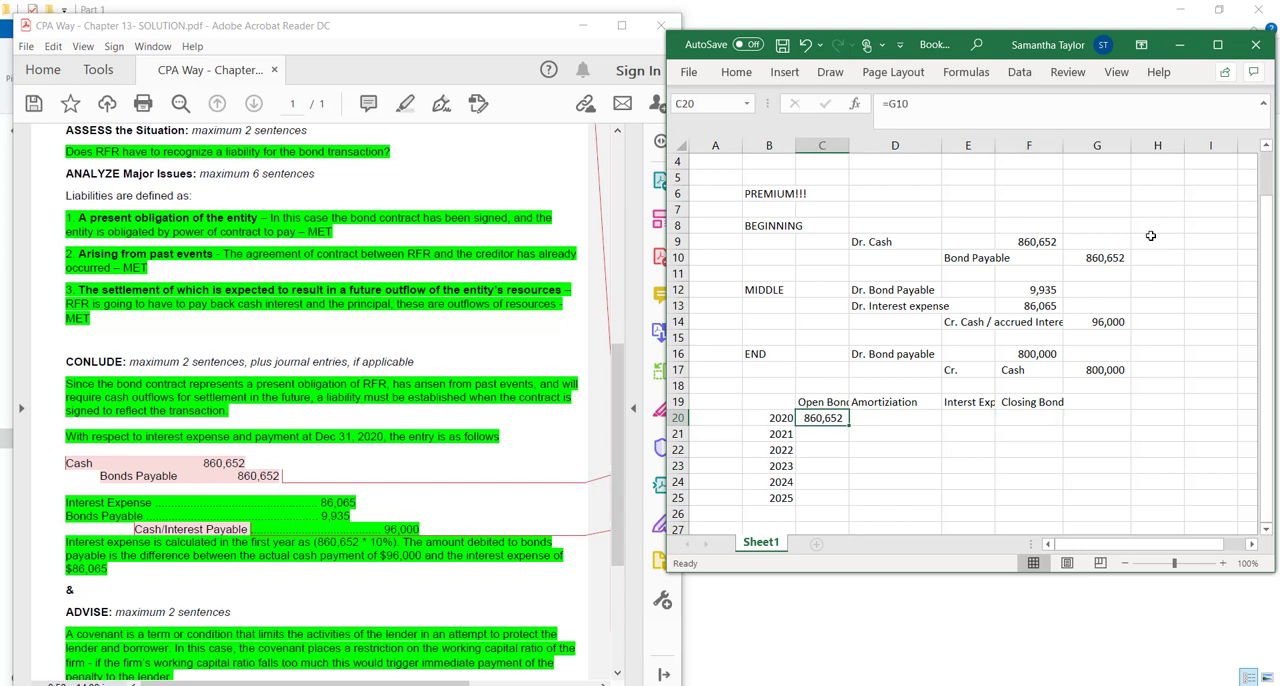
left_click(968, 498)
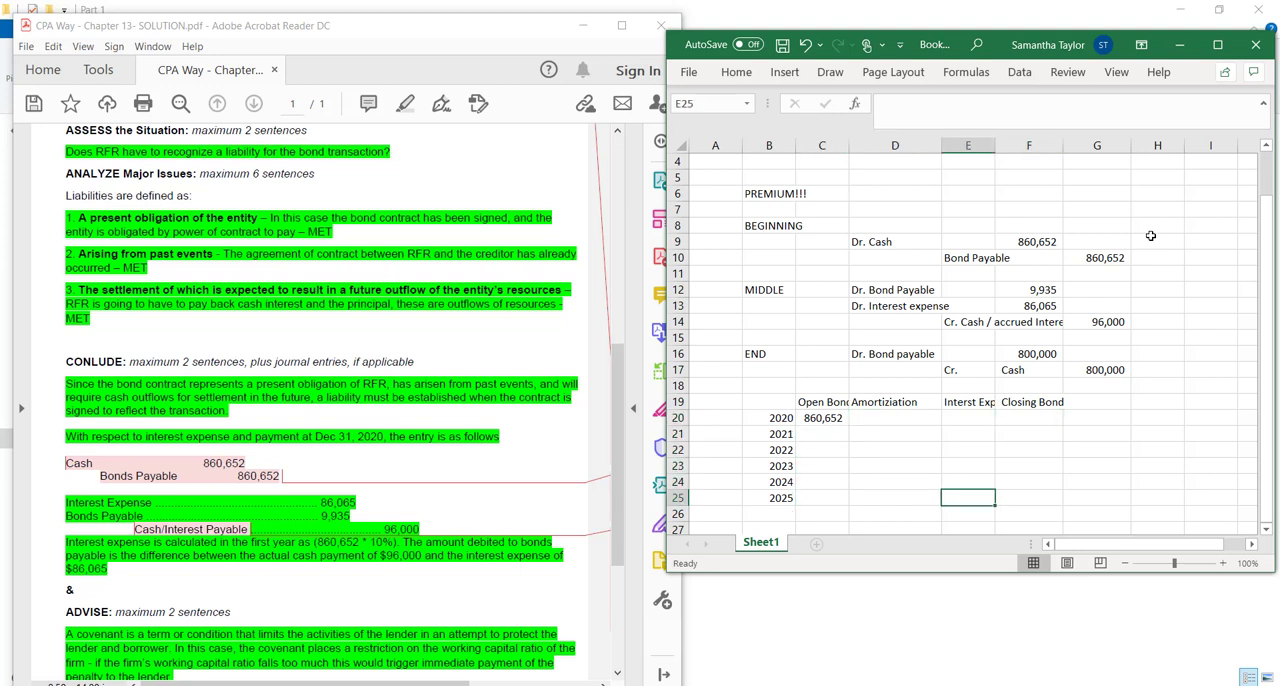
left_click(1028, 353)
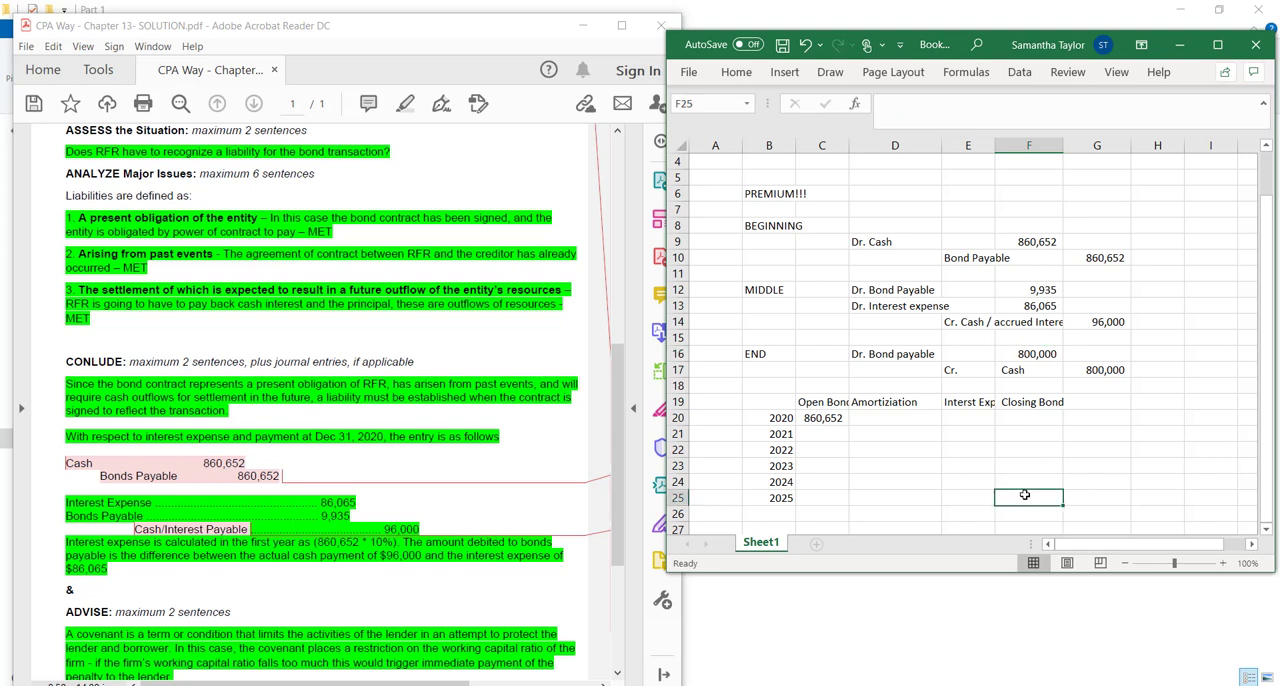
mouse_move(1075, 257)
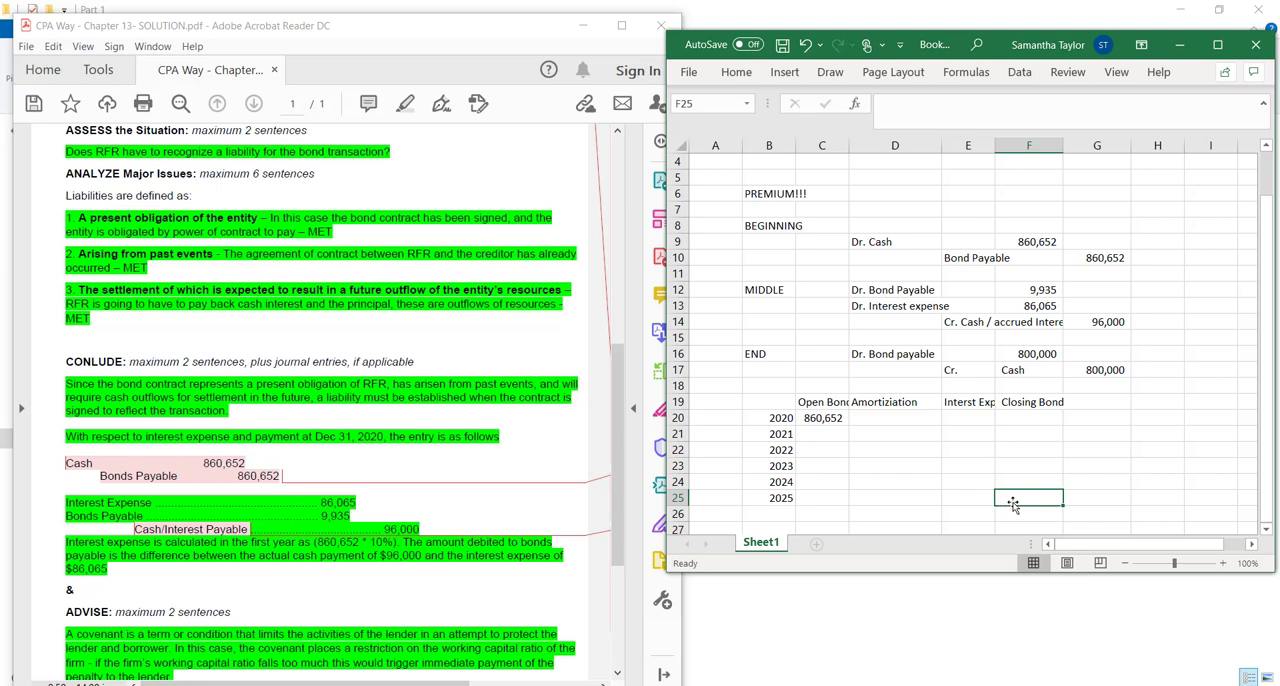
mouse_move(922, 424)
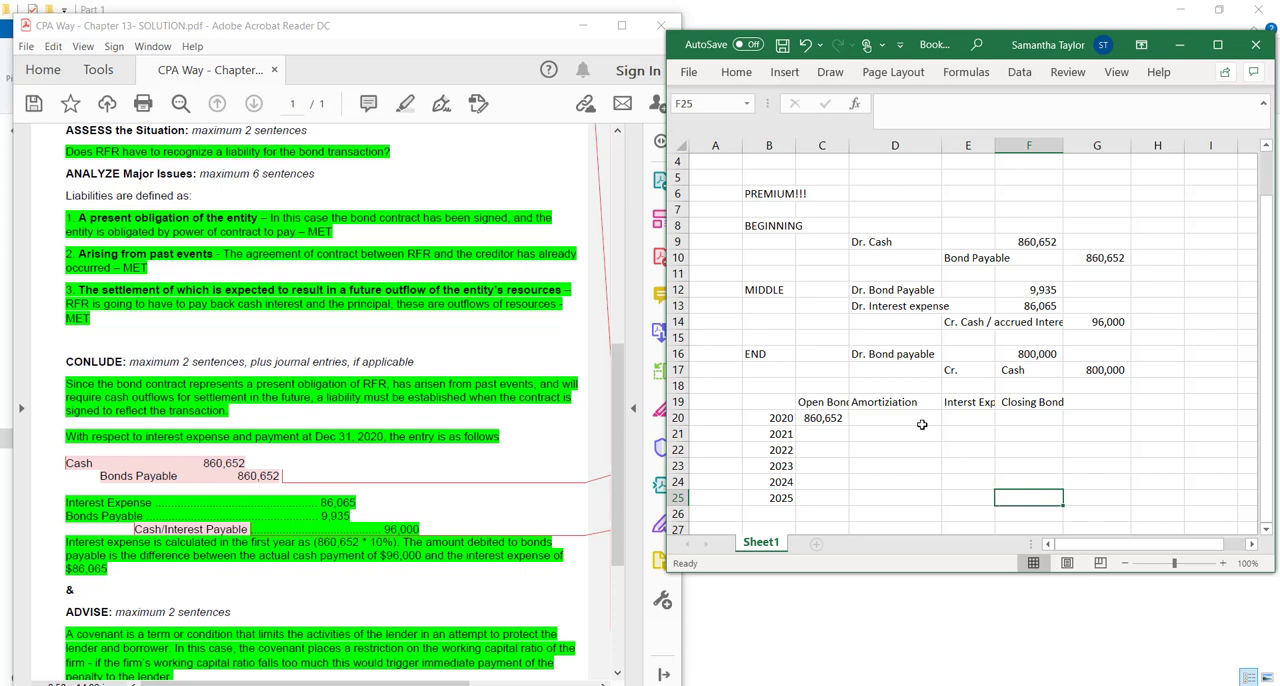
mouse_move(971, 418)
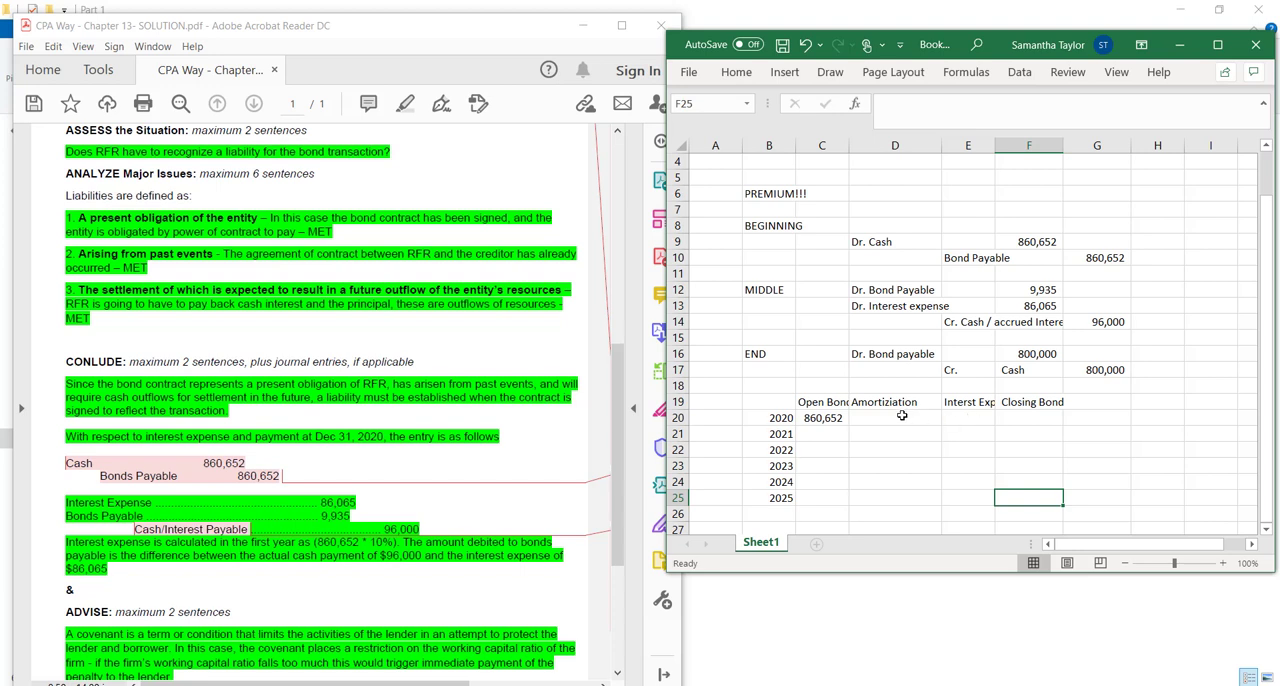
left_click(895, 417)
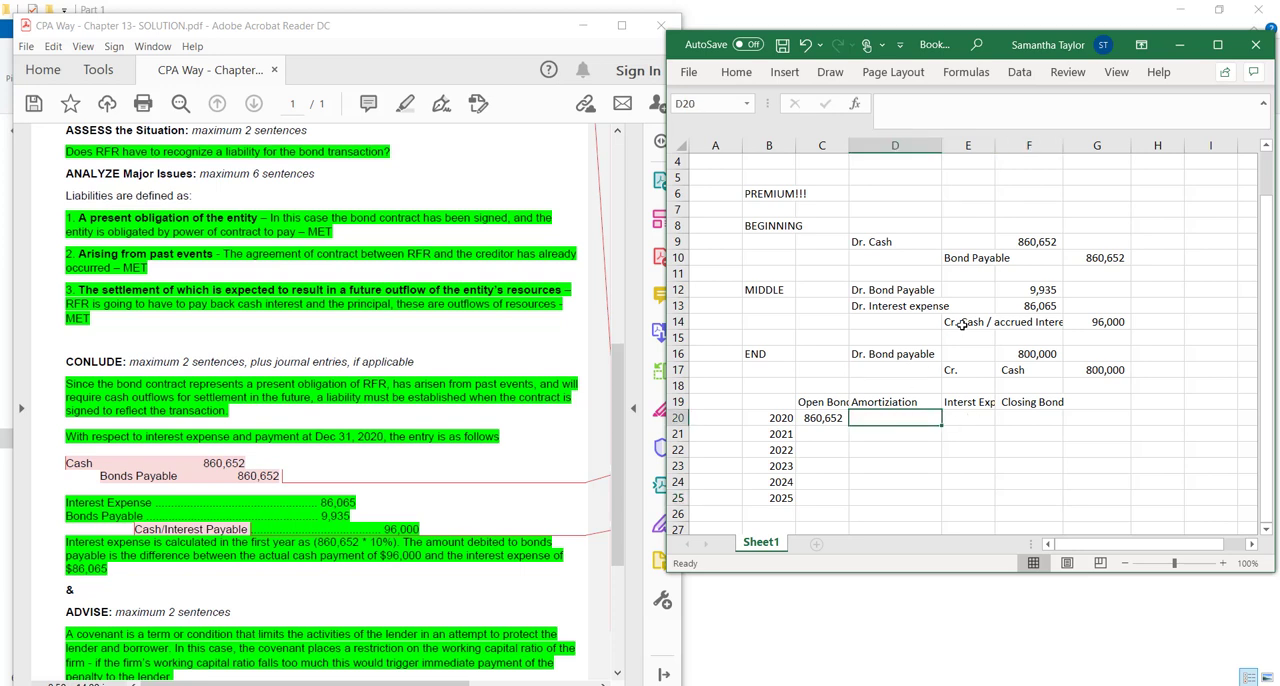
scroll("down", 3)
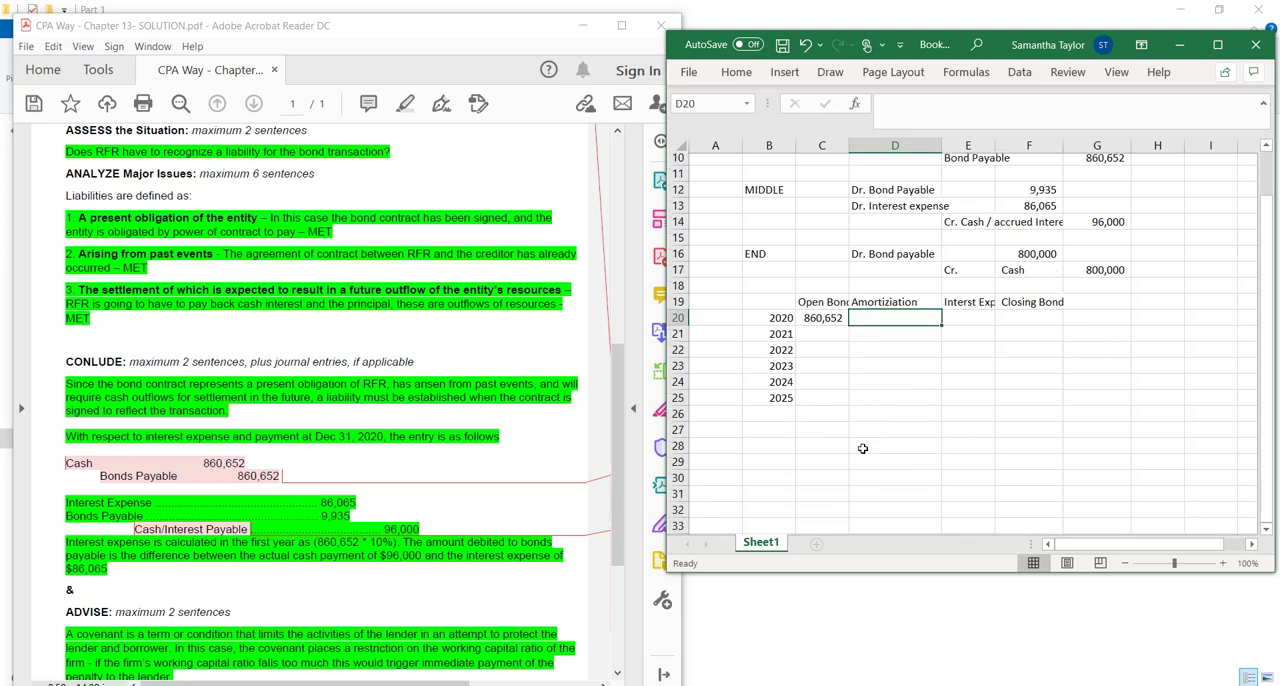
scroll("down", 3)
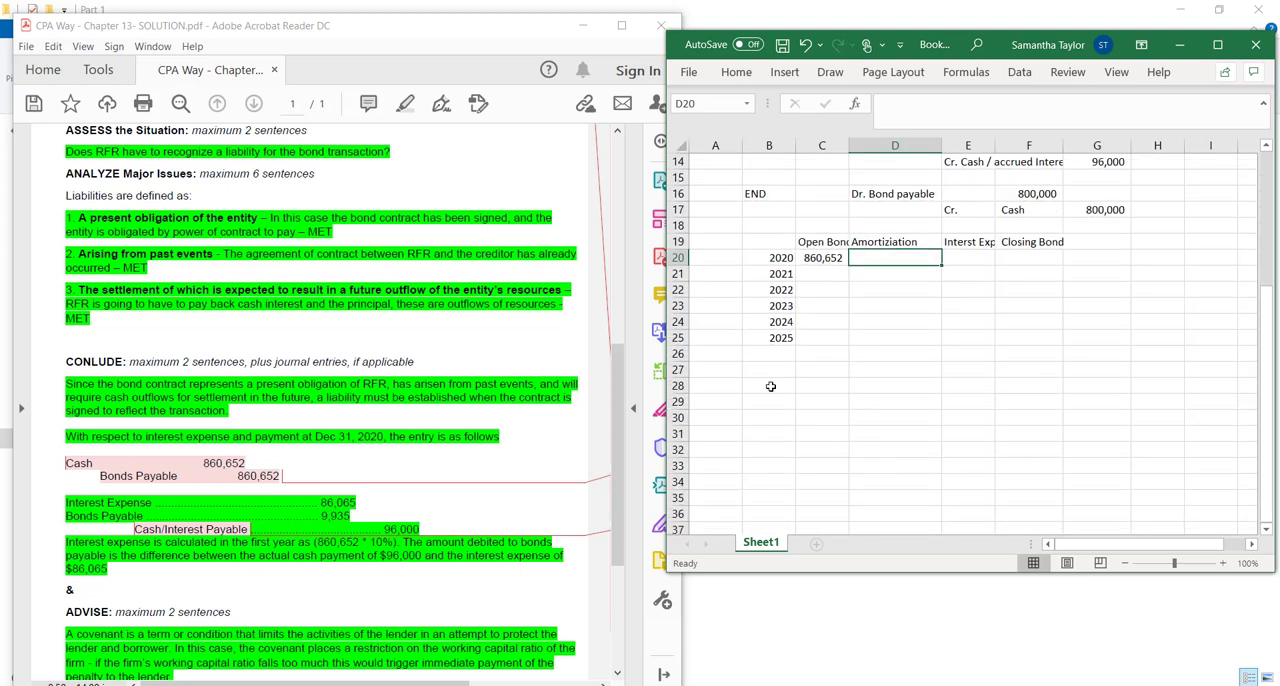
left_click(768, 386)
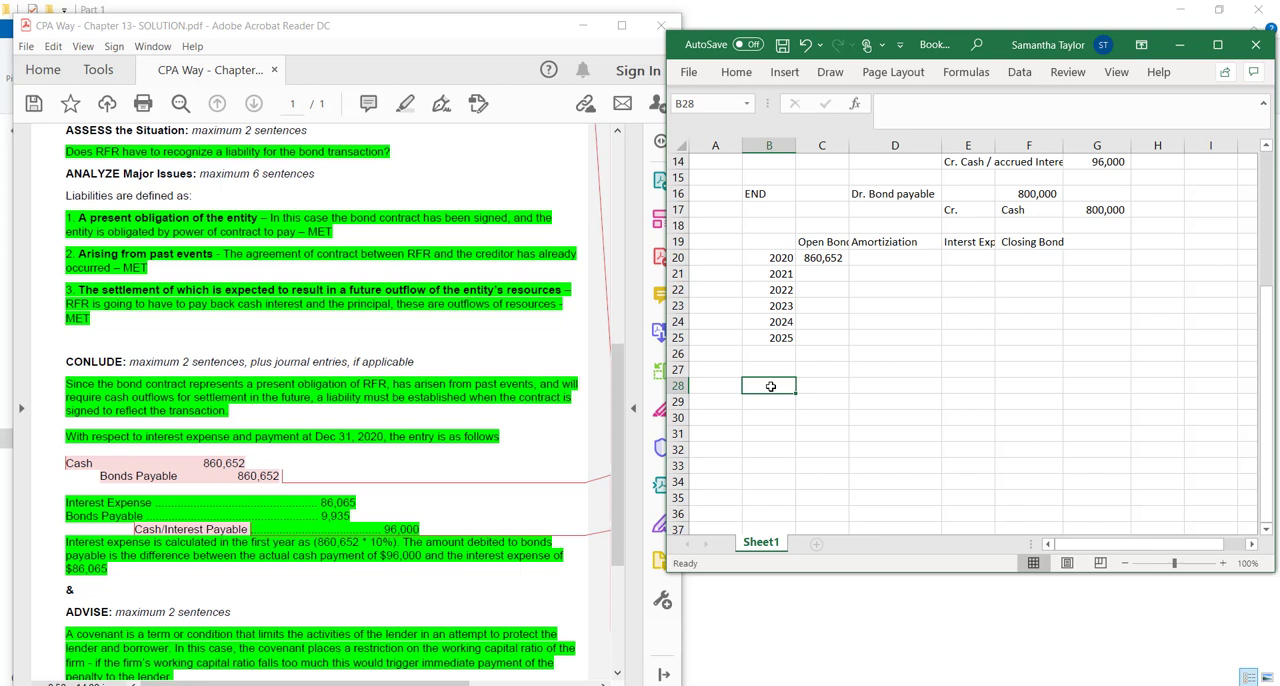
scroll("up", 3)
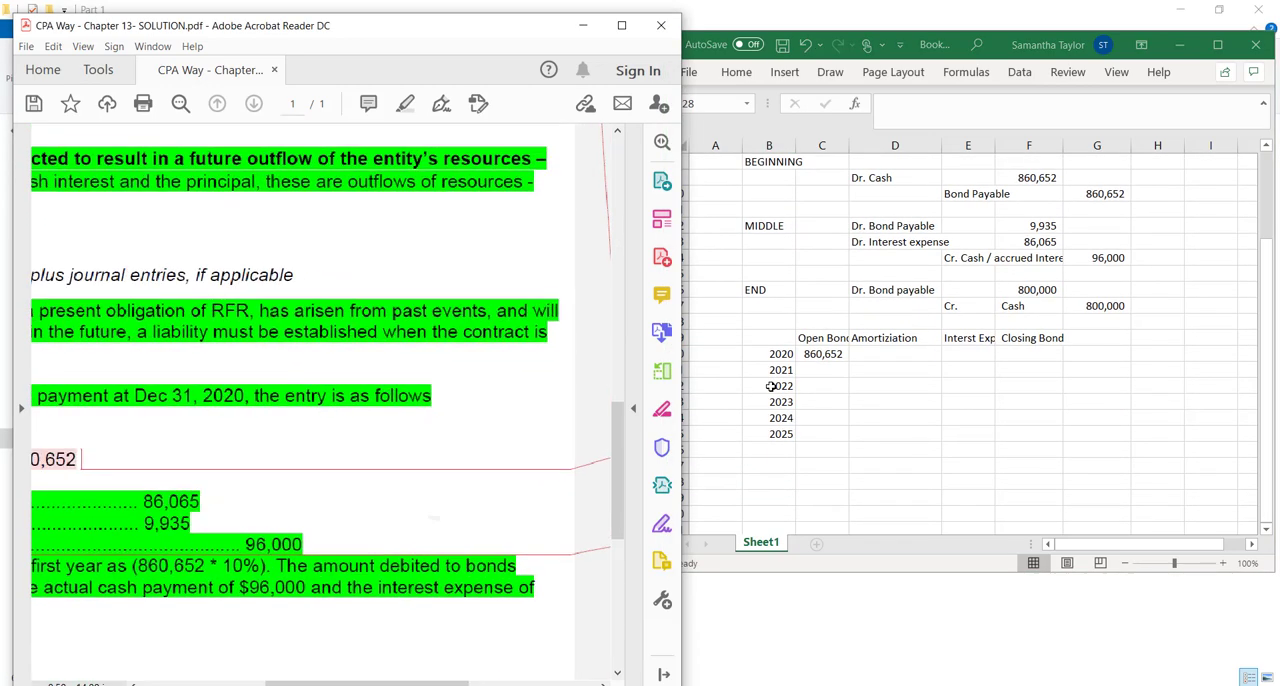
scroll("up", 3)
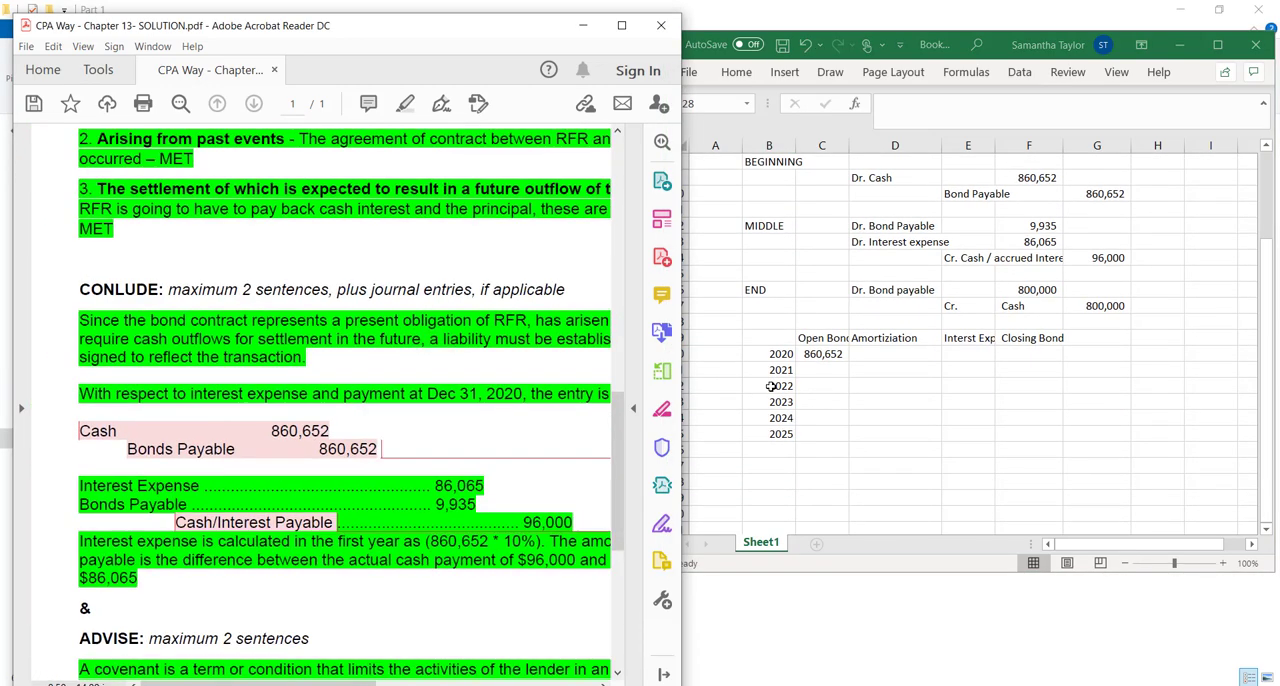
mouse_move(361, 458)
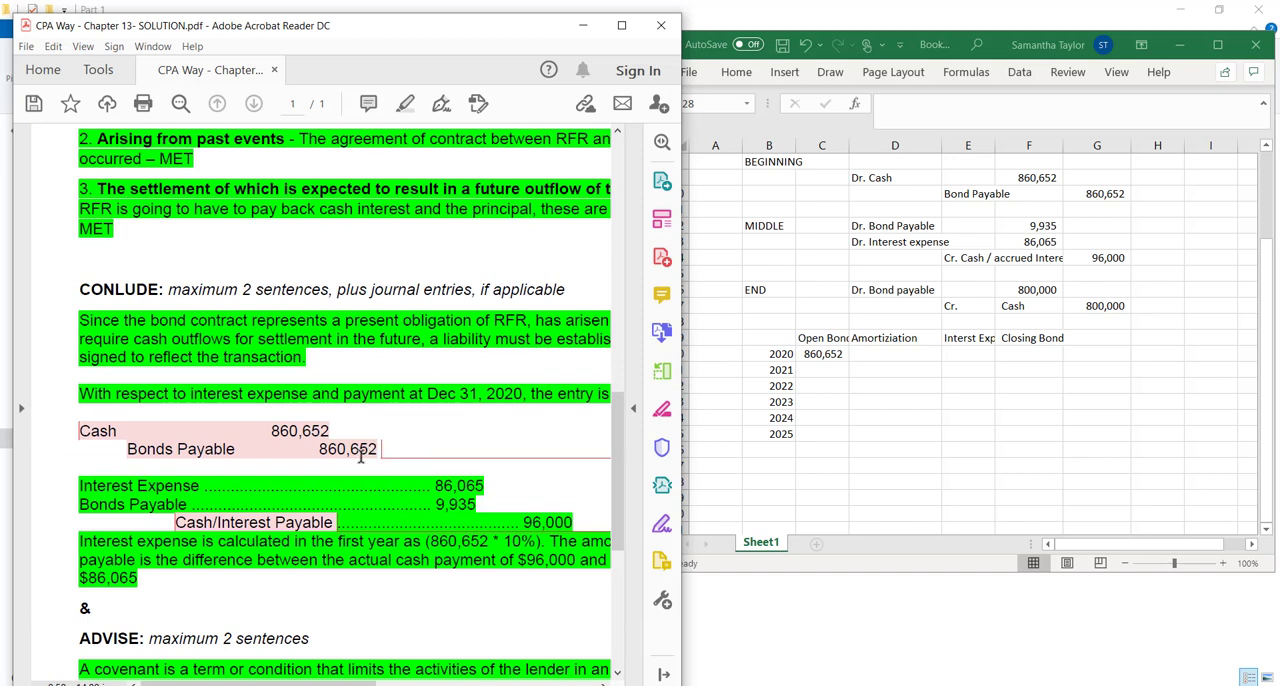
mouse_move(735, 501)
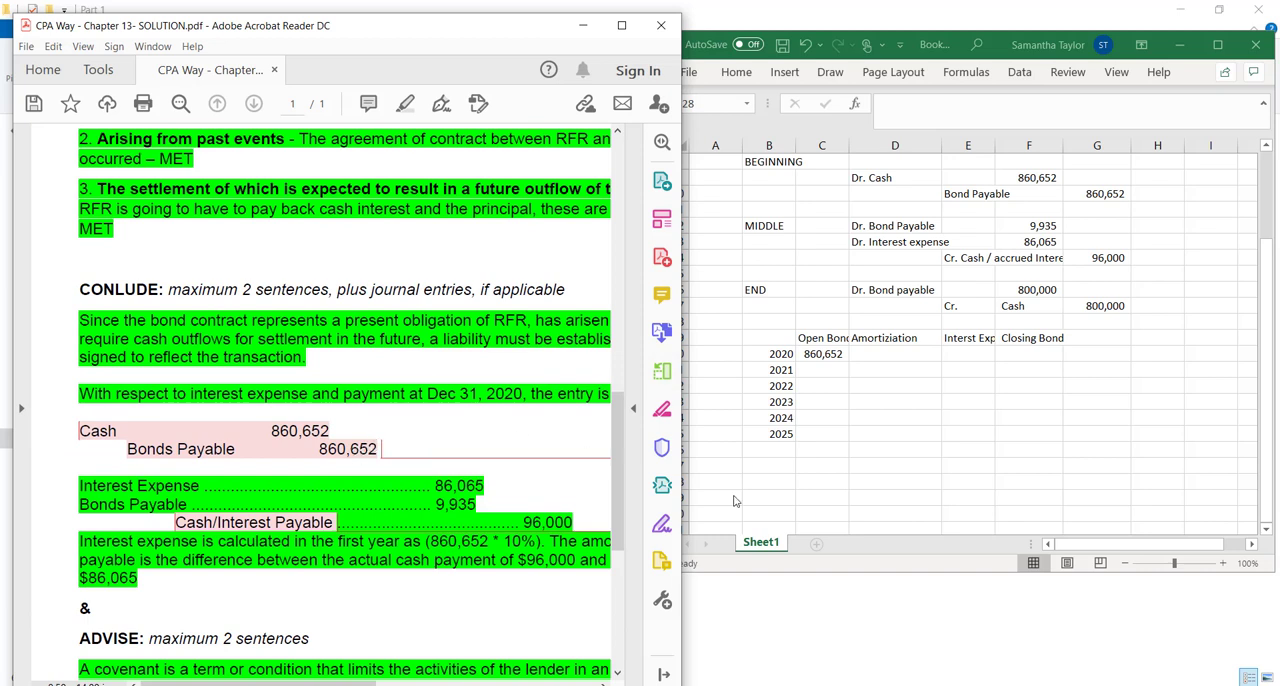
left_click(769, 481)
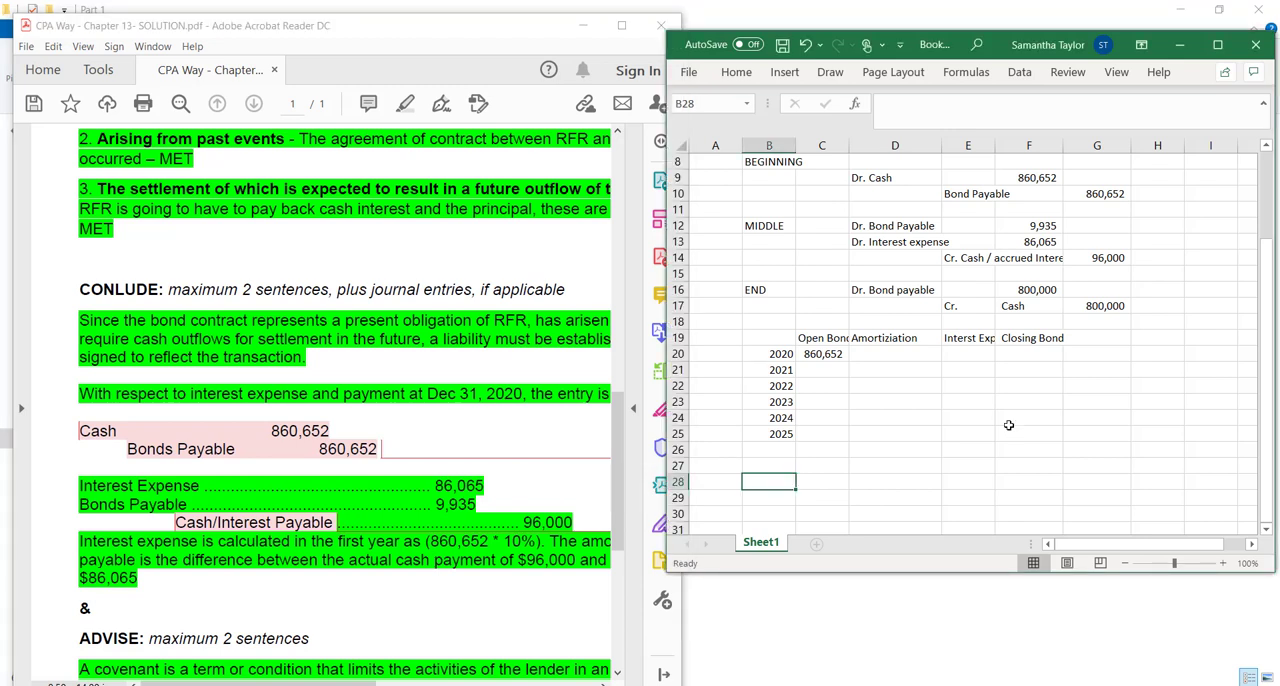
Enter Cr. Bond payable 800,000 and begin the Cr. Bond premium 60,652 line
type("cR")
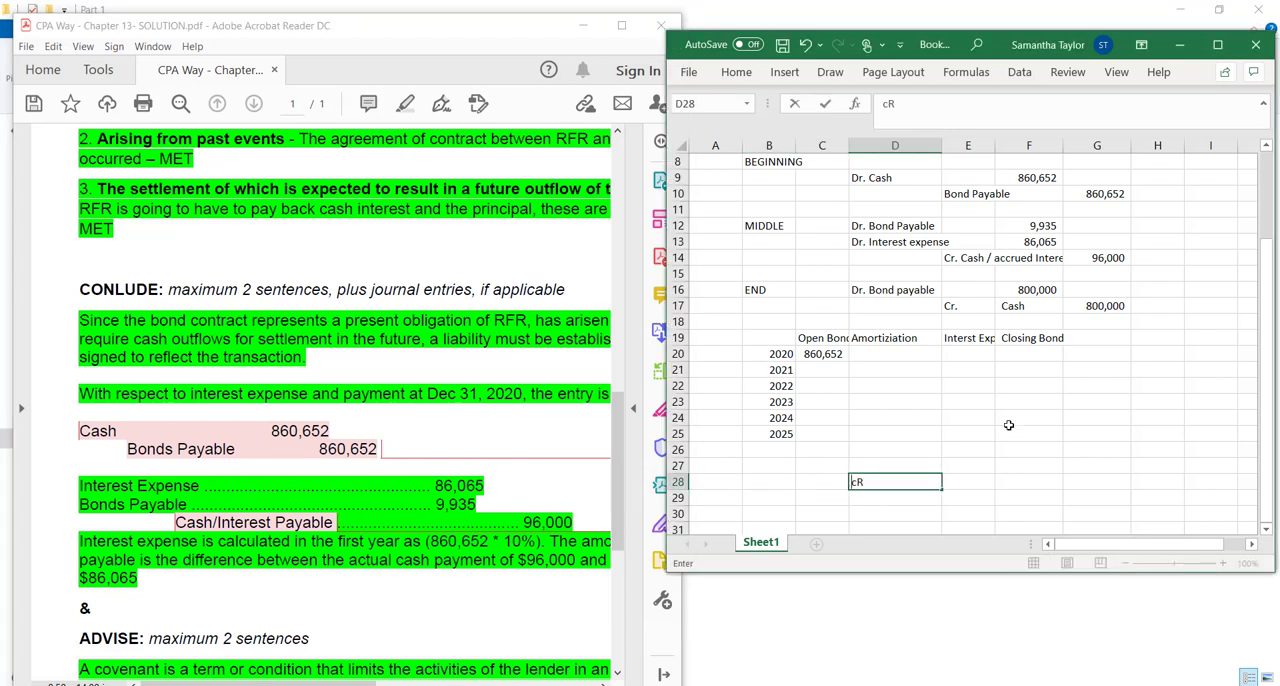
type("Cr. Bond payable")
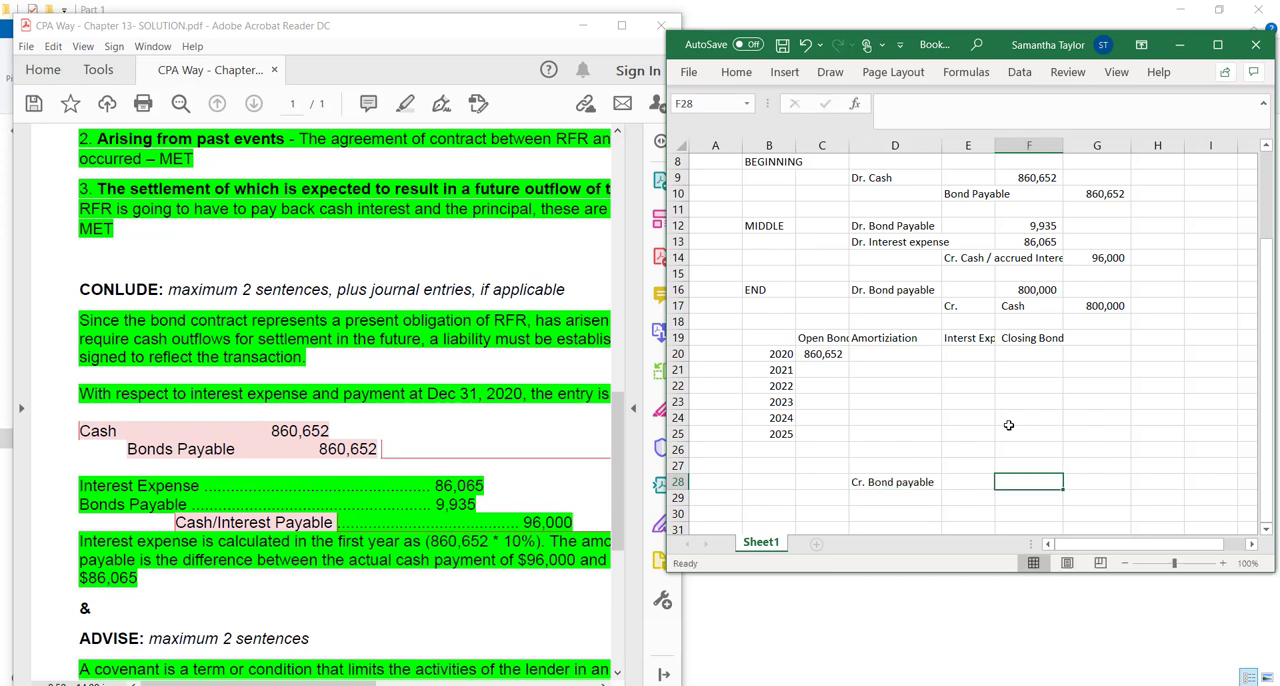
type("800.000")
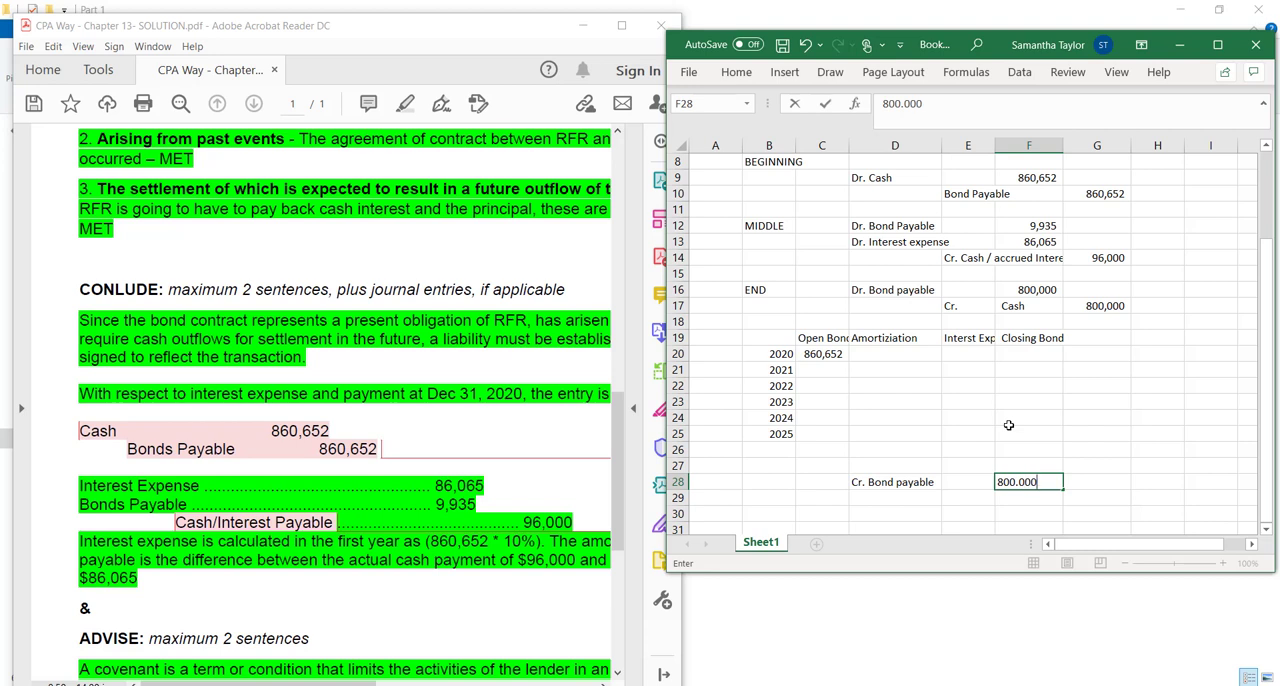
key("Return")
type("Cr. Bond premium")
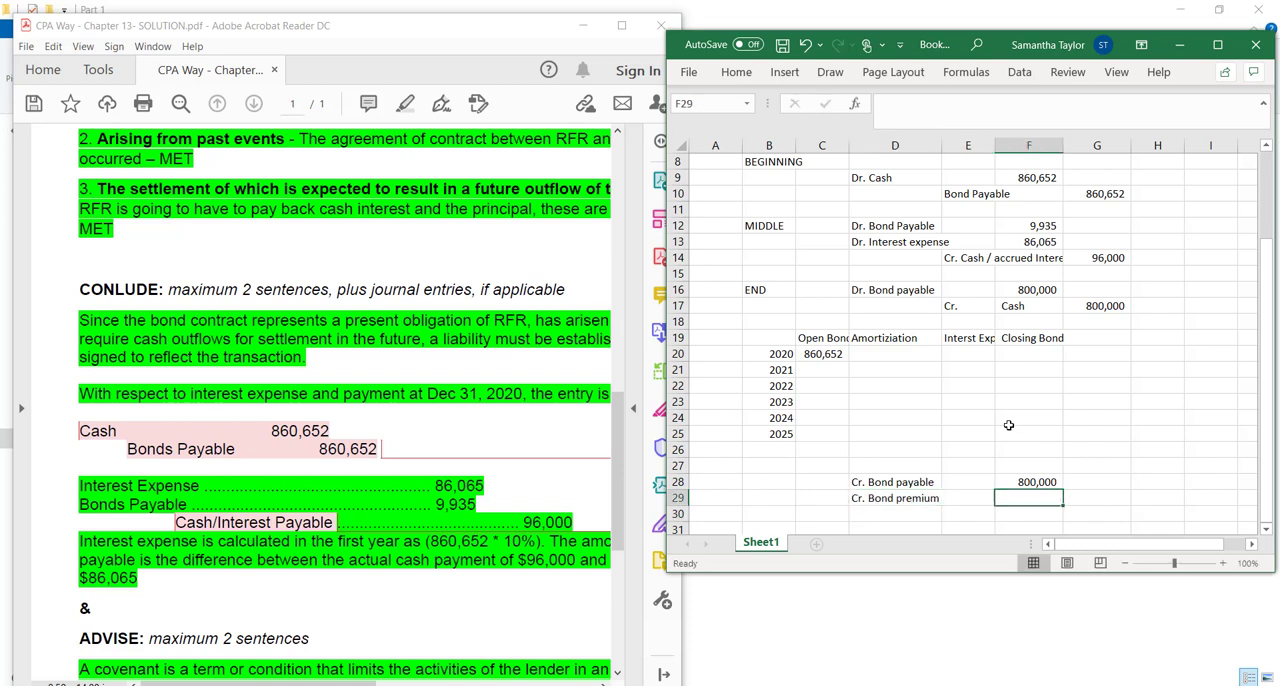
type("60")
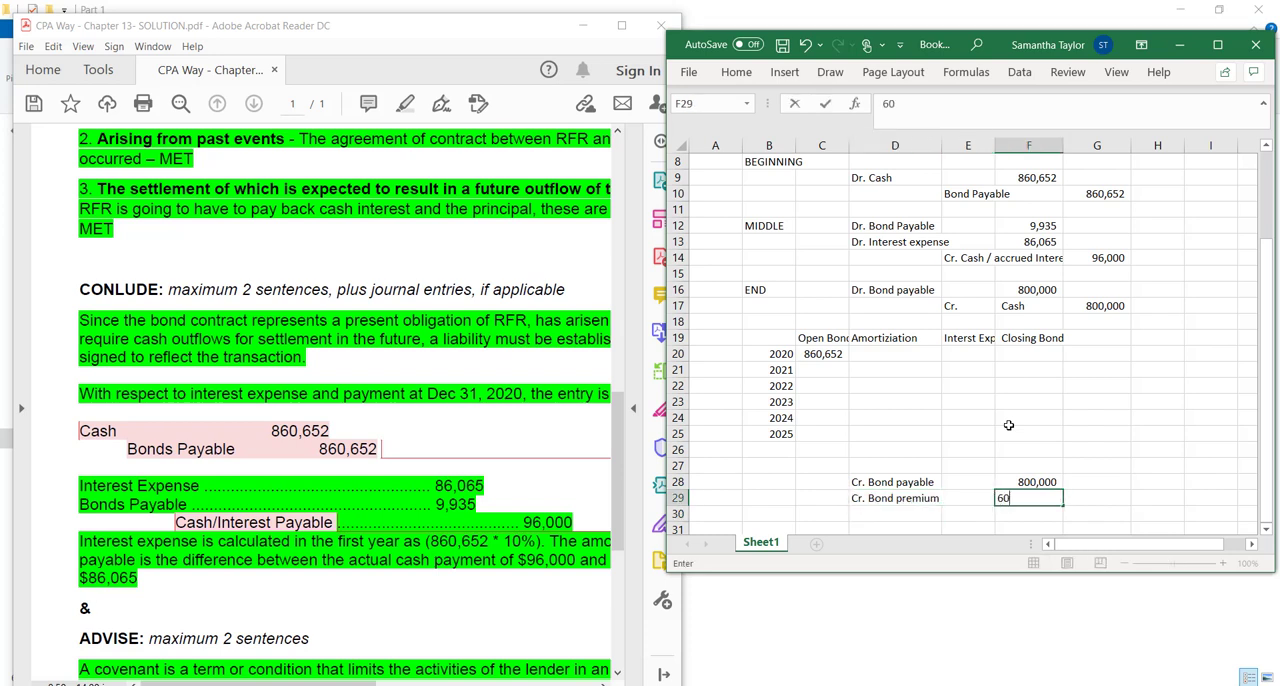
type(",652")
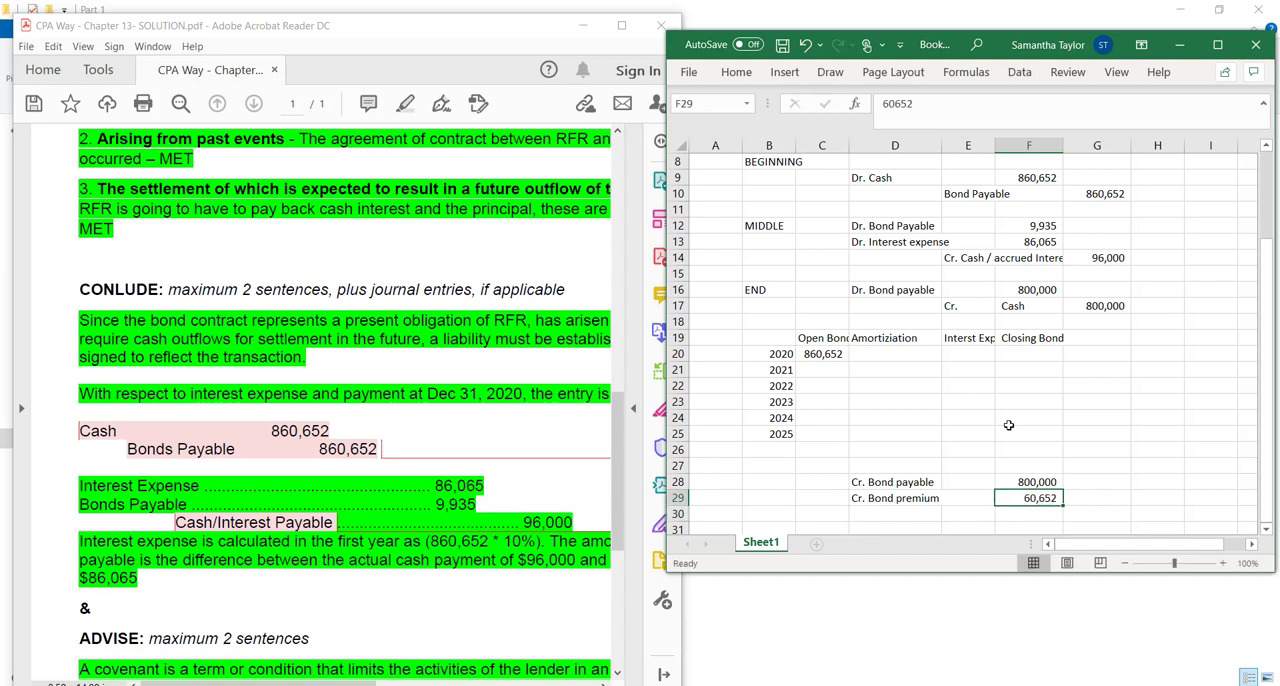
Remove the draft Dr. Bond Discount line and verify the 800,000 bond payable amount
left_click_drag(895, 498, 1028, 498)
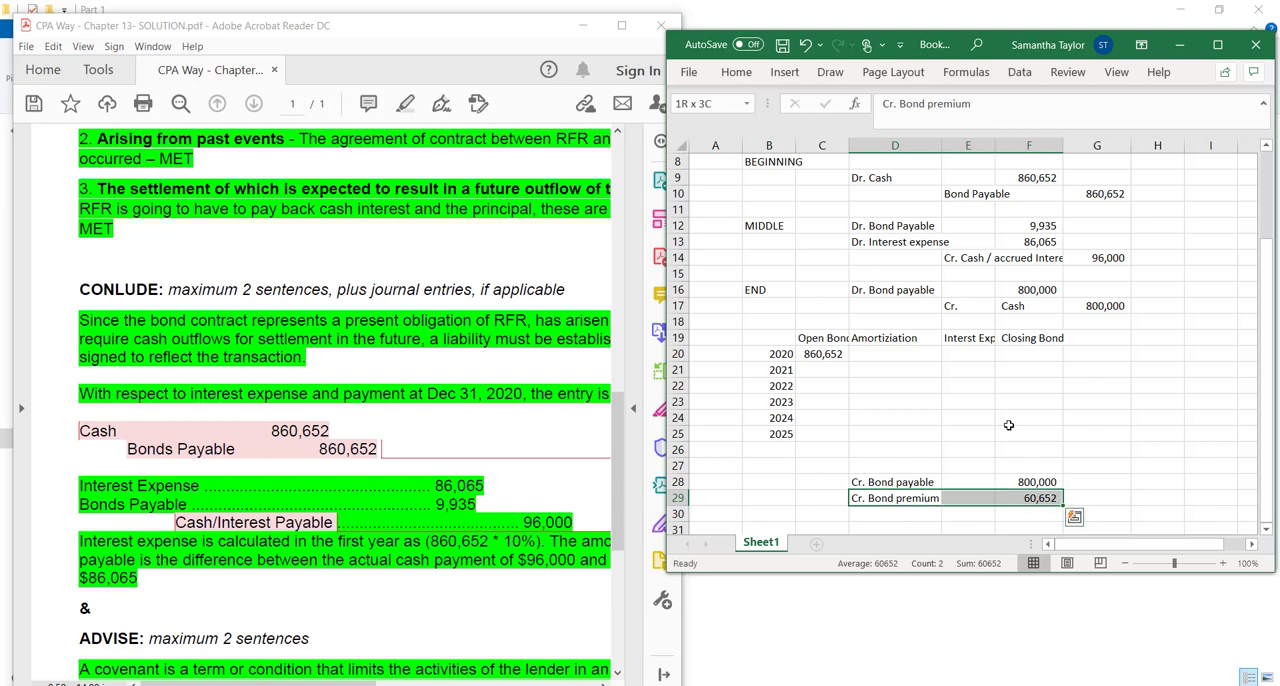
left_click(769, 465)
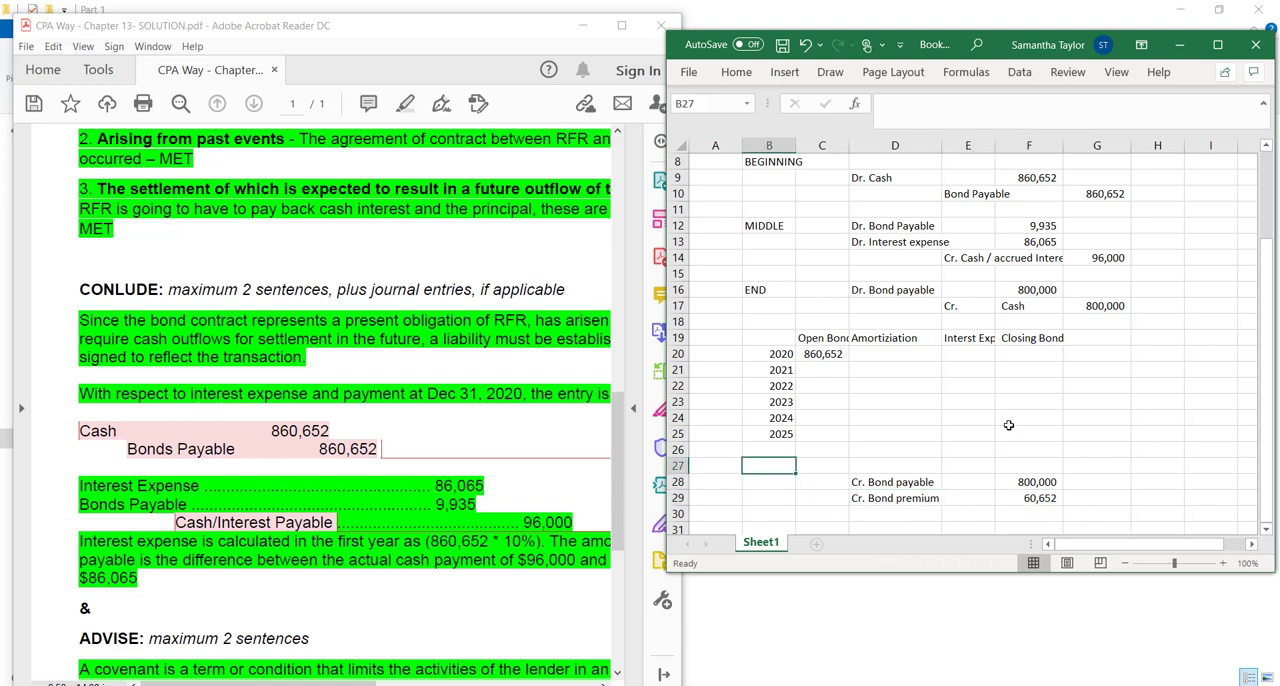
type("Dr. Bond Discount")
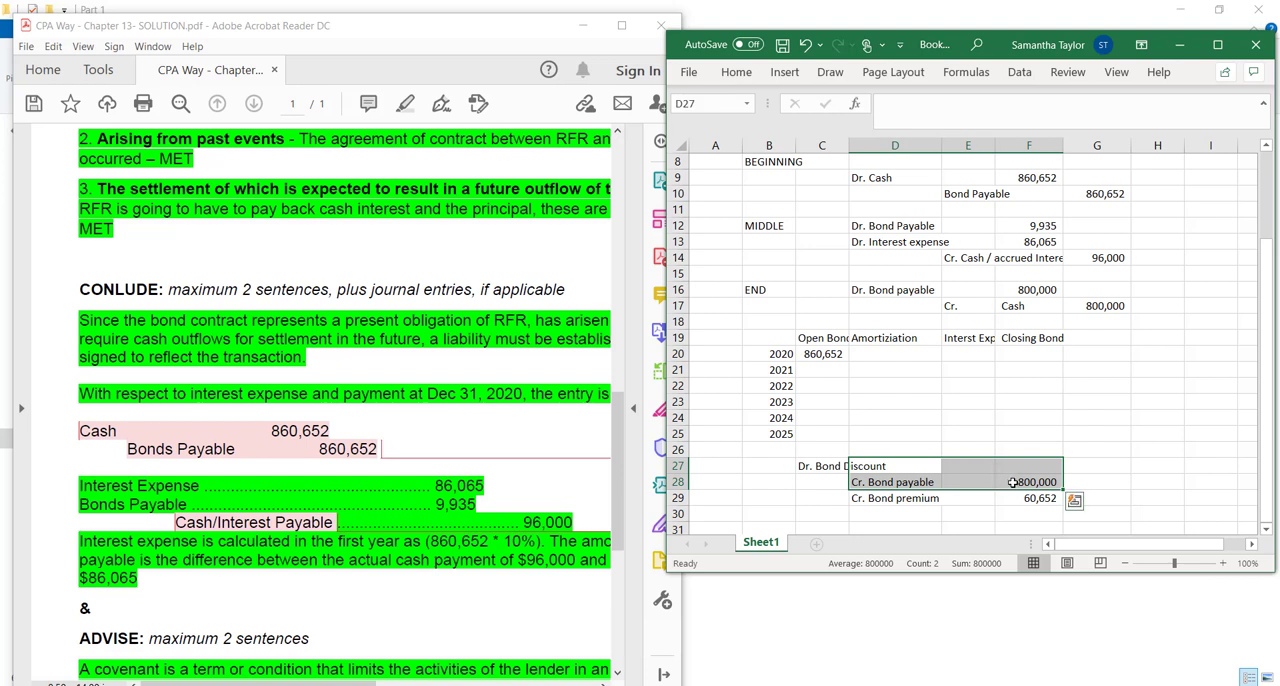
left_click_drag(1028, 481, 1028, 498)
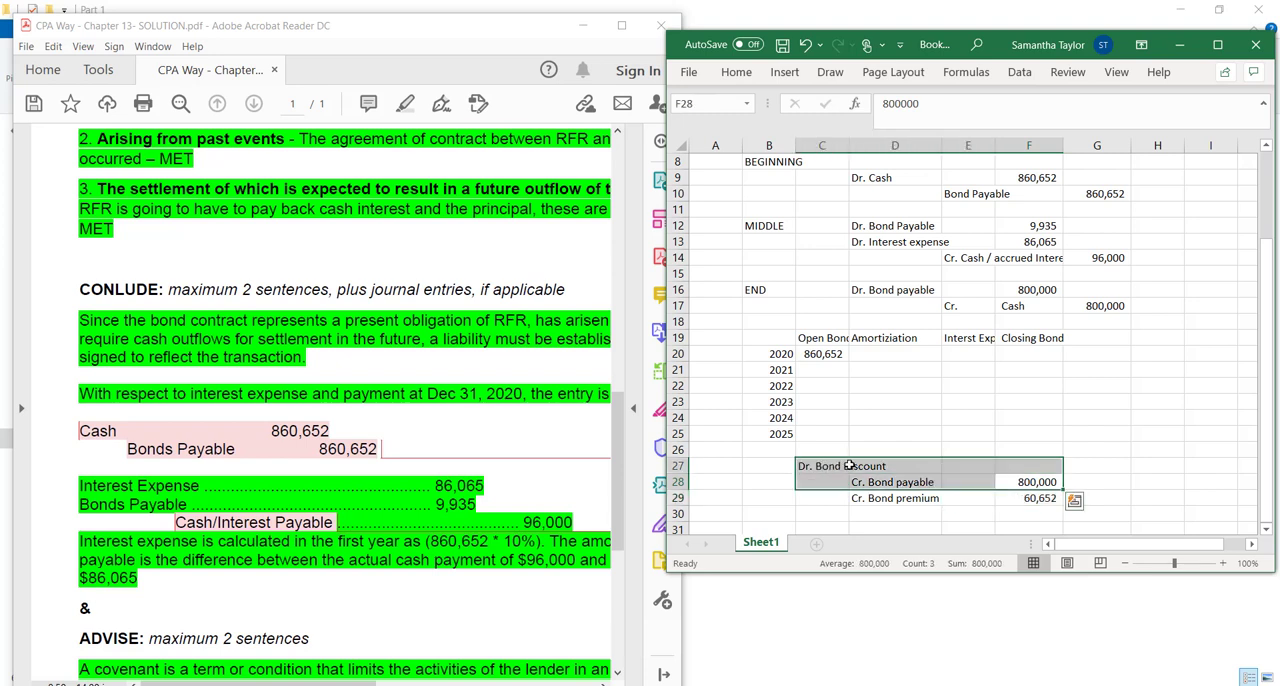
left_click(822, 466)
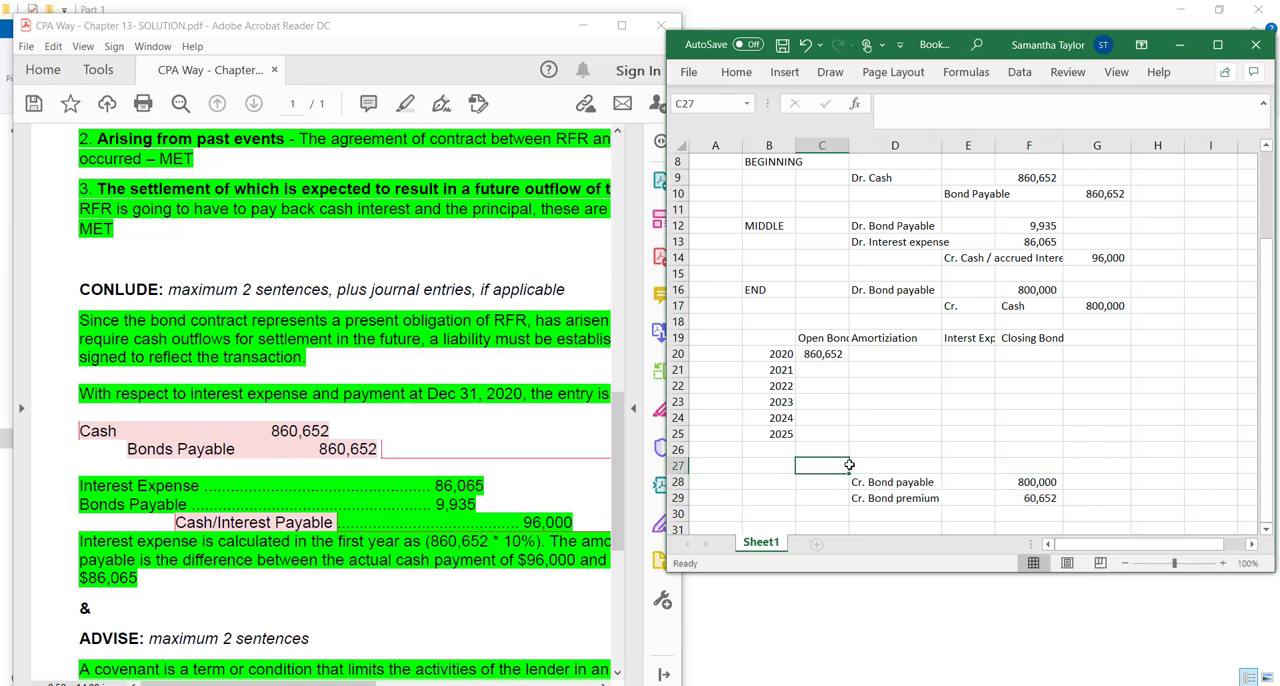
left_click(822, 482)
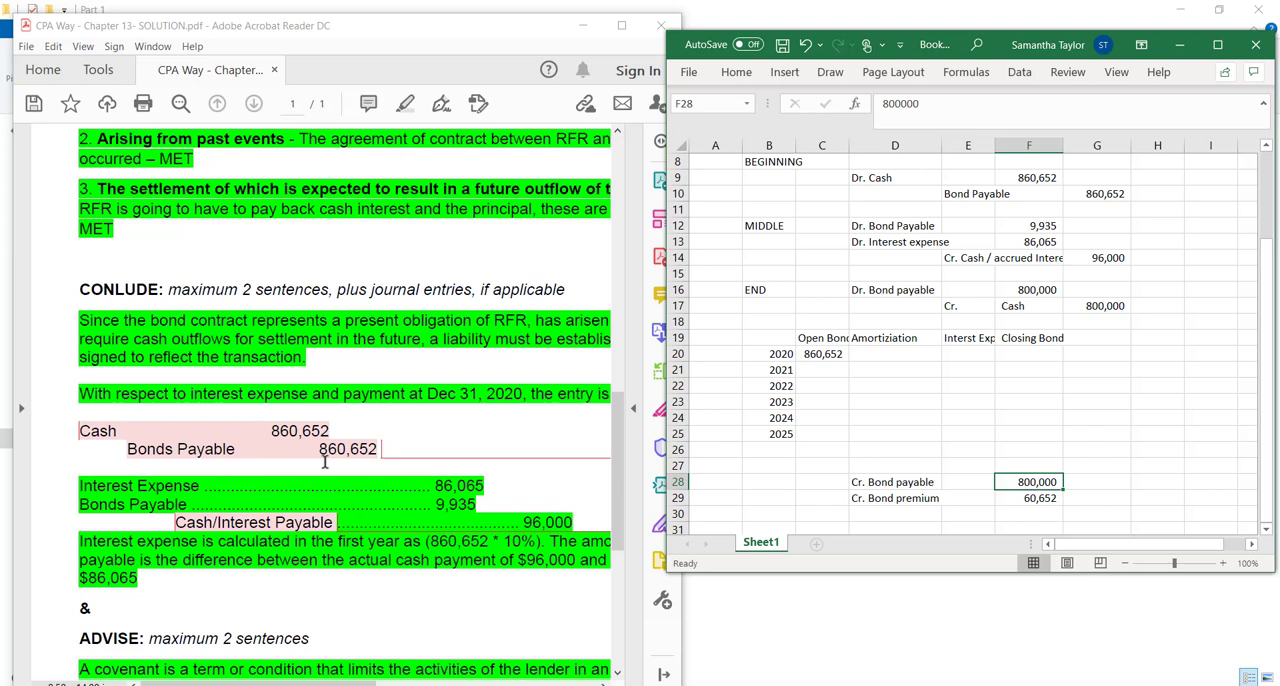
mouse_move(509, 476)
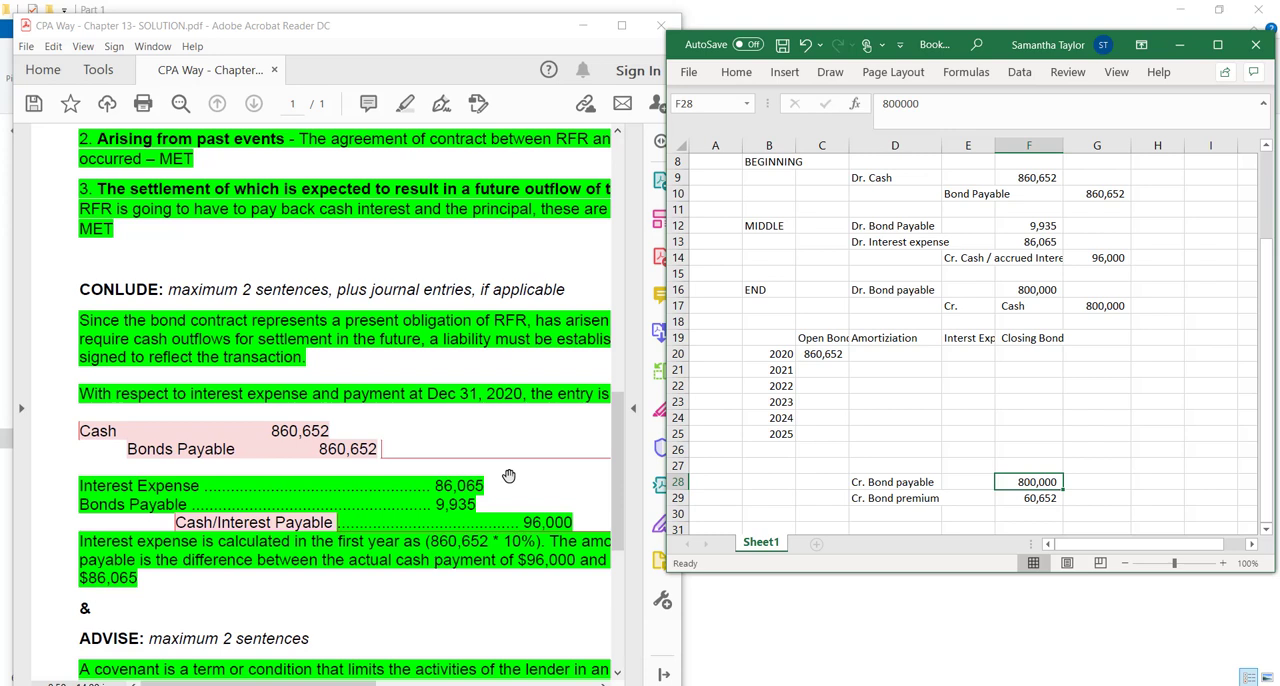
mouse_move(818, 472)
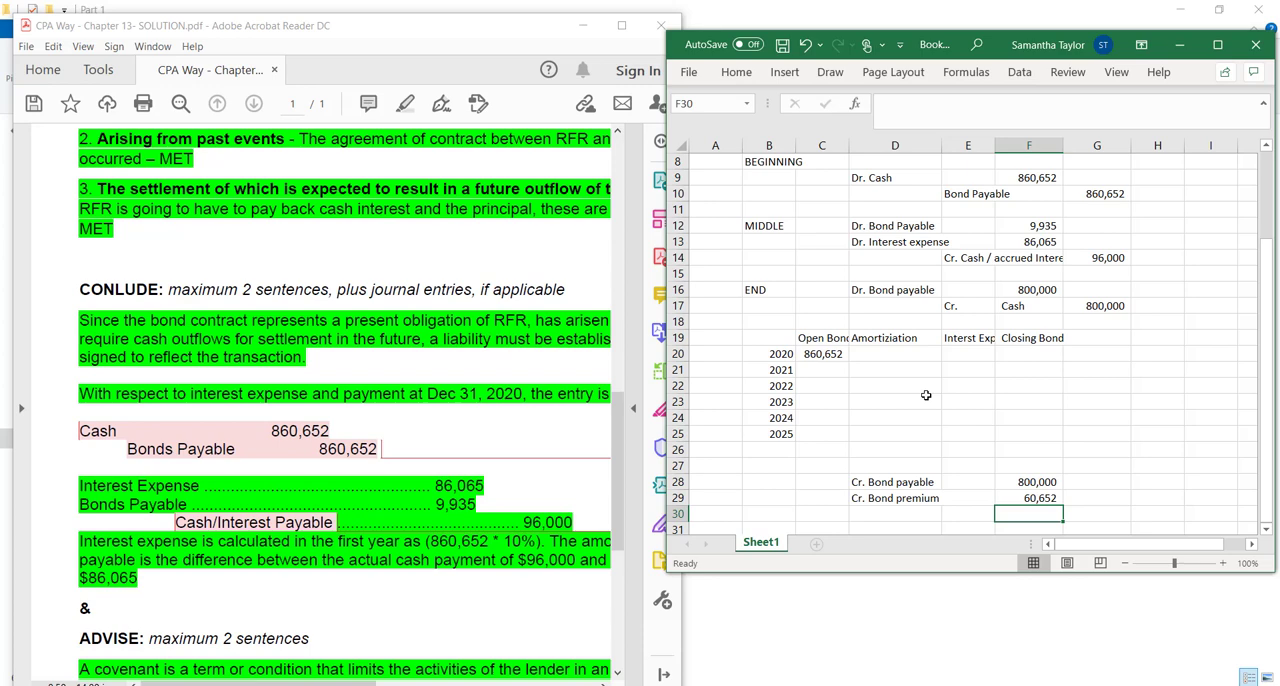
Type the note '1 week to:' in cell B33 beneath the bond journal entries
scroll("down", 3)
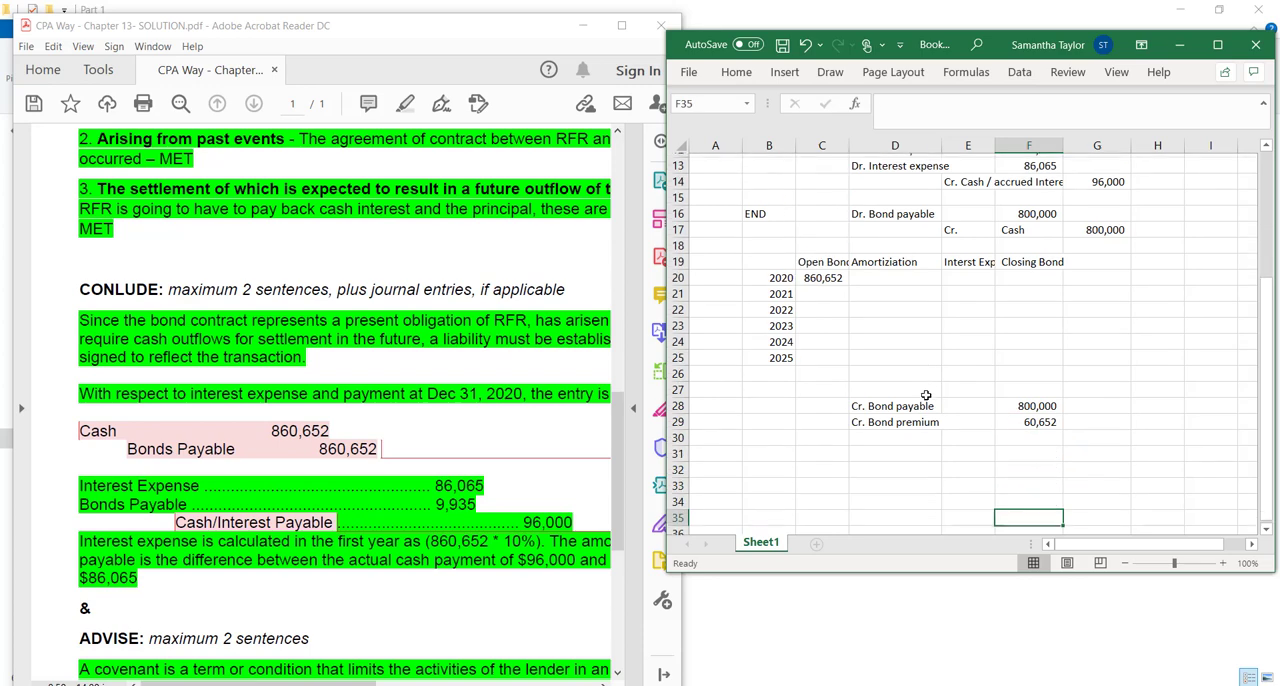
left_click(968, 515)
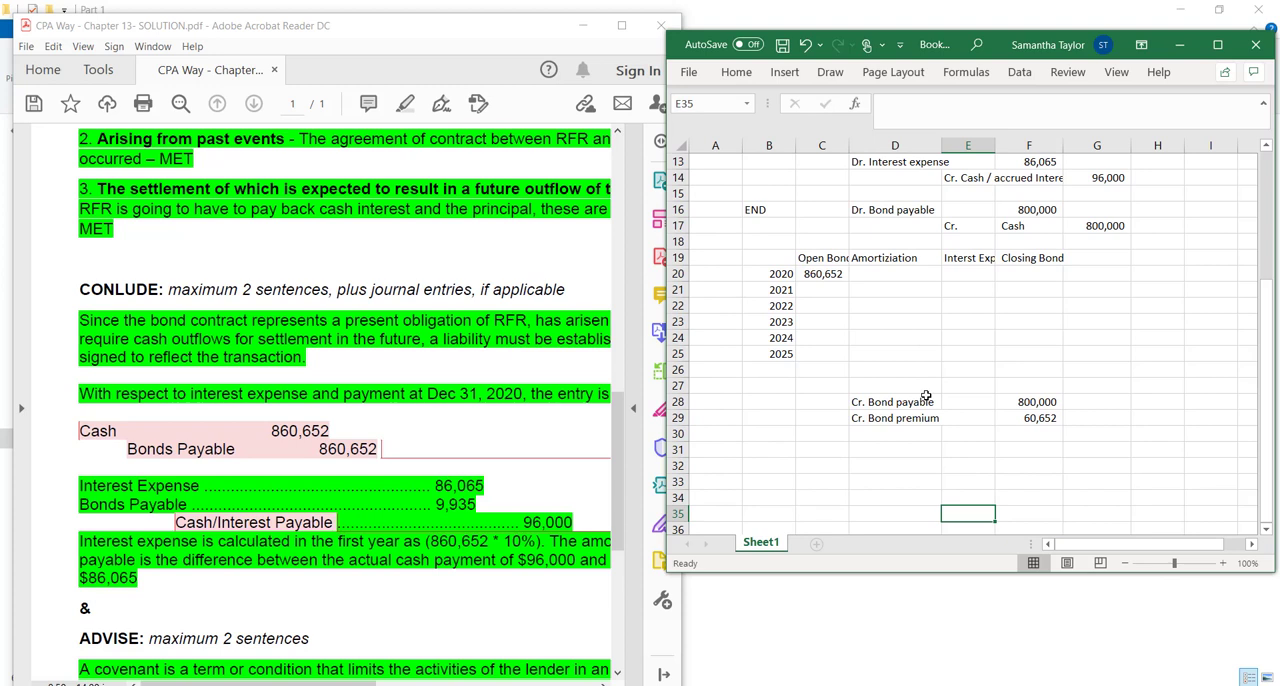
left_click(769, 481)
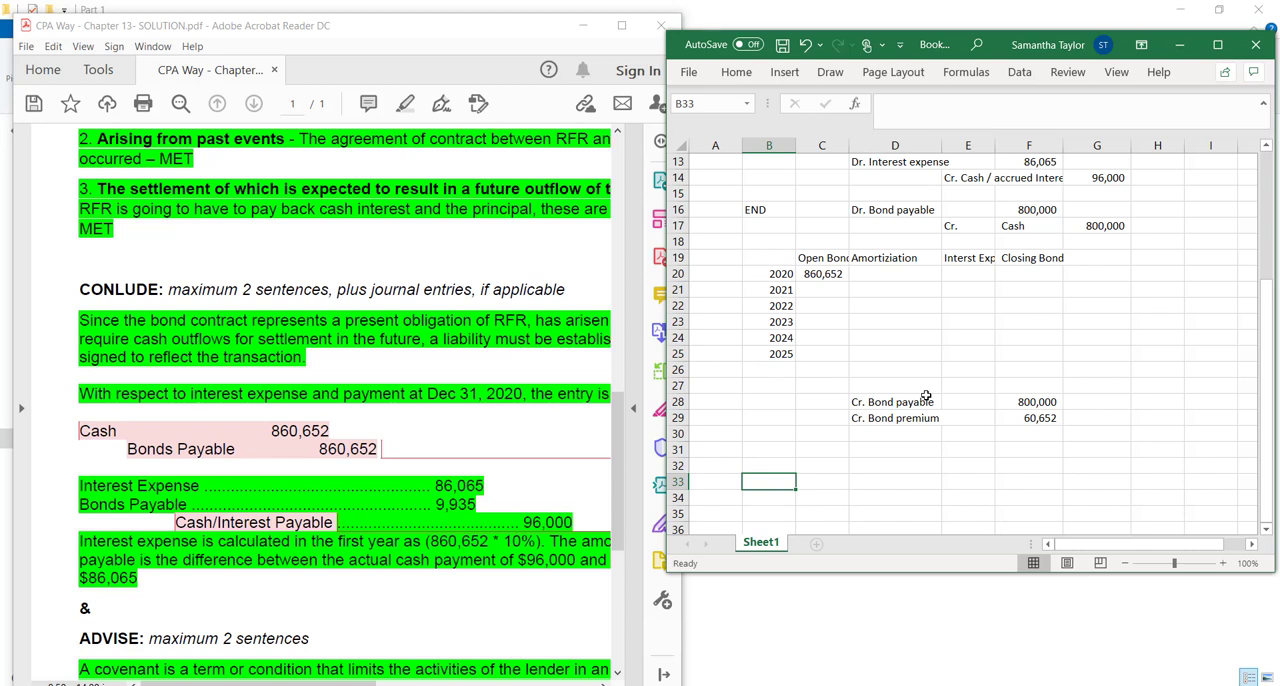
type("1 wee")
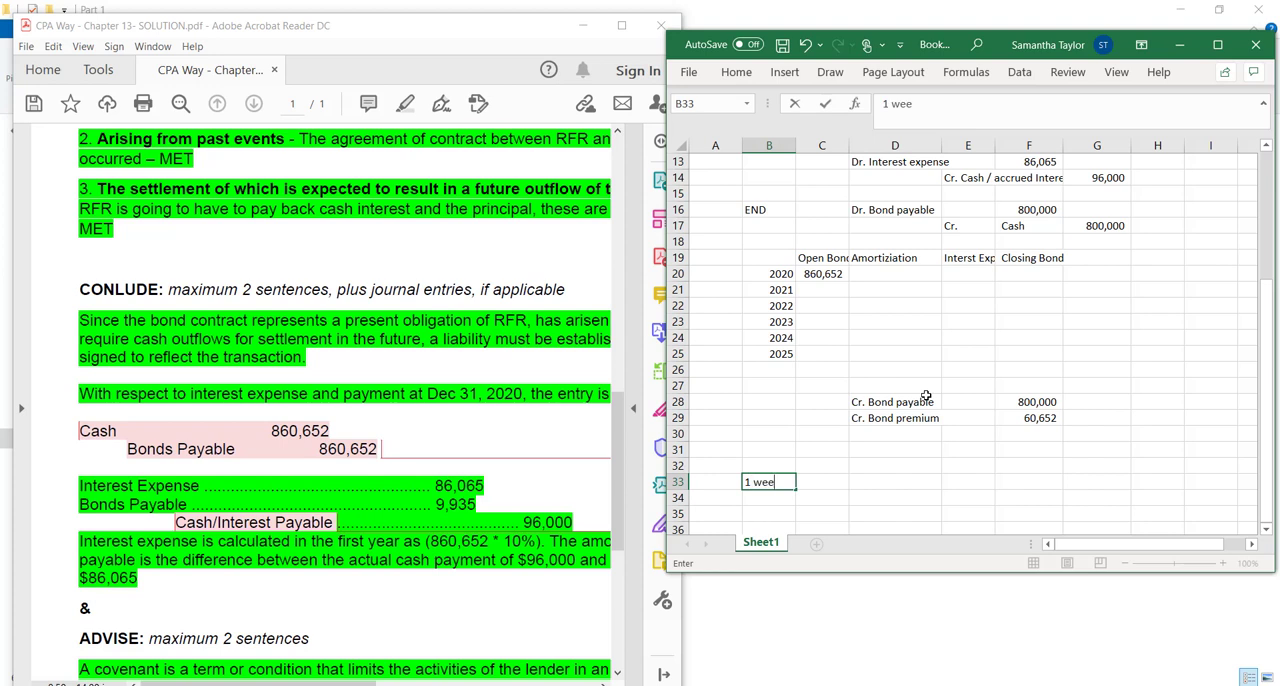
type("k to:")
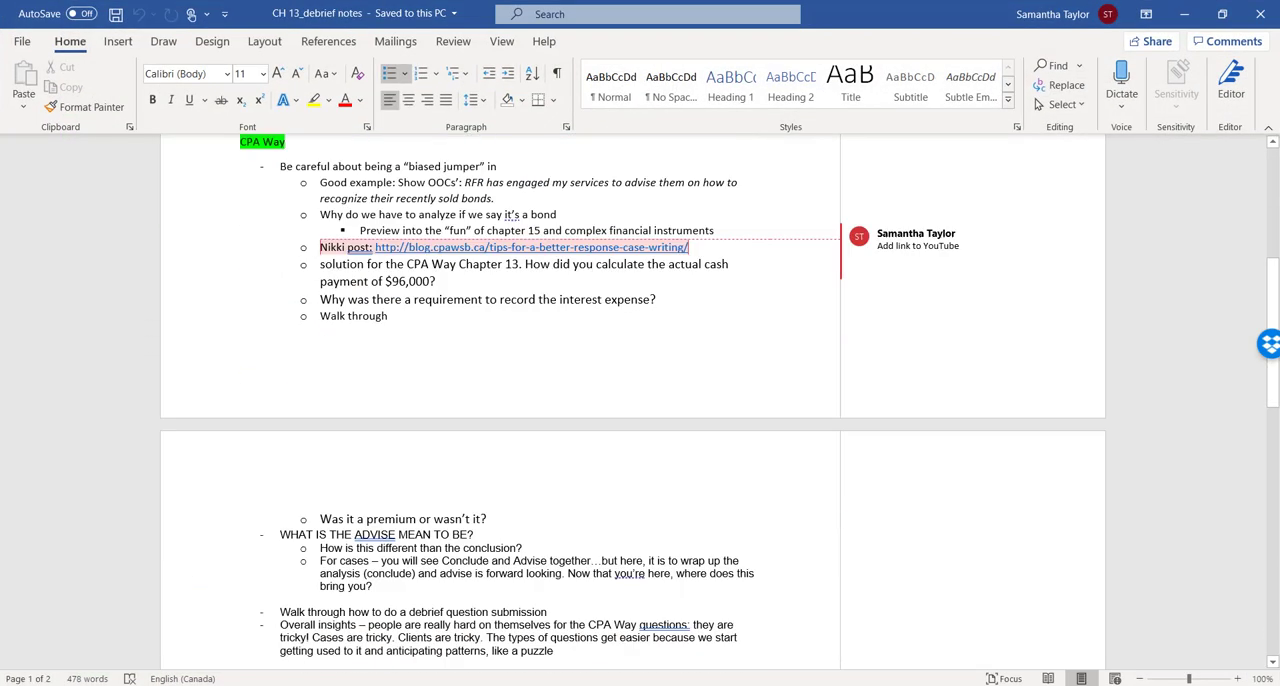
Read through the debrief notes, highlighting the Conclude versus Advise passage
scroll("down", 3)
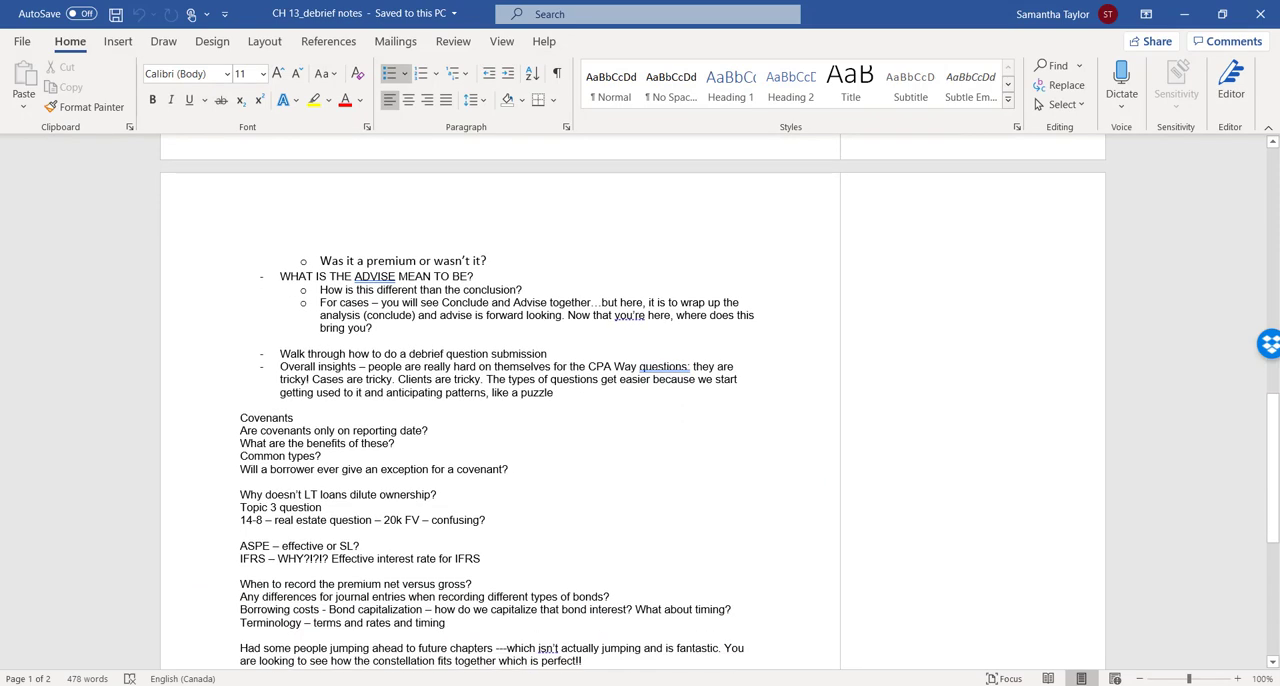
mouse_move(492, 251)
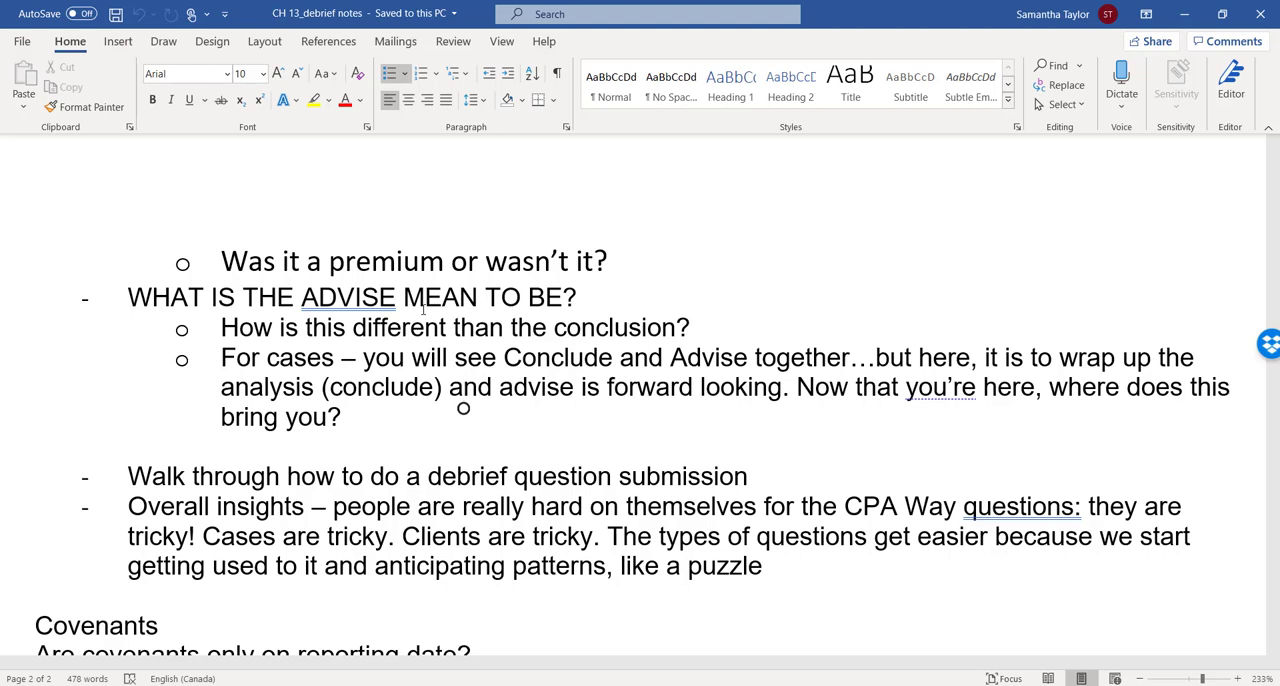
scroll("down", 3)
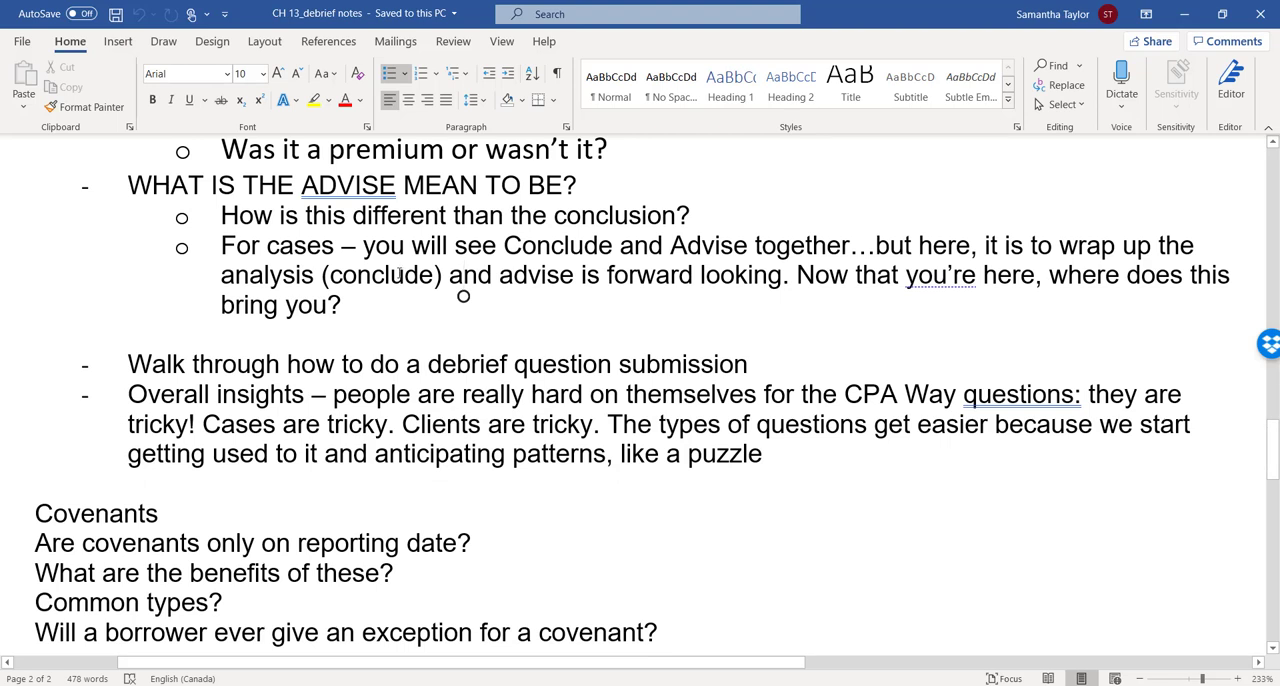
mouse_move(1247, 329)
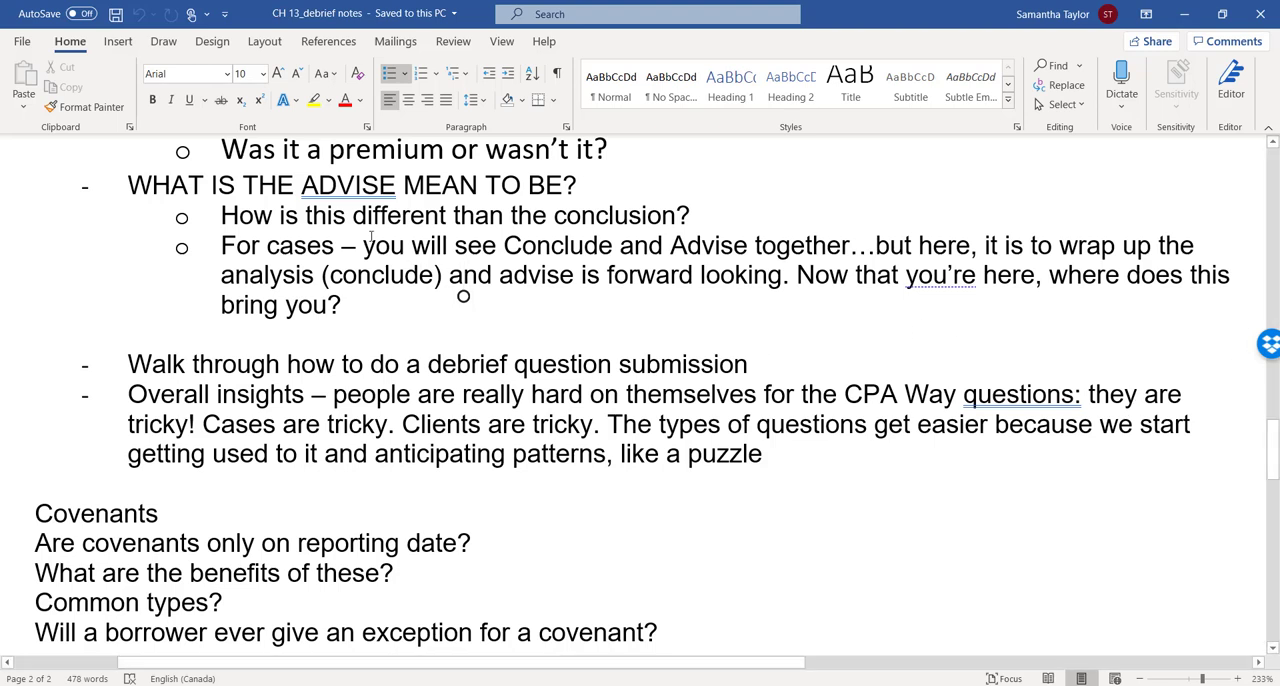
left_click_drag(363, 245, 438, 275)
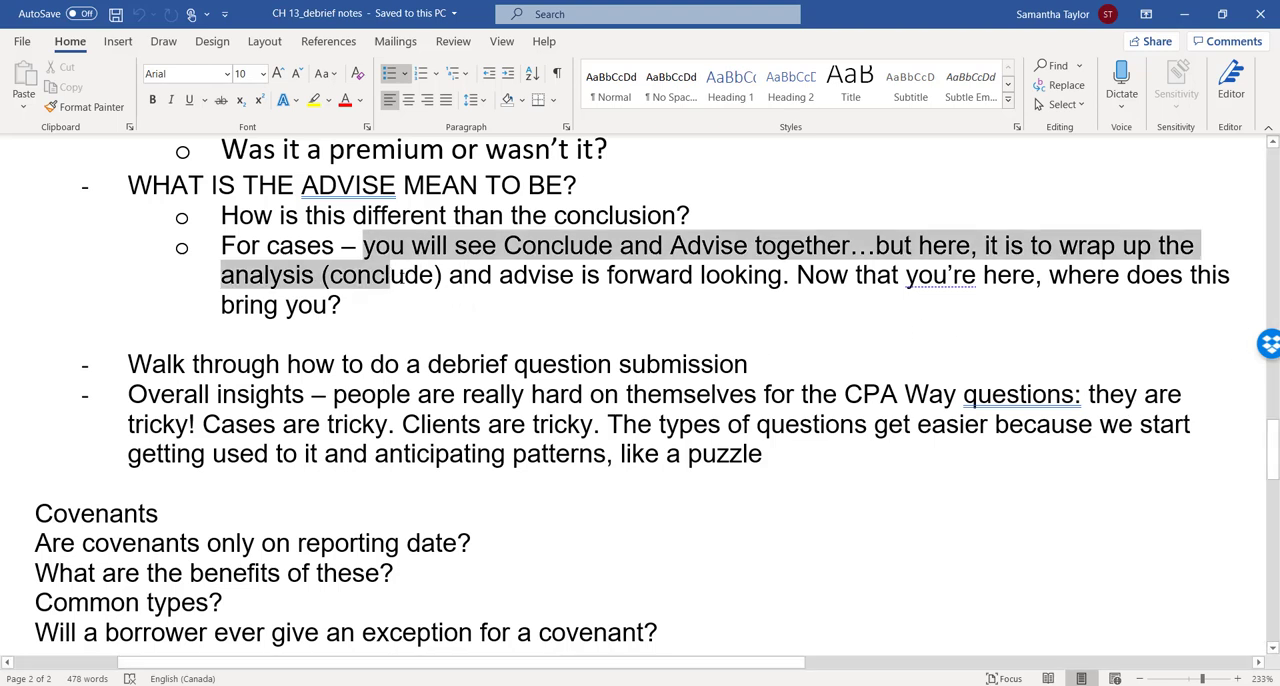
left_click(499, 275)
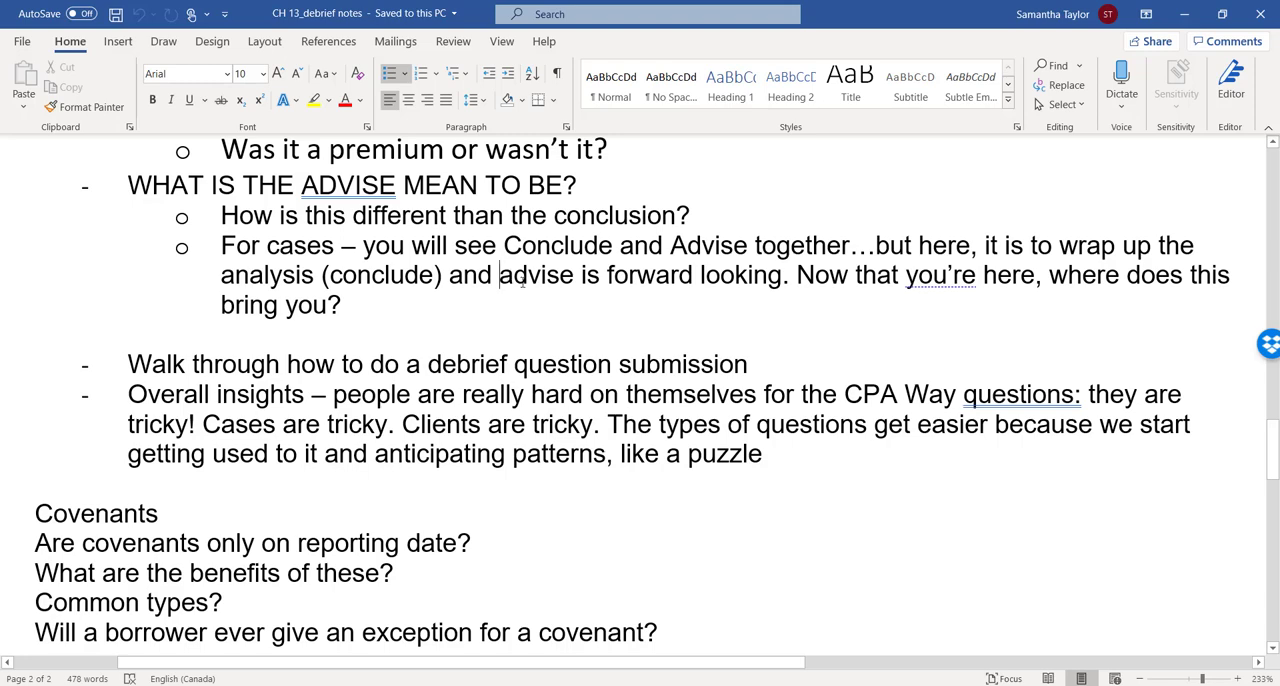
scroll("down", 3)
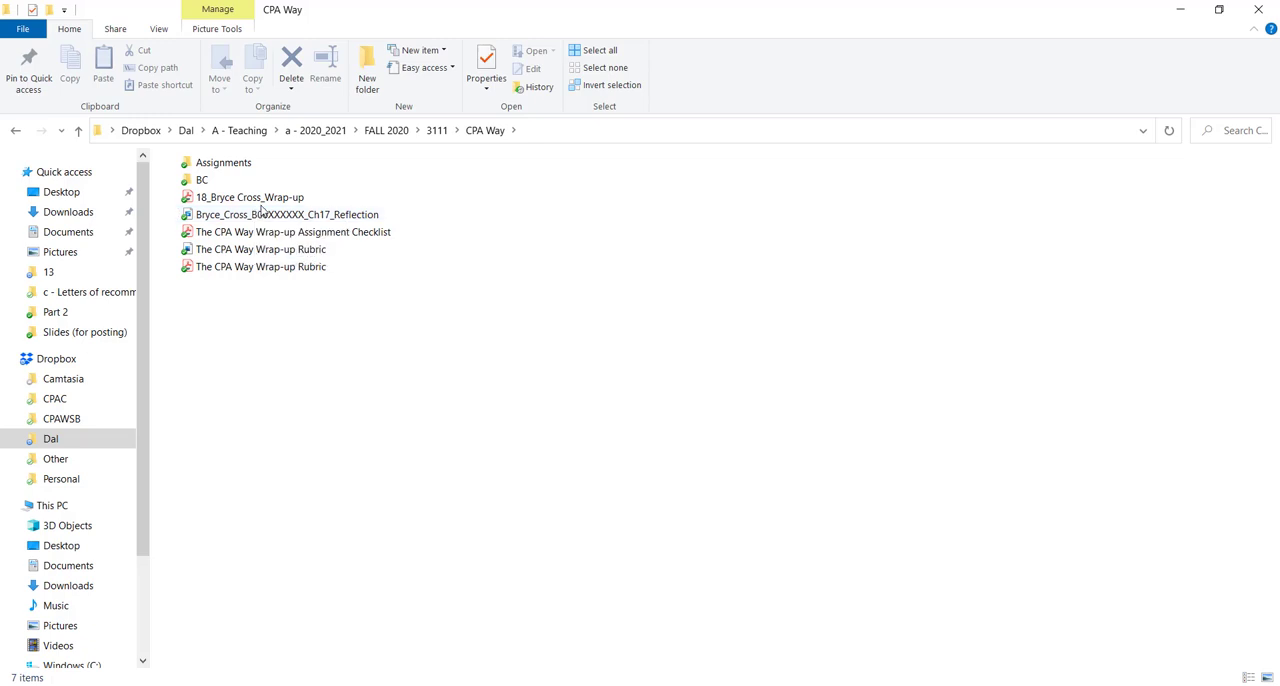
Open the Wrap-up Assignment Checklist PDF, review items 3–5, then open the Wrap-up Rubric
left_click(287, 214)
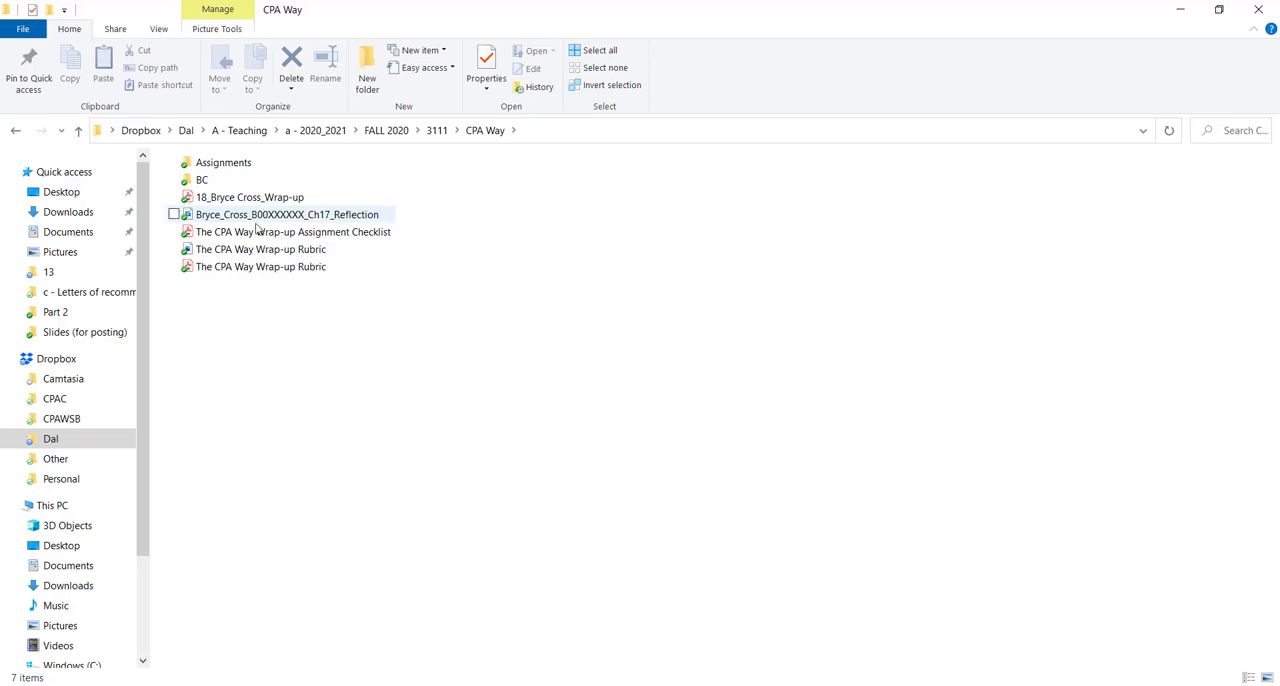
double_click(293, 231)
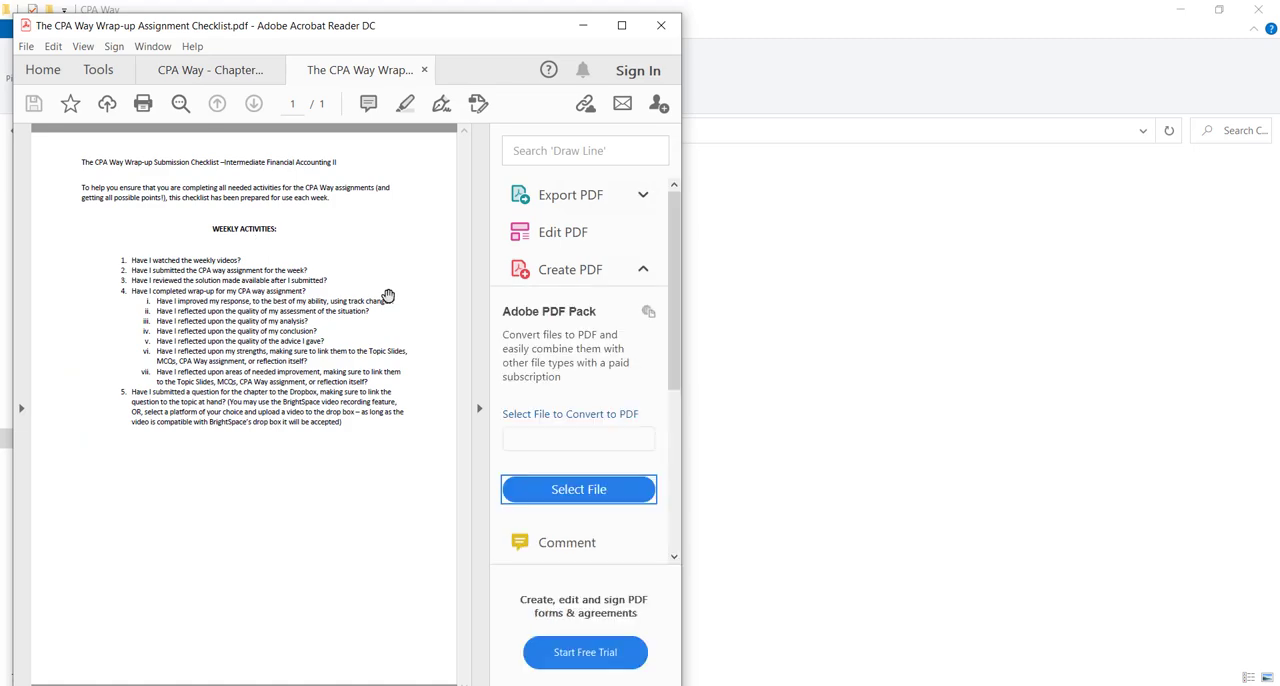
scroll("down", 3)
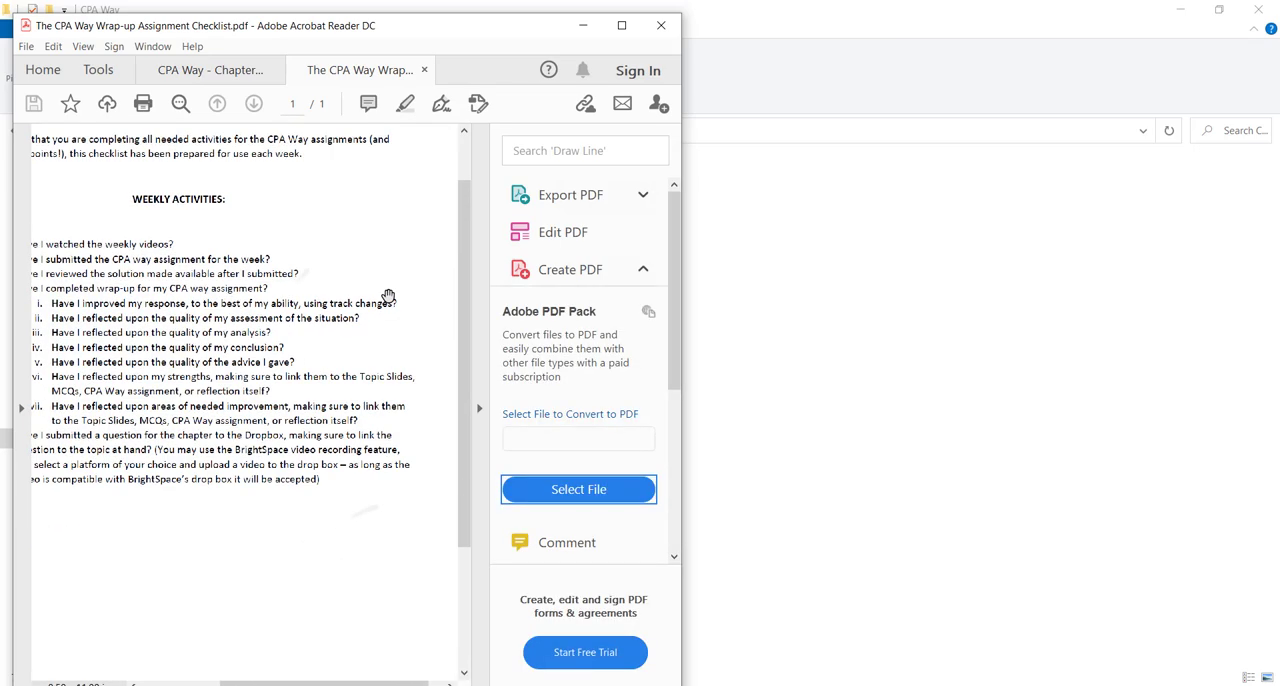
scroll("up", 3)
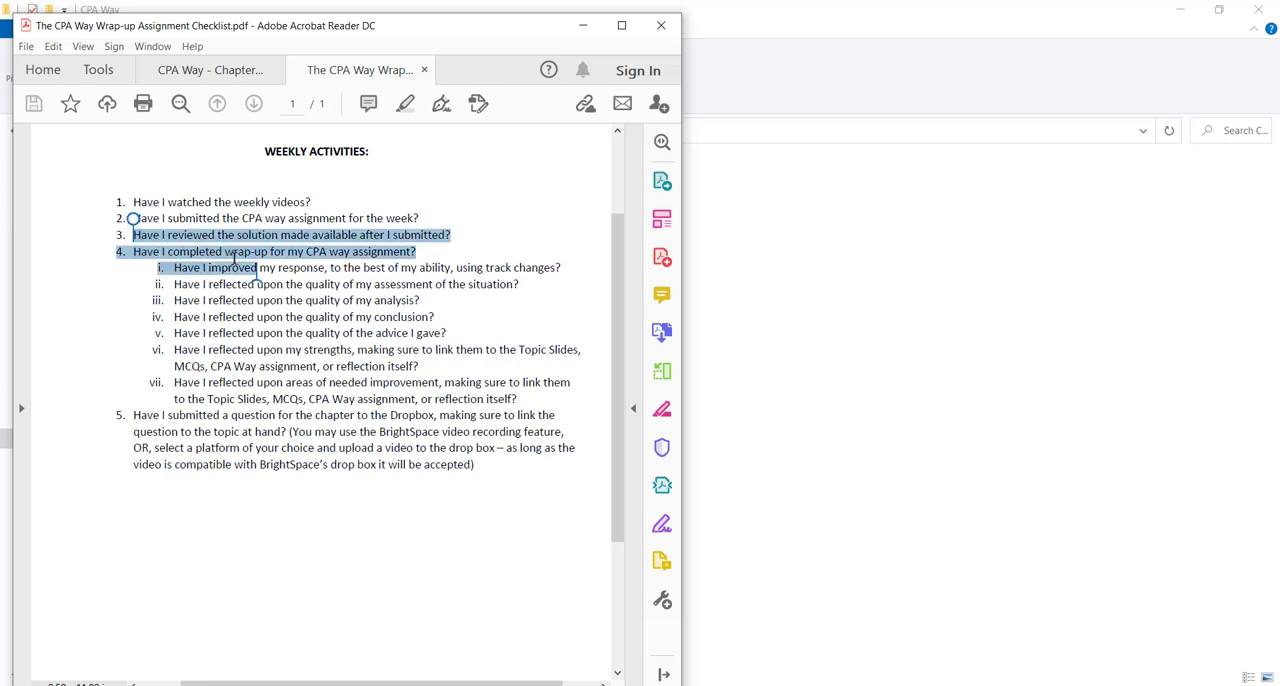
left_click_drag(230, 267, 472, 447)
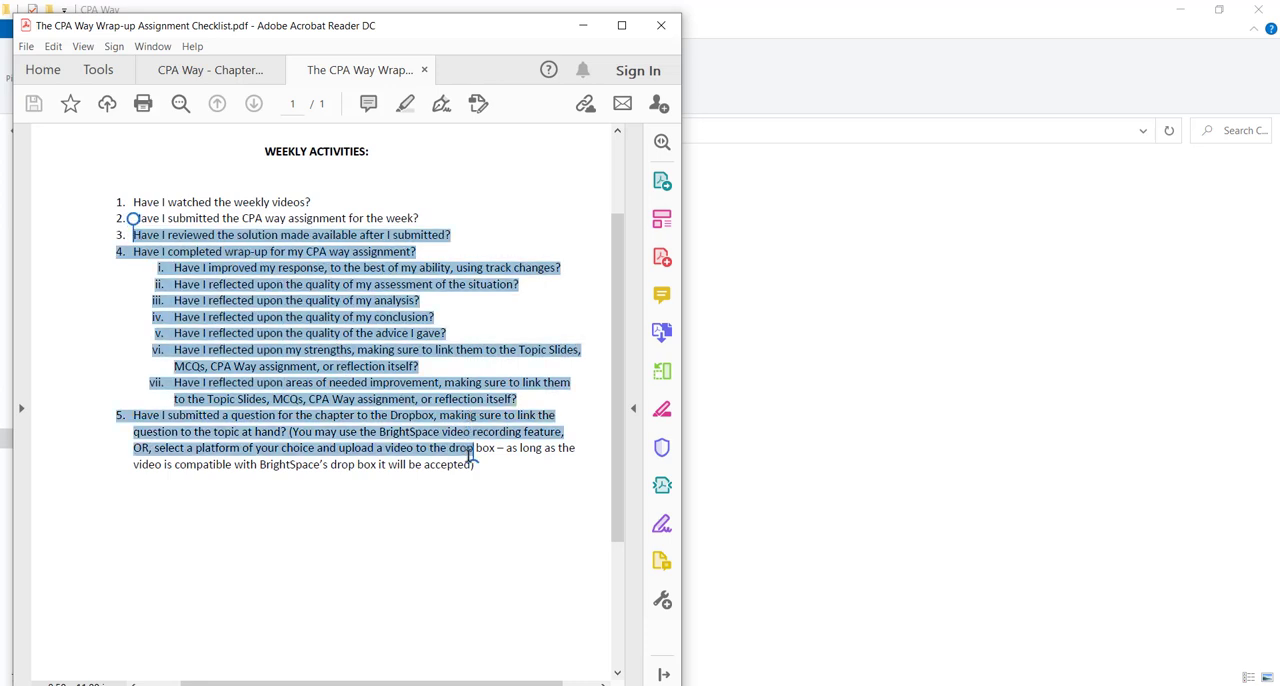
left_click(473, 481)
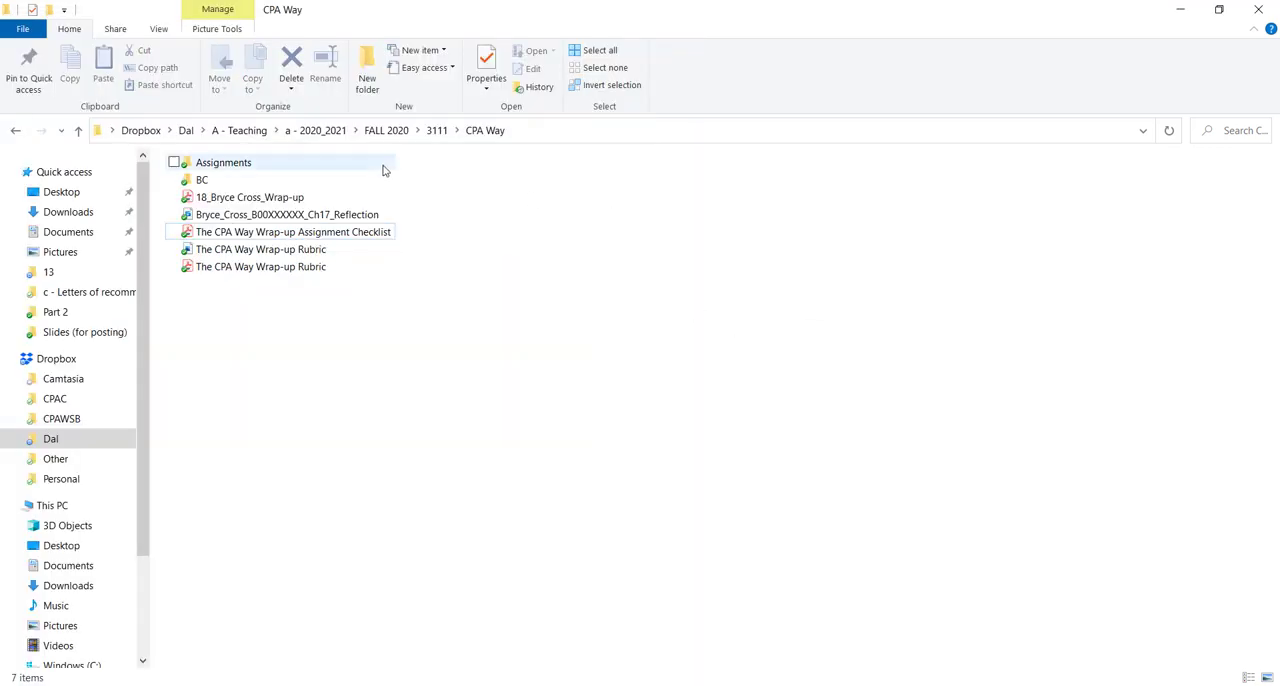
double_click(293, 231)
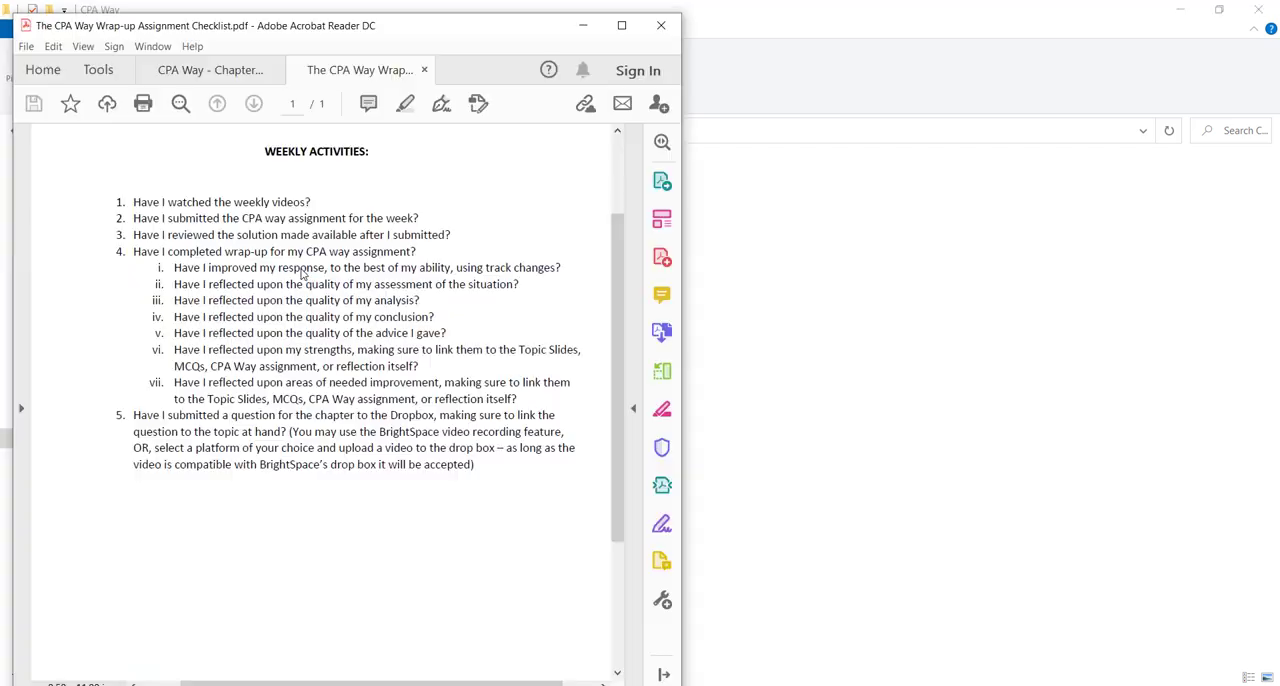
left_click(460, 69)
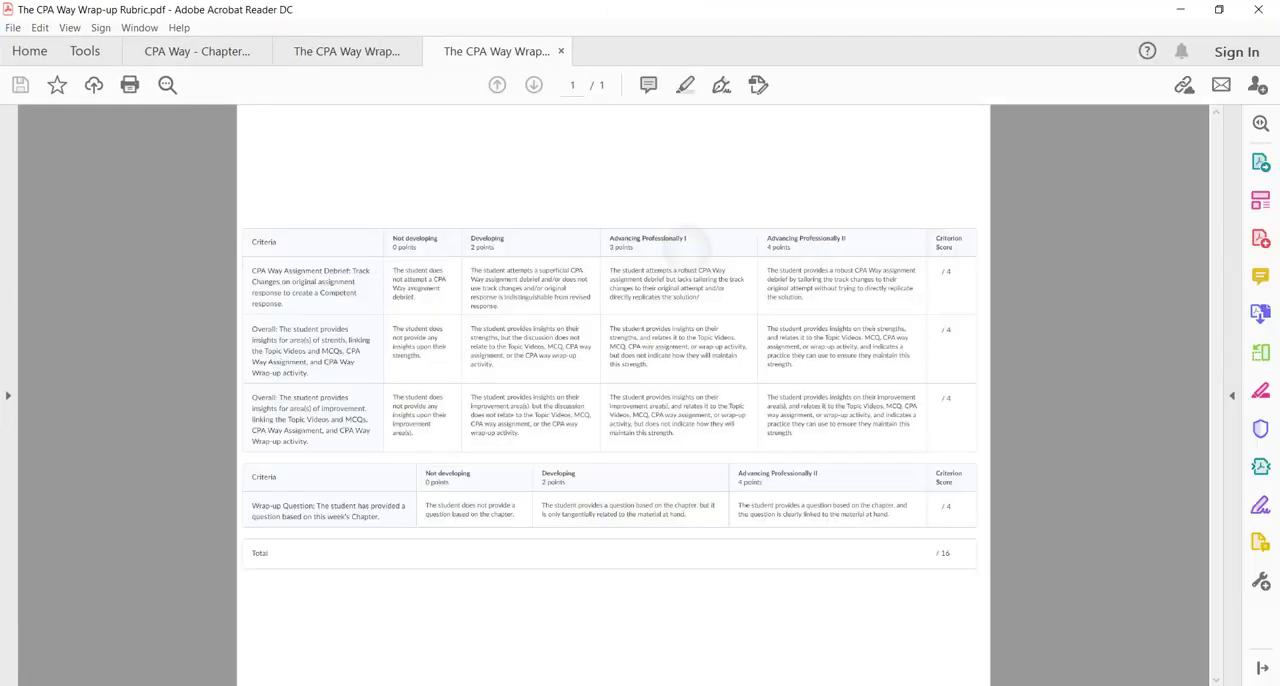
Scroll the rubric's 16-point criteria table, then return to the course folder
scroll("up", 3)
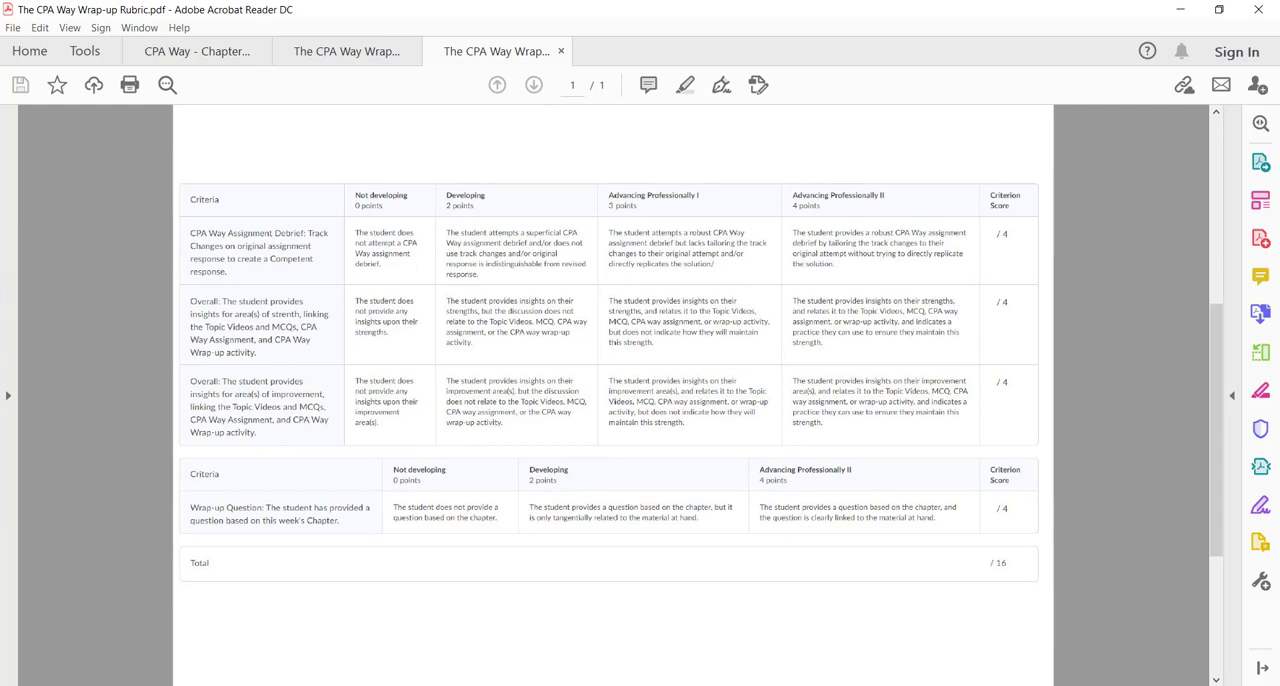
left_click(561, 51)
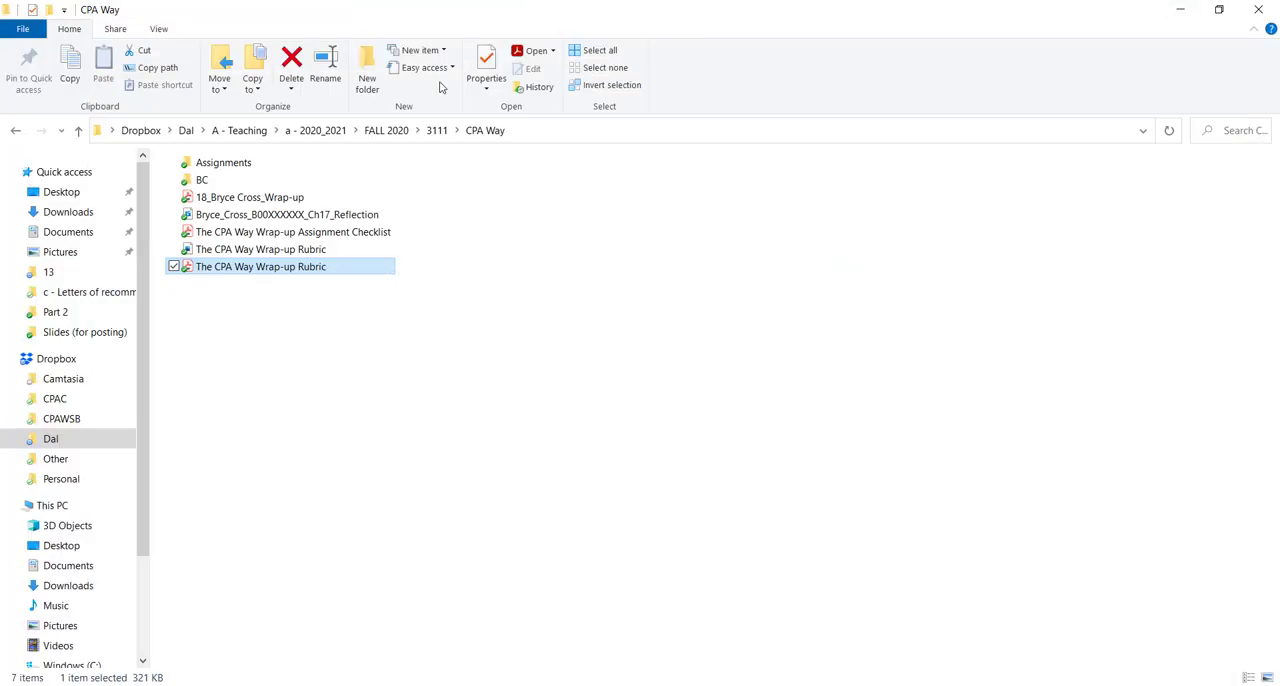
mouse_move(287, 214)
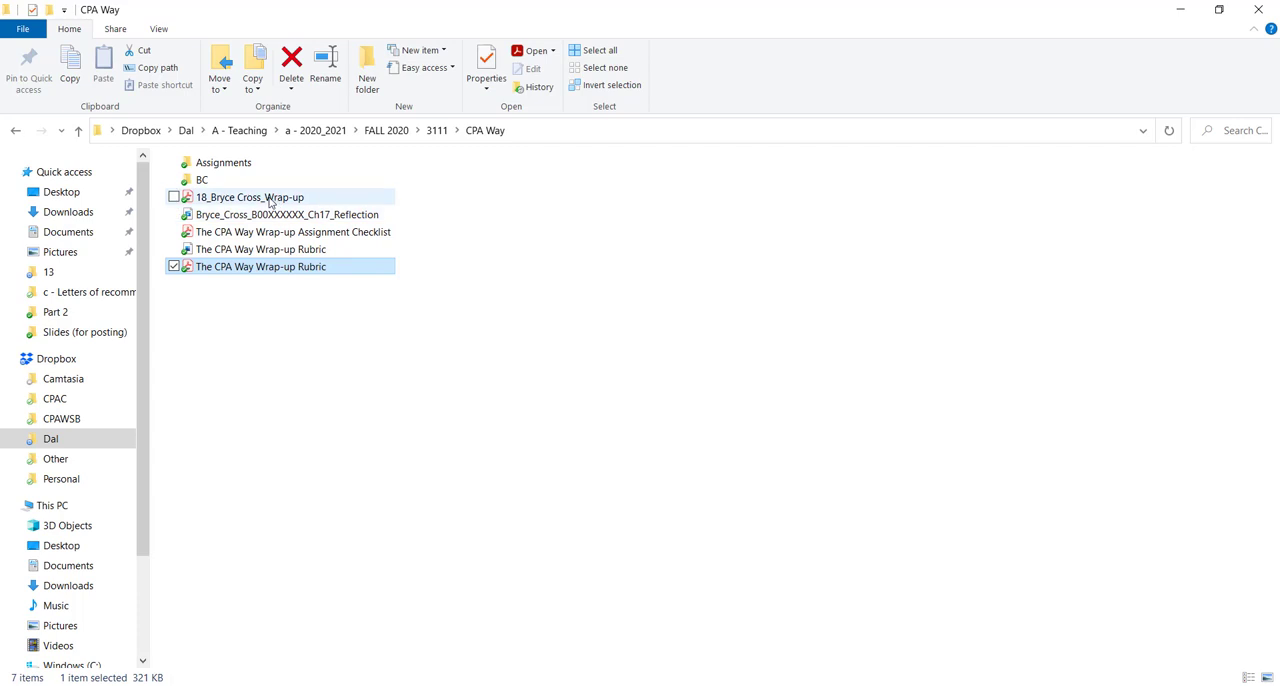
left_click(249, 197)
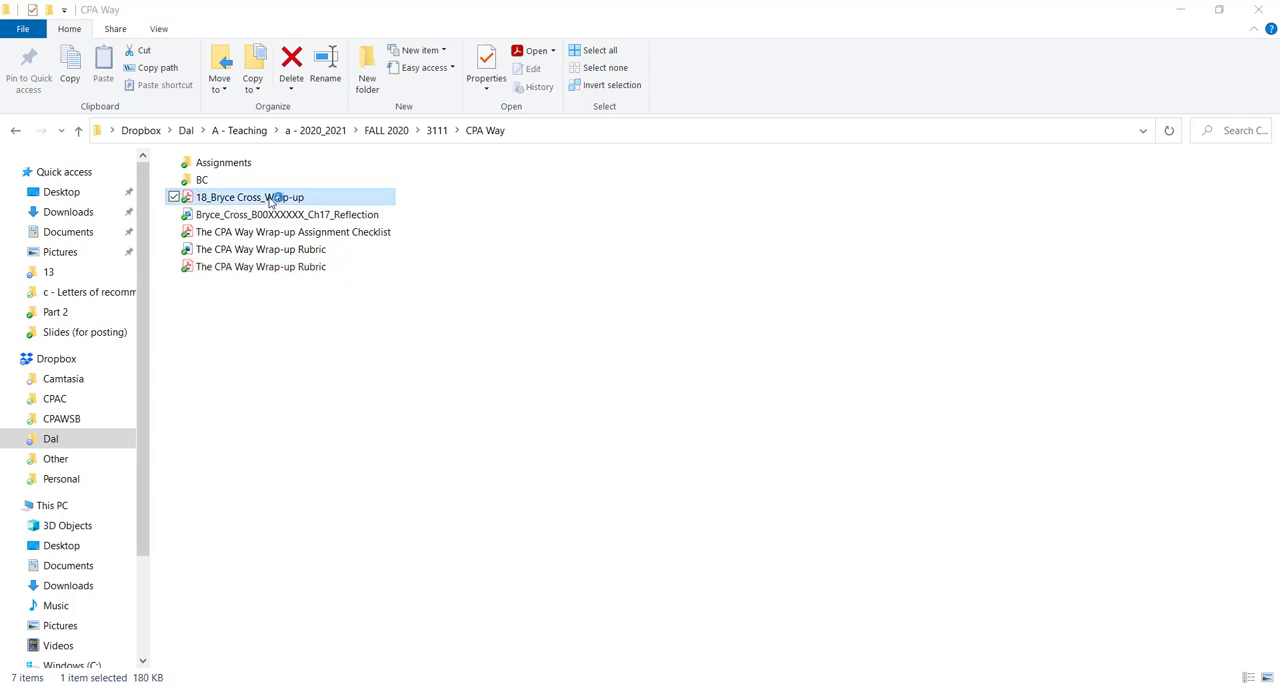
double_click(250, 197)
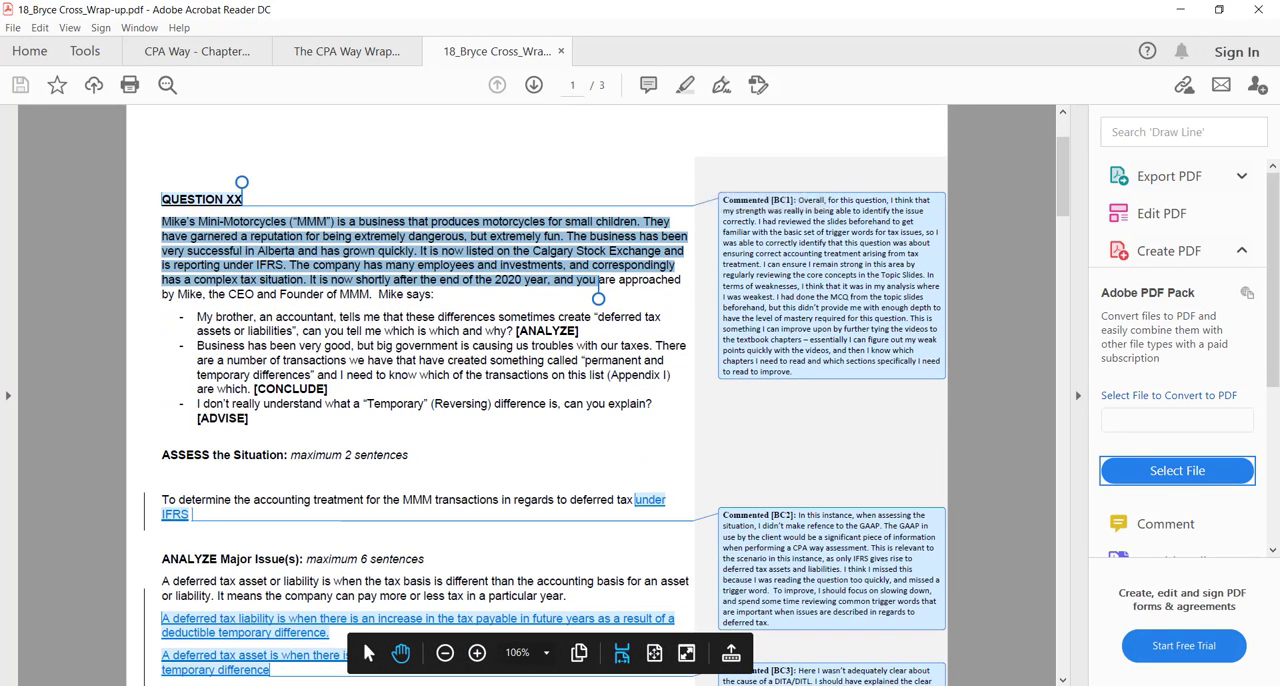
scroll("down", 3)
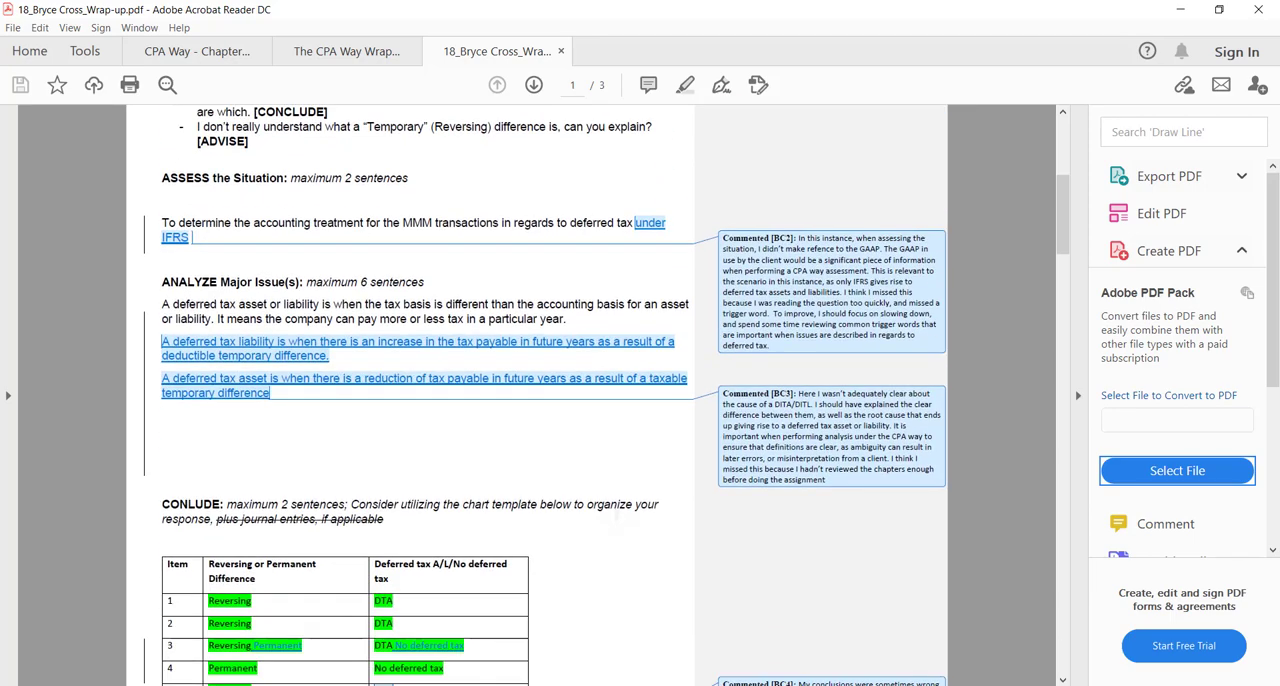
scroll("down", 3)
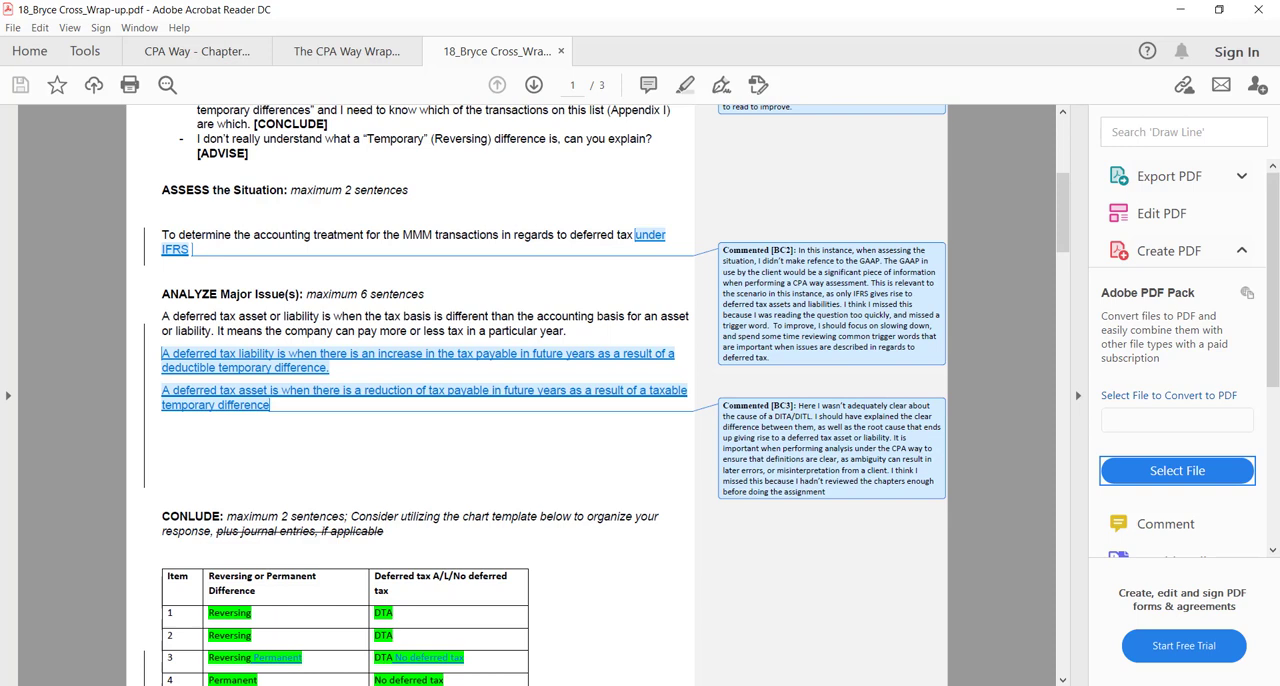
mouse_move(625, 256)
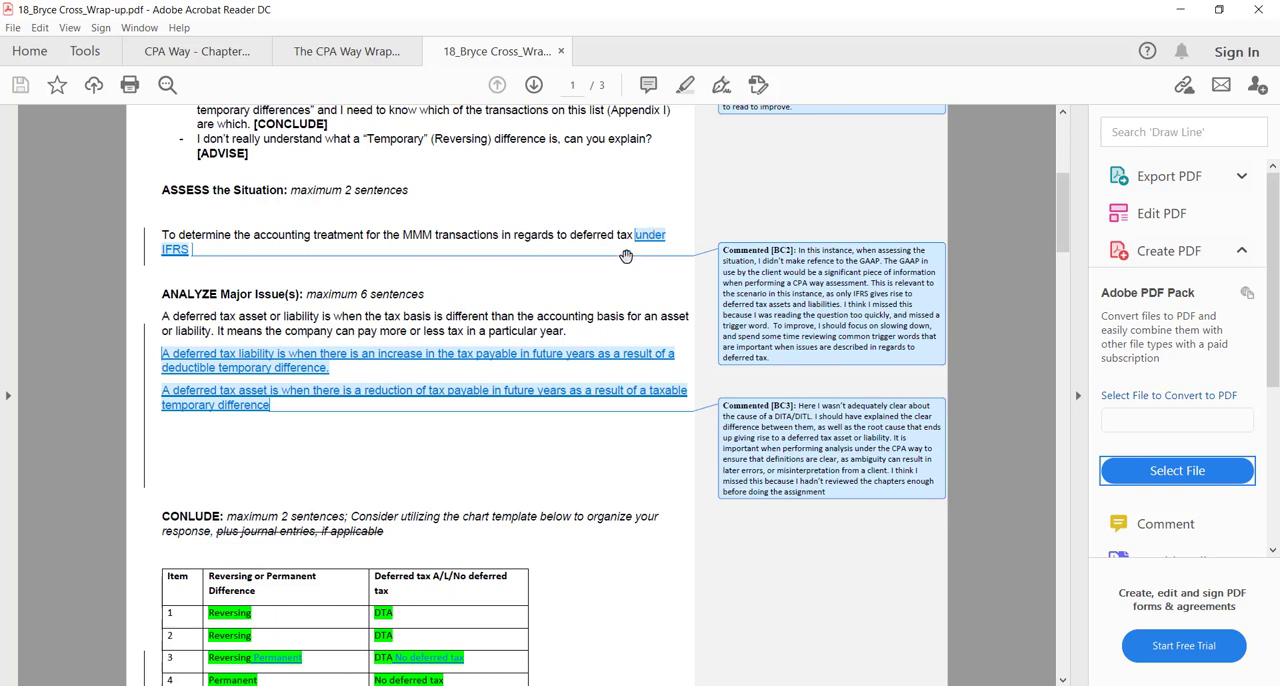
mouse_move(623, 245)
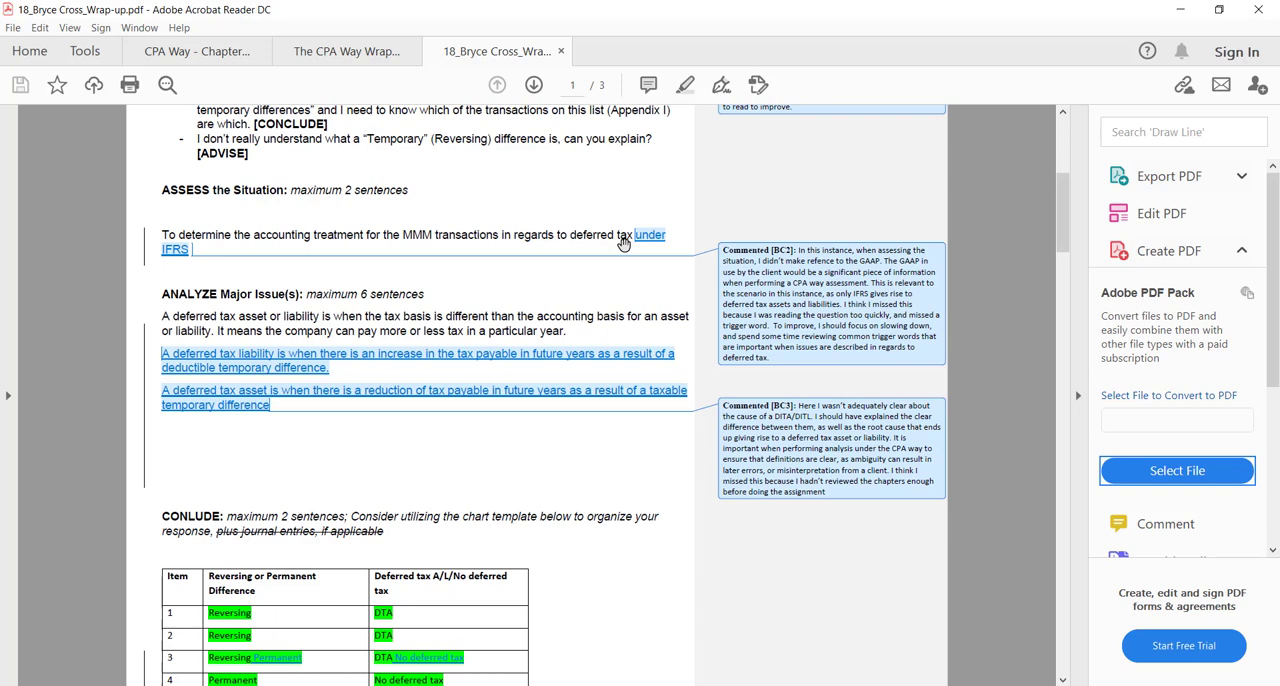
mouse_move(295, 251)
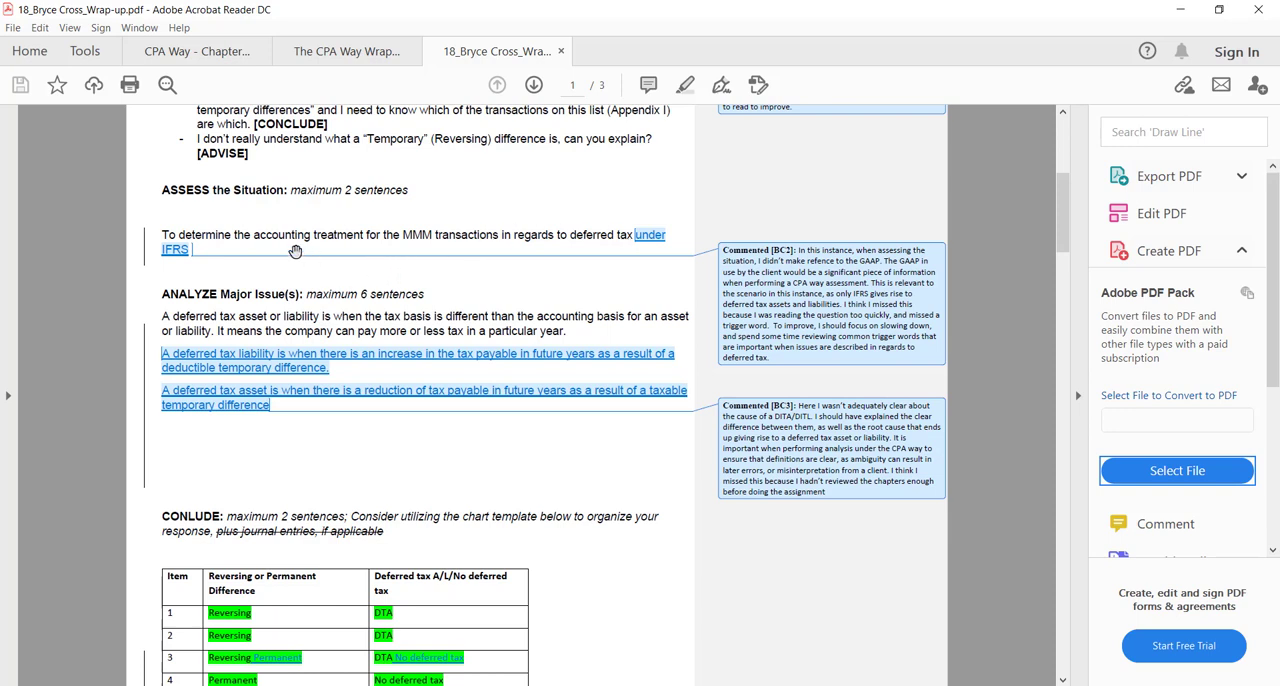
mouse_move(767, 287)
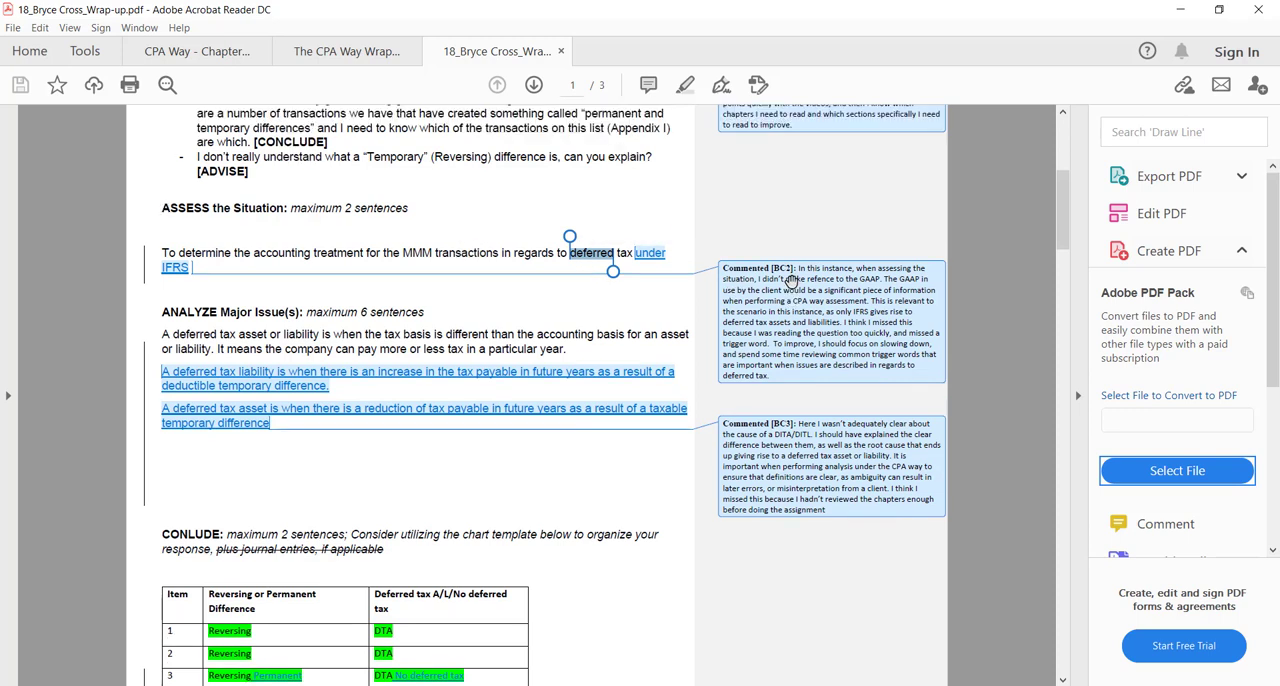
scroll("up", 3)
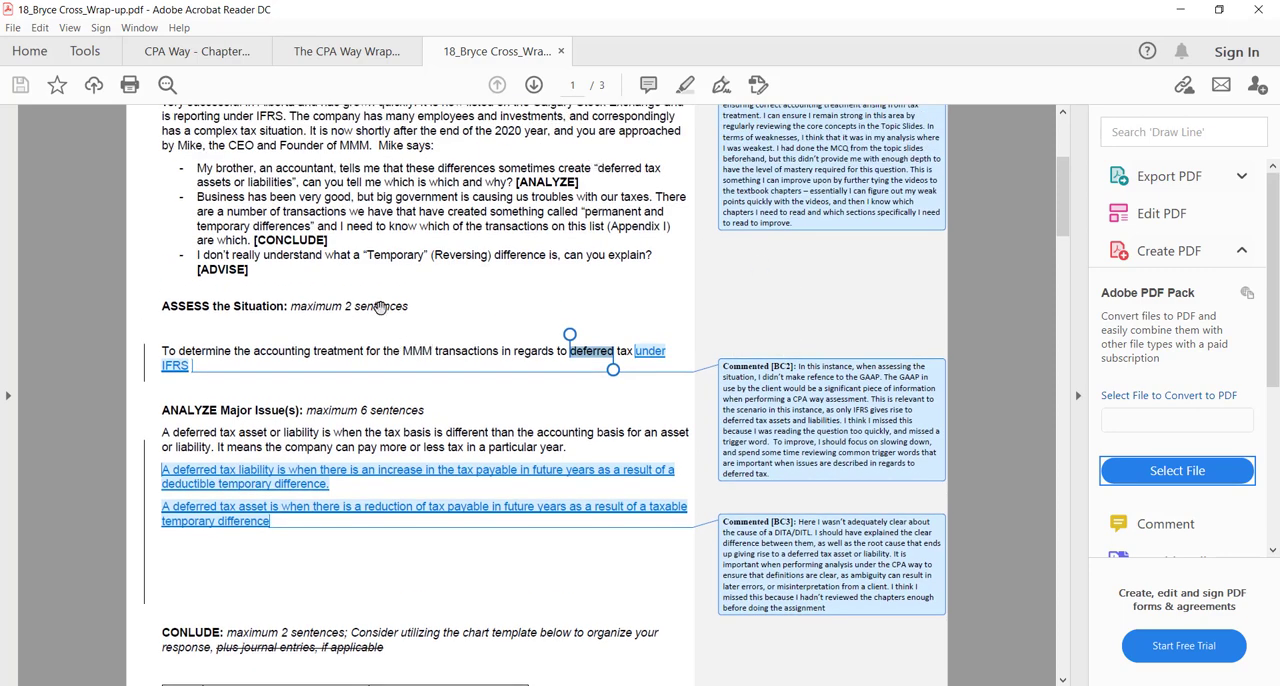
scroll("up", 3)
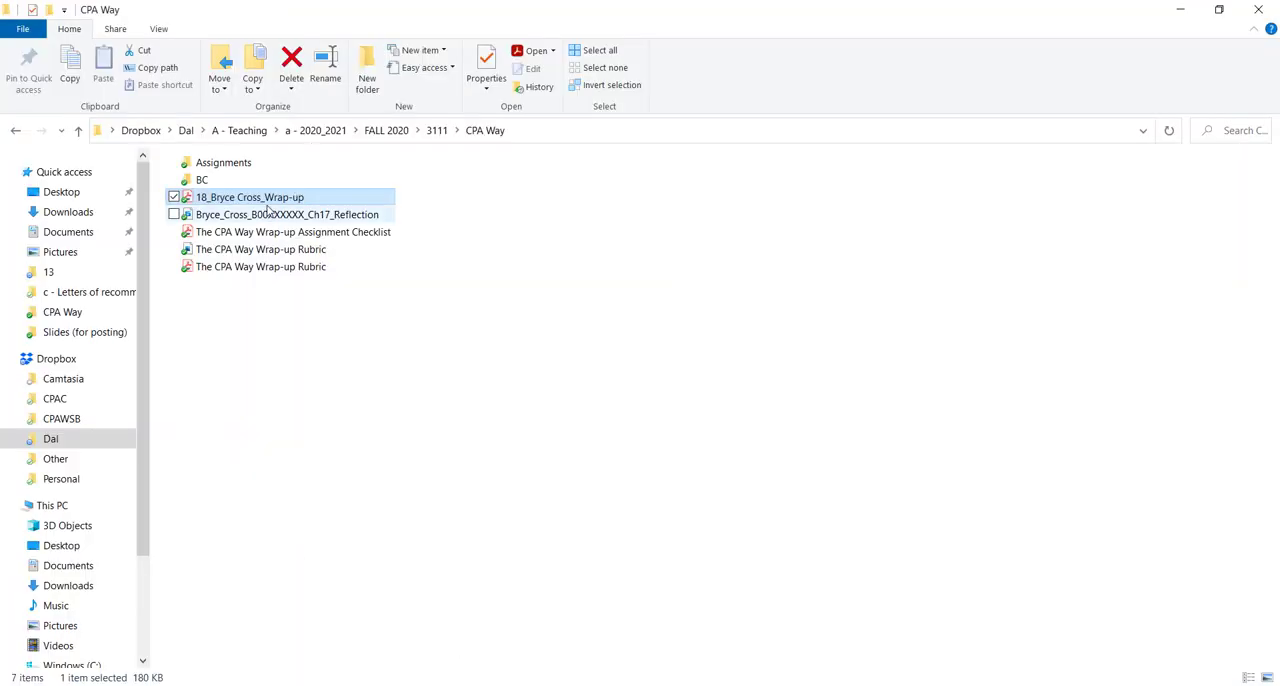
Open the wrap-up assignment PDF in Acrobat from the course folder
double_click(293, 231)
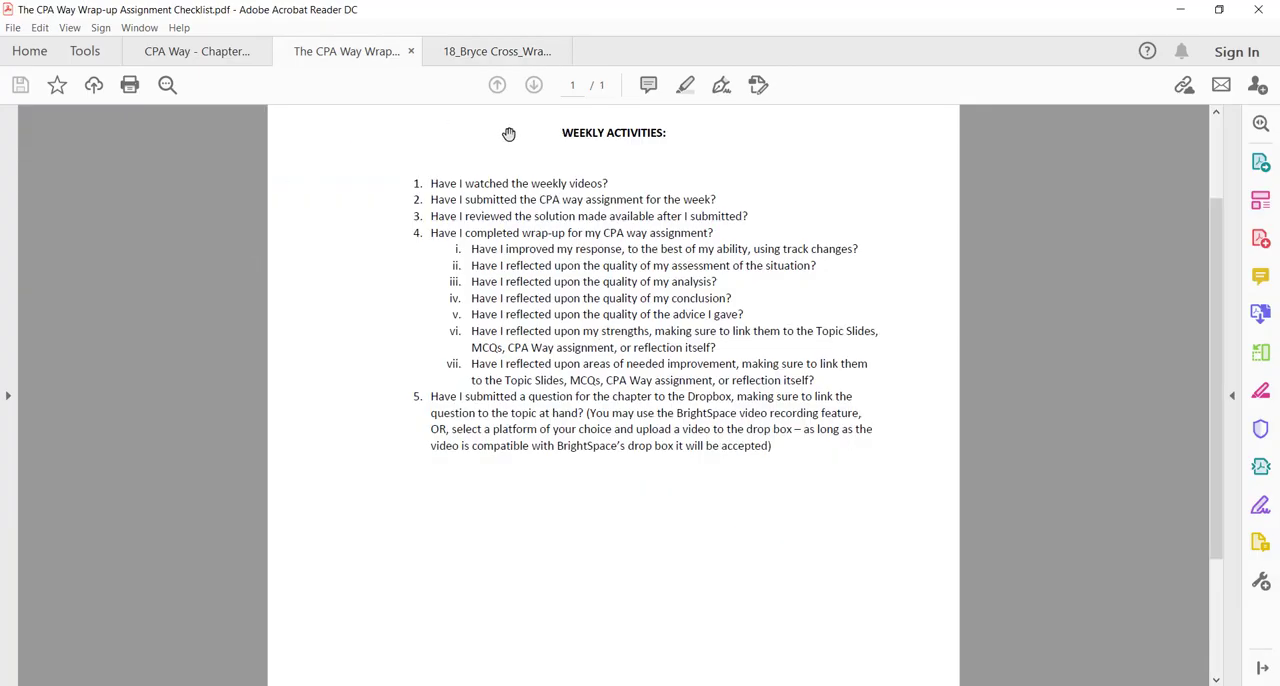
mouse_move(679, 241)
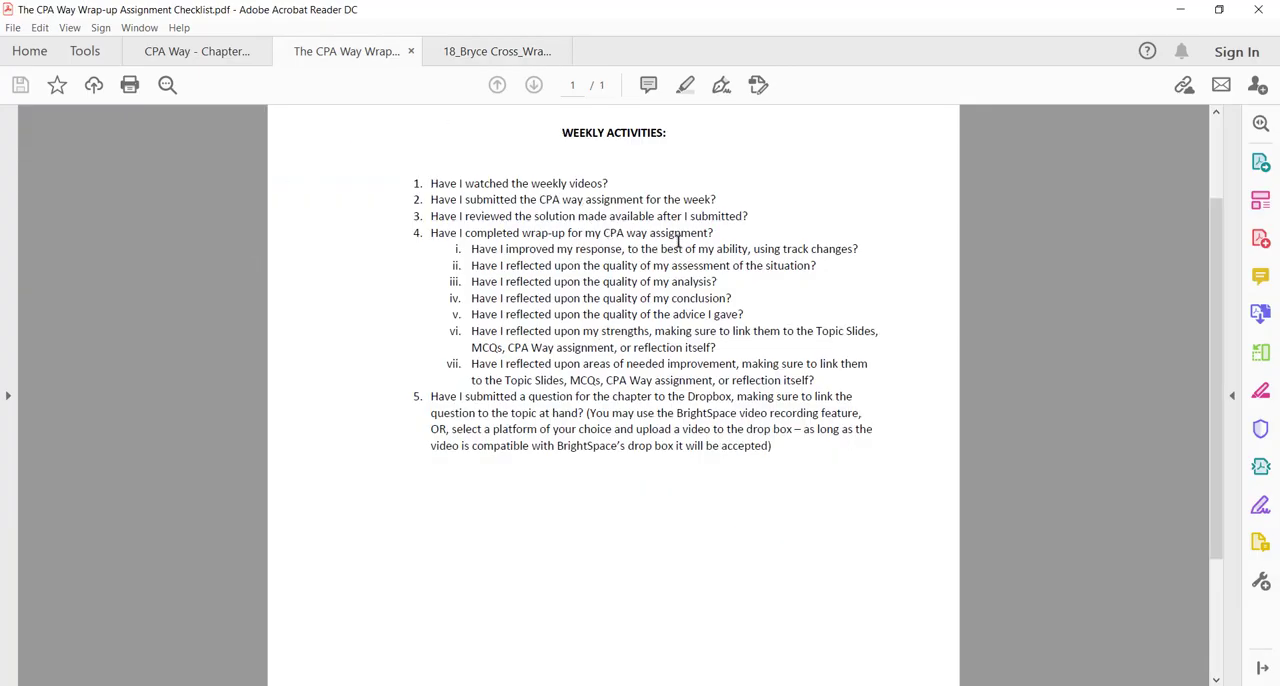
mouse_move(582, 286)
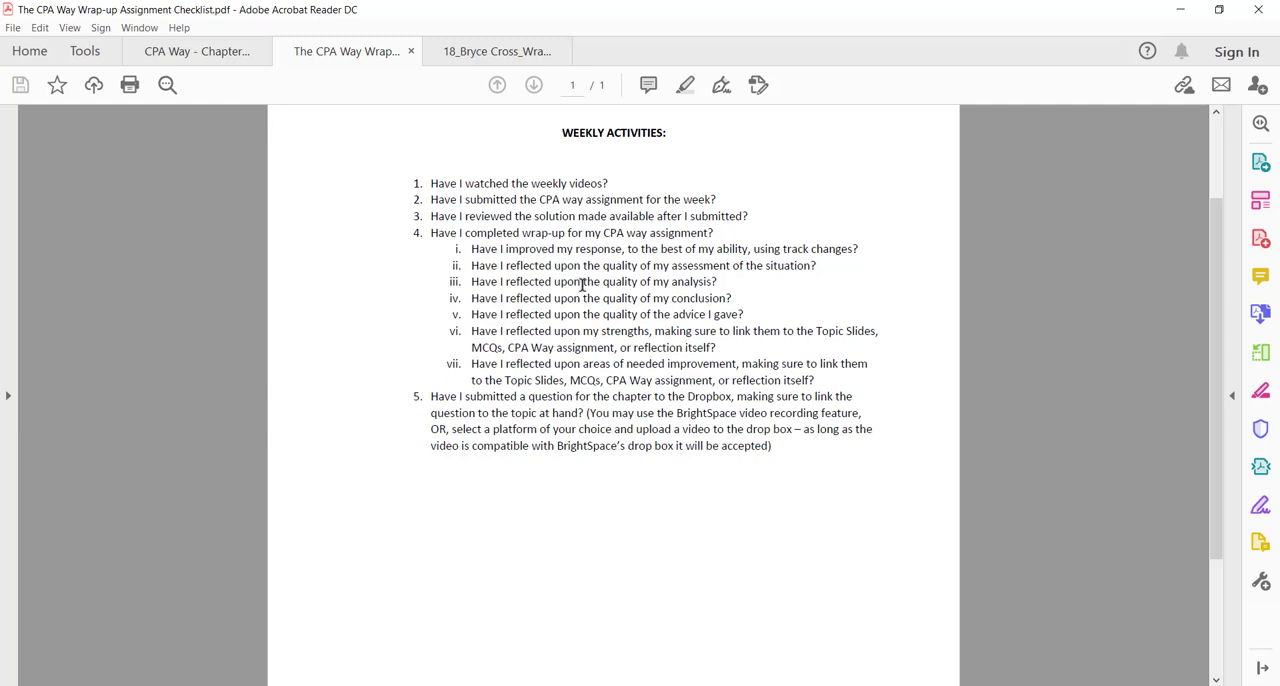
mouse_move(635, 313)
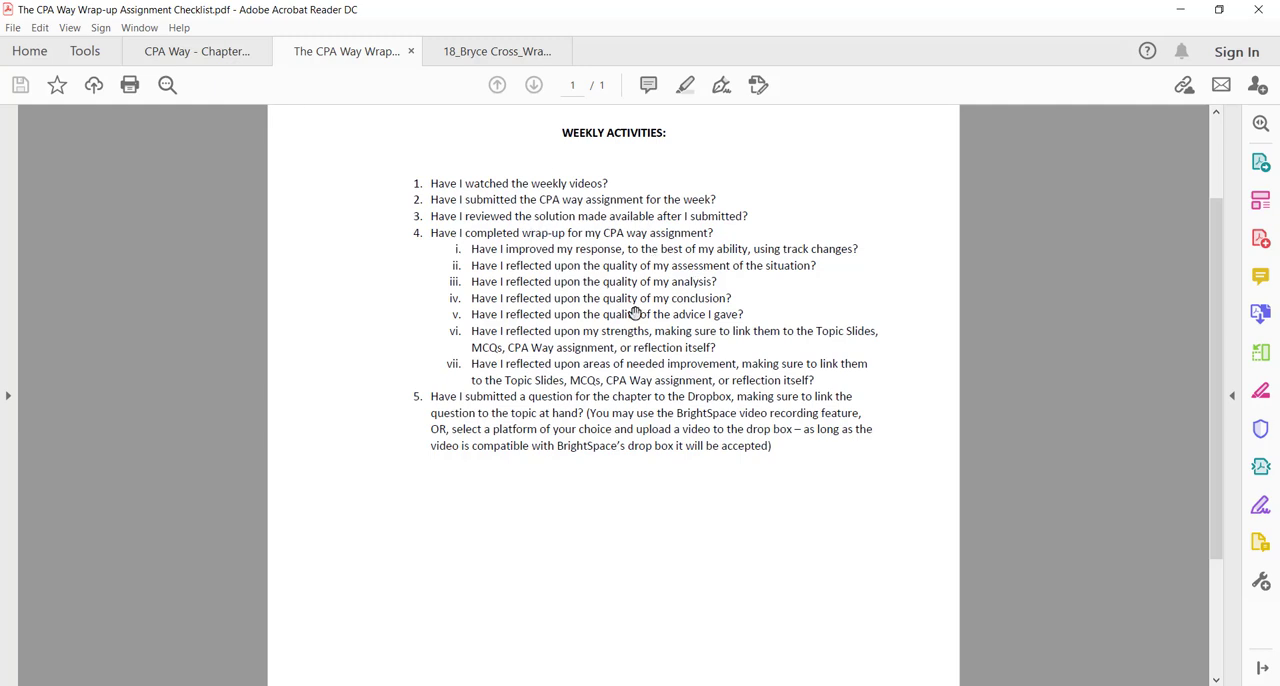
mouse_move(505, 335)
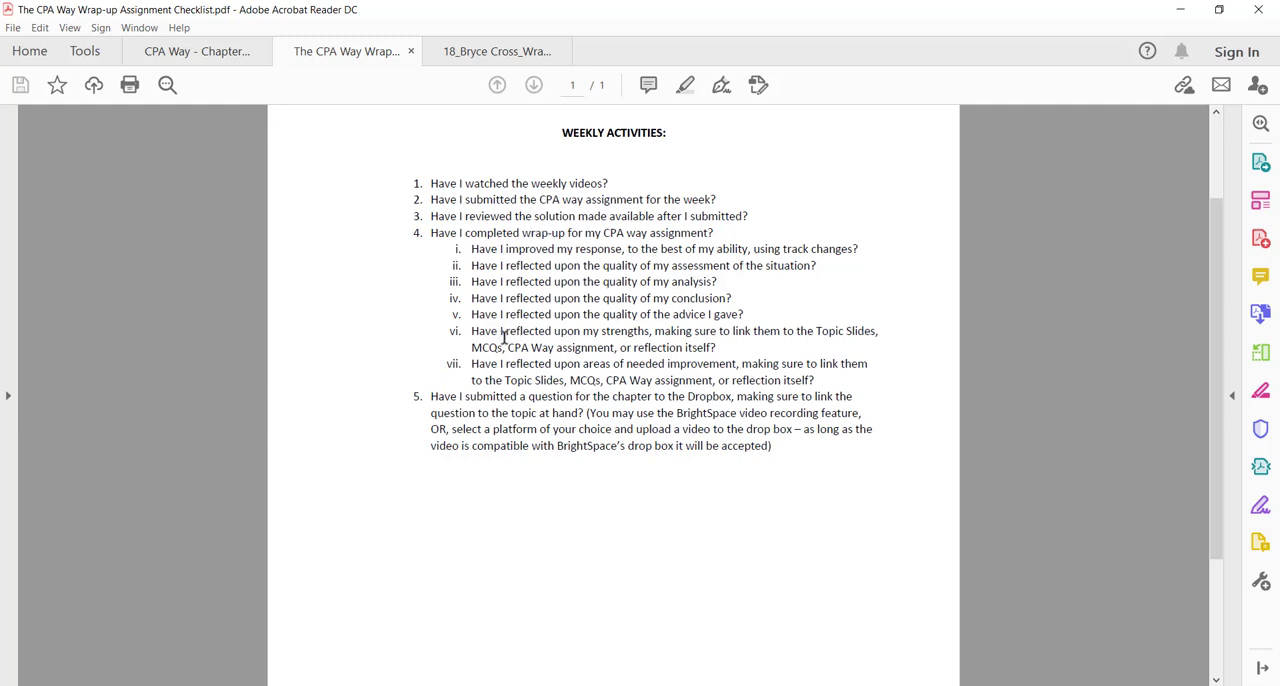
mouse_move(702, 367)
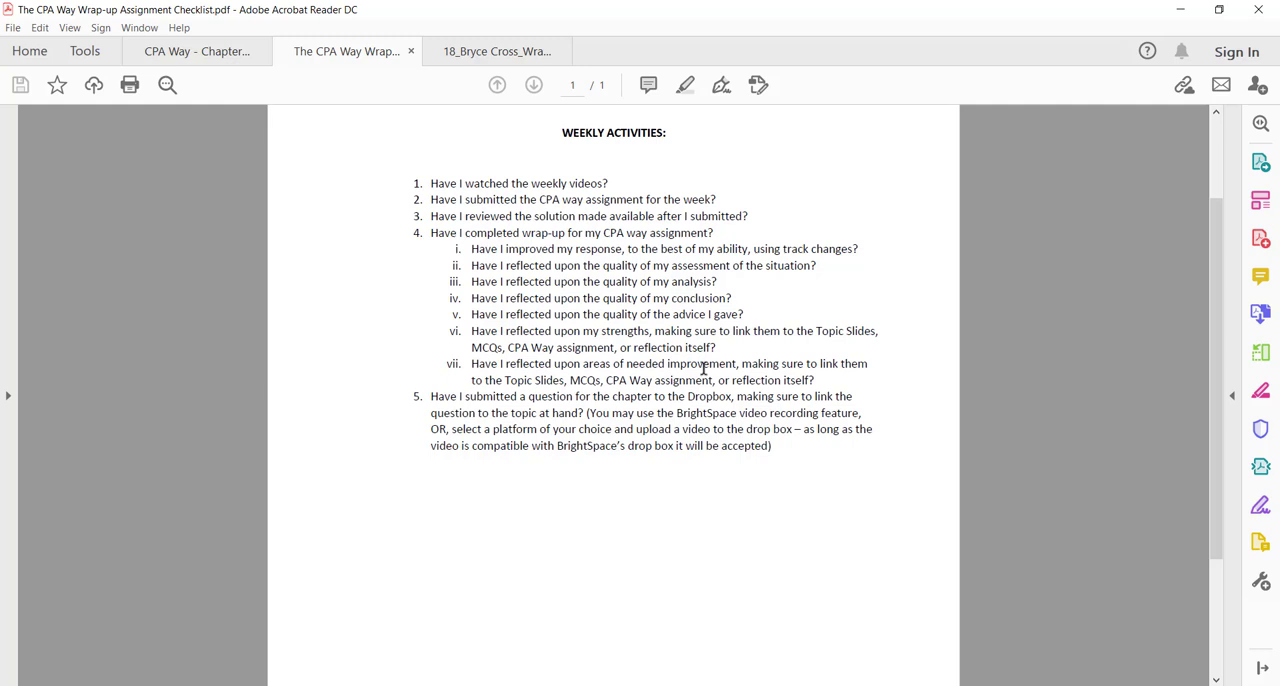
mouse_move(677, 366)
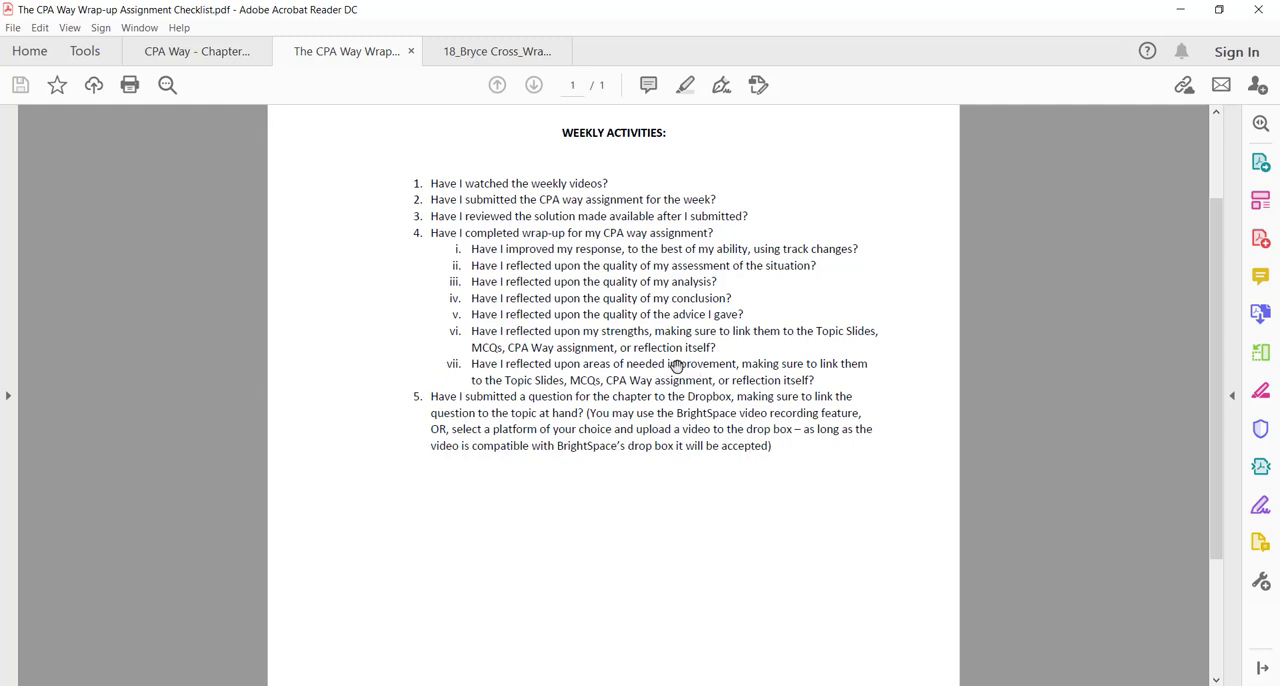
mouse_move(507, 341)
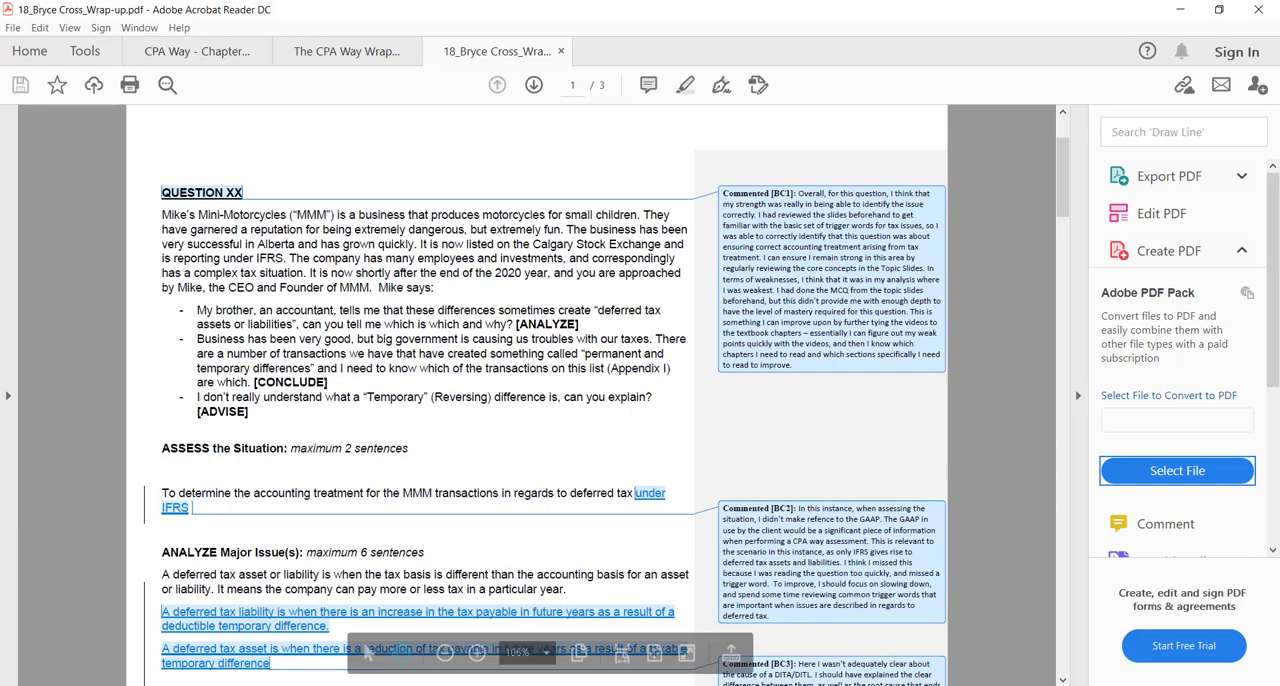
Zoom in slightly and scroll through the commented wrap-up pages to the advice section
scroll("up", 3)
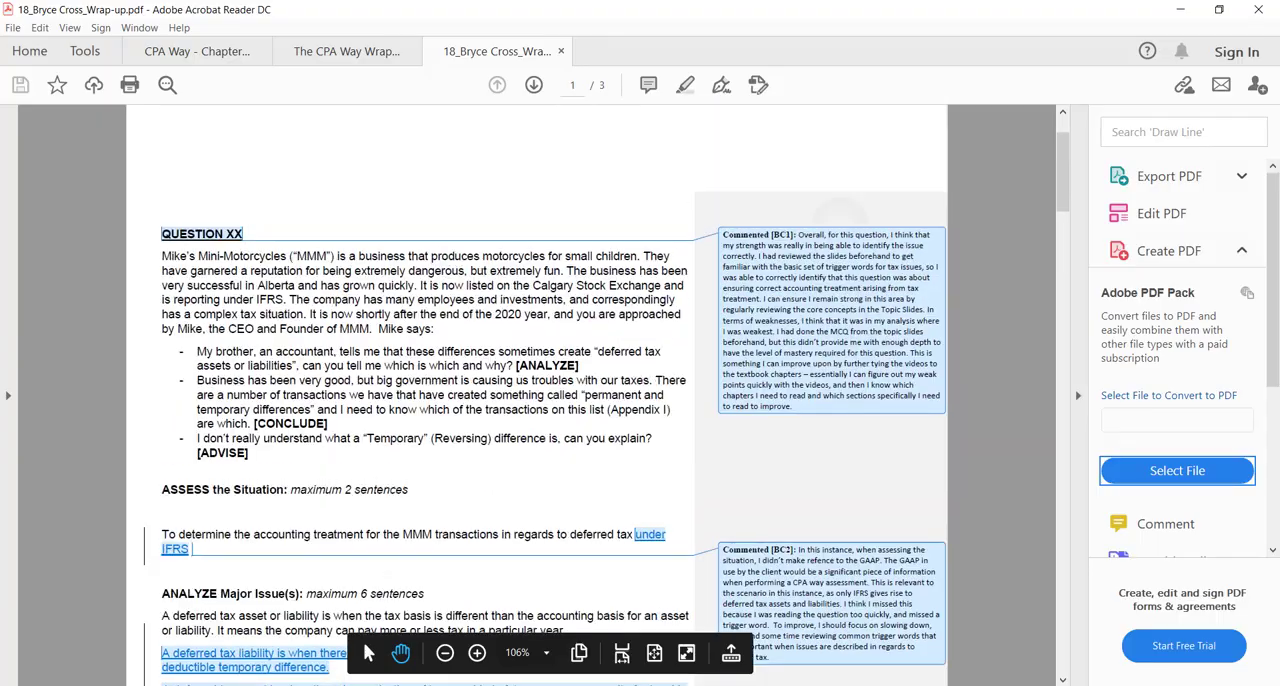
left_click(477, 653)
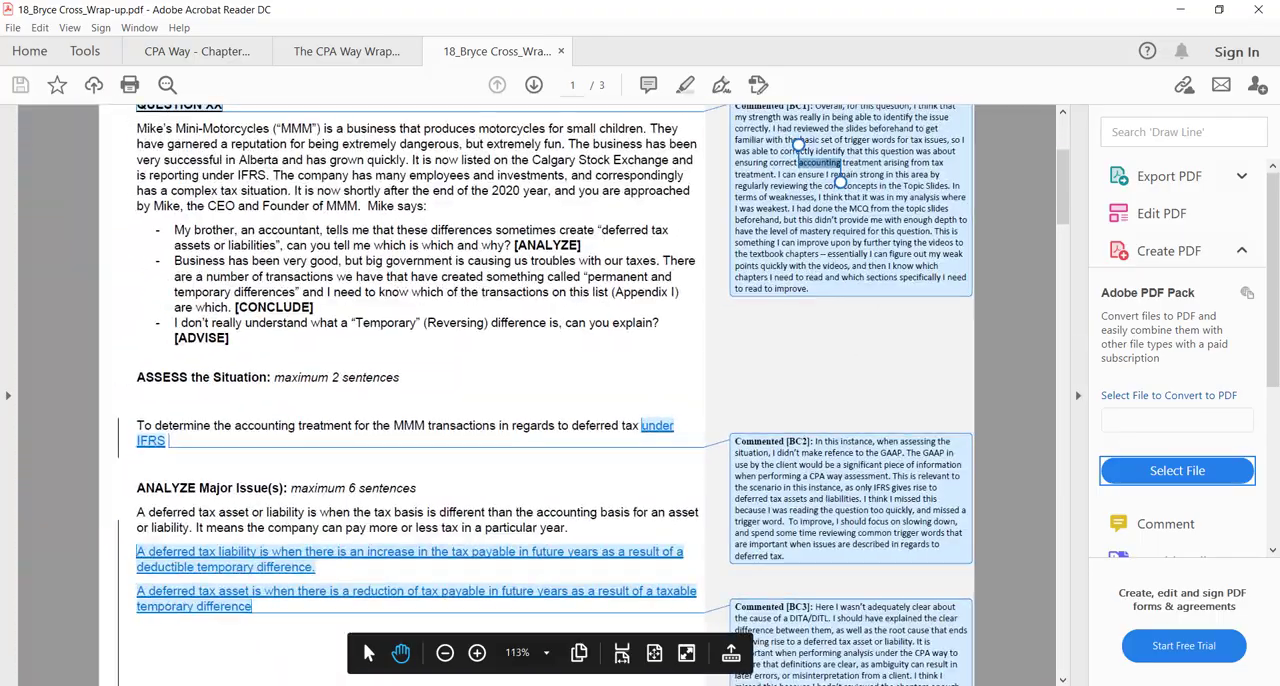
scroll("down", 3)
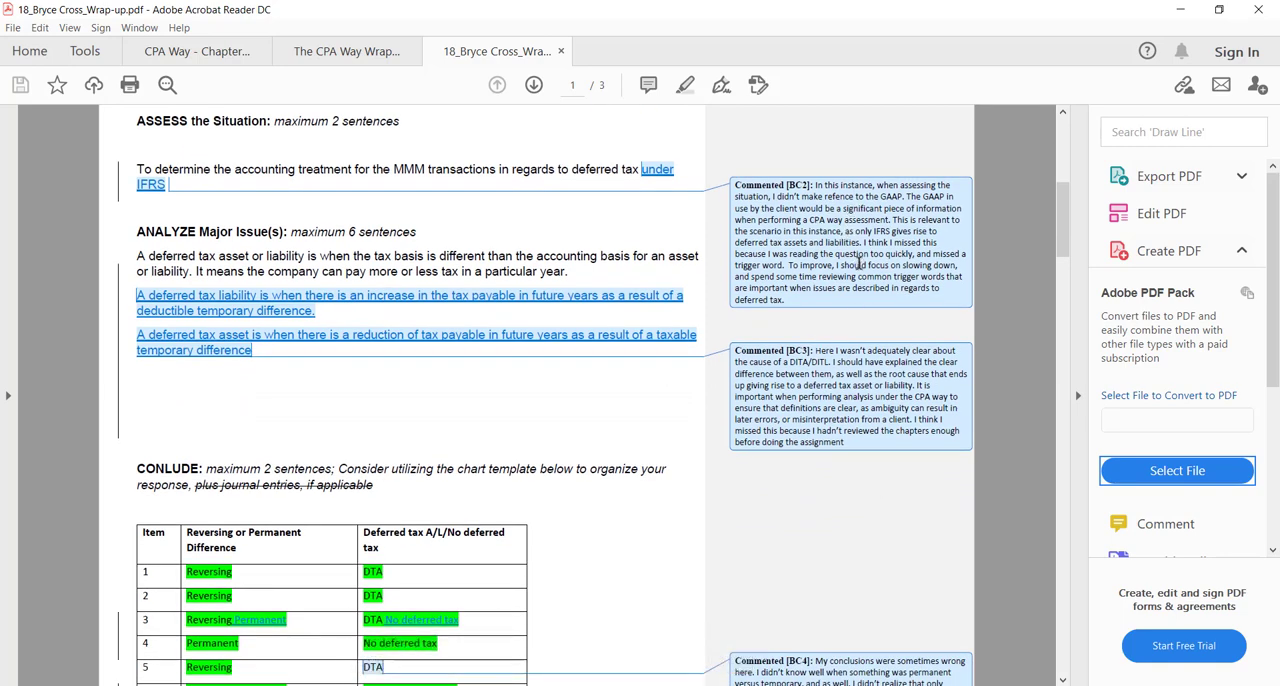
scroll("down", 3)
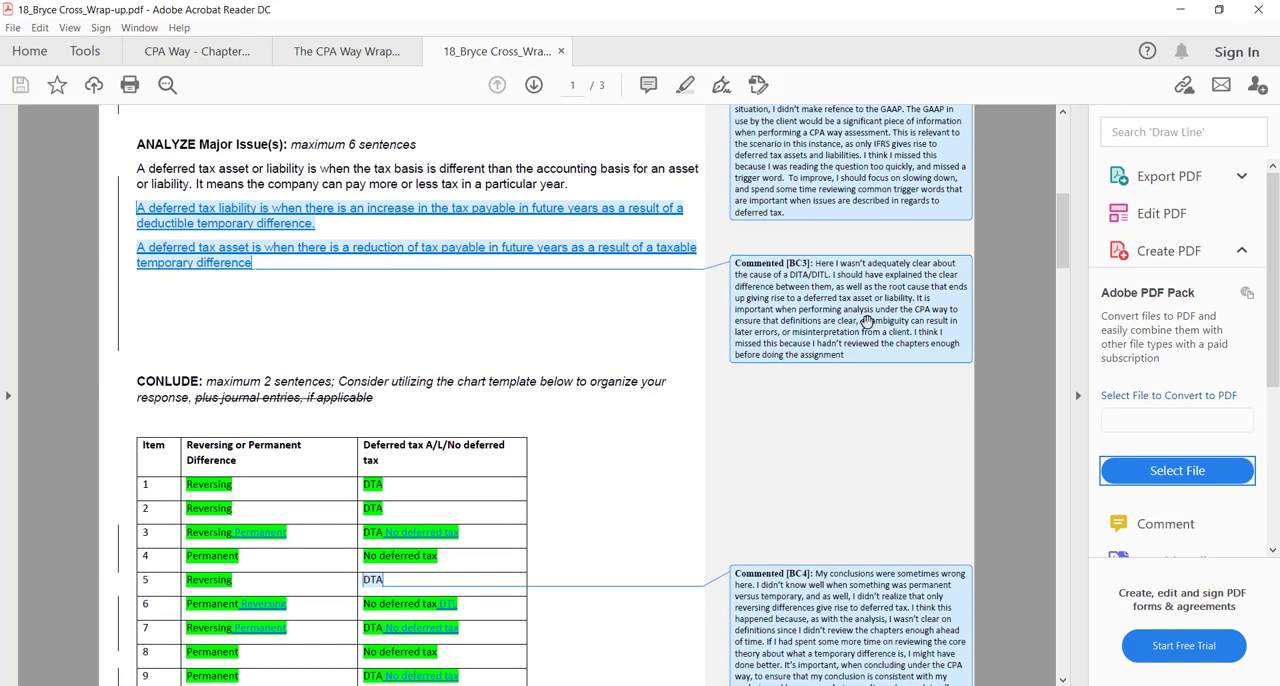
mouse_move(825, 457)
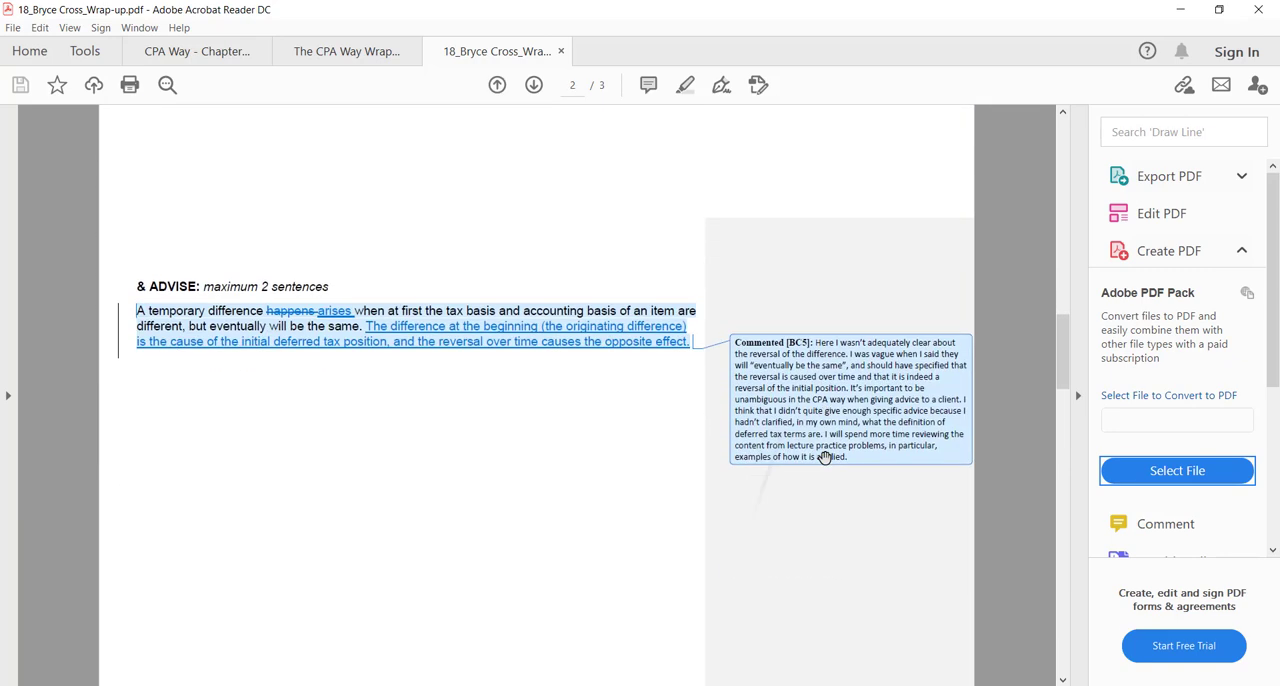
scroll("up", 3)
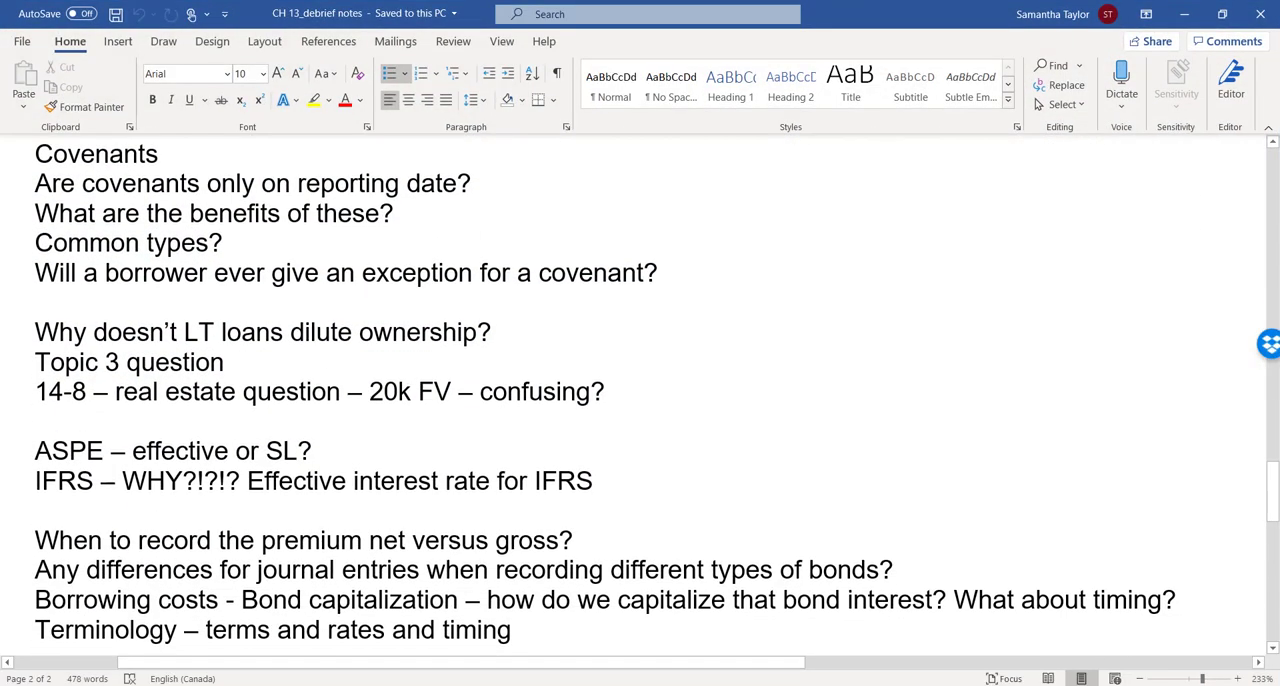
scroll("up", 3)
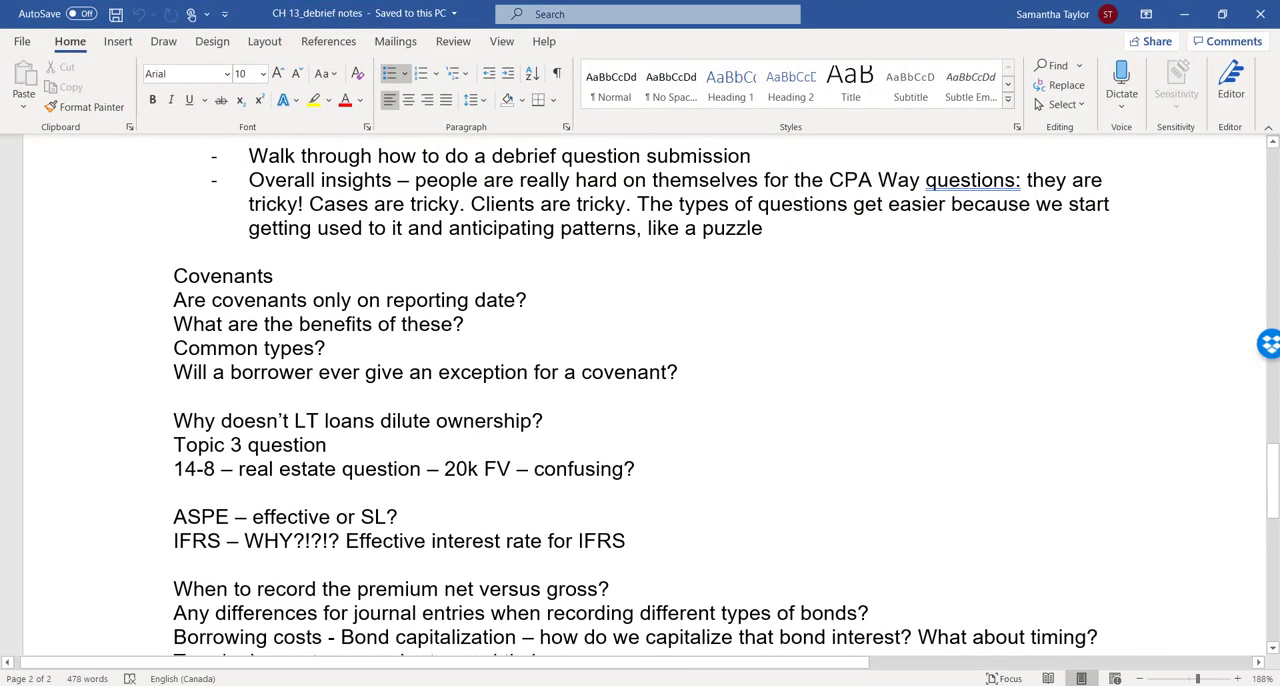
scroll("up", 3)
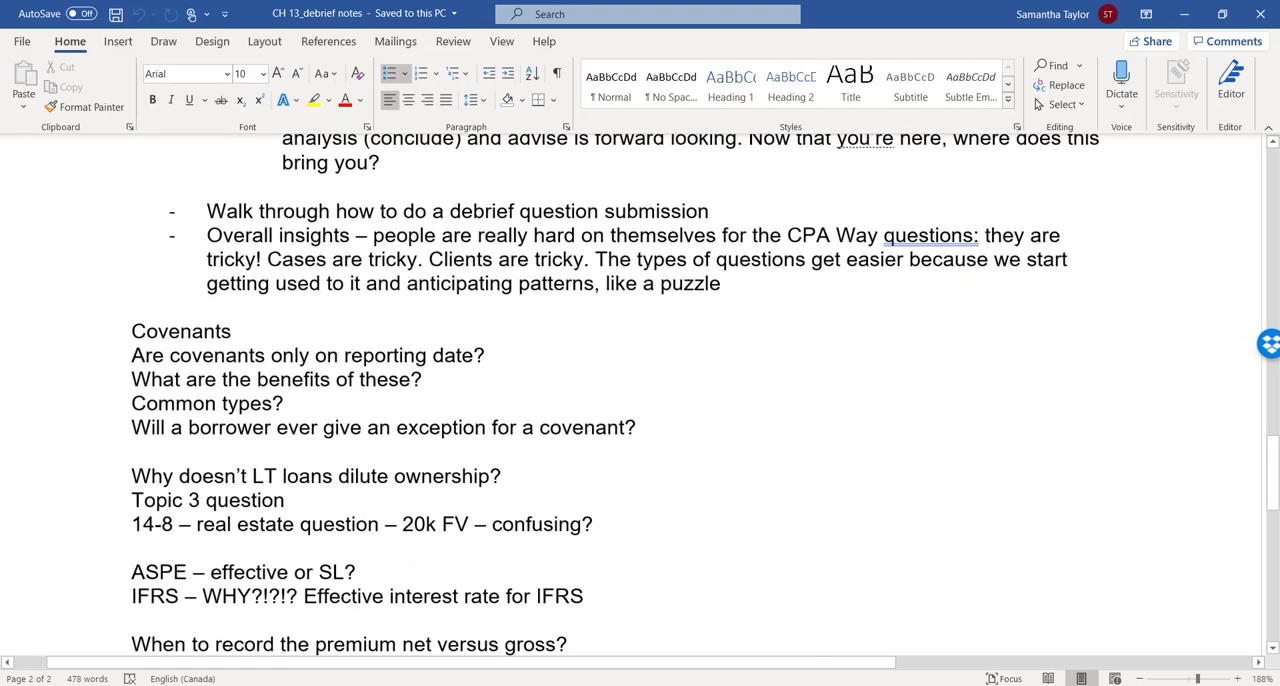
mouse_move(507, 157)
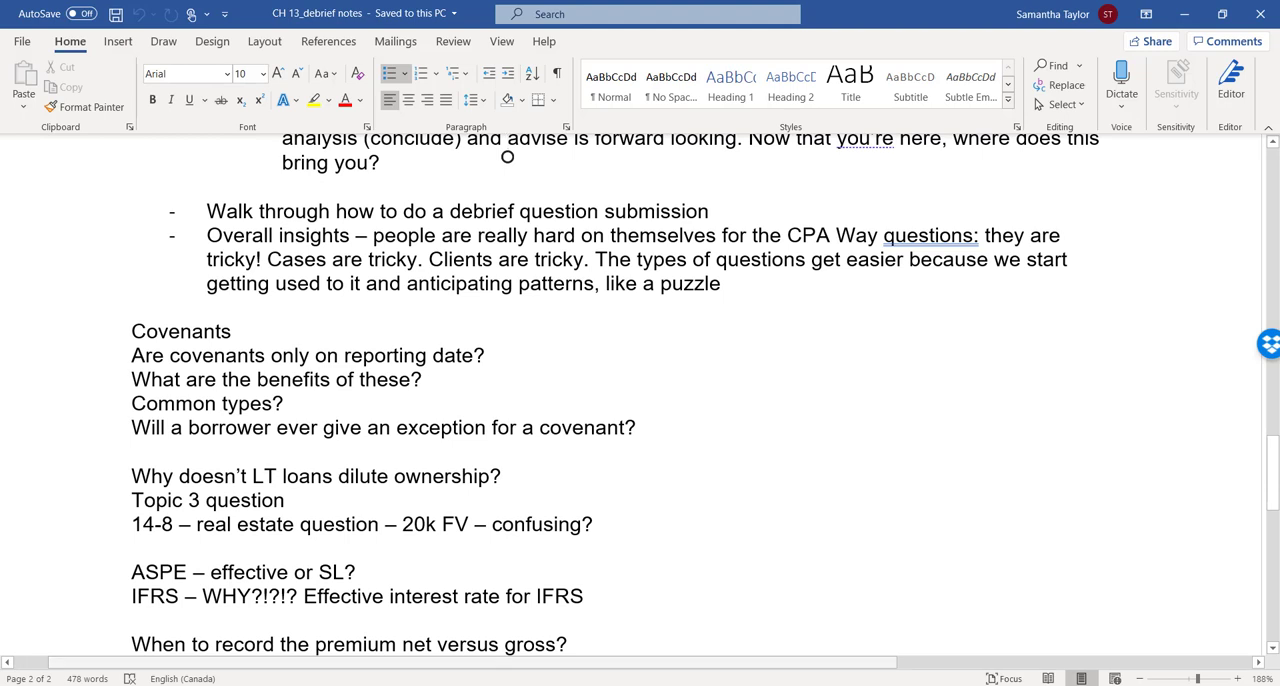
left_click_drag(522, 211, 533, 235)
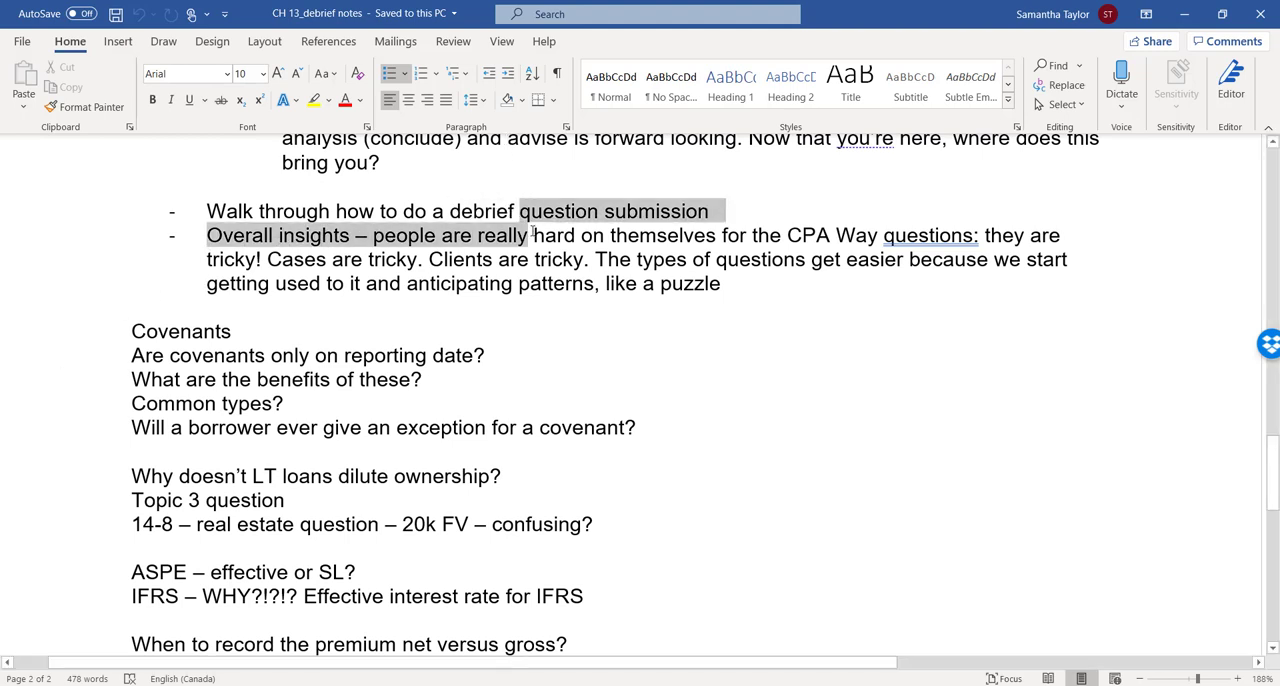
left_click_drag(207, 235, 720, 283)
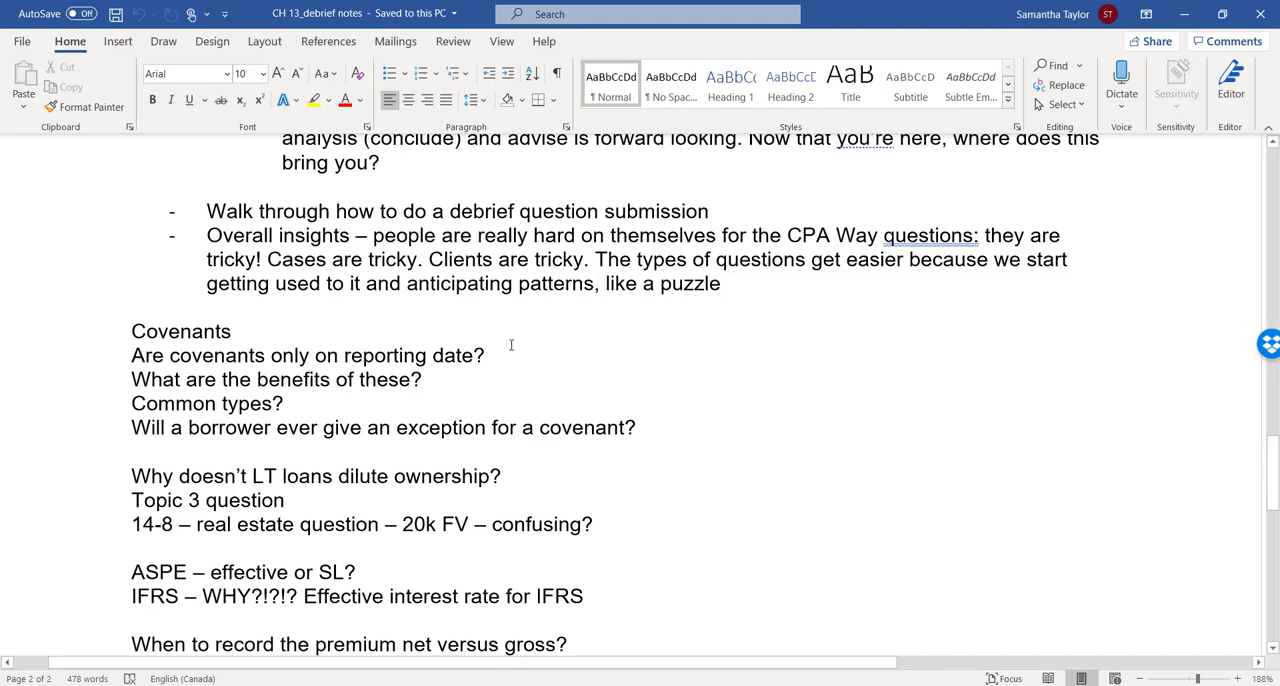
mouse_move(505, 350)
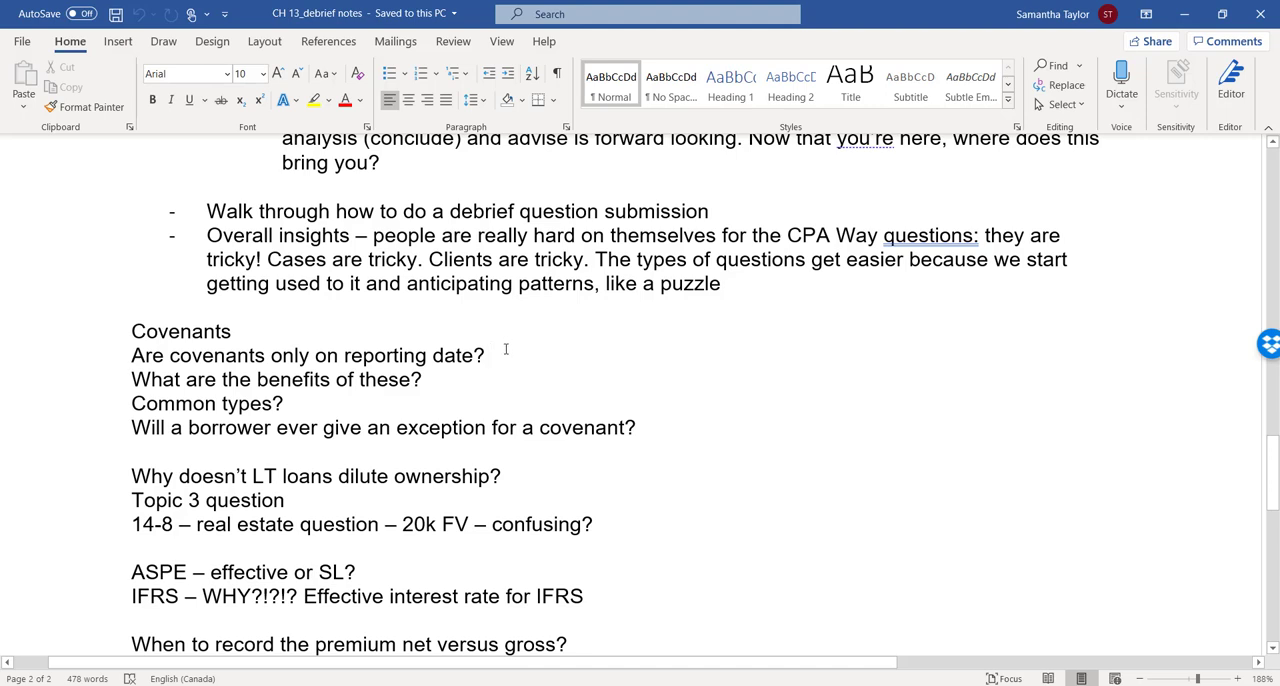
left_click(490, 355)
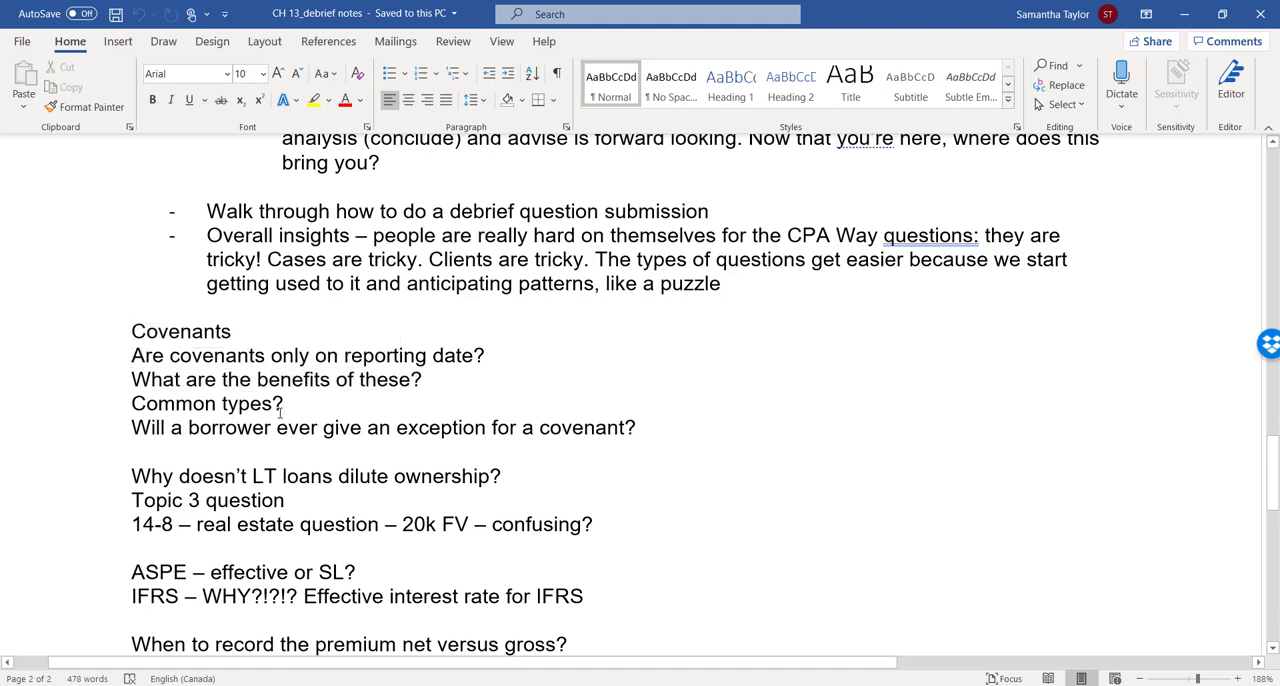
left_click(286, 403)
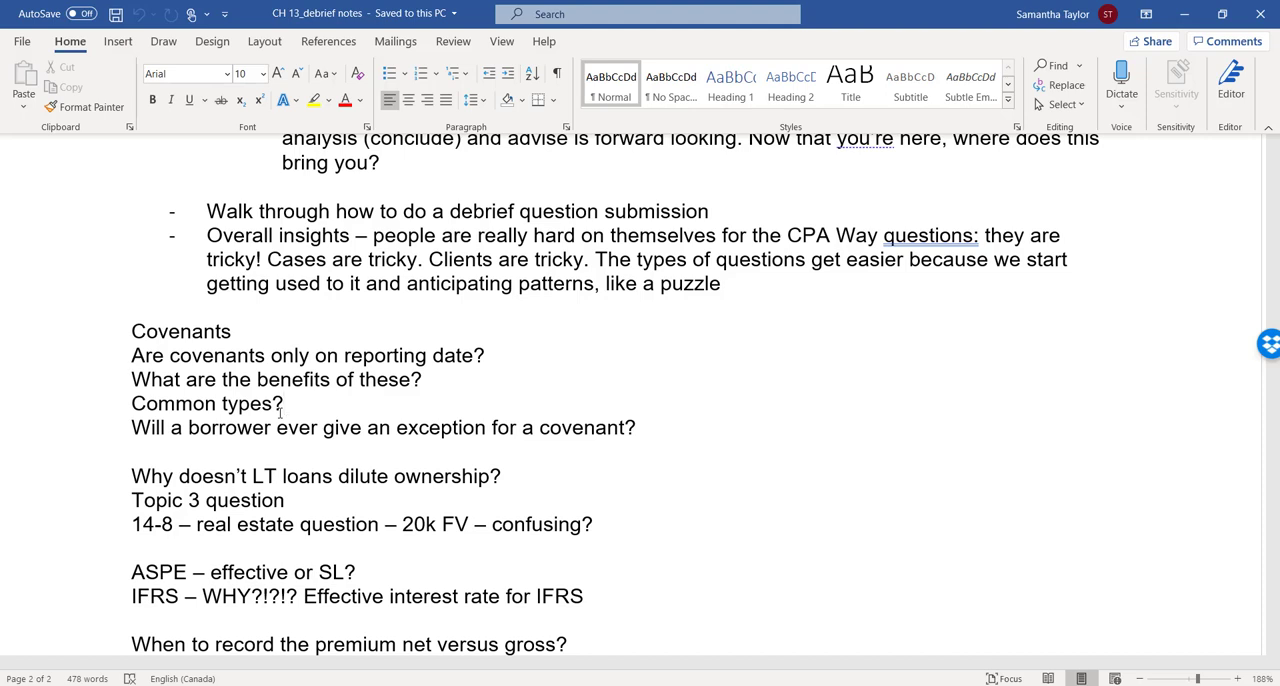
left_click(285, 403)
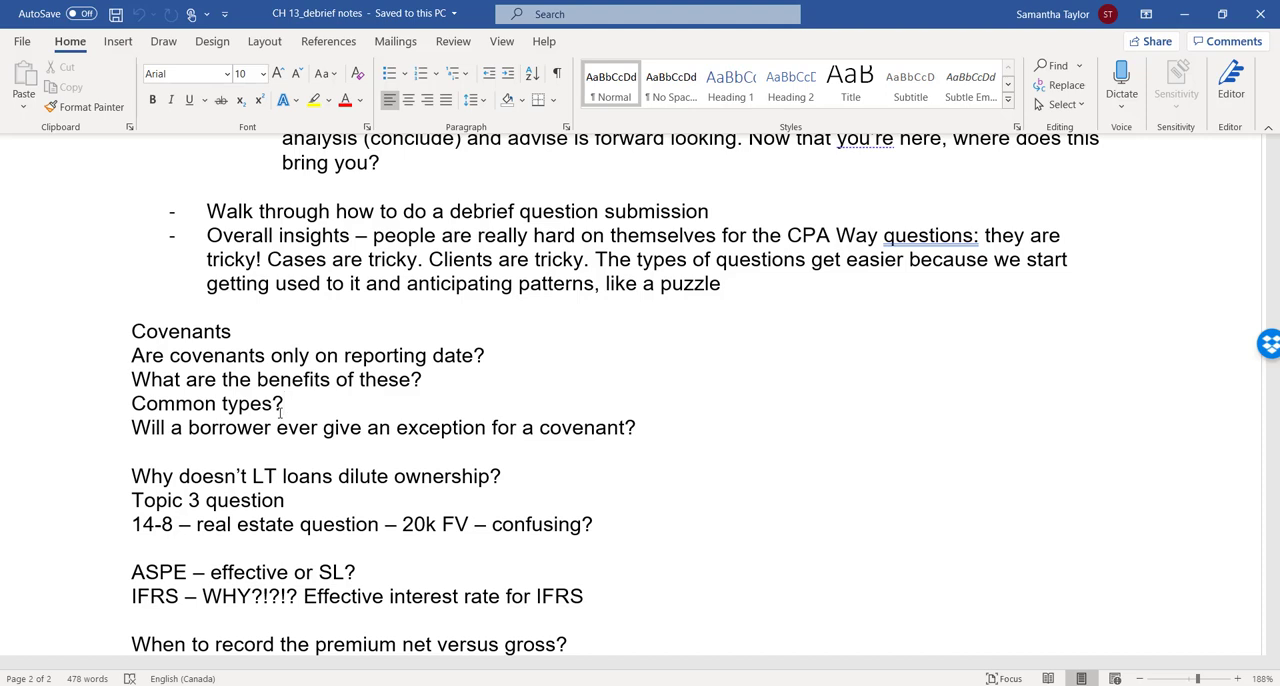
left_click(285, 404)
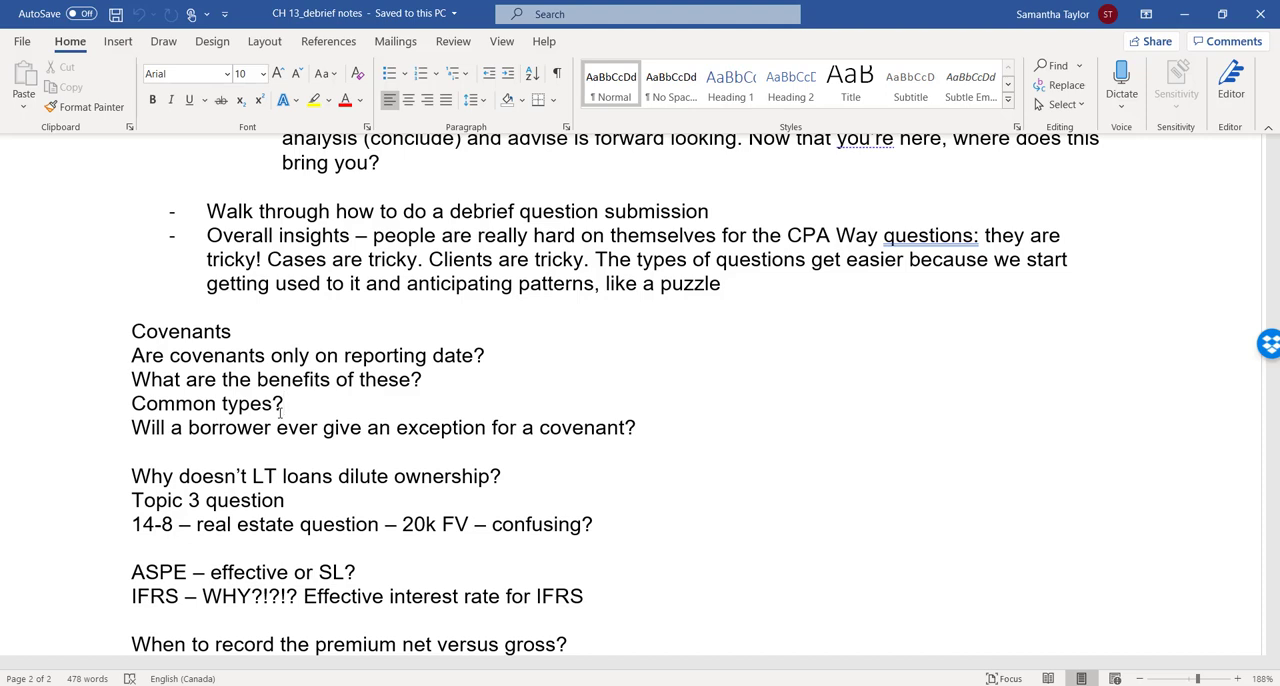
left_click(285, 403)
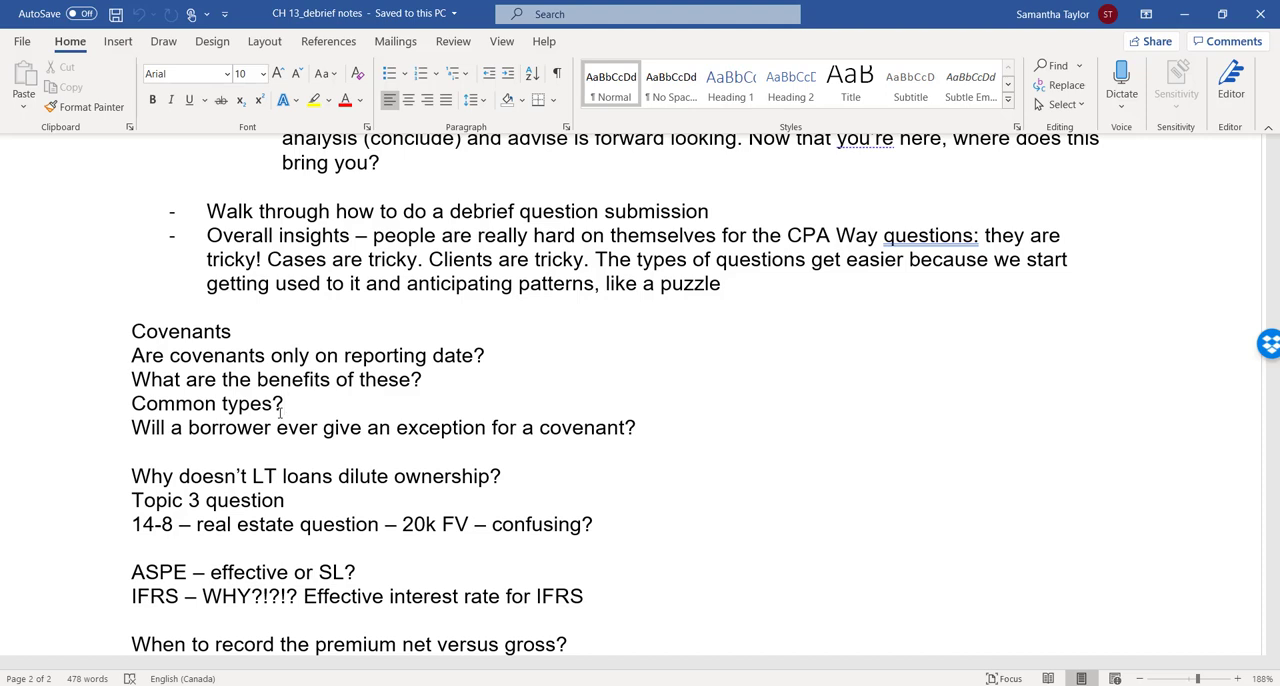
left_click(285, 403)
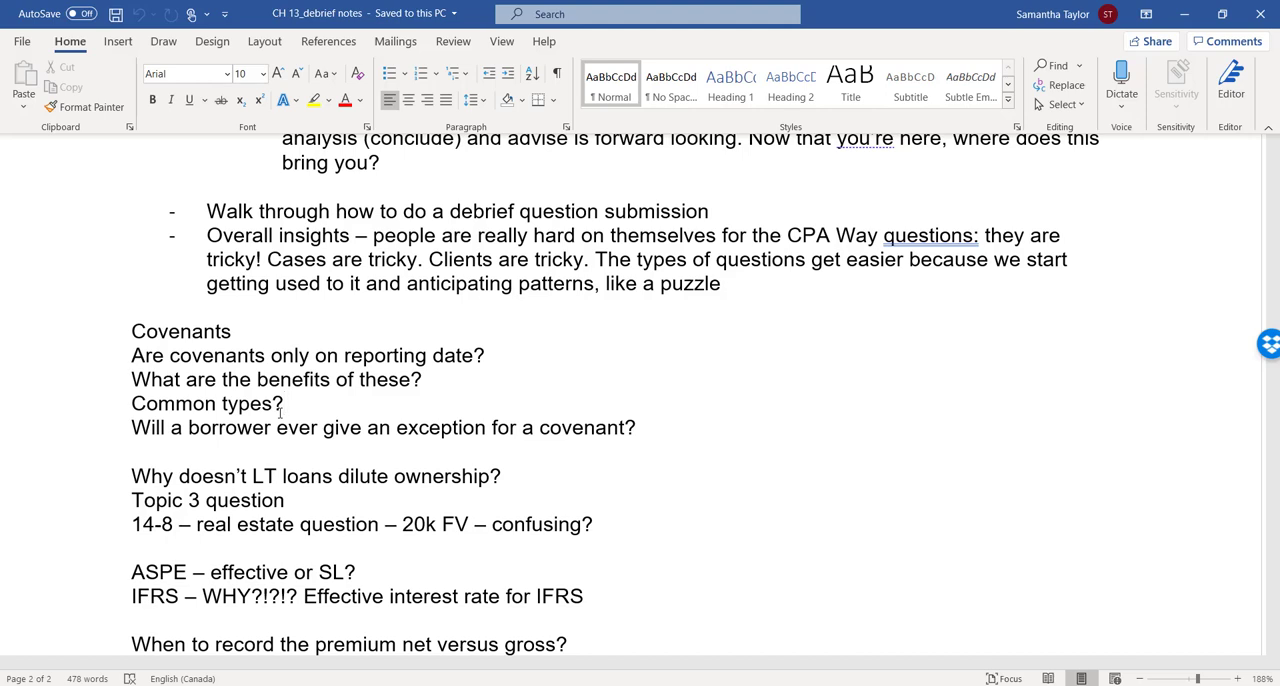
left_click(286, 403)
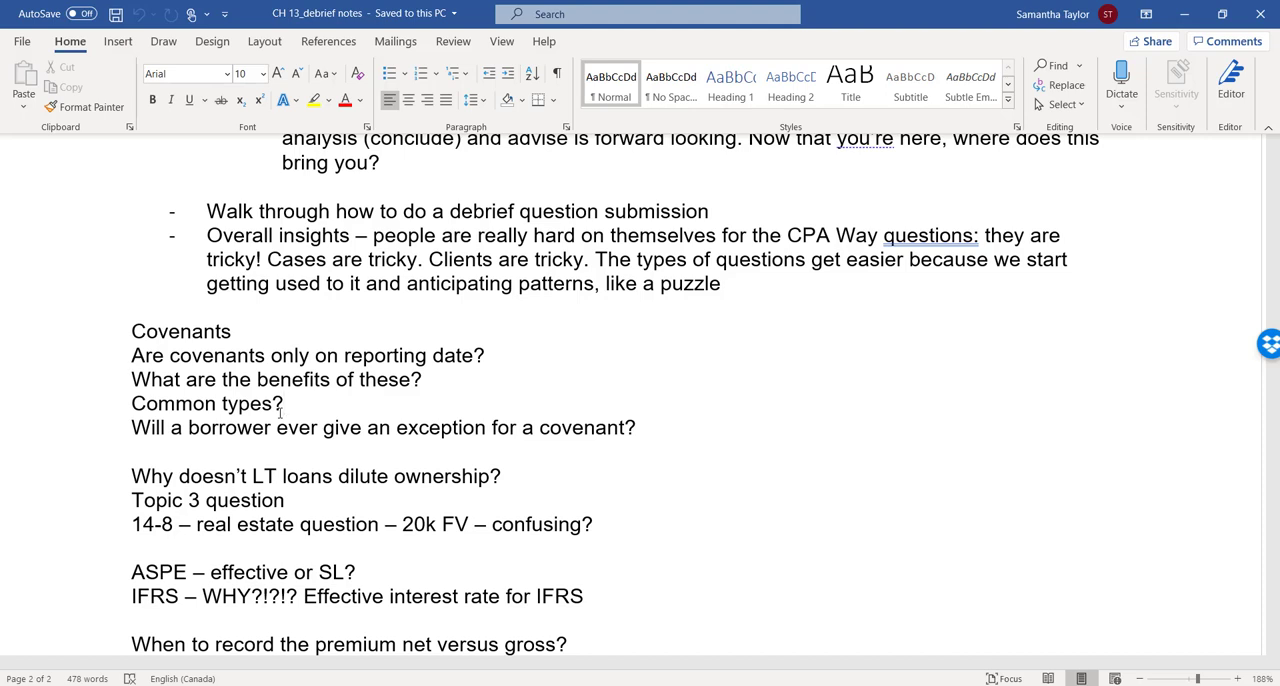
left_click(285, 403)
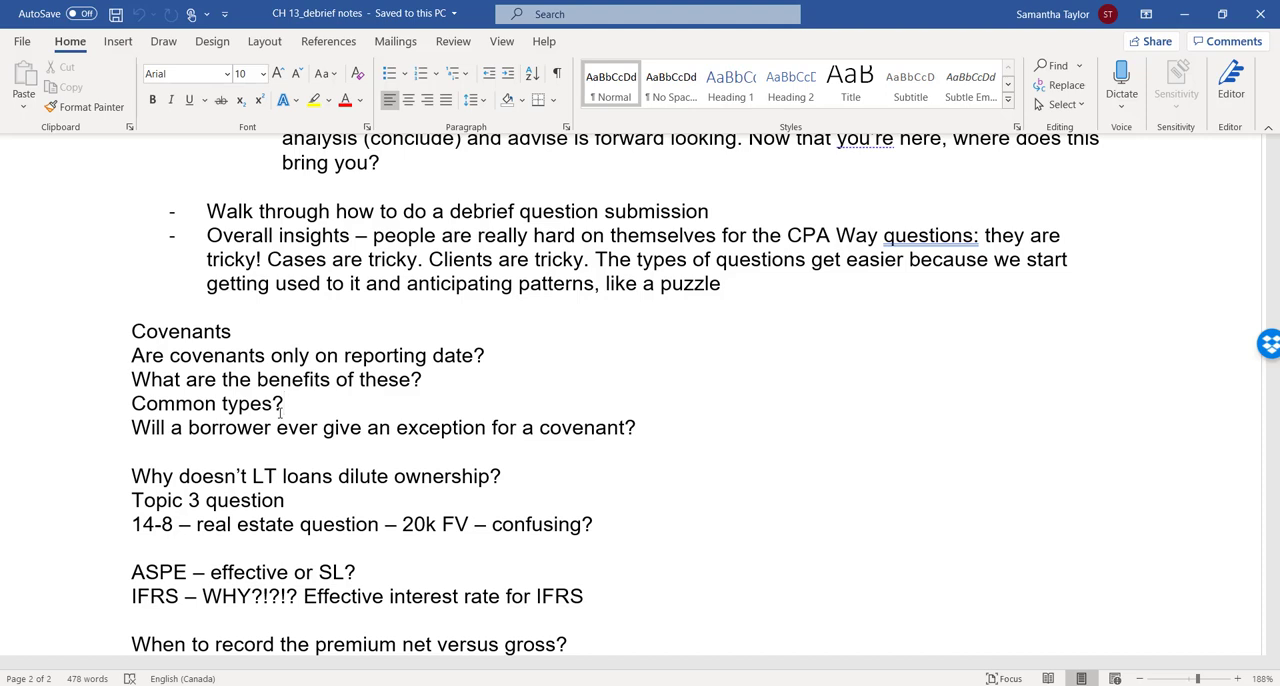
left_click(284, 404)
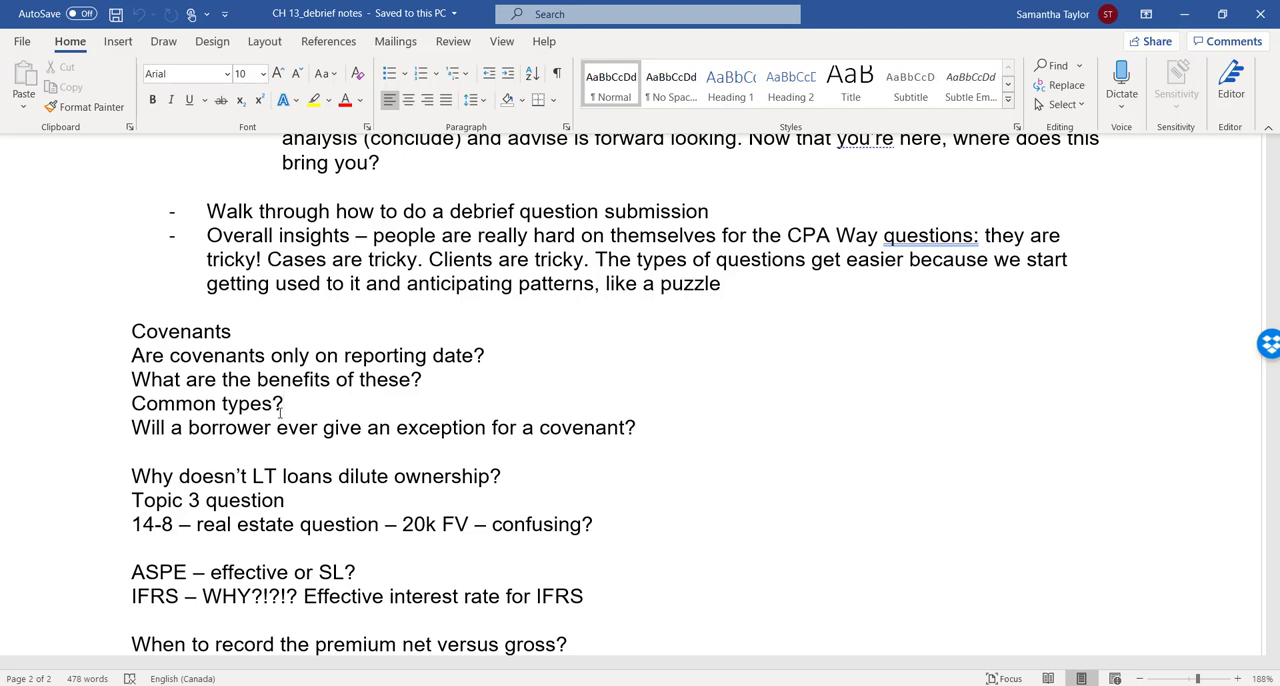
left_click(285, 403)
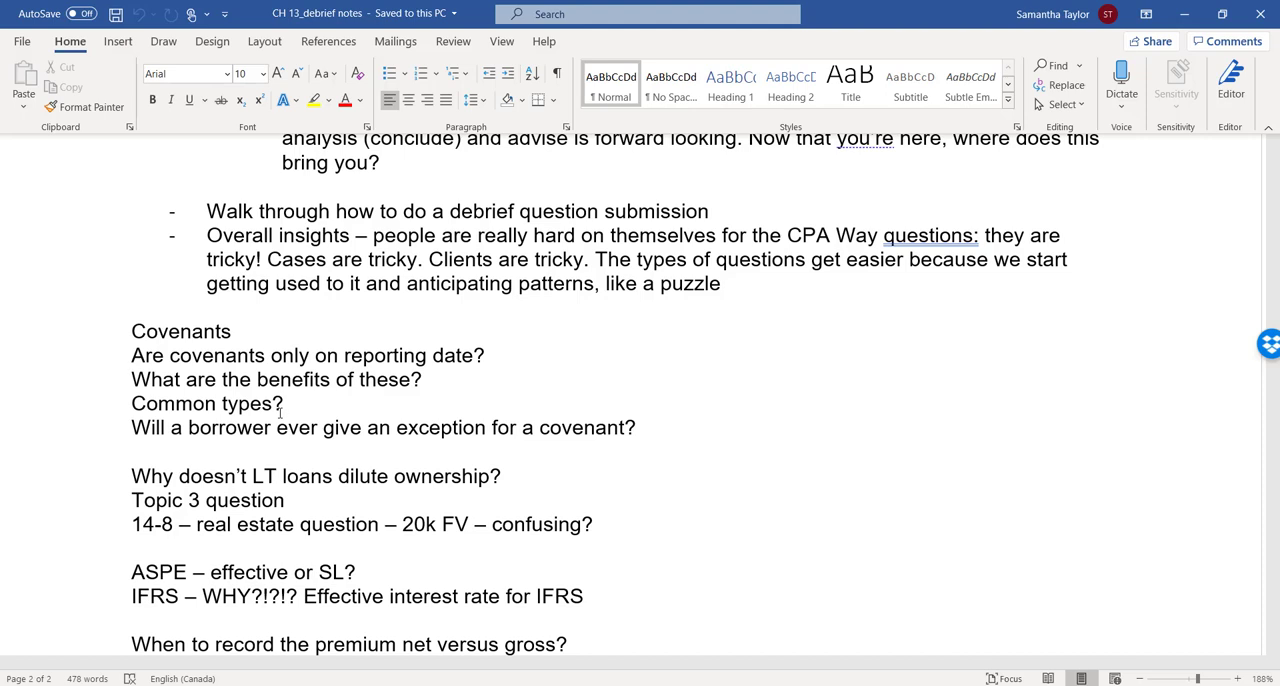
left_click(285, 403)
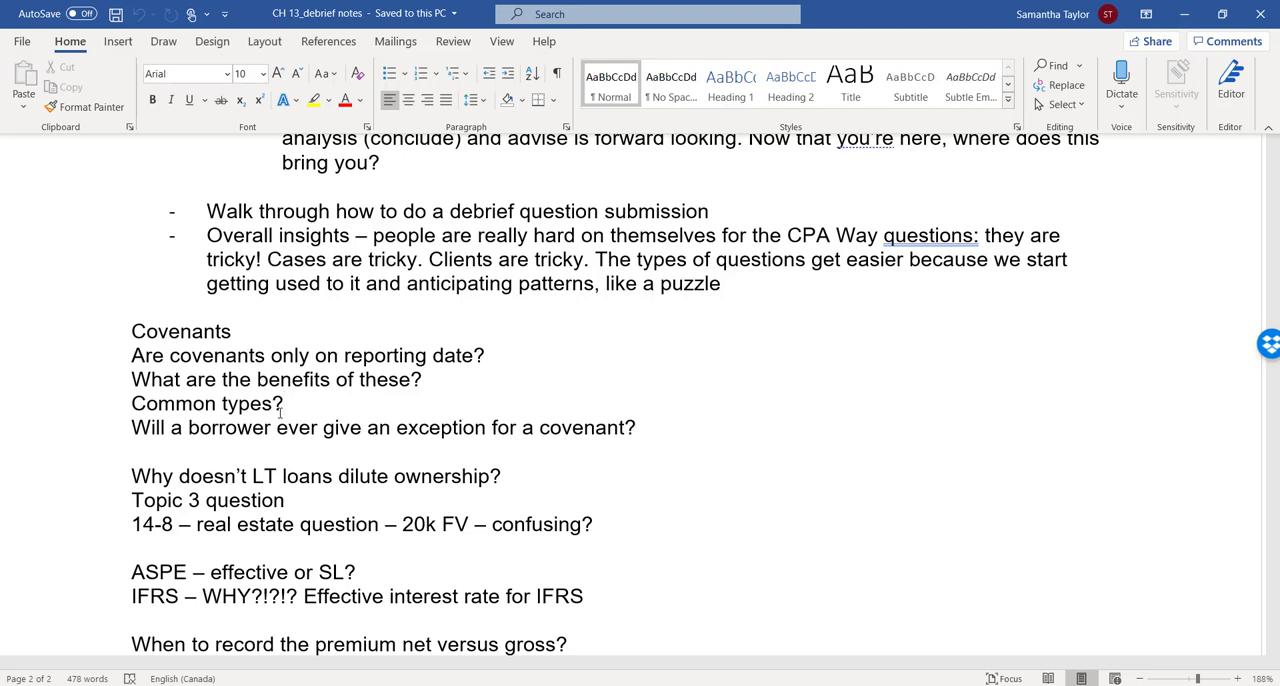
left_click(285, 403)
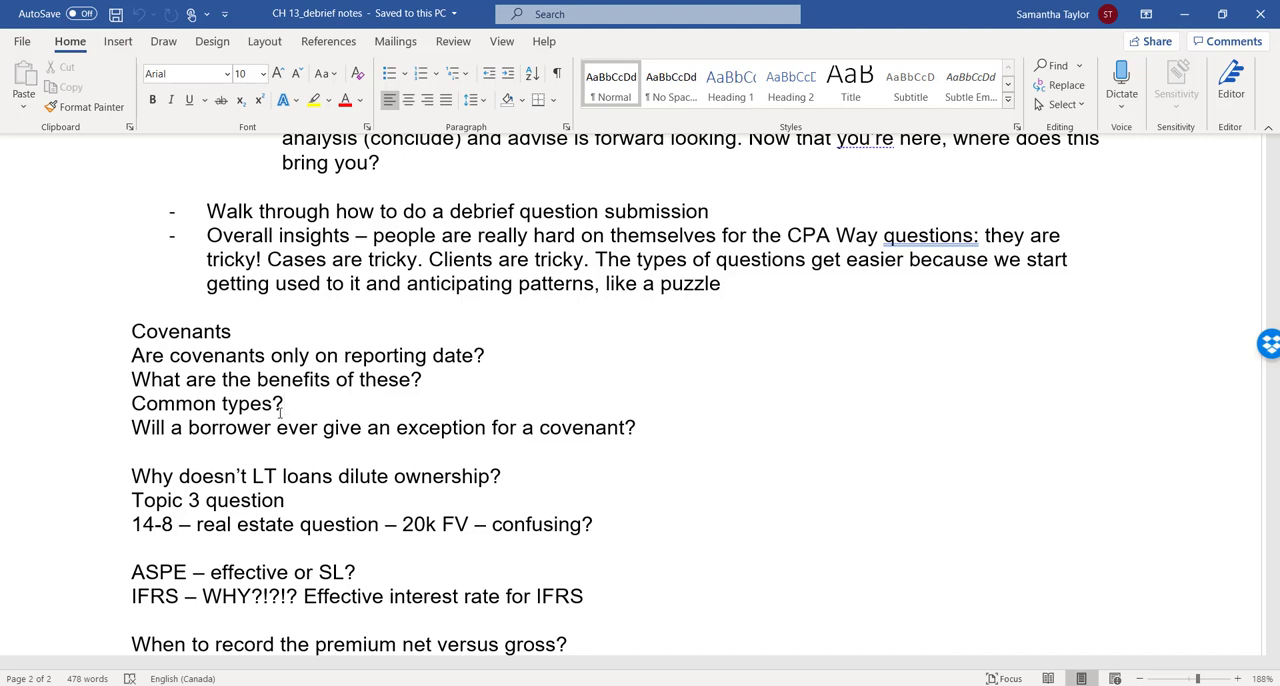
left_click(285, 403)
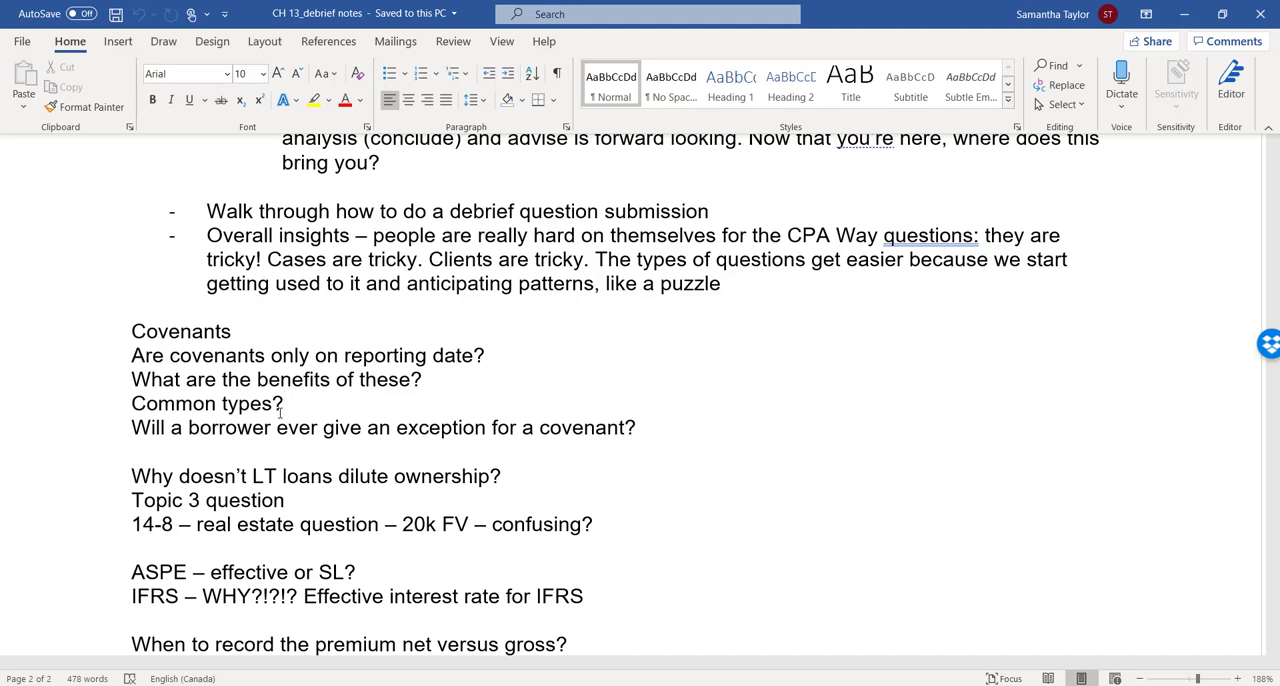
left_click(285, 403)
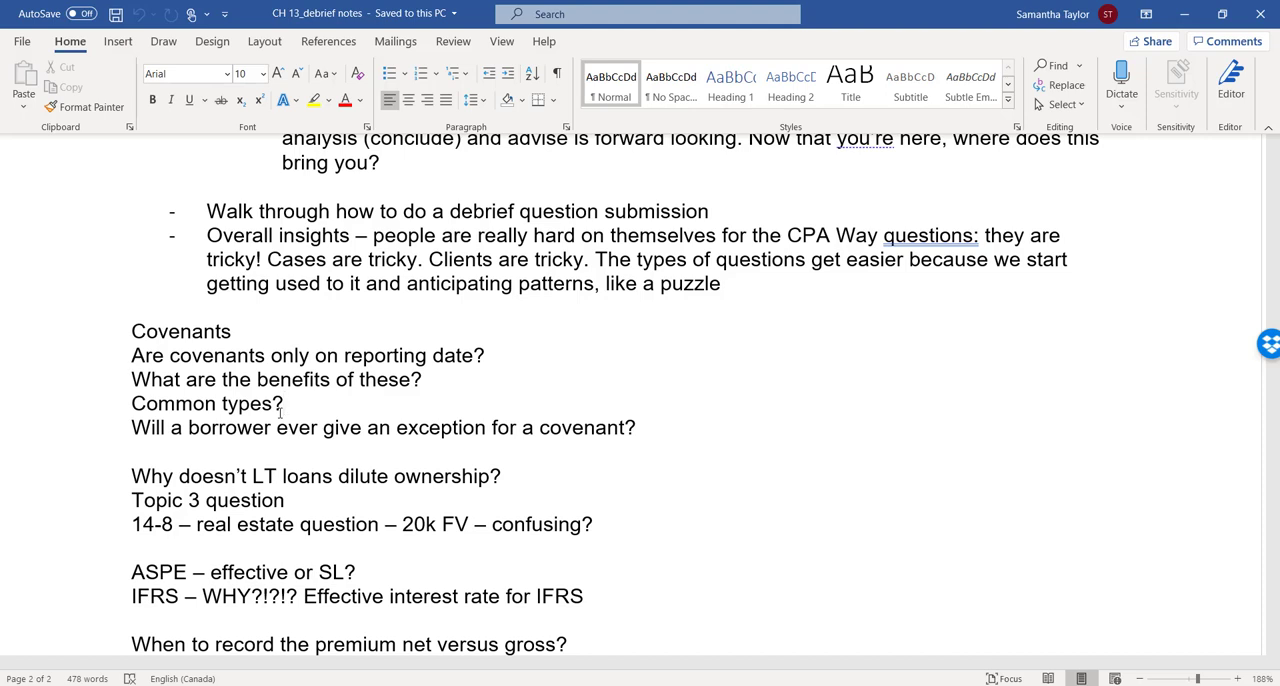
left_click(285, 403)
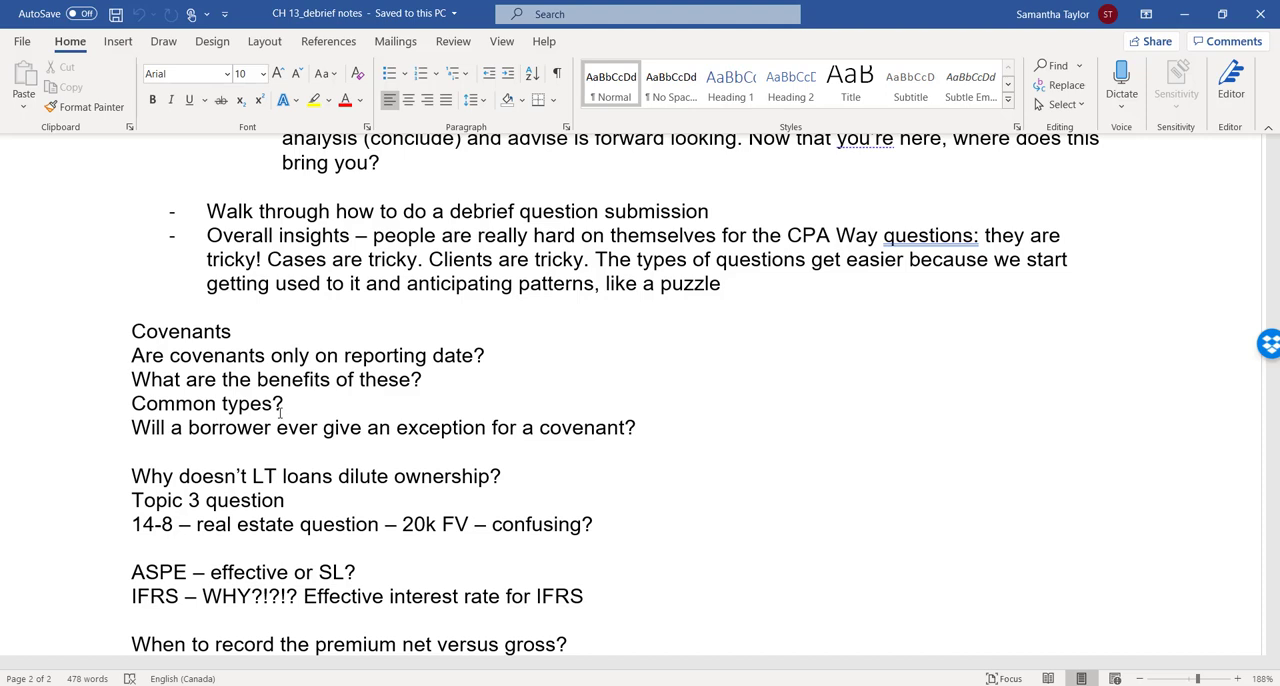
left_click(285, 403)
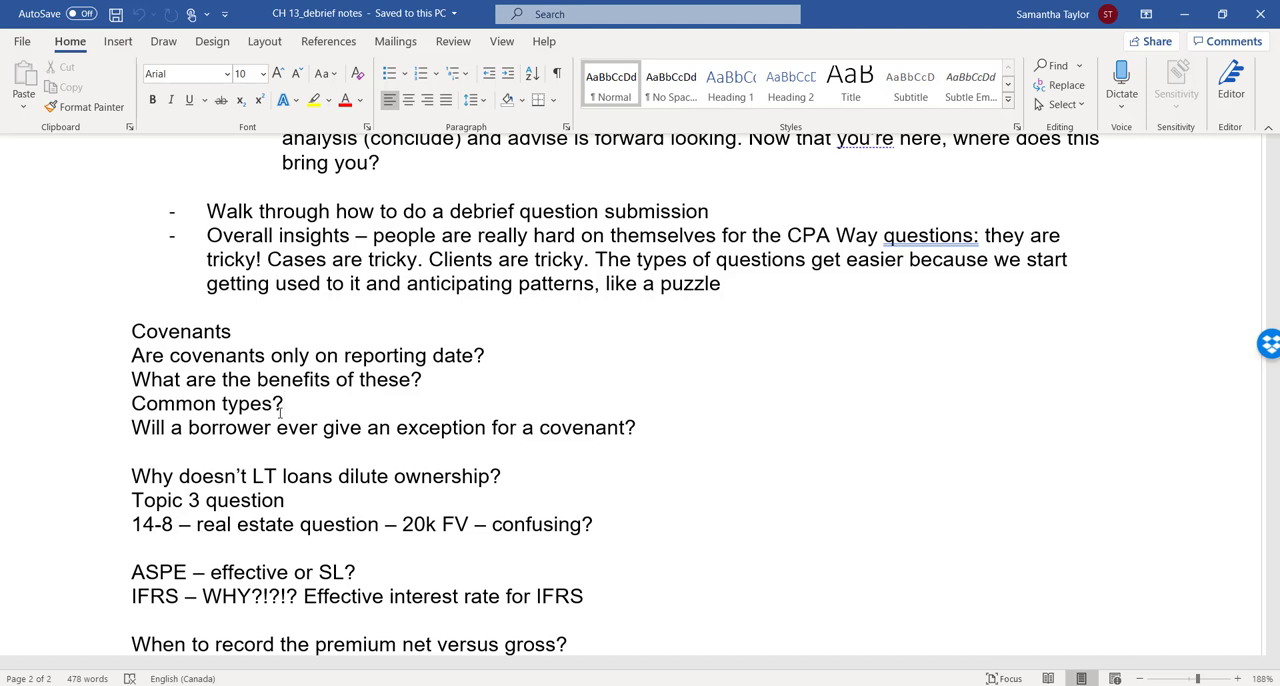
left_click(285, 403)
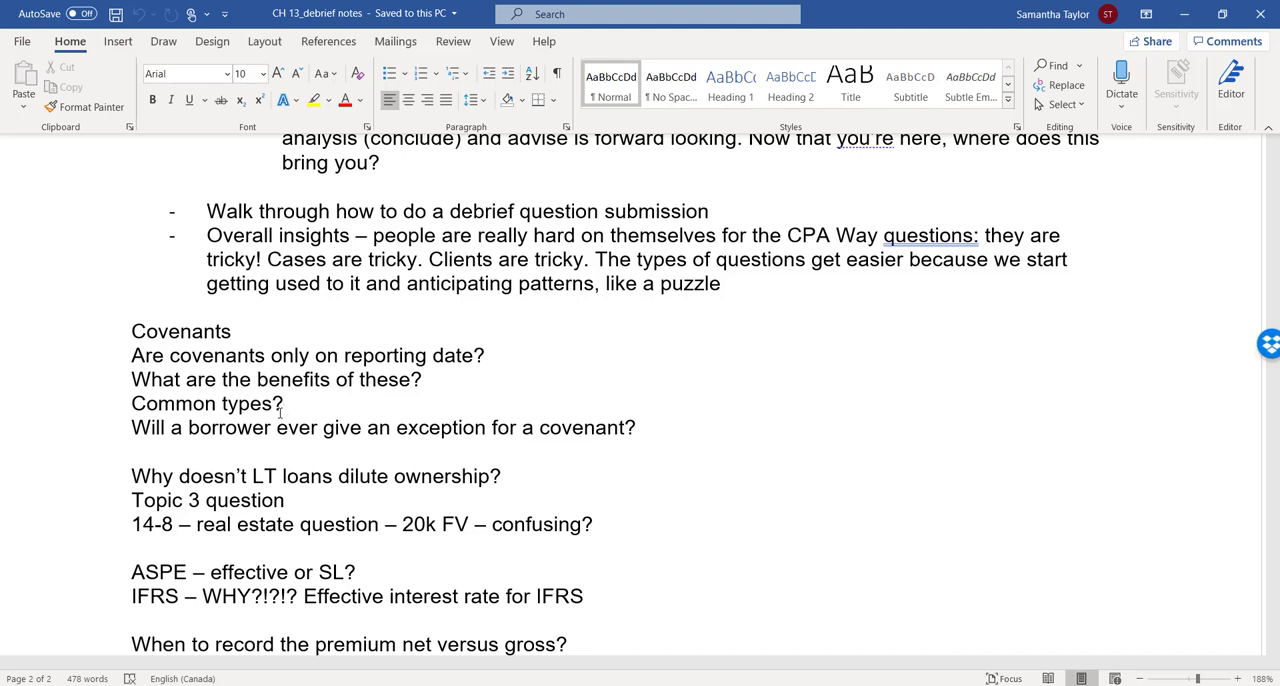
left_click(284, 403)
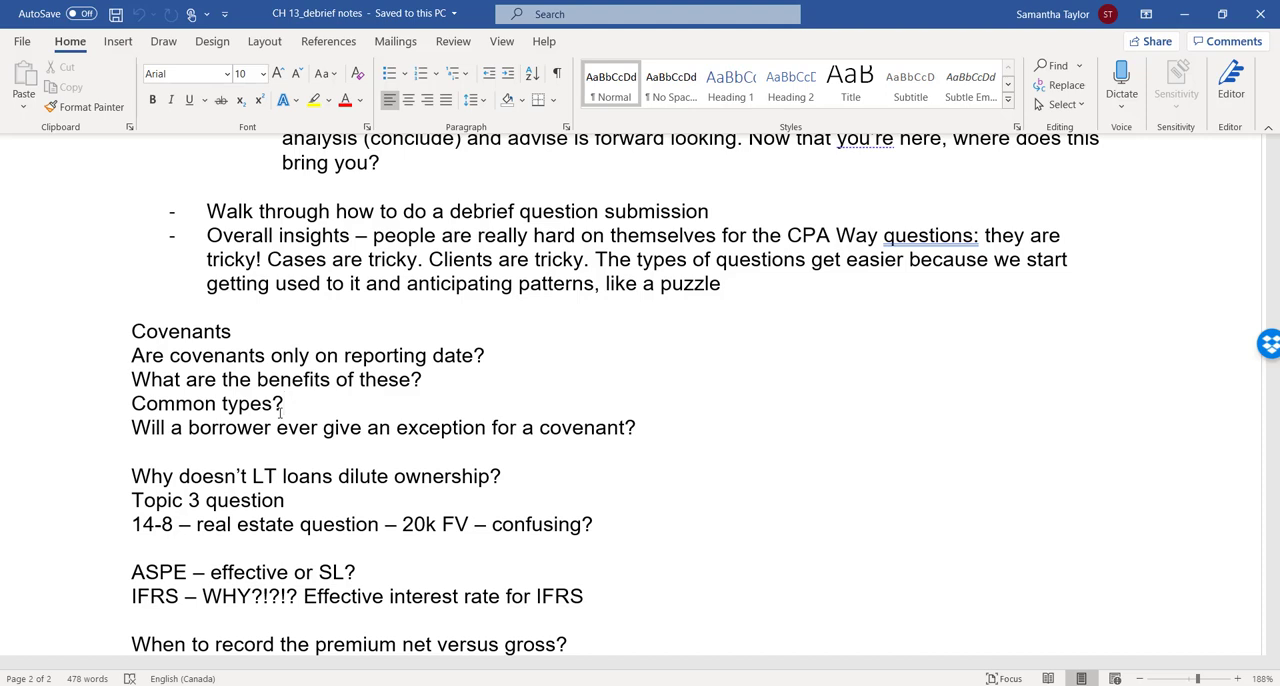
left_click(284, 403)
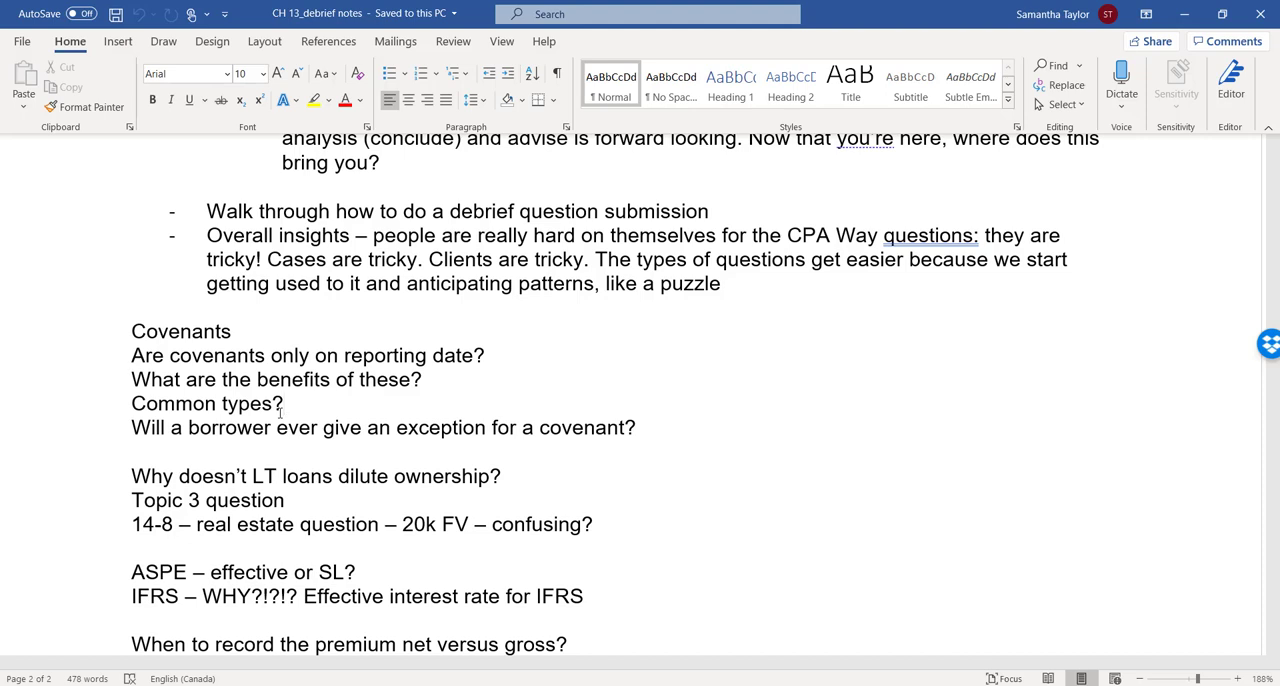
left_click(285, 403)
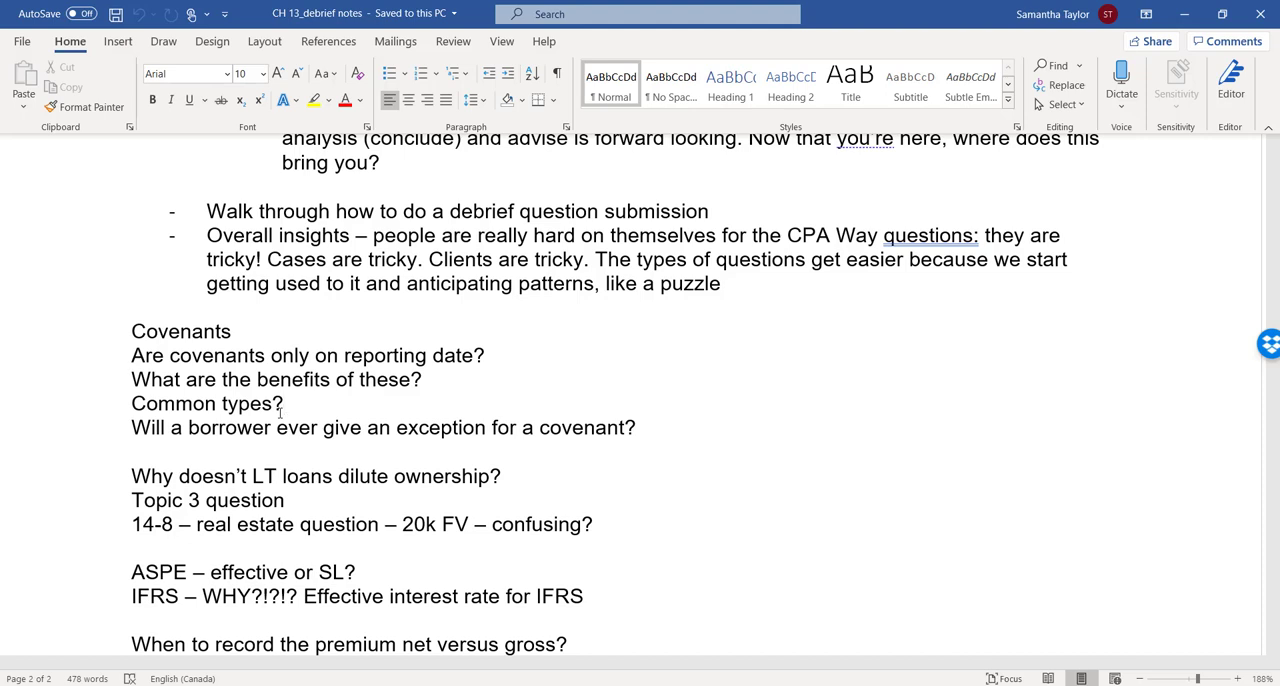
left_click(285, 403)
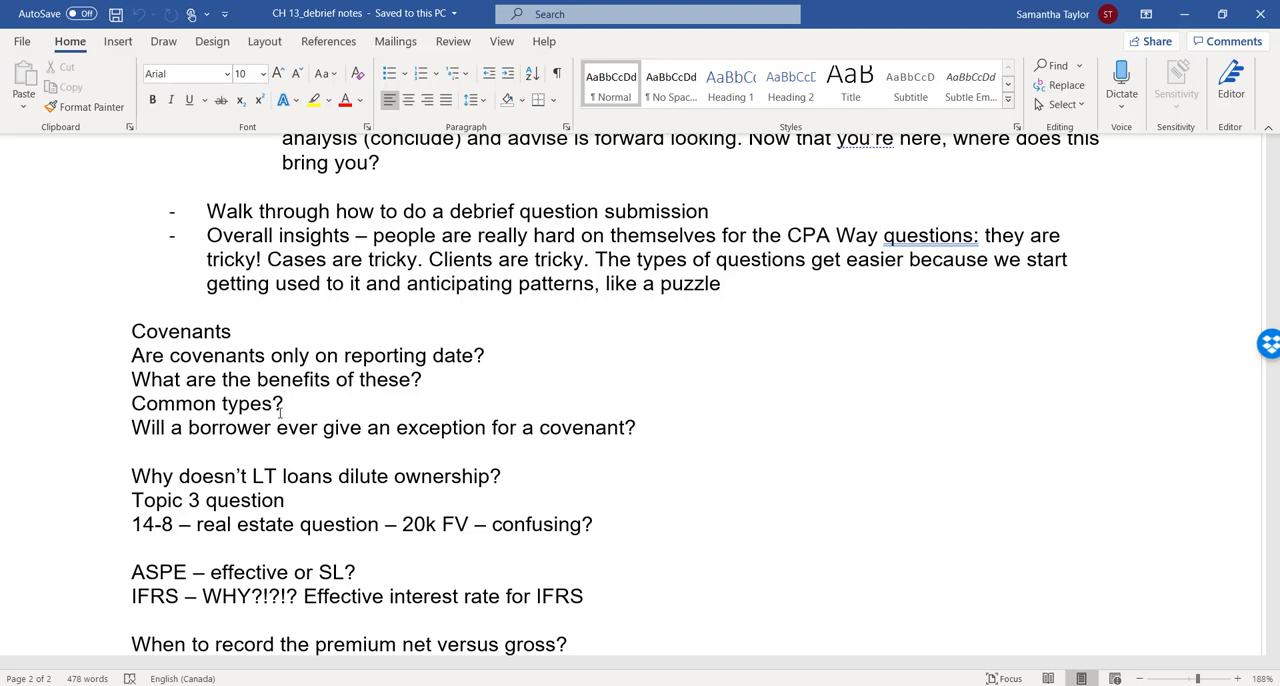
left_click(285, 403)
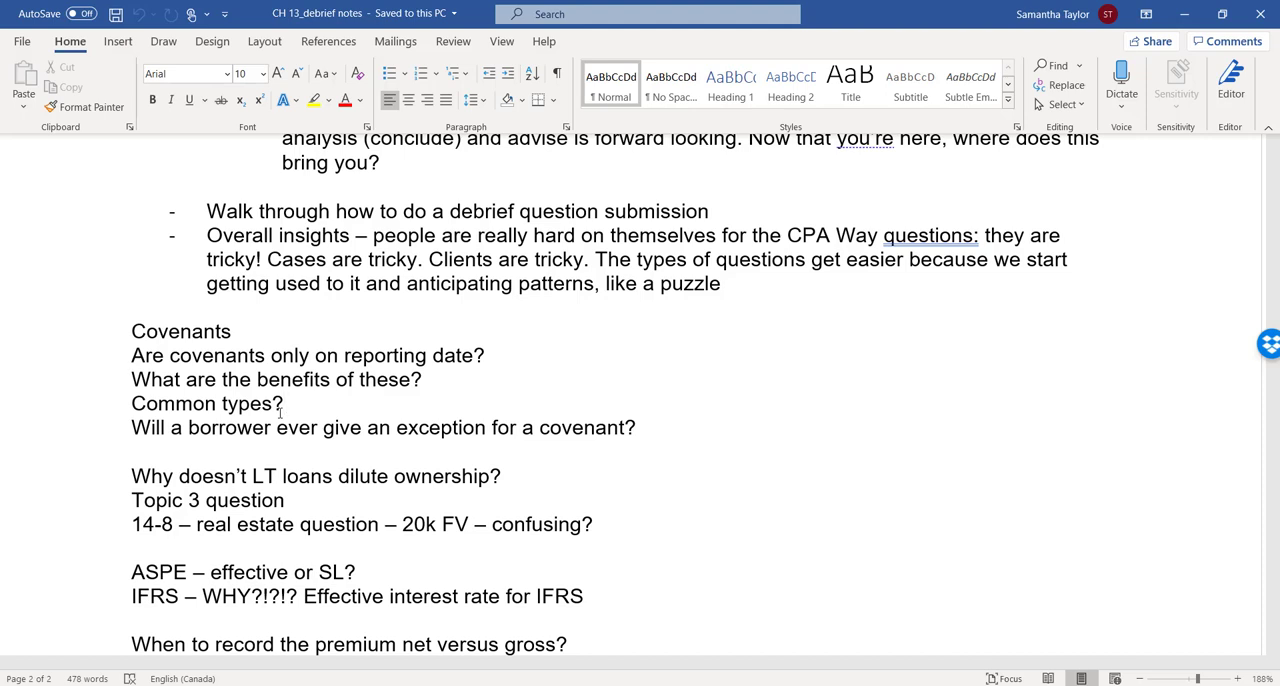
left_click(284, 403)
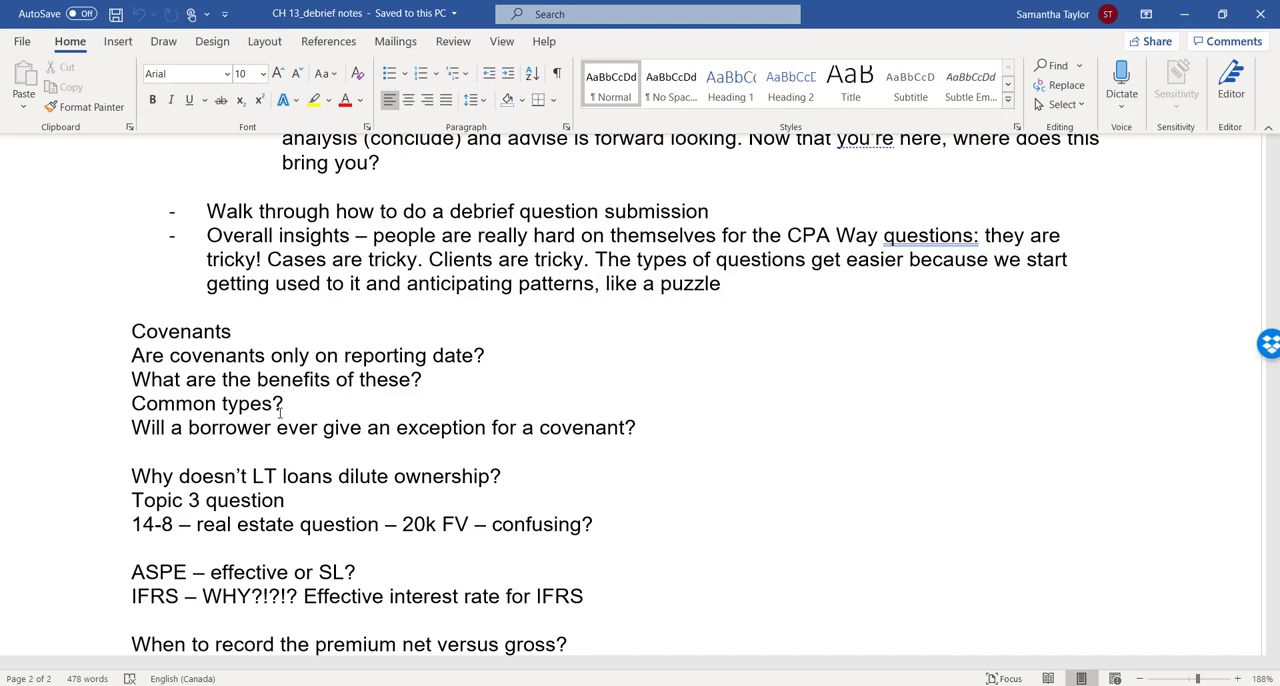
left_click(285, 403)
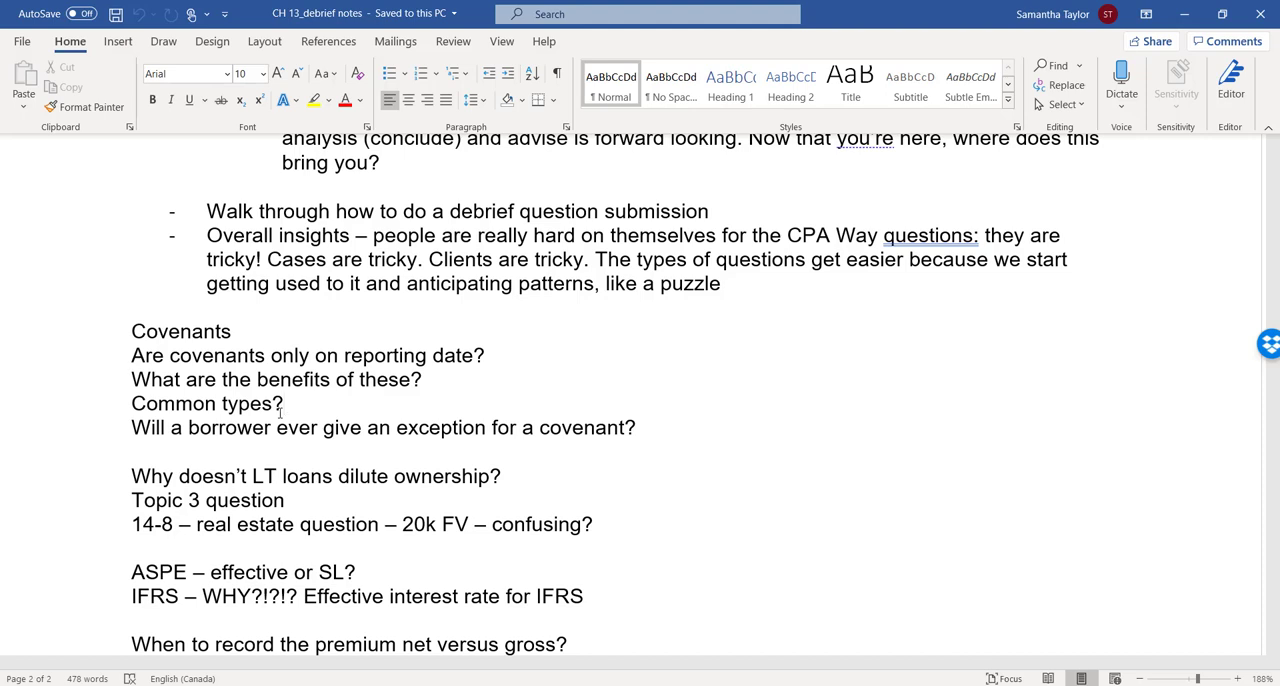
left_click(284, 403)
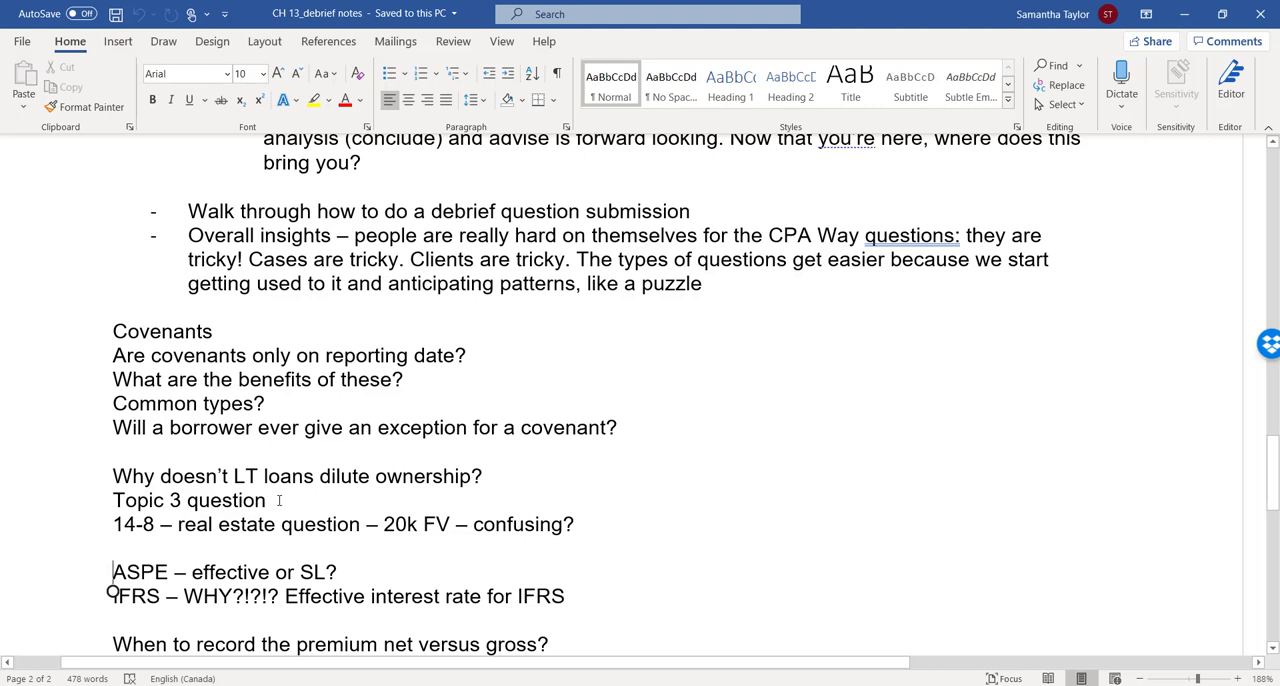
mouse_move(533, 512)
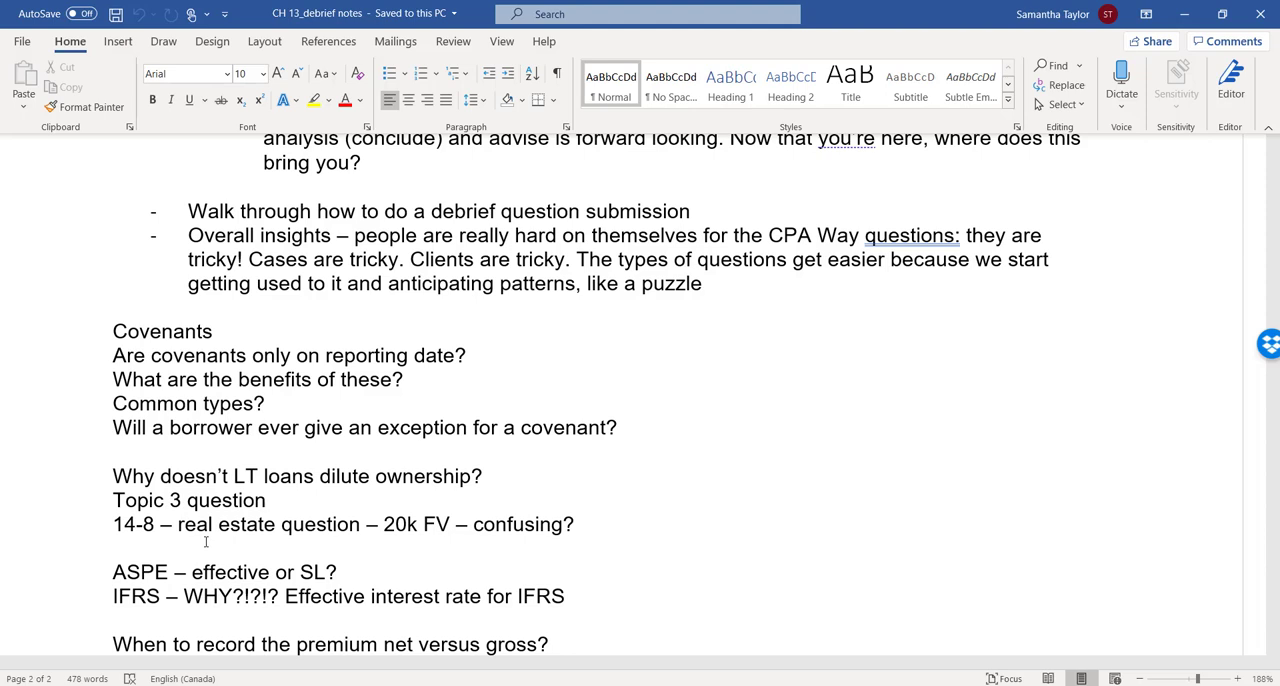
mouse_move(371, 561)
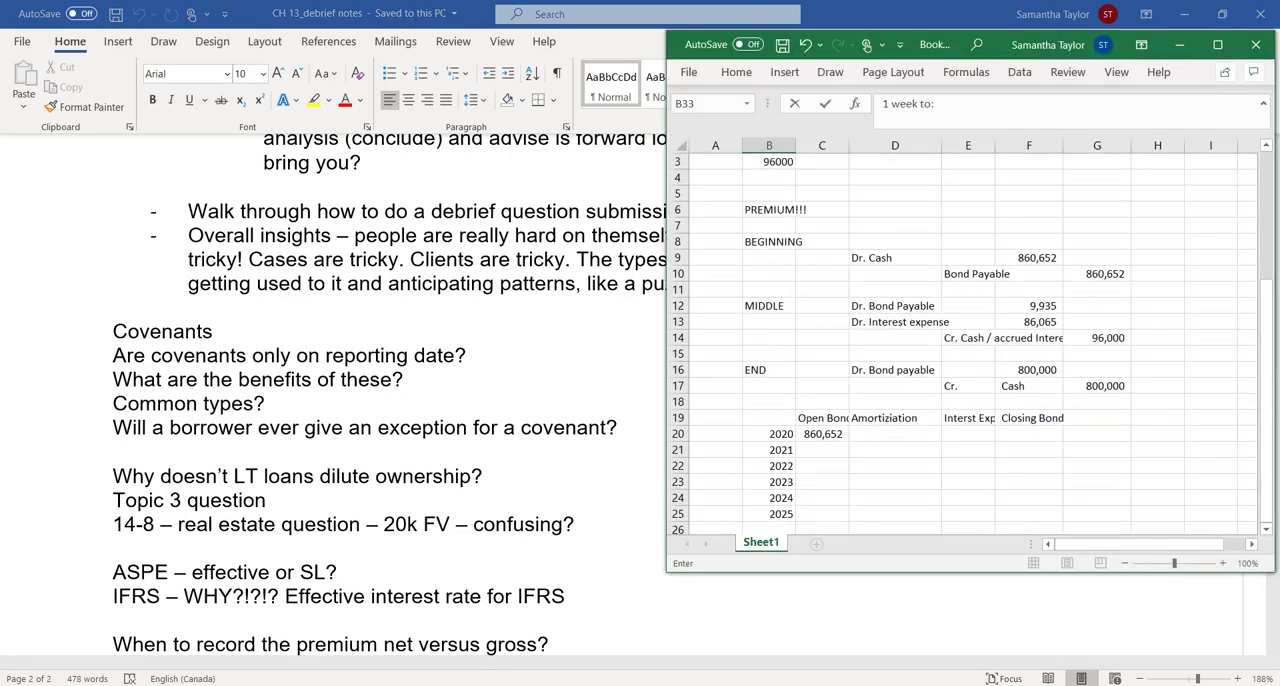
left_click(1028, 209)
type("60,652")
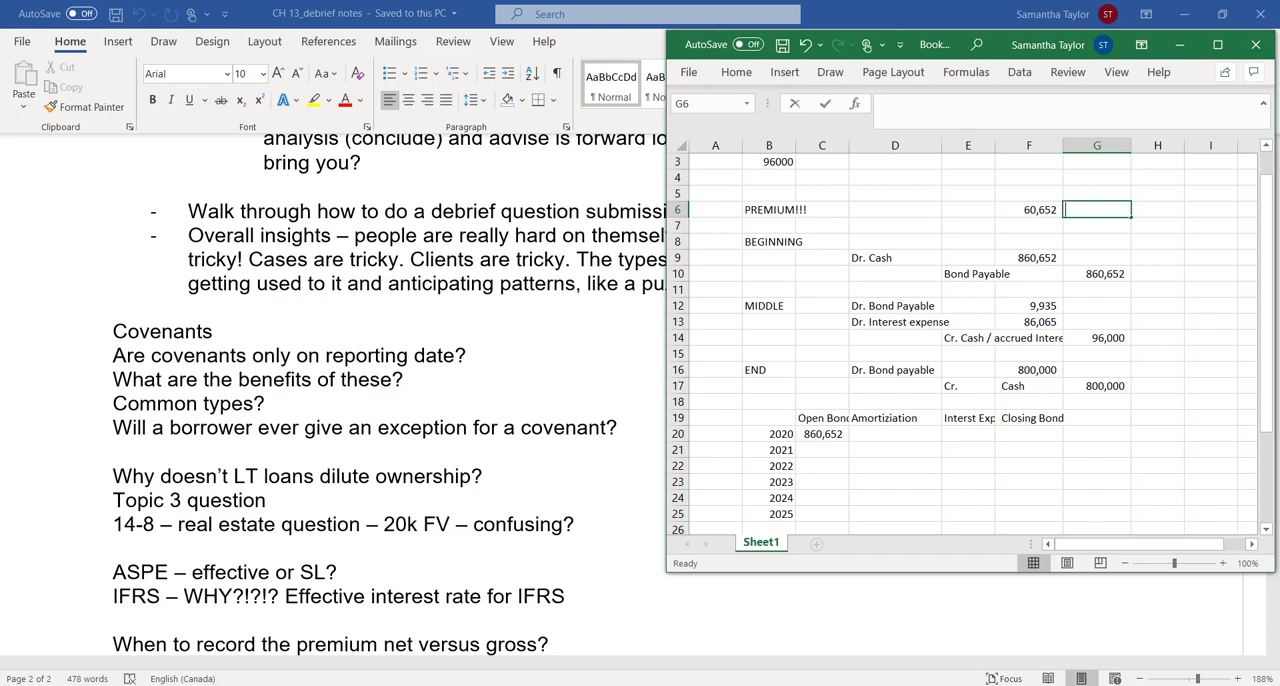
type("=")
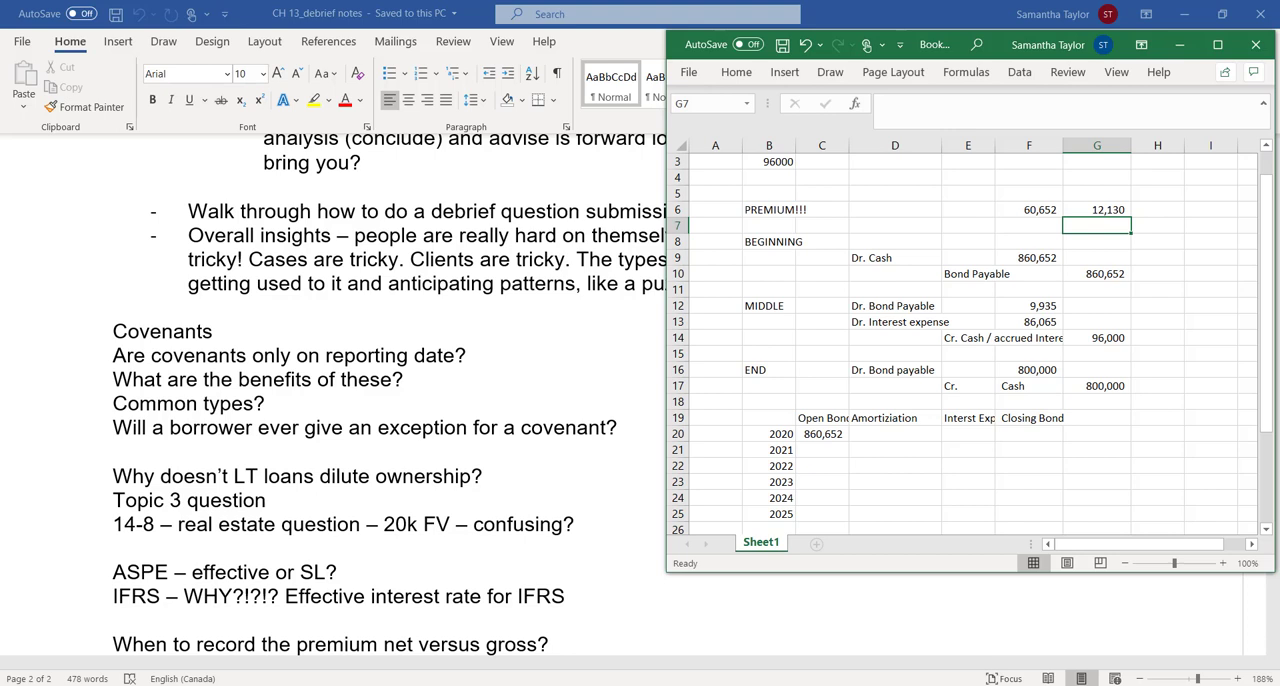
left_click(1028, 225)
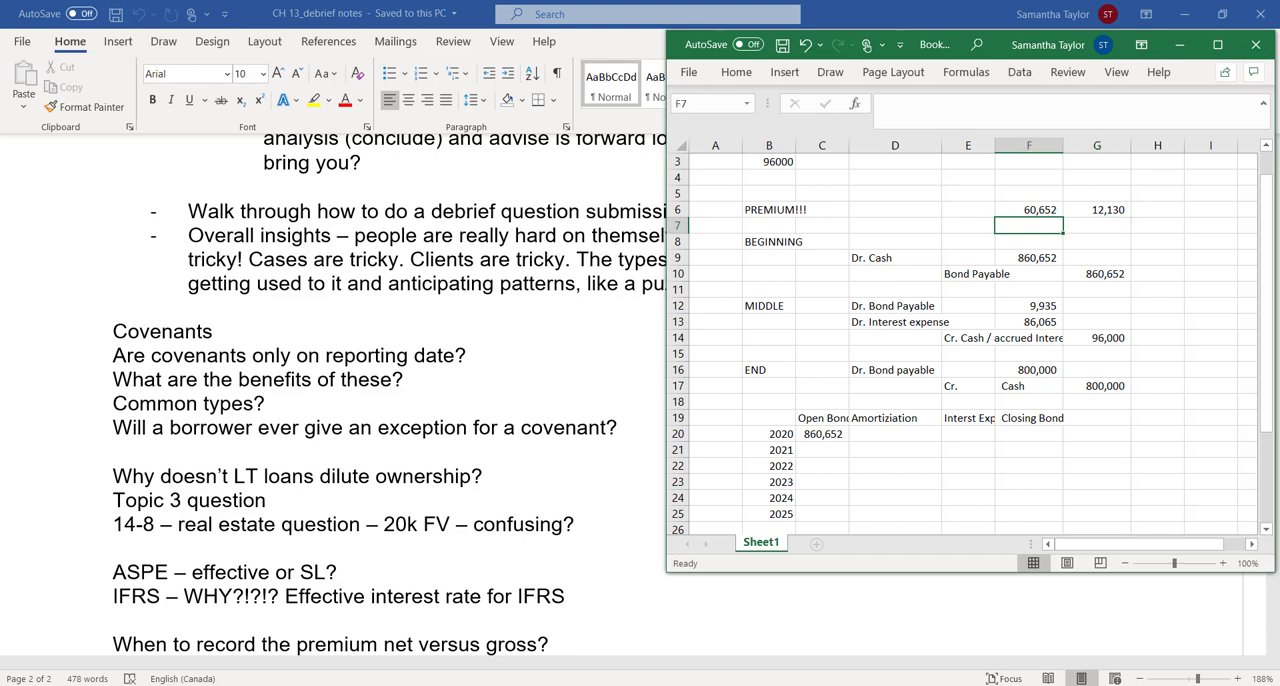
left_click(1096, 209)
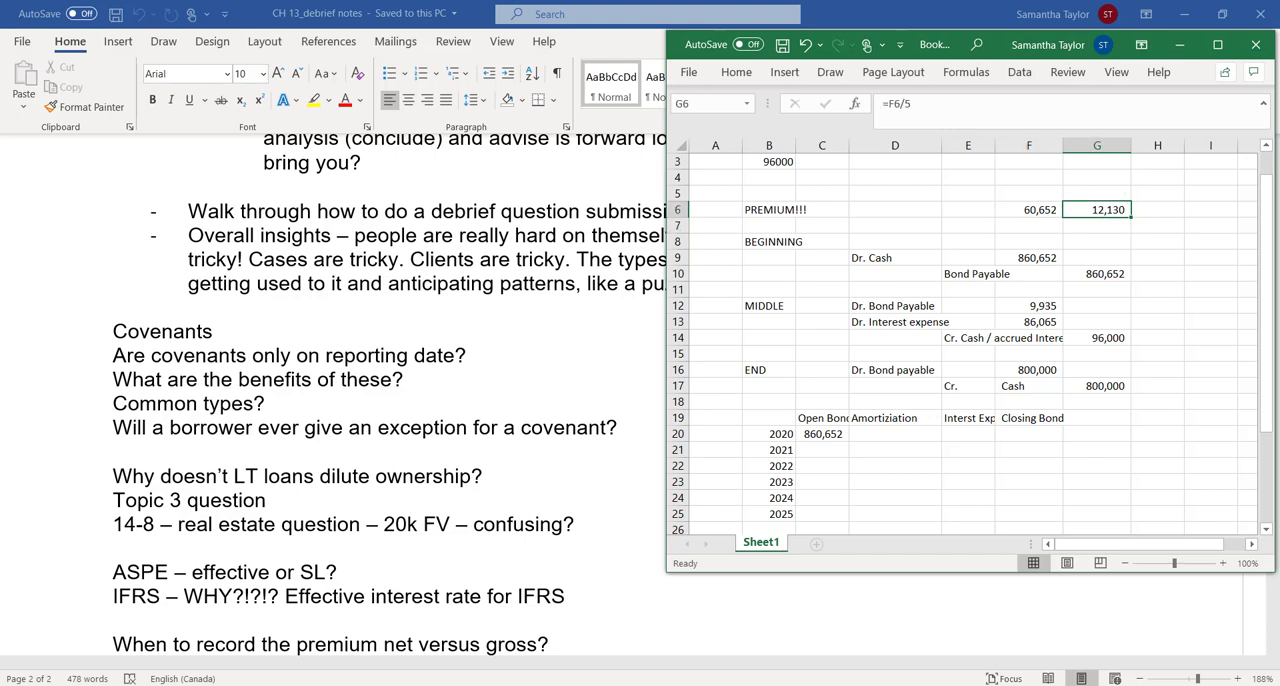
left_click(1097, 257)
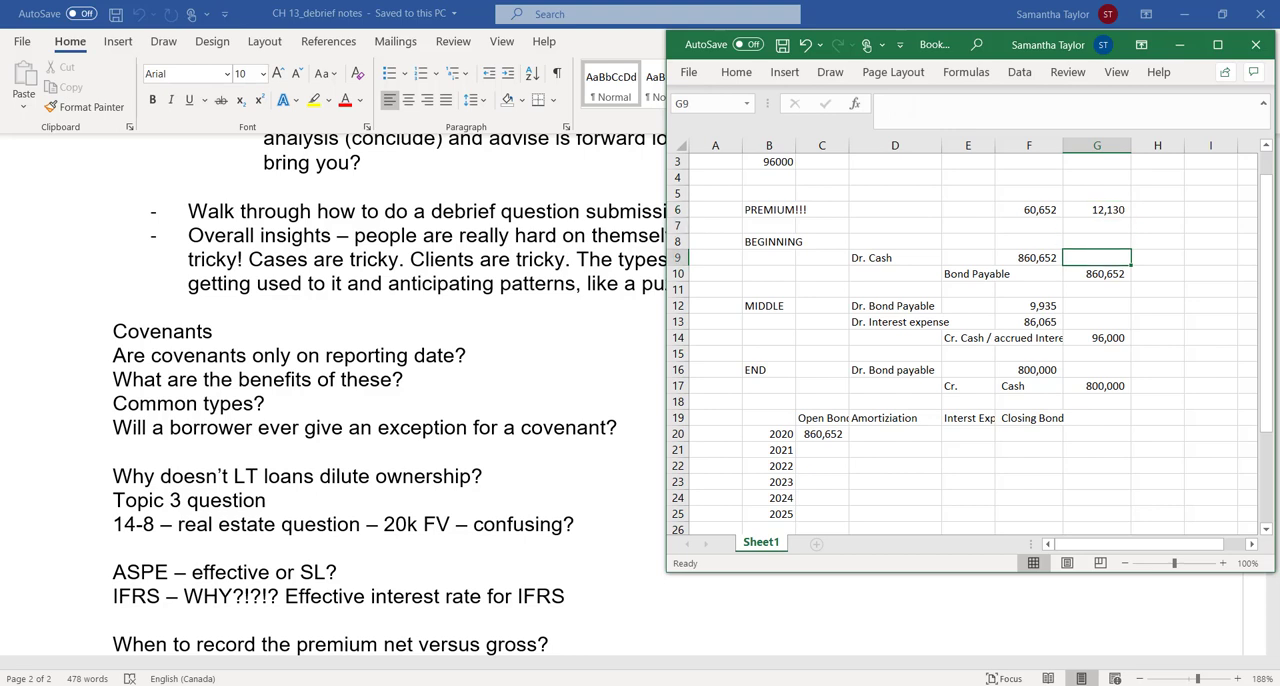
left_click(1028, 305)
type("=")
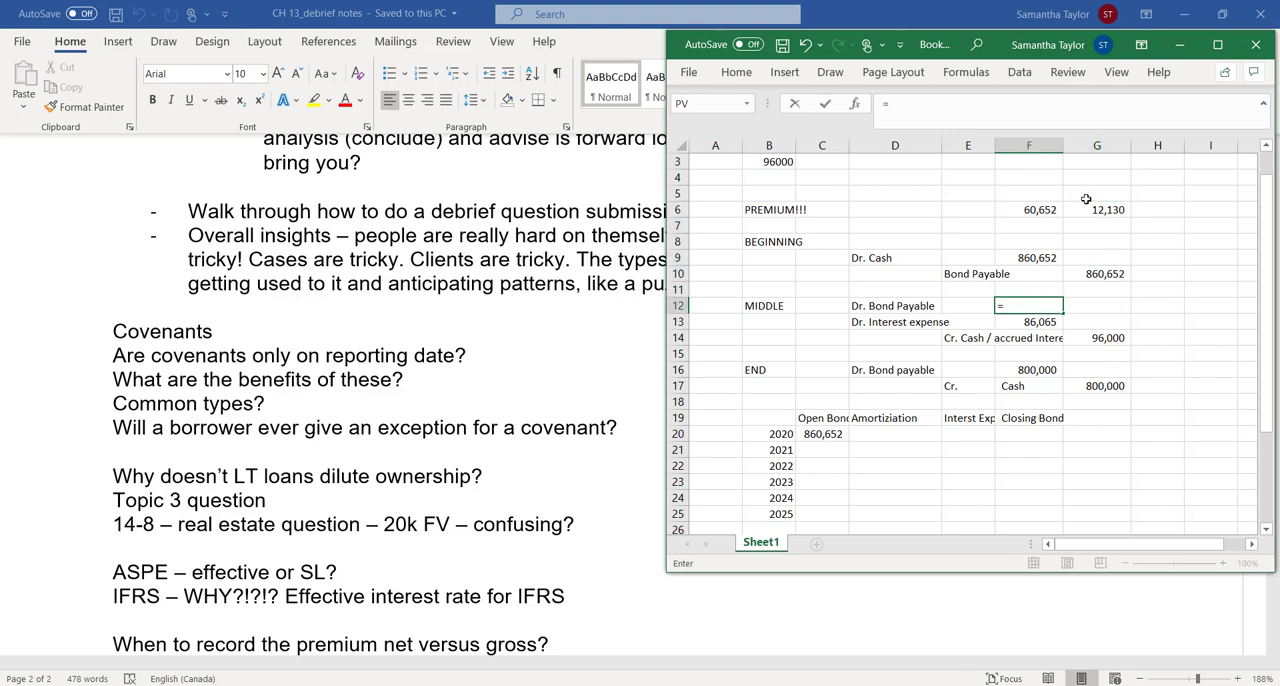
key("Return")
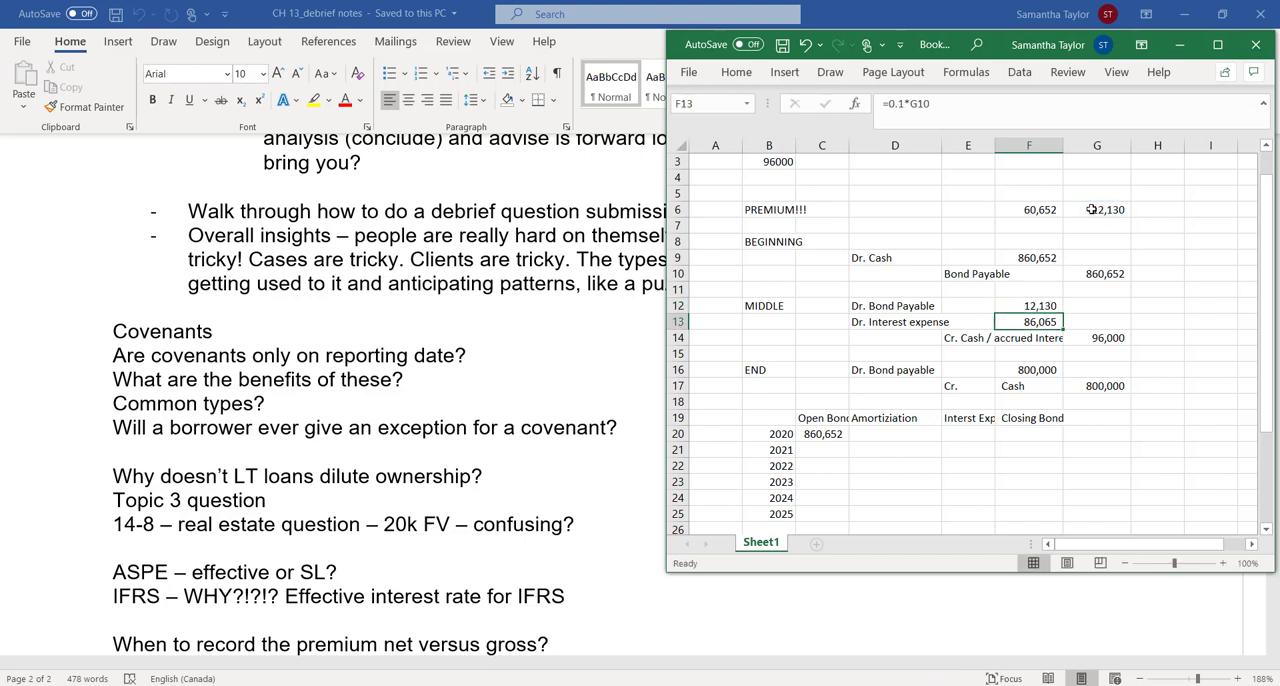
left_click(1105, 337)
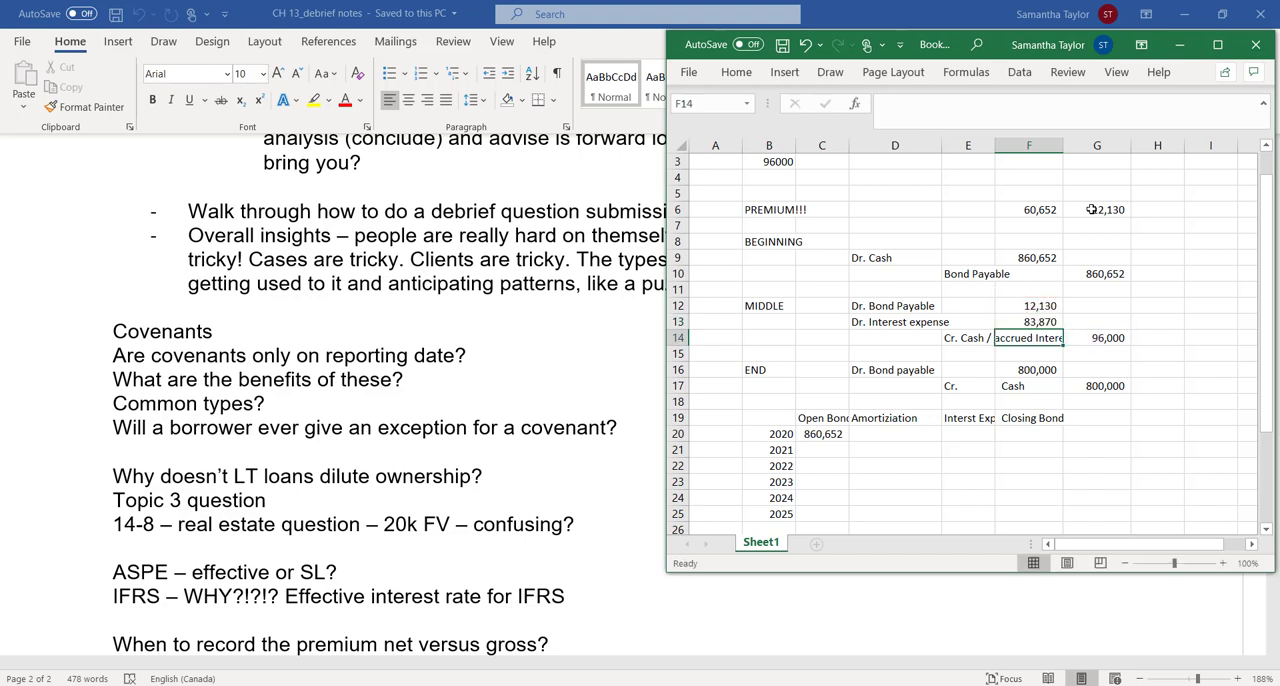
left_click(1028, 321)
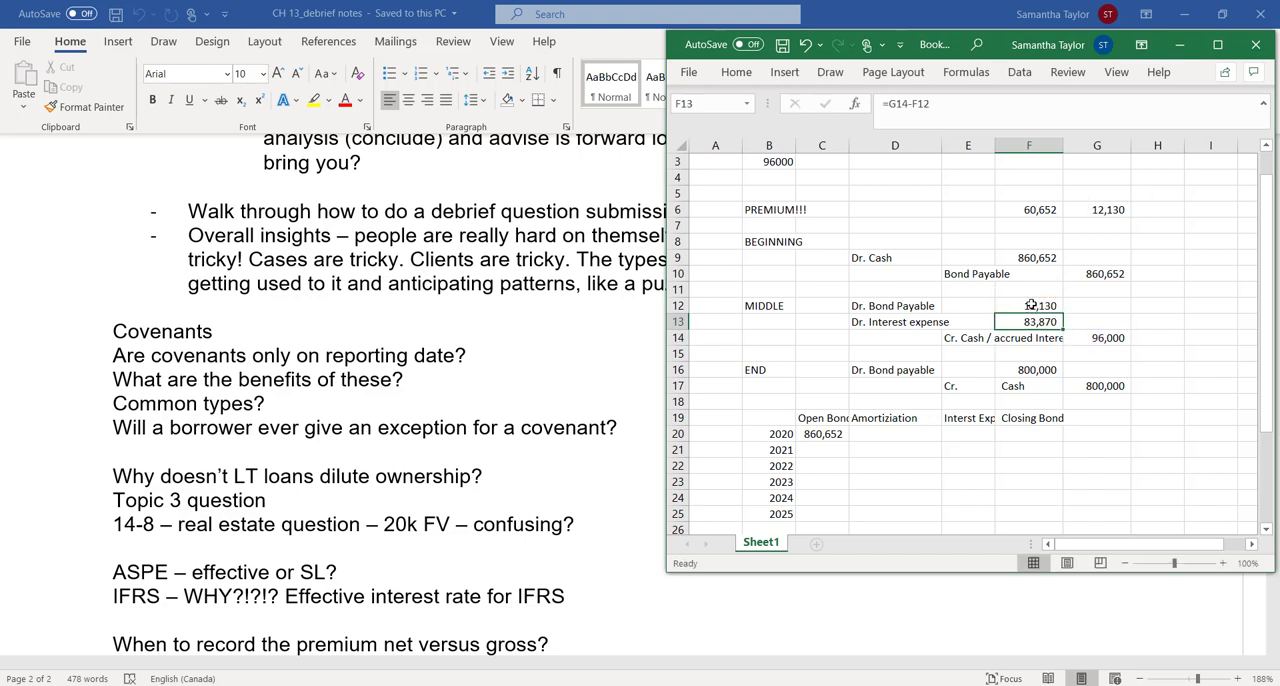
left_click(894, 305)
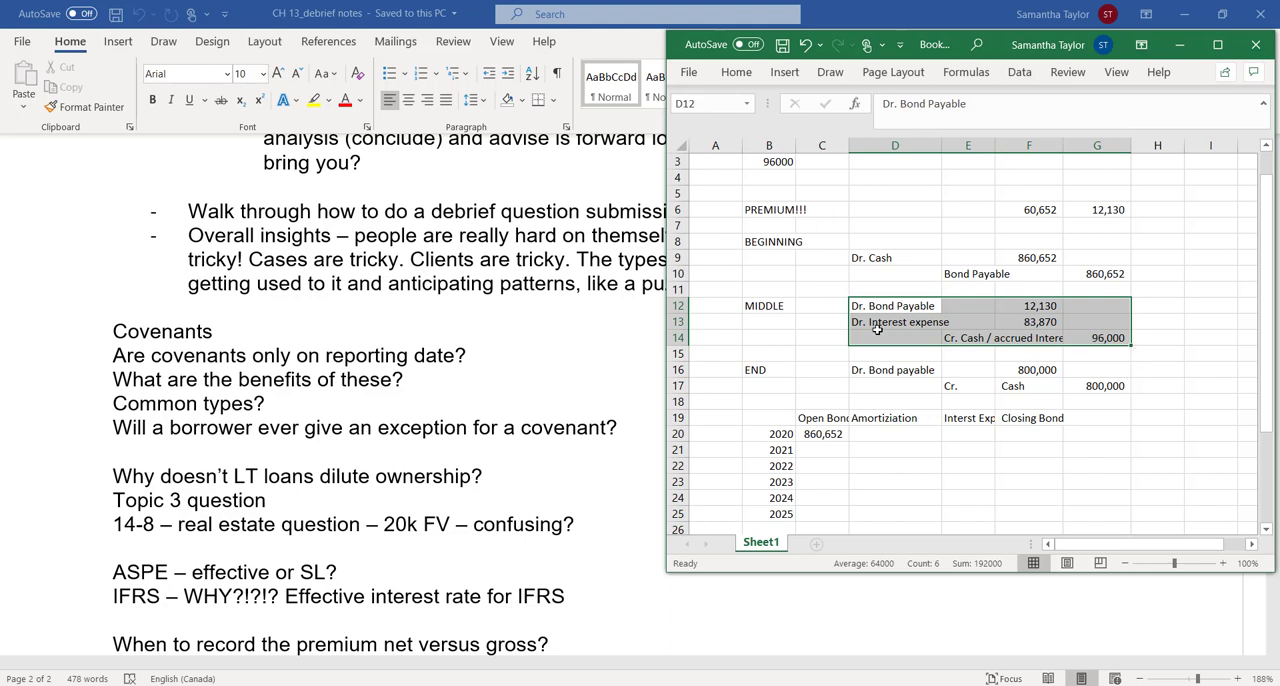
left_click(1028, 305)
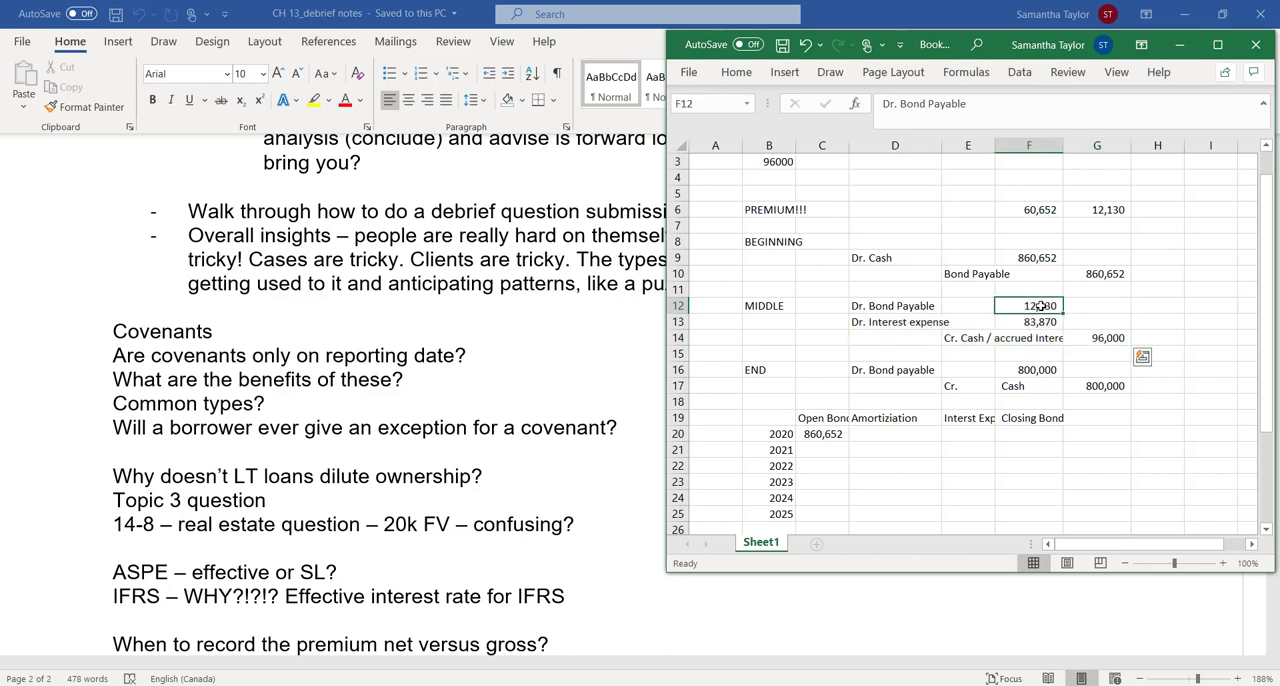
left_click(1096, 305)
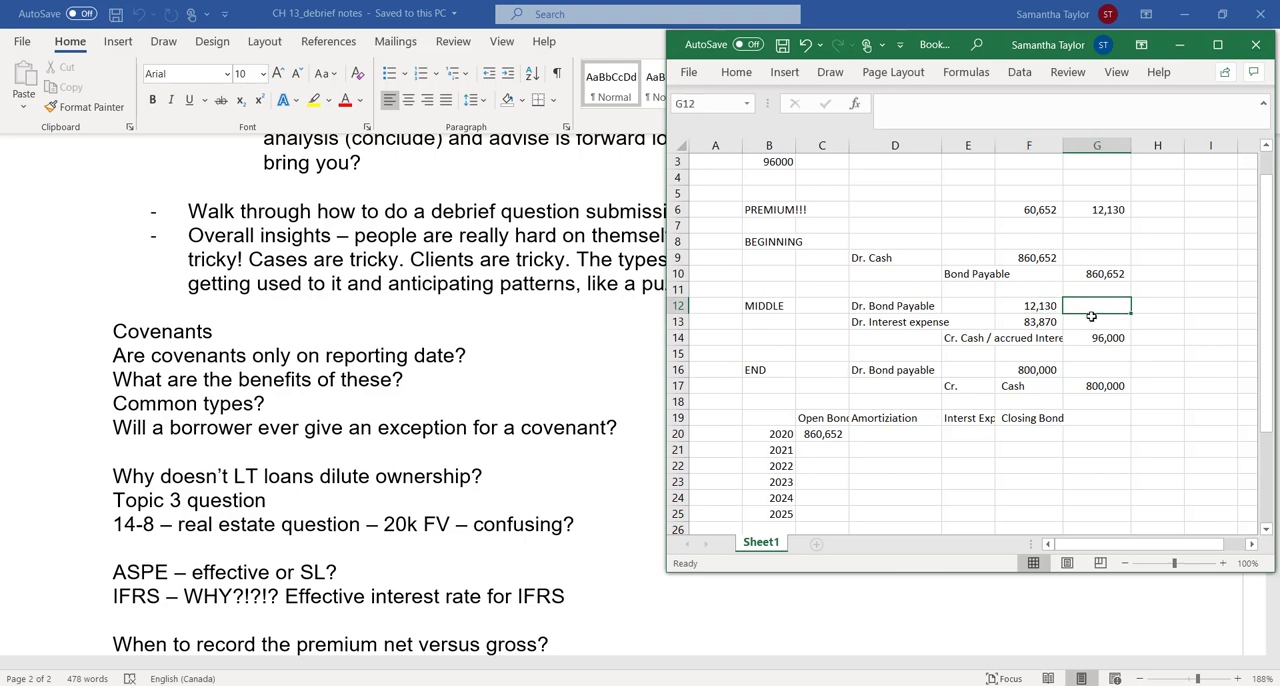
type("=F12")
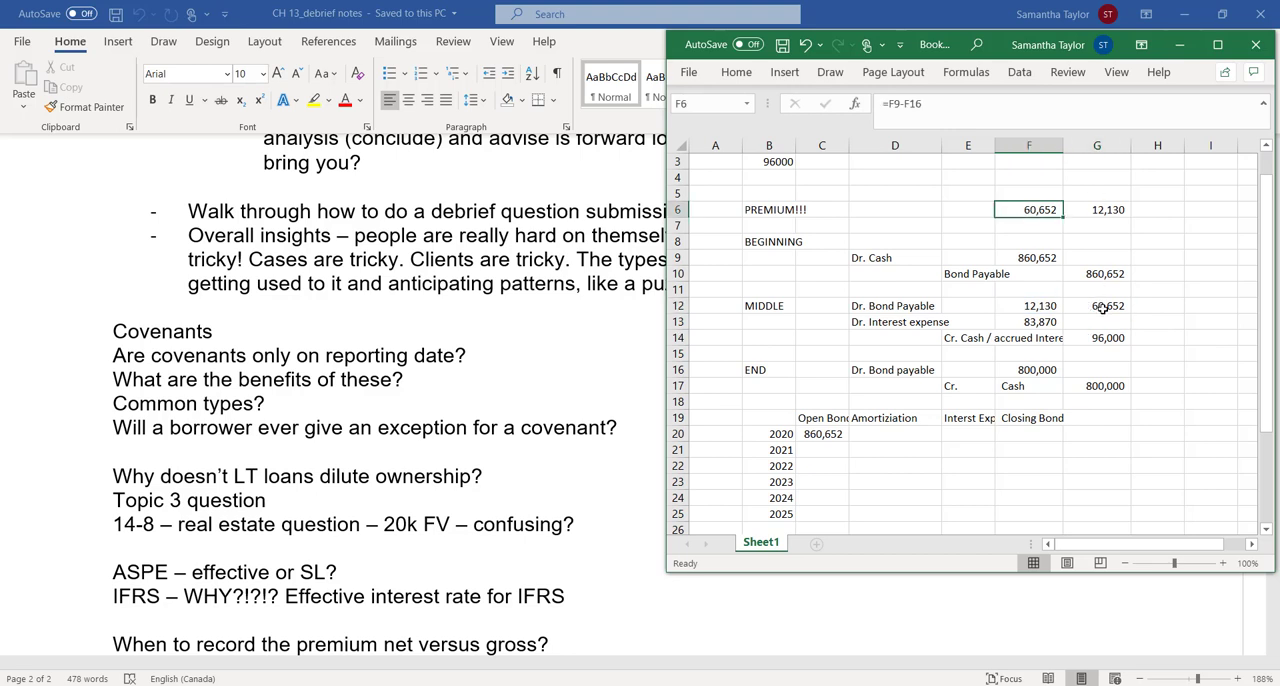
left_click(1096, 321)
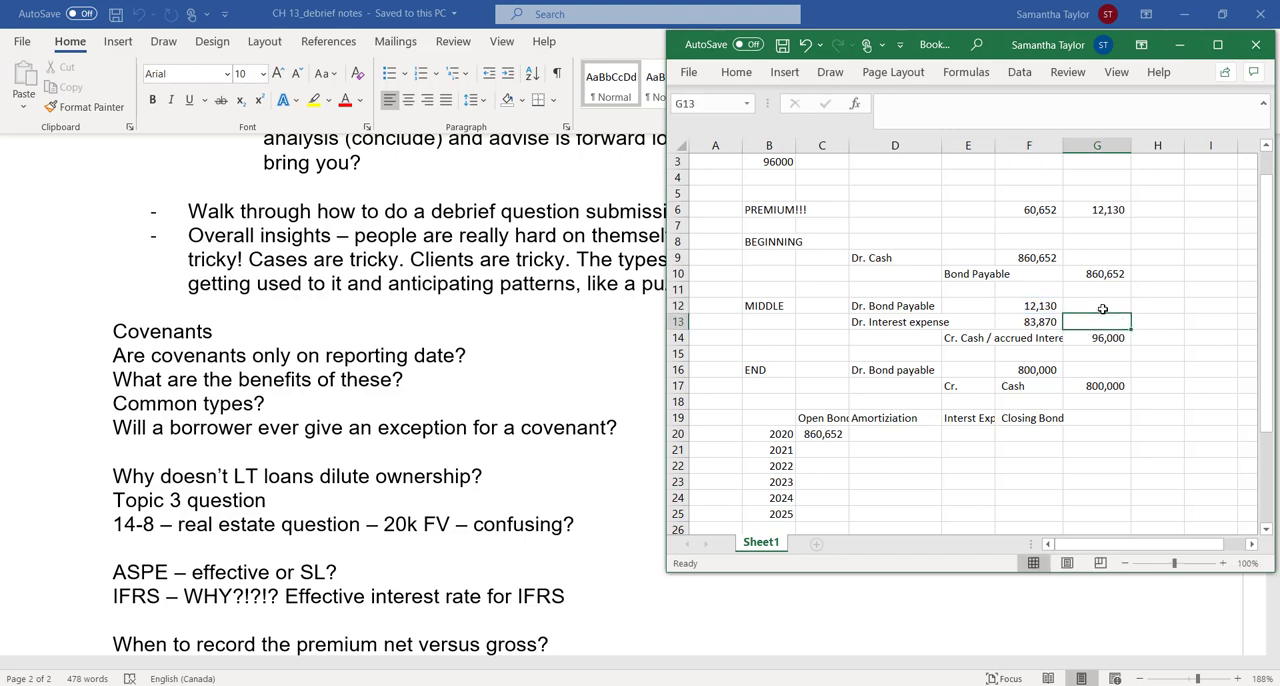
left_click(1028, 369)
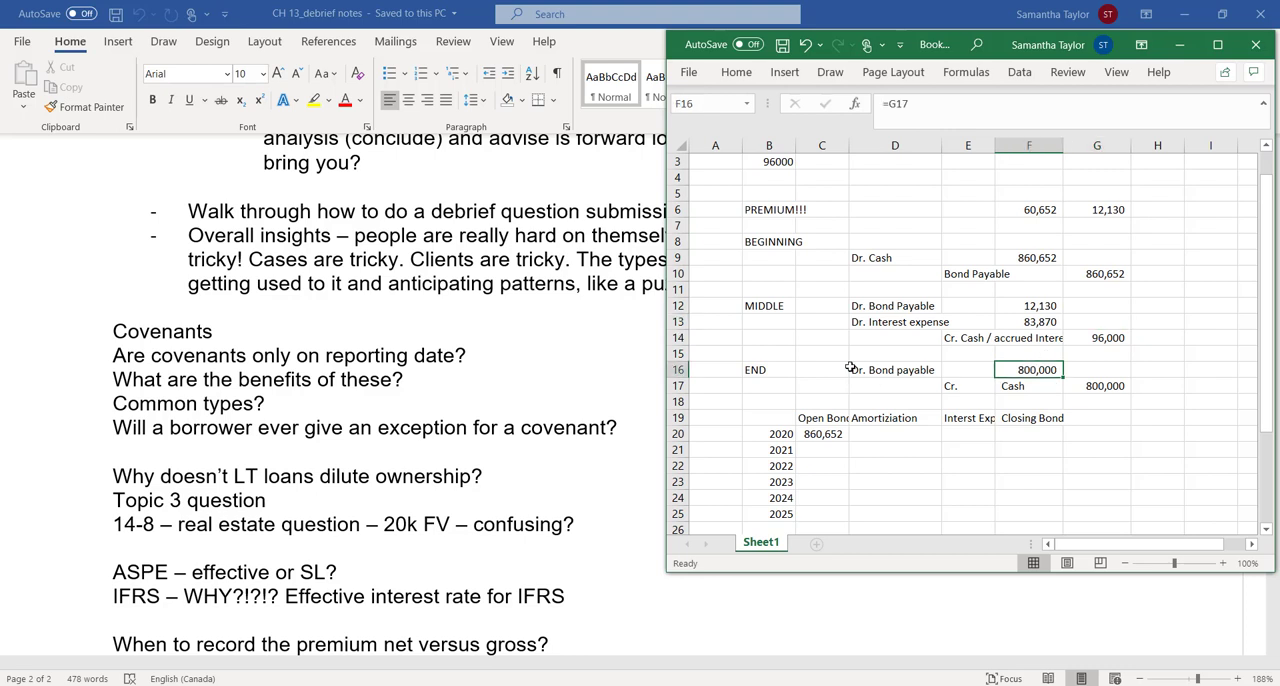
mouse_move(491, 554)
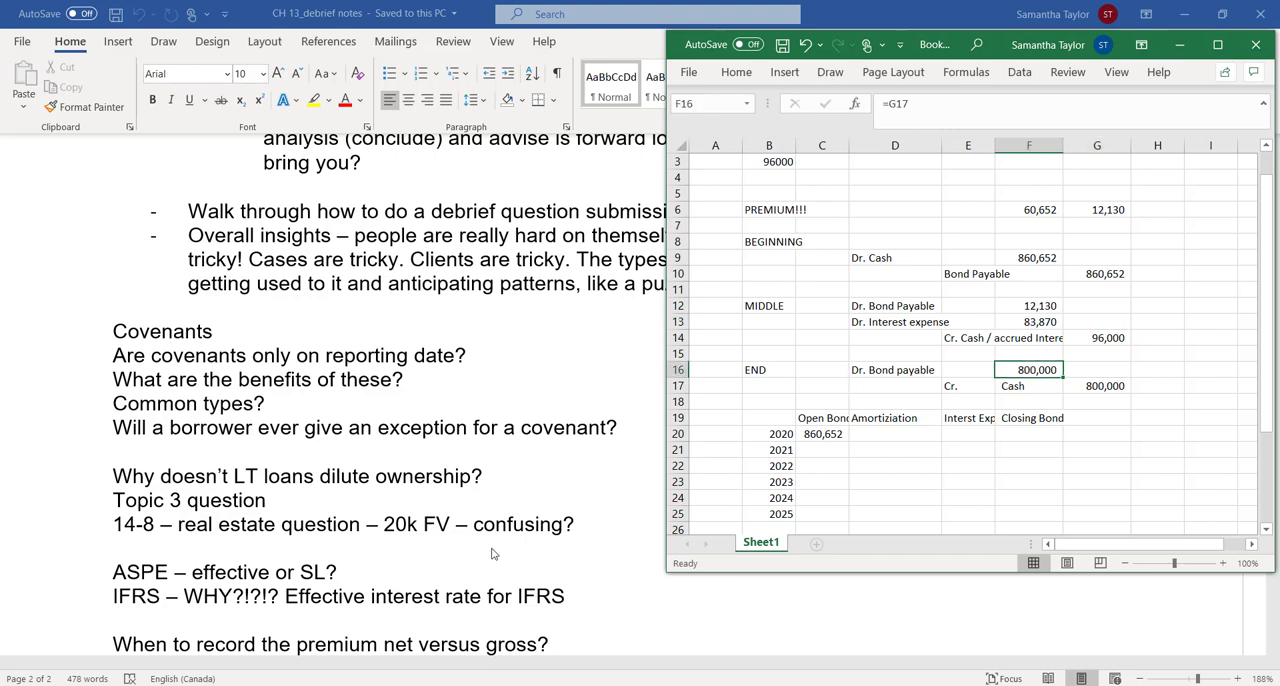
mouse_move(440, 565)
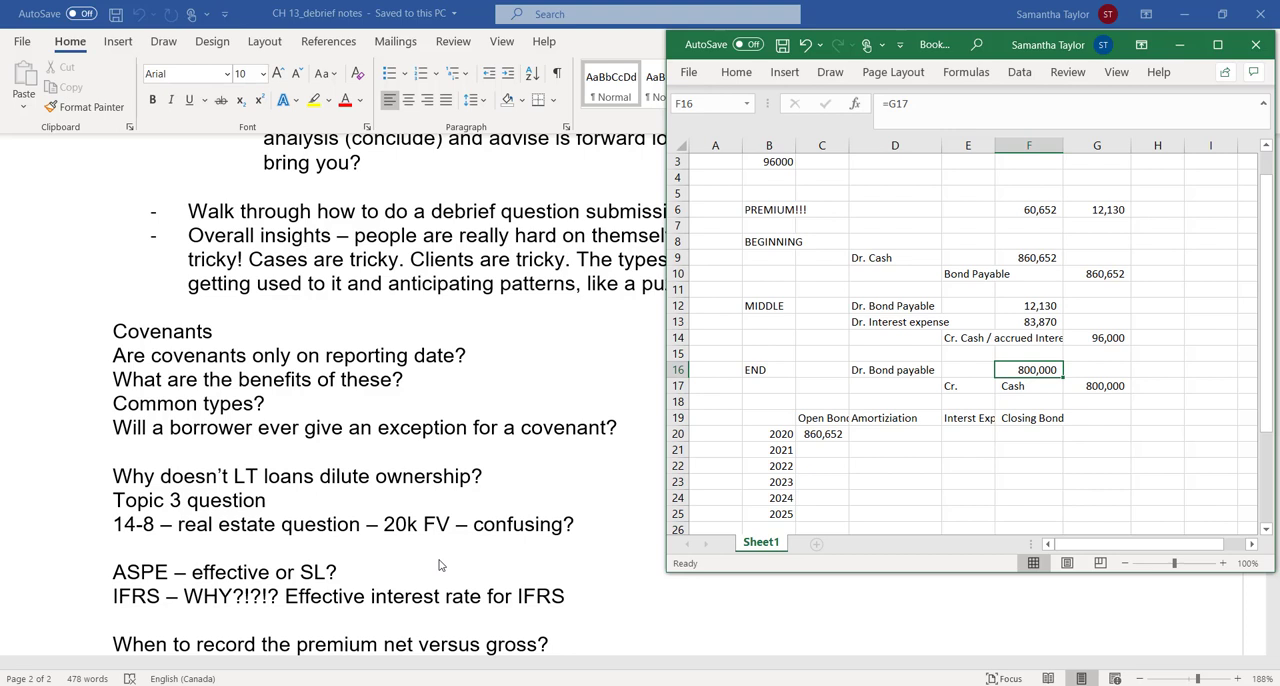
mouse_move(155, 650)
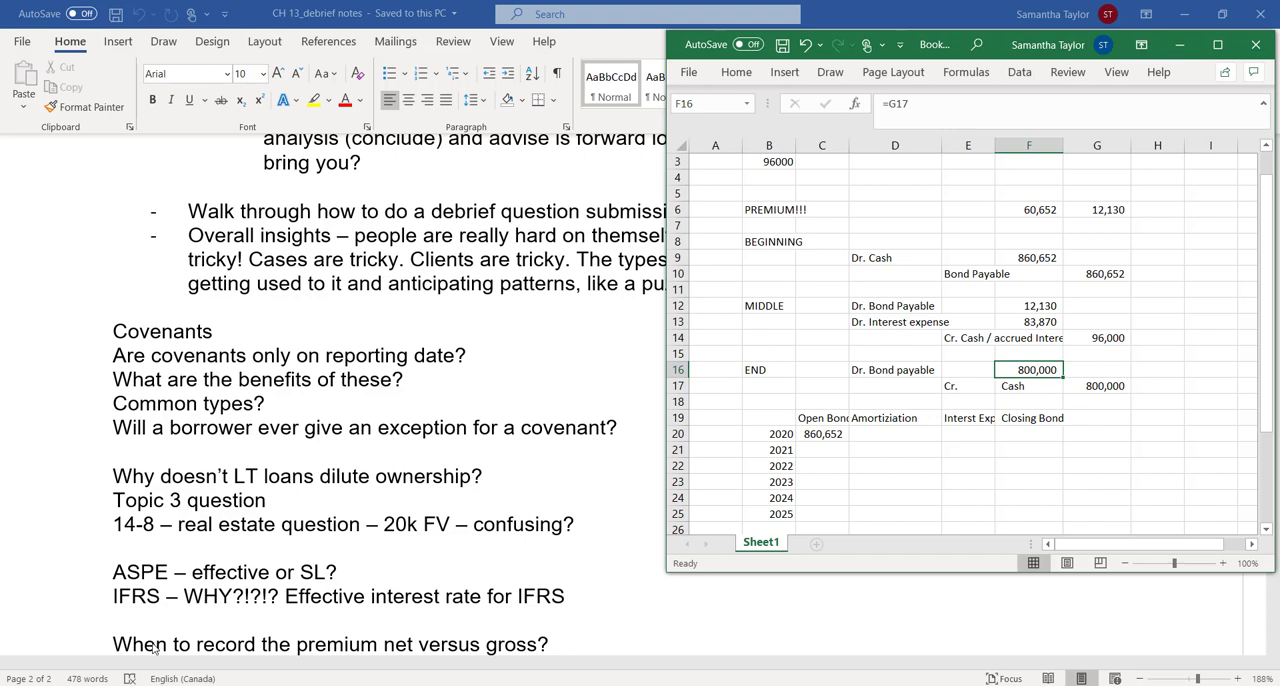
mouse_move(205, 623)
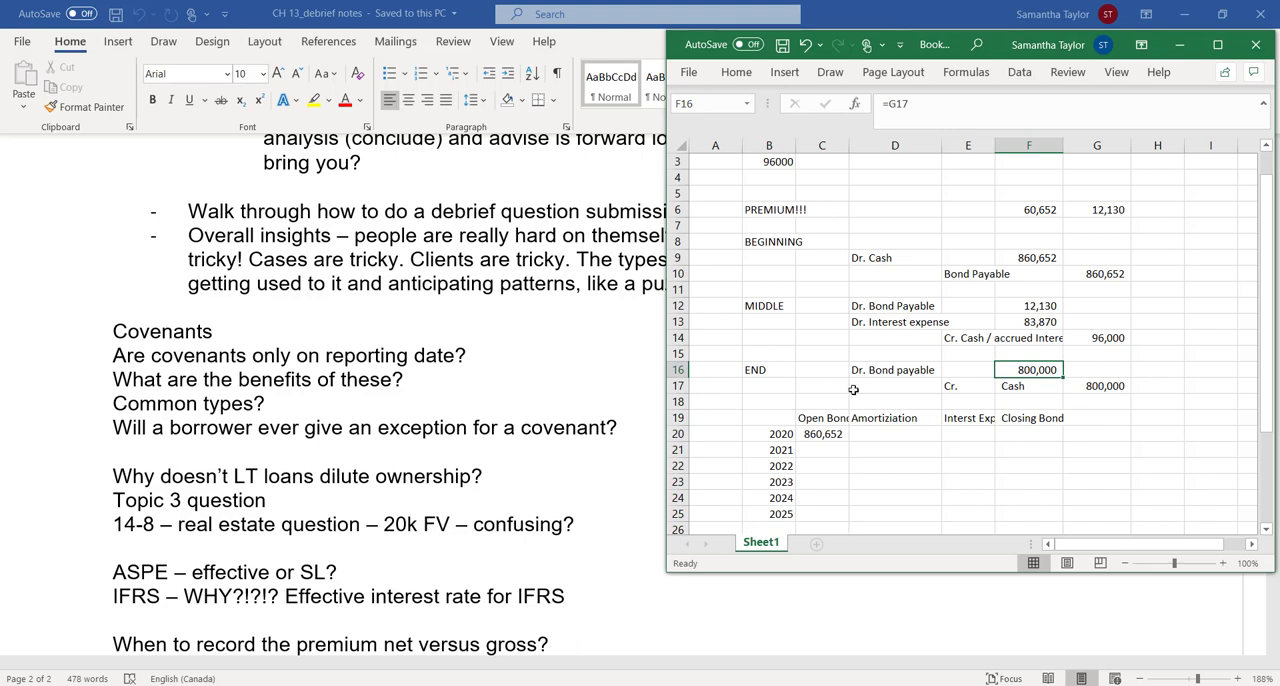
mouse_move(924, 214)
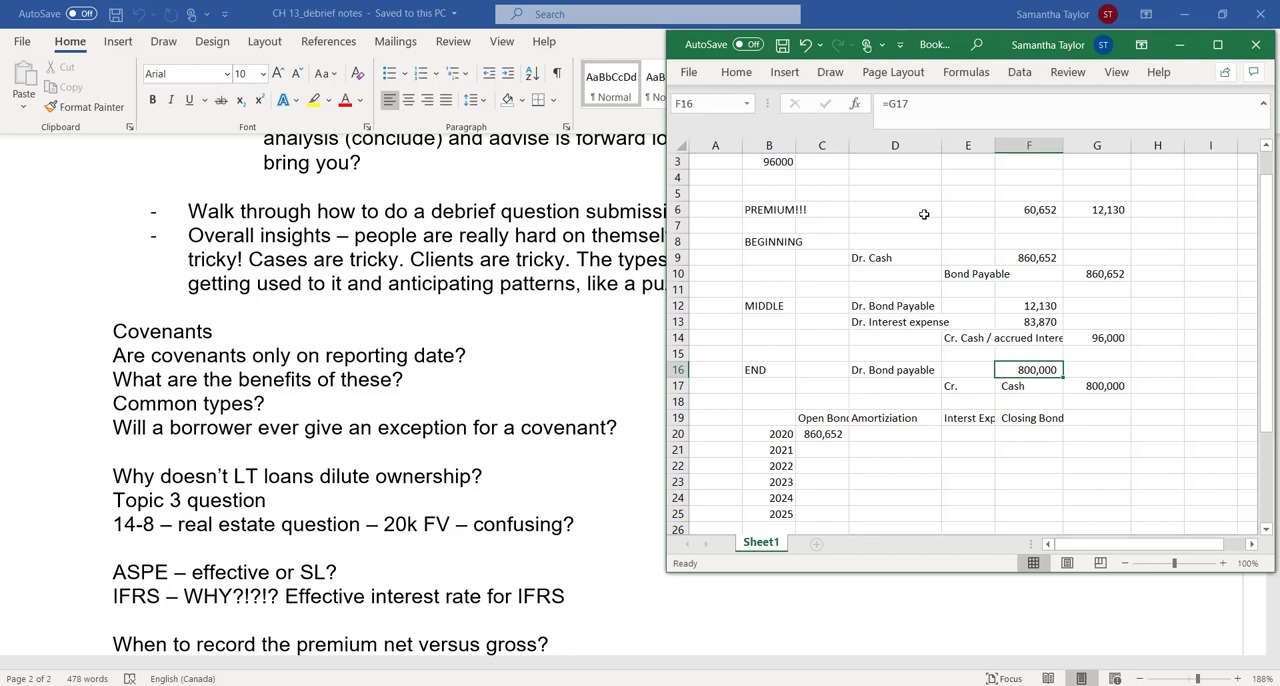
left_click_drag(1028, 305, 1028, 321)
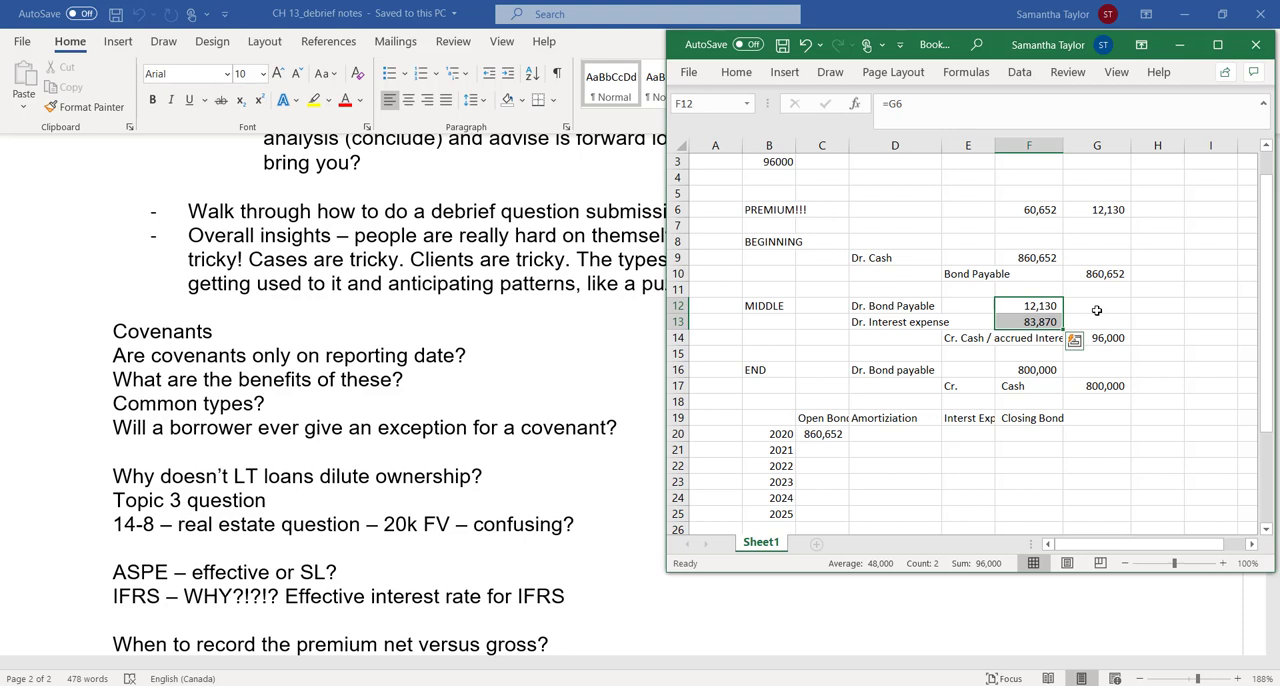
Confirm the 12,130 debit in F12 is linked by the formula =G6
left_click(1096, 305)
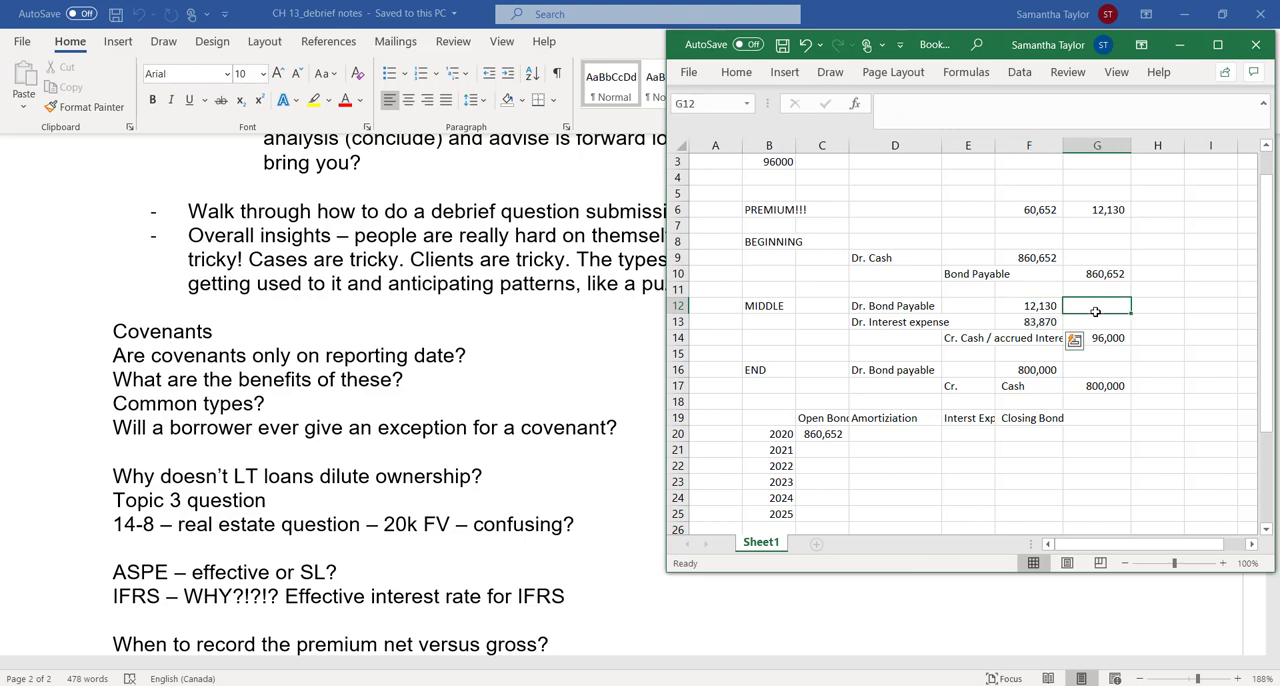
left_click(1028, 305)
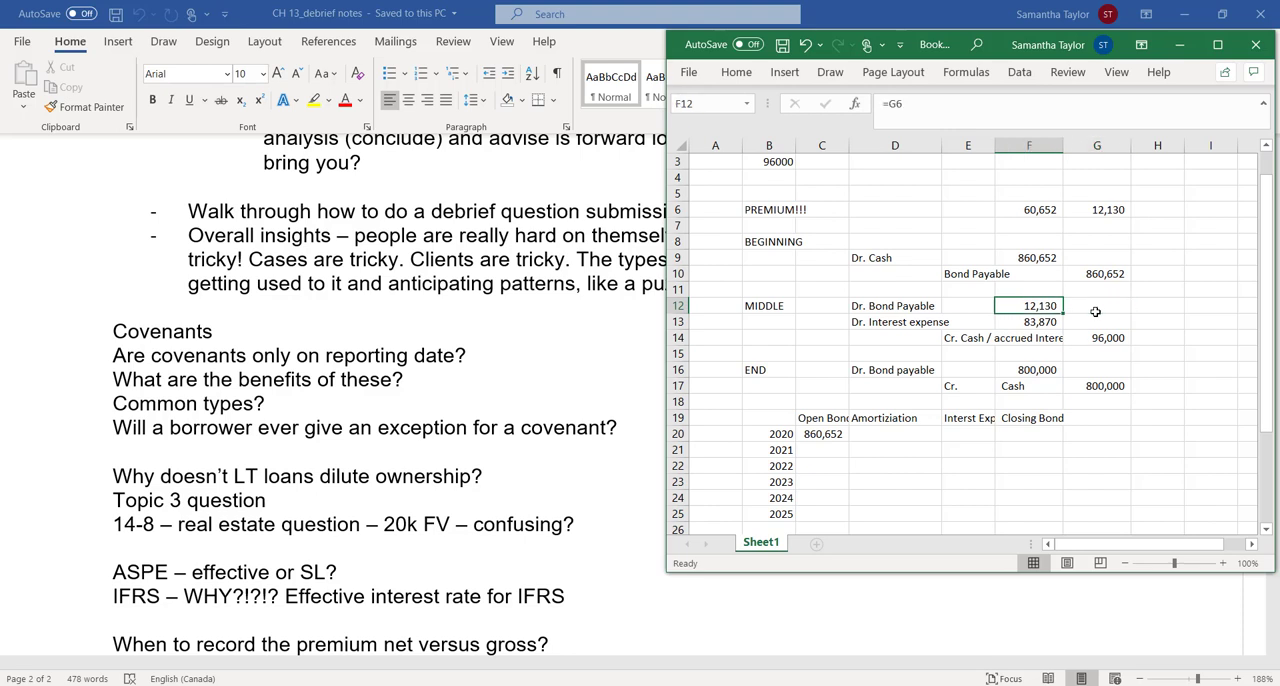
left_click(1096, 305)
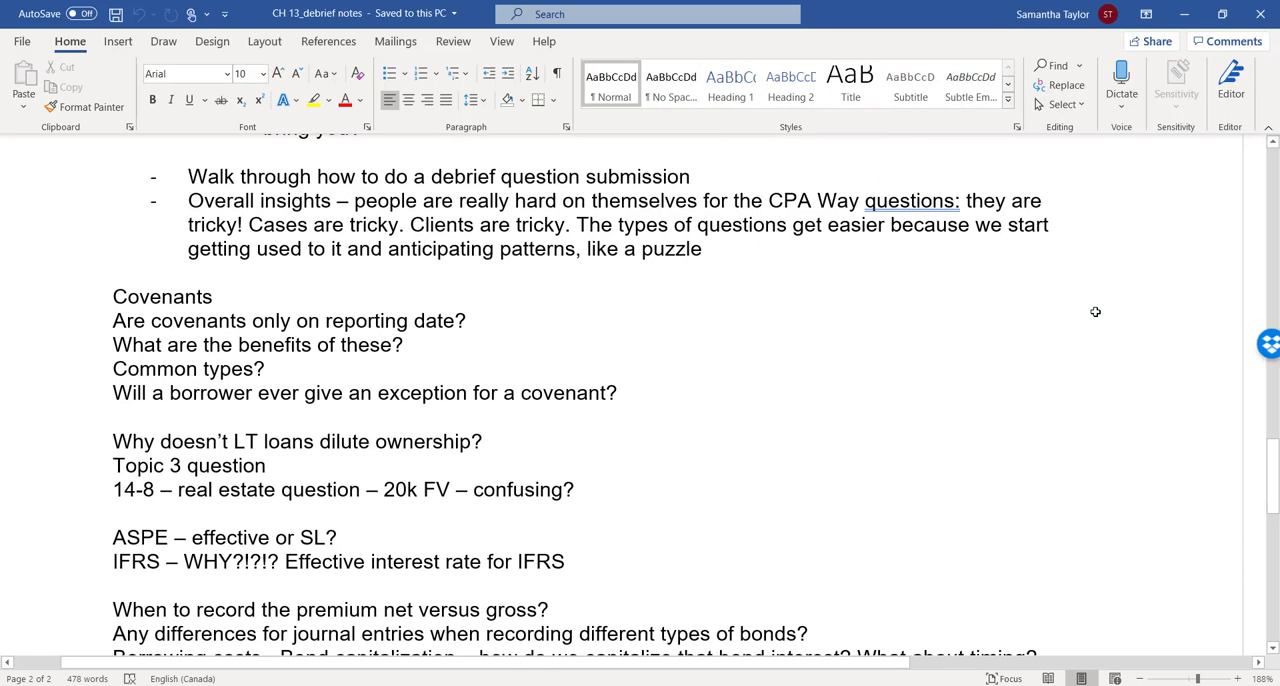
scroll("up", 3)
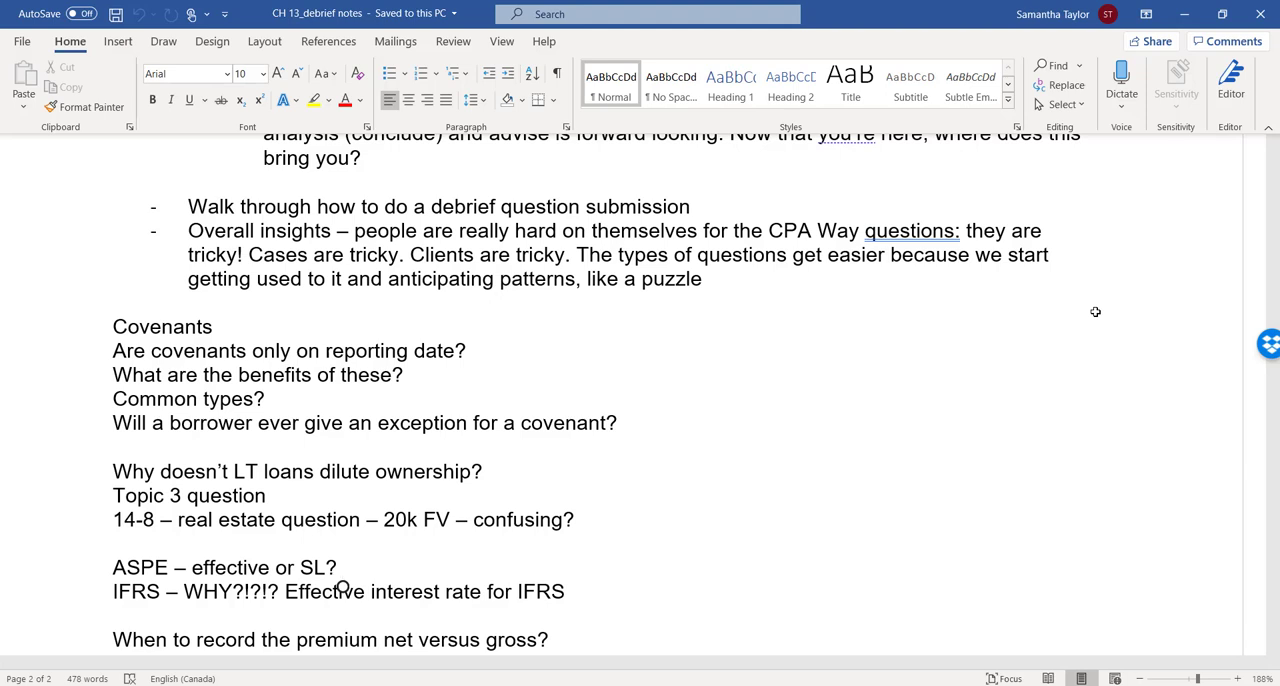
left_click(343, 567)
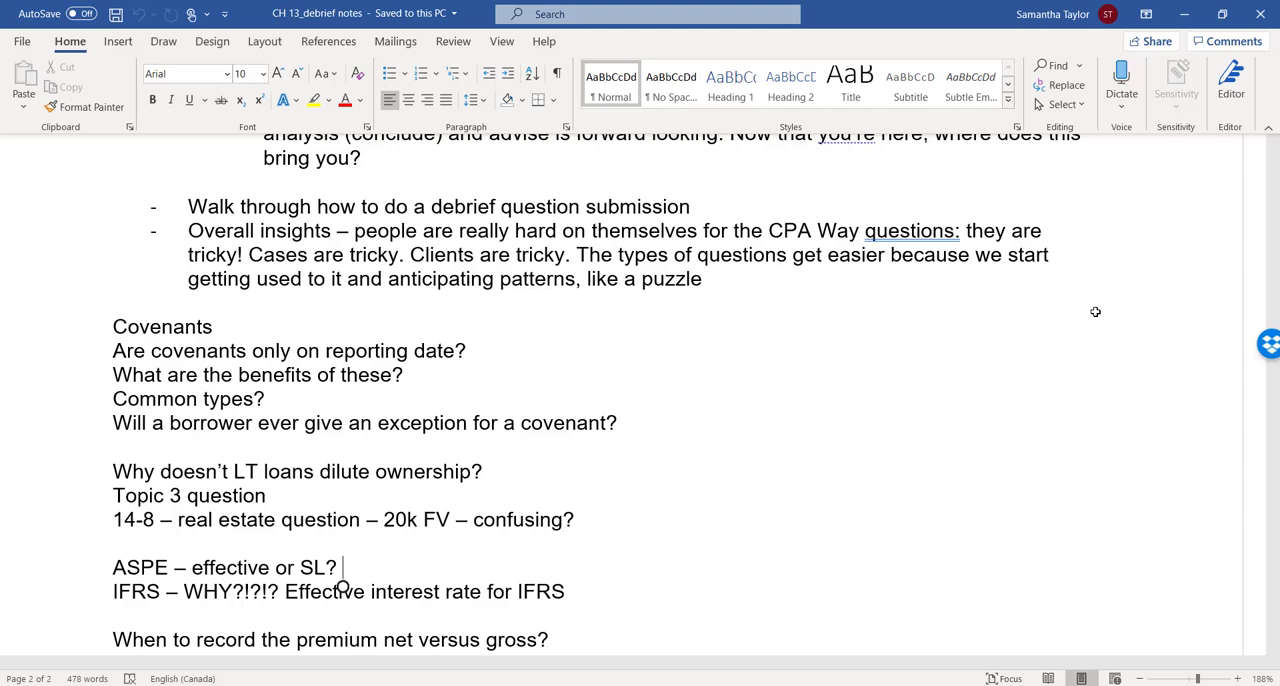
scroll("down", 3)
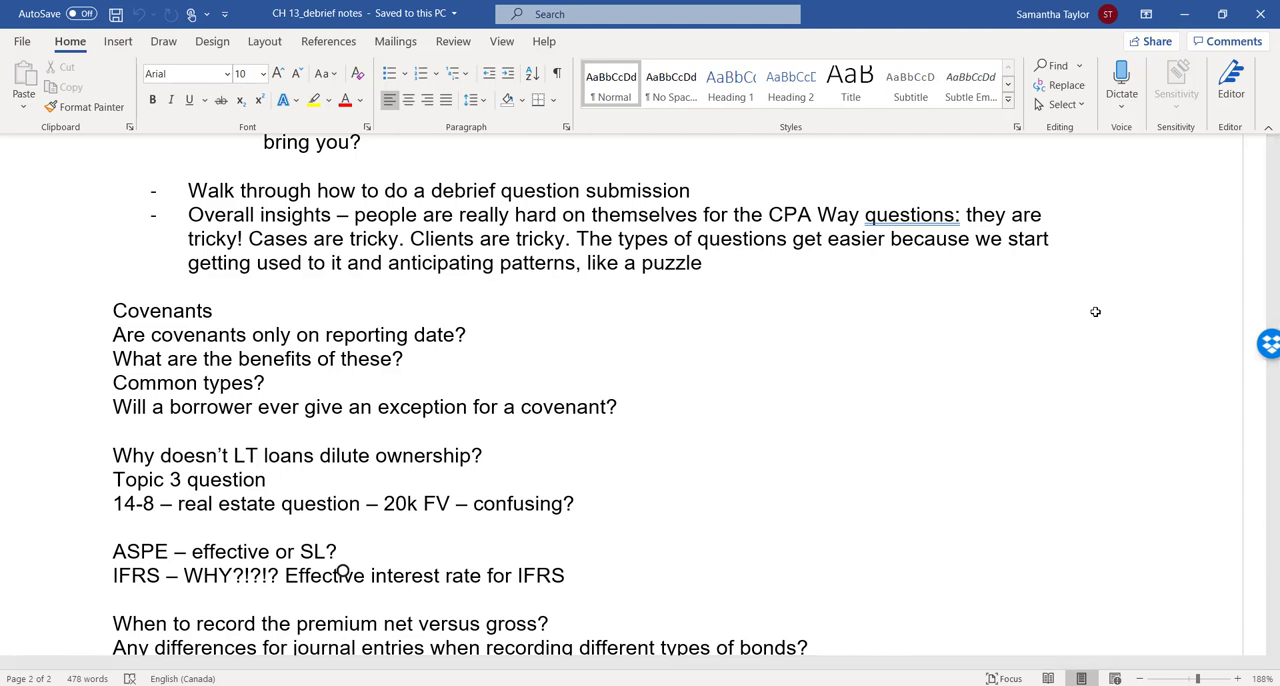
left_click(344, 551)
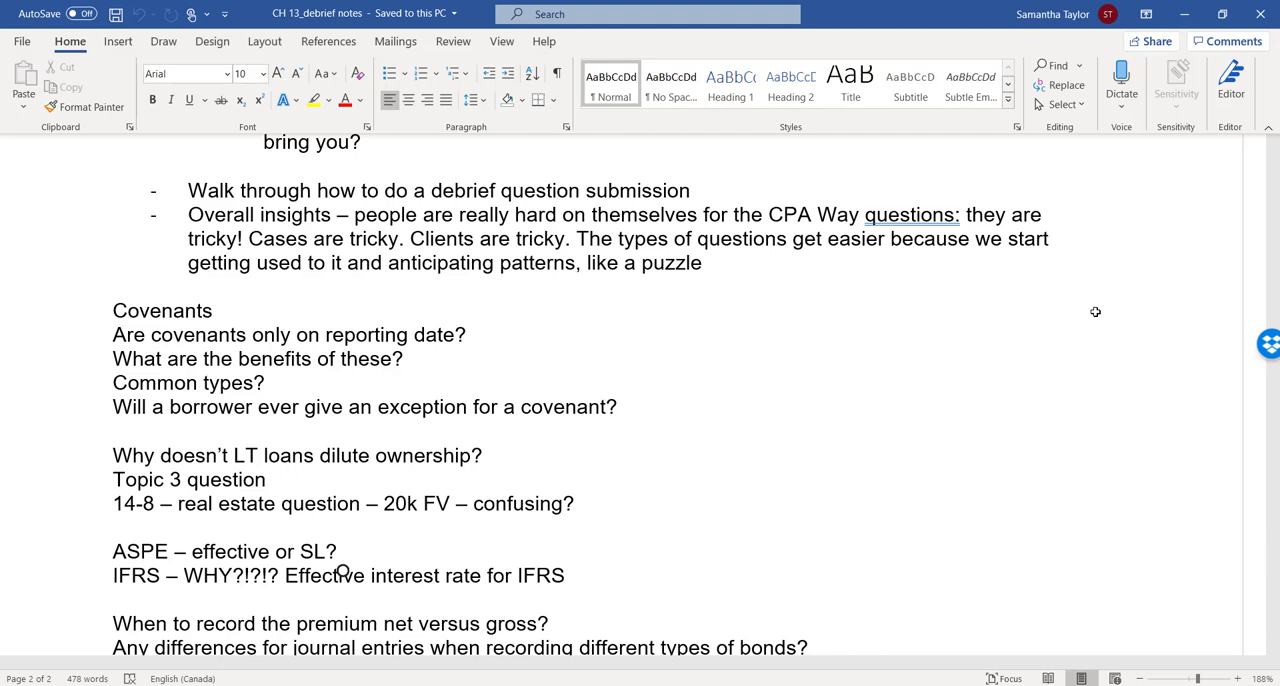
left_click(344, 551)
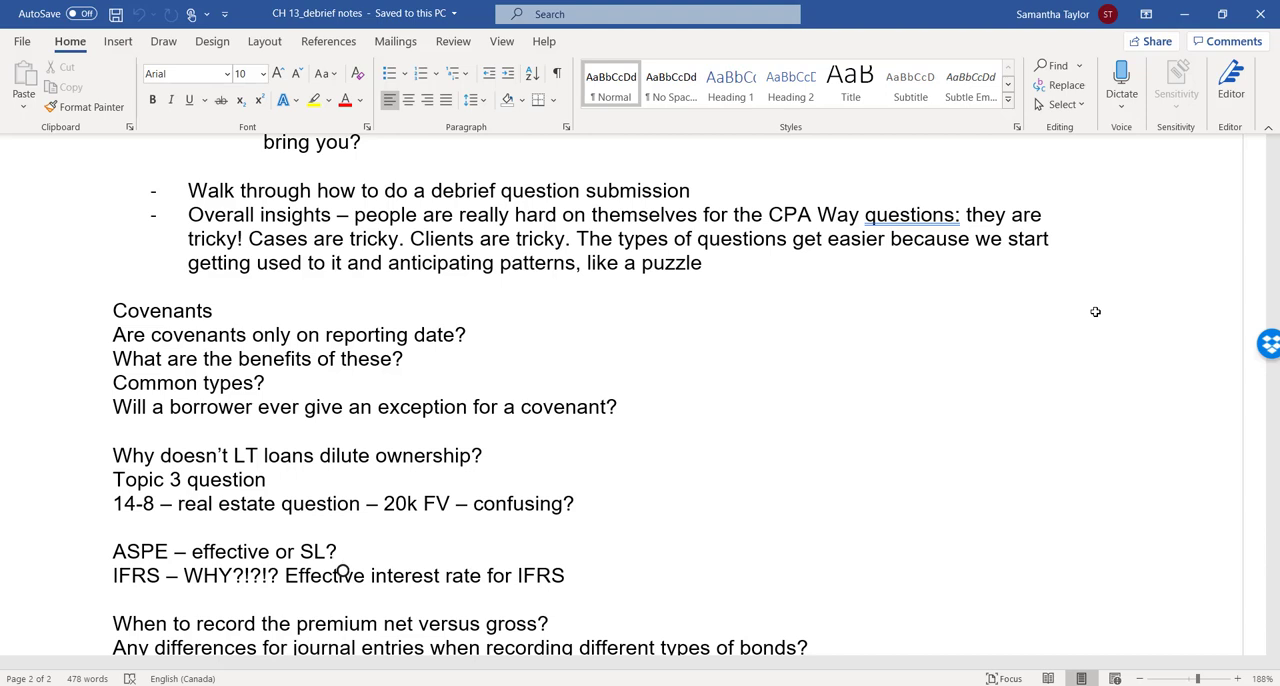
scroll("down", 3)
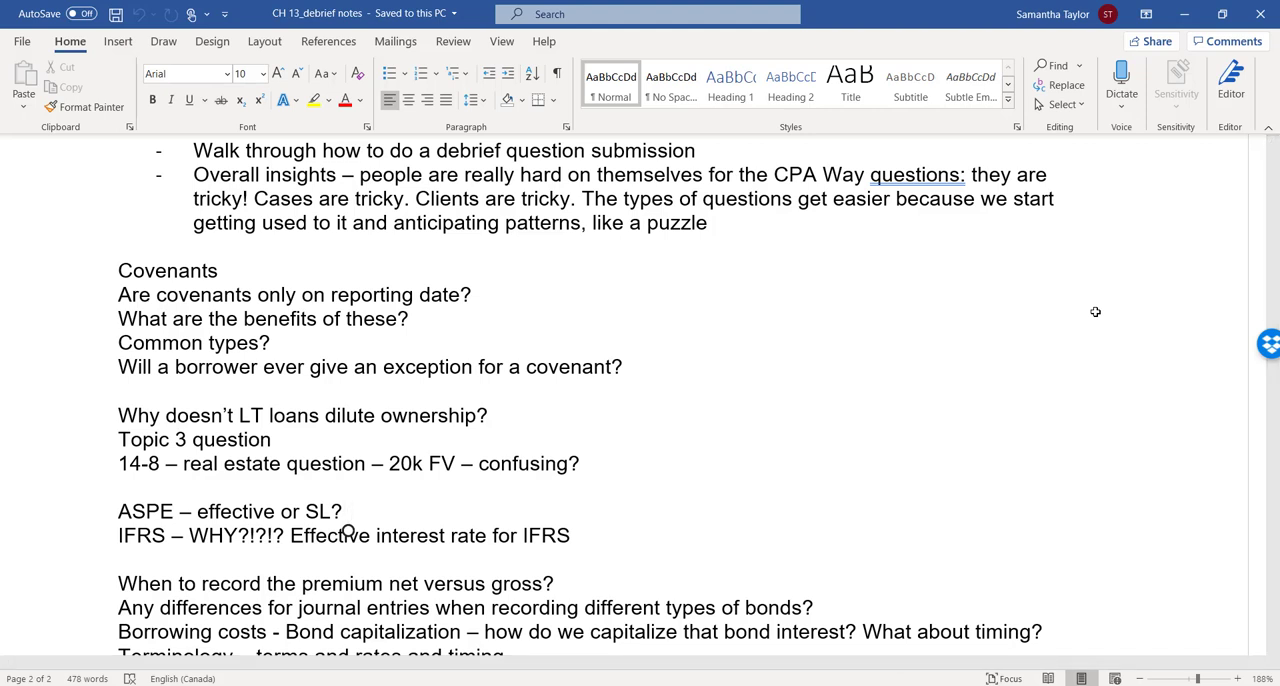
left_click(349, 511)
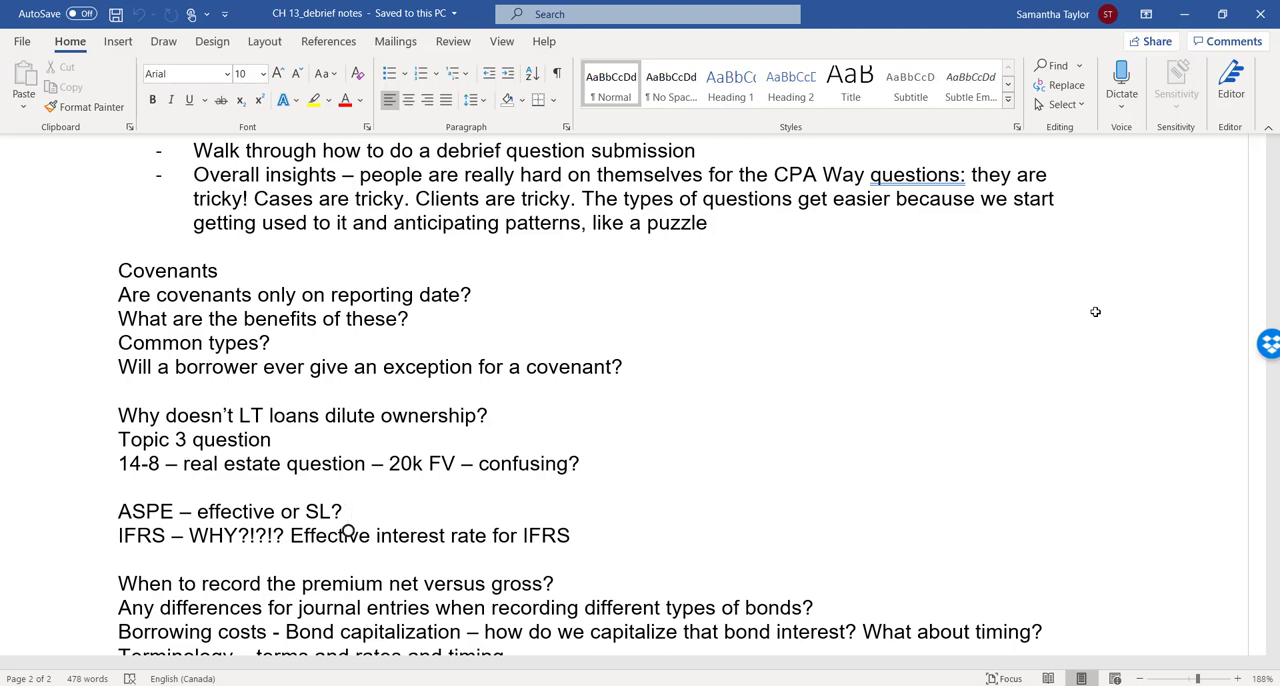
left_click(349, 511)
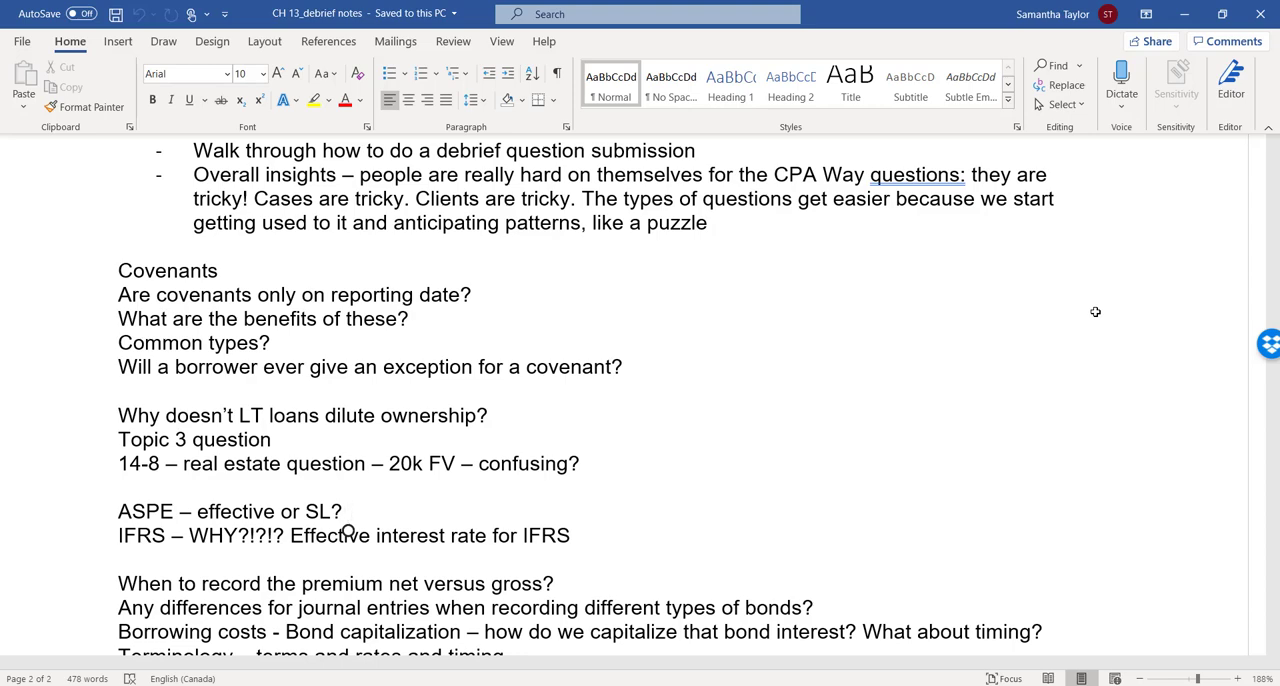
scroll("down", 3)
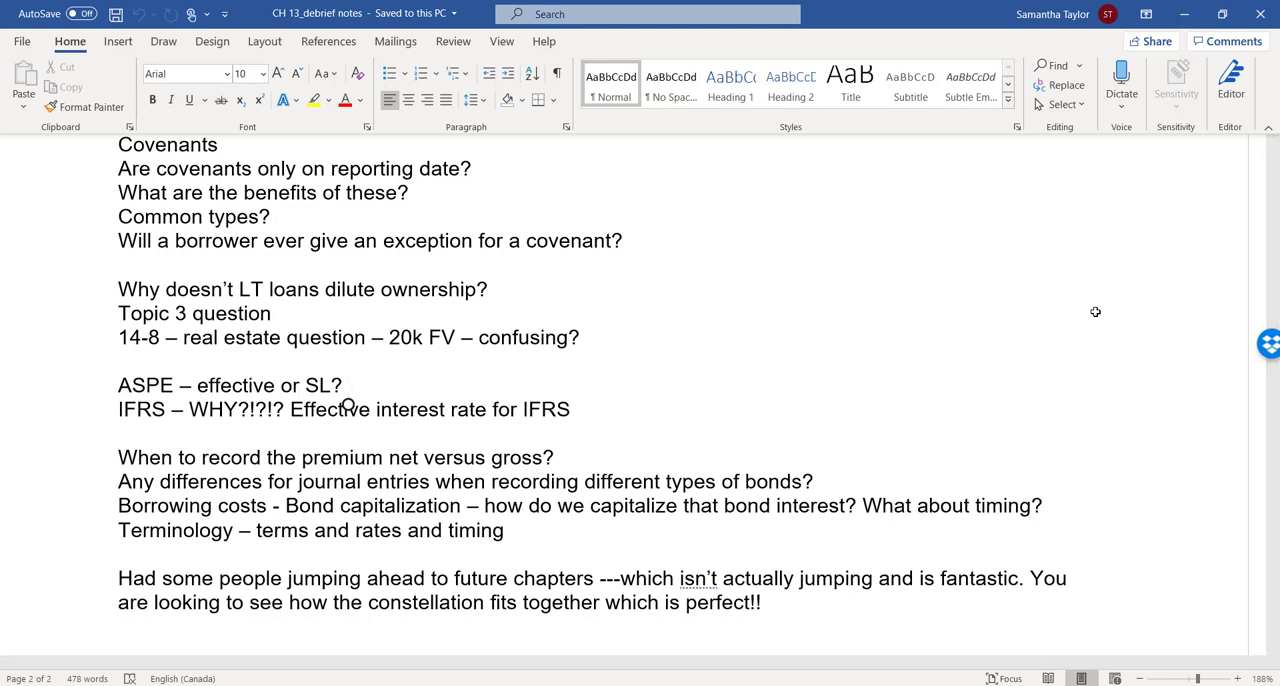
left_click(348, 385)
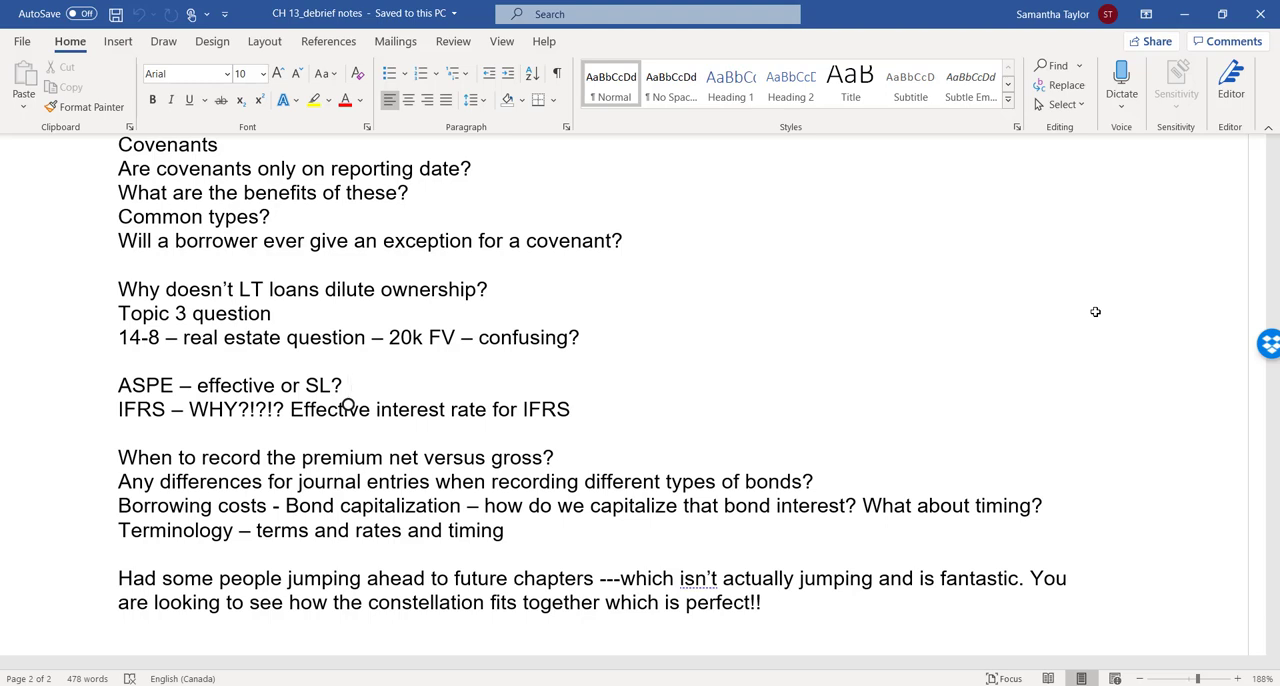
left_click(348, 385)
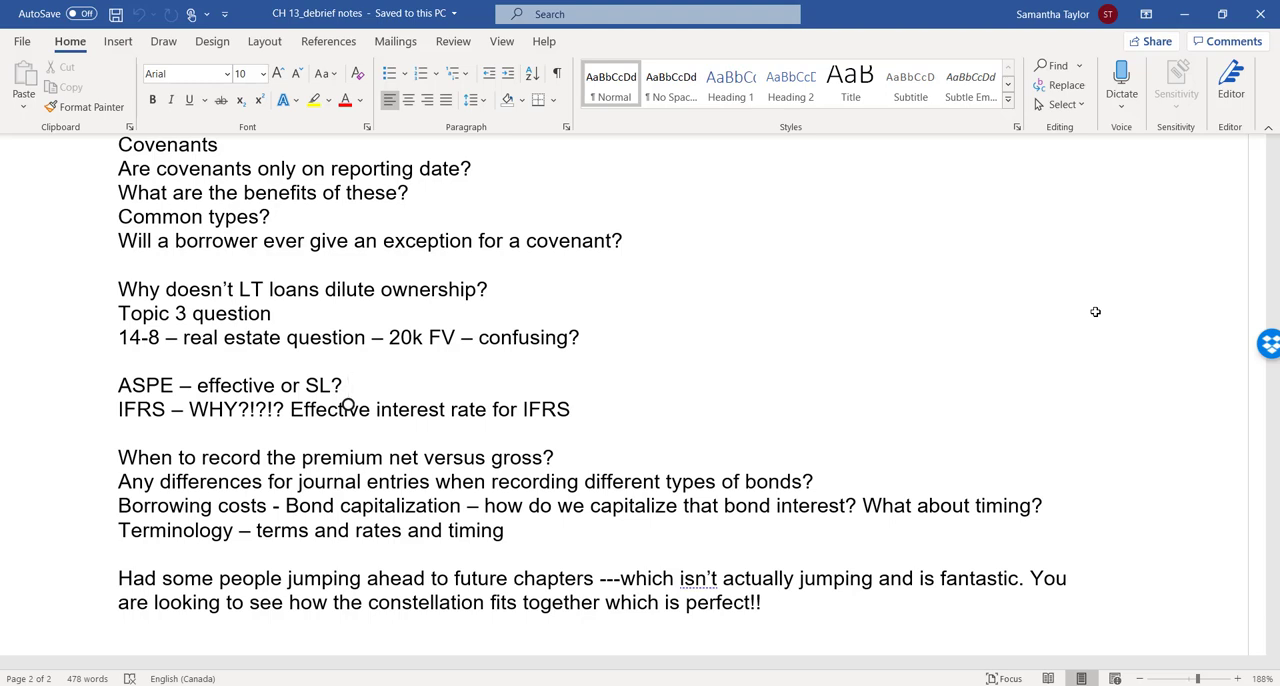
left_click(349, 385)
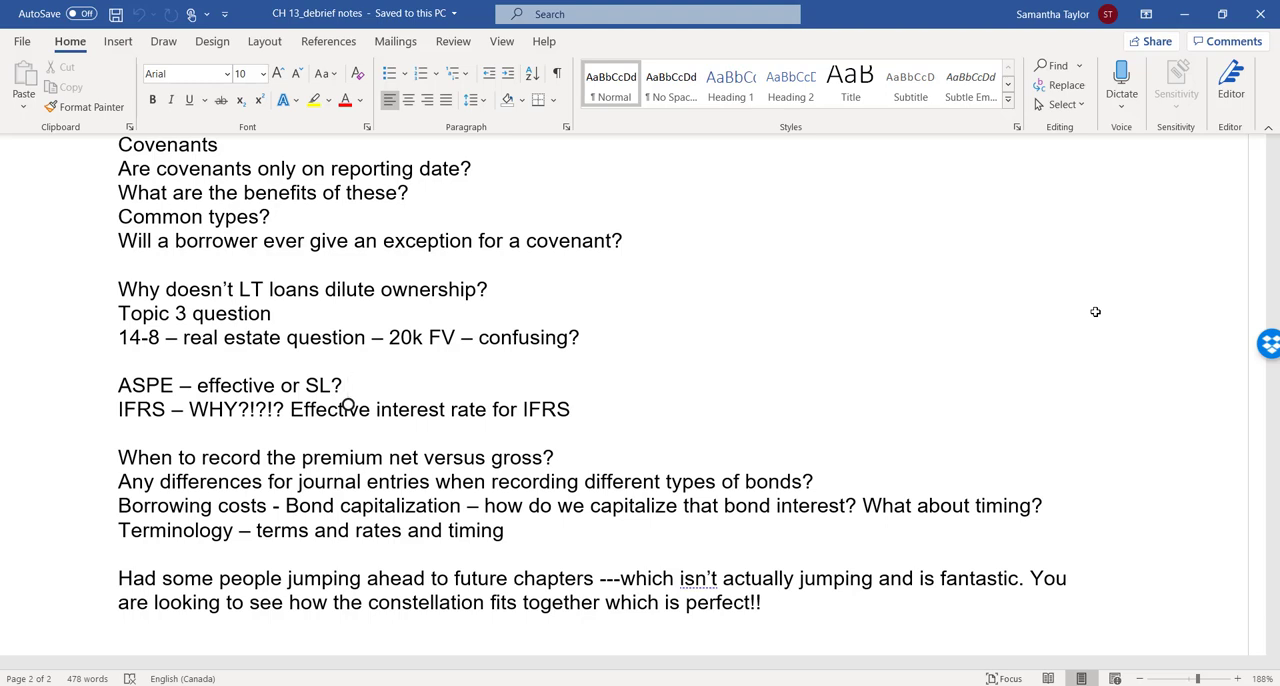
left_click(349, 385)
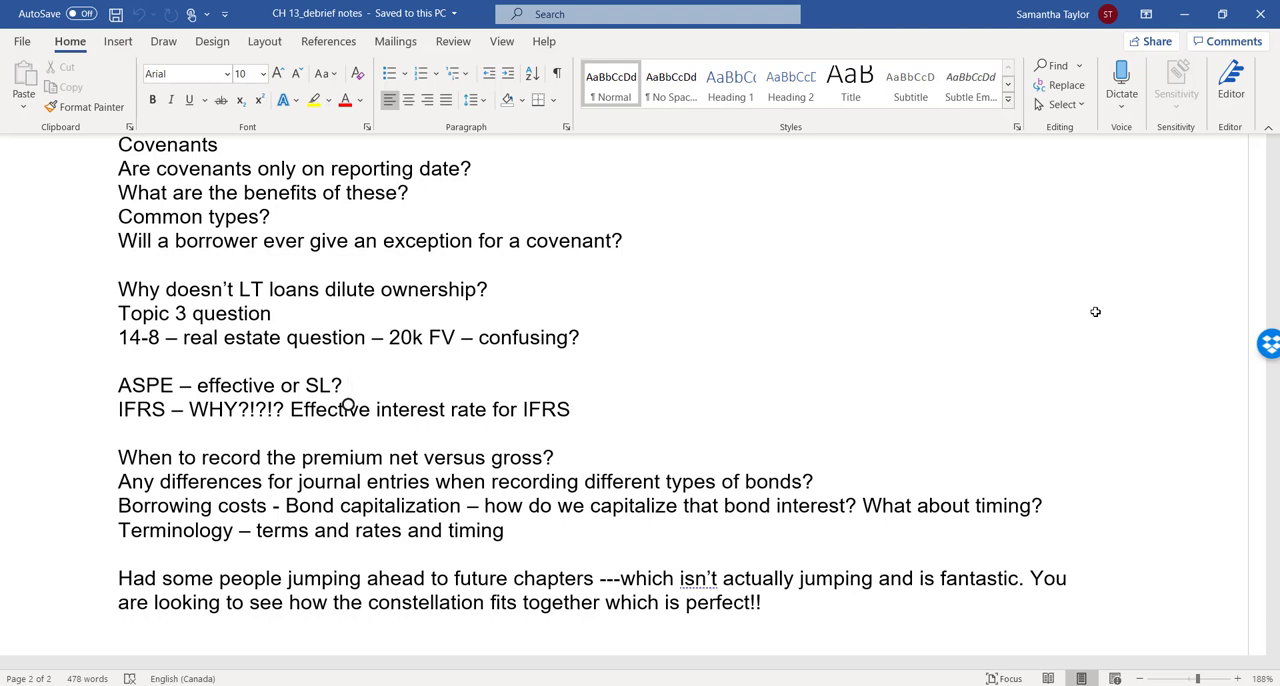
left_click(349, 386)
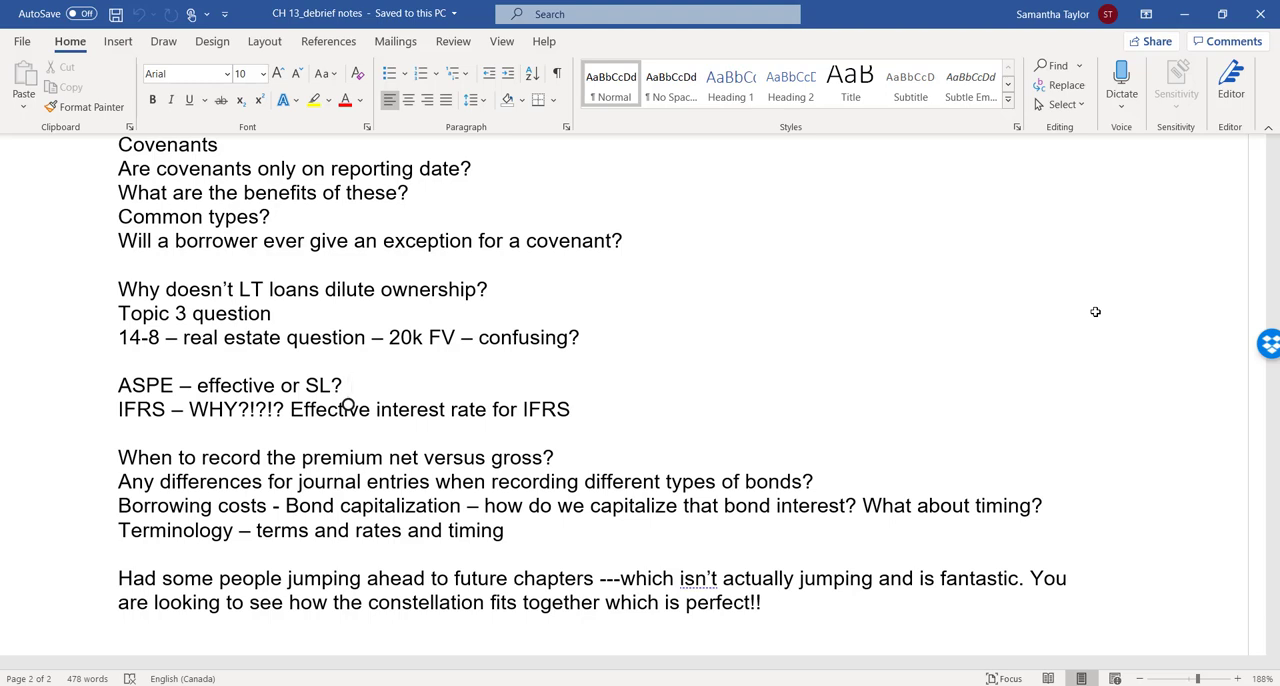
left_click(349, 385)
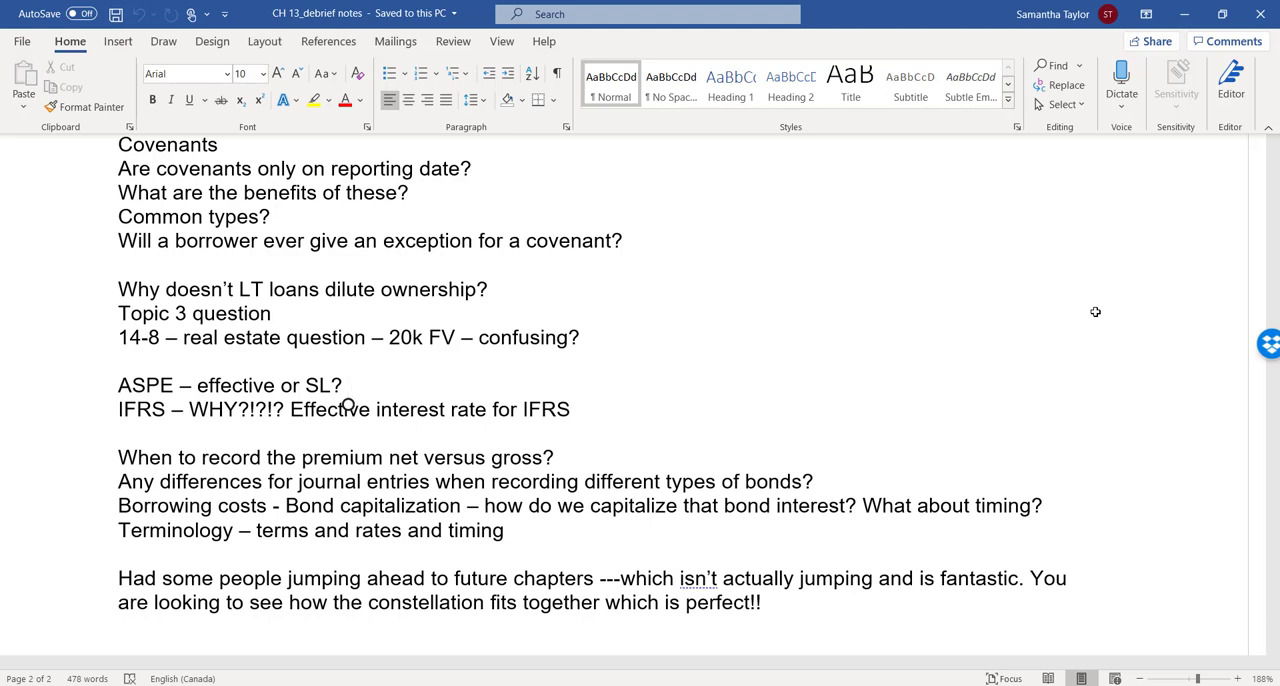
left_click(349, 385)
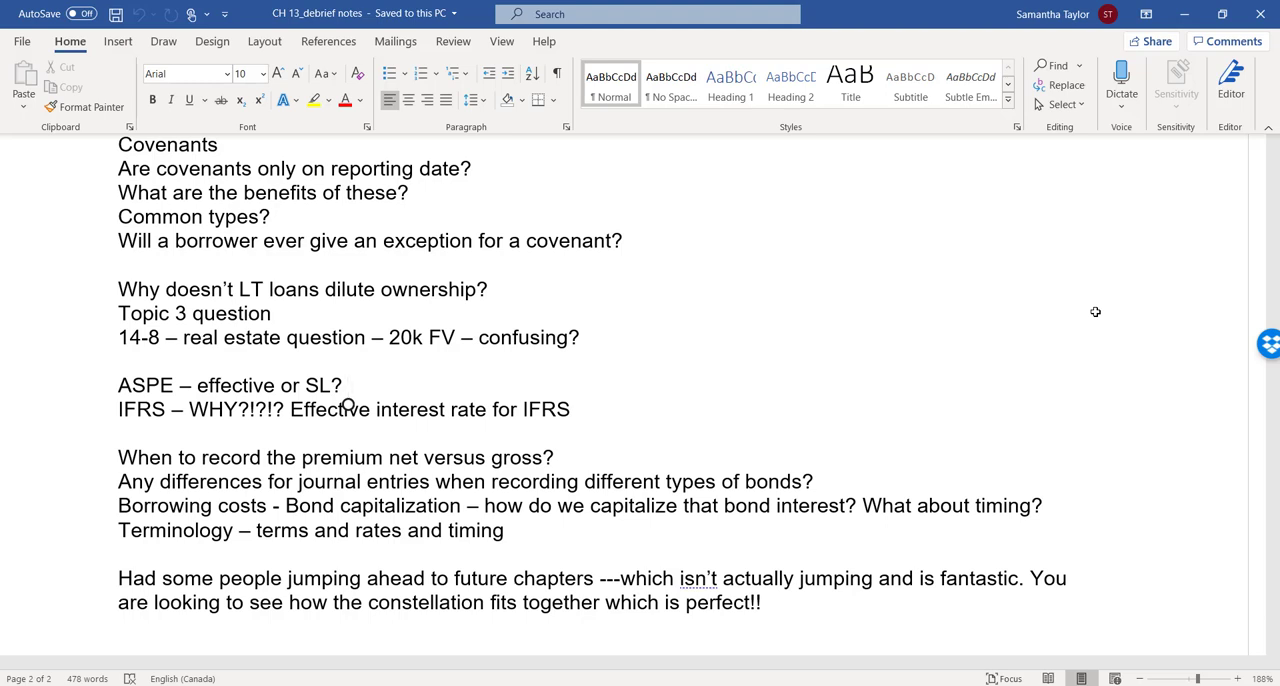
left_click(349, 385)
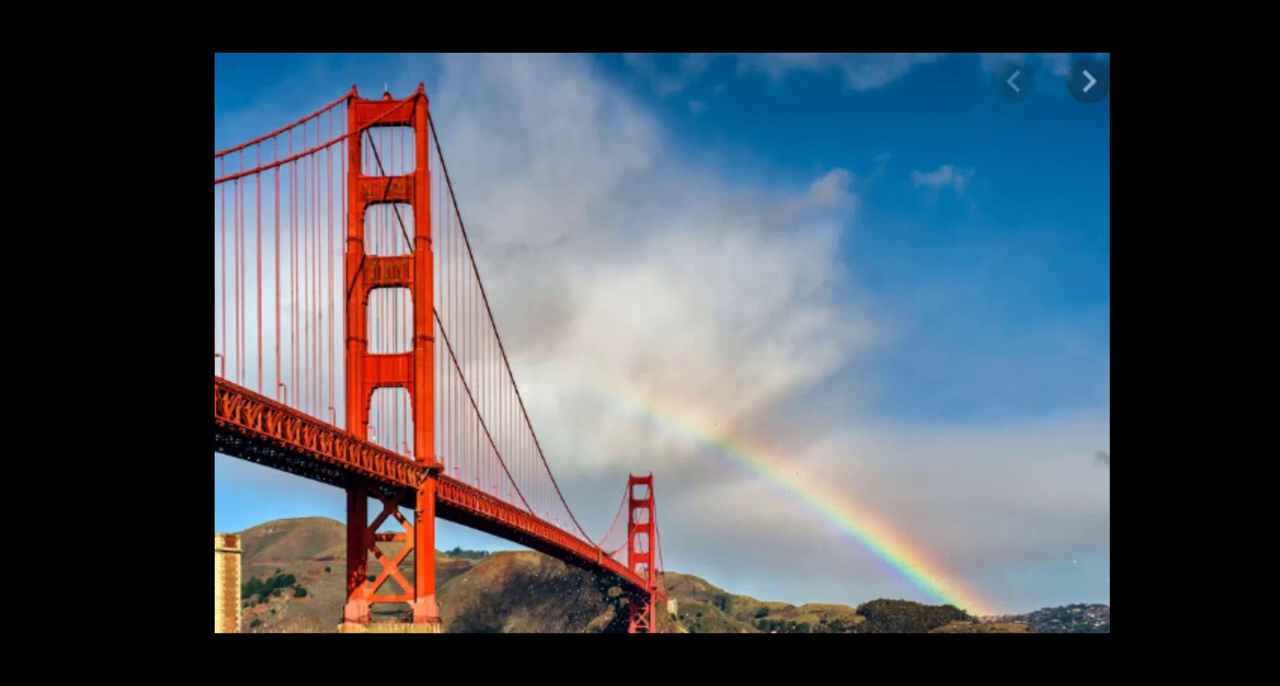
Advance from the Golden Gate photo to the Sydney Harbour rainbow photo
left_click(1088, 80)
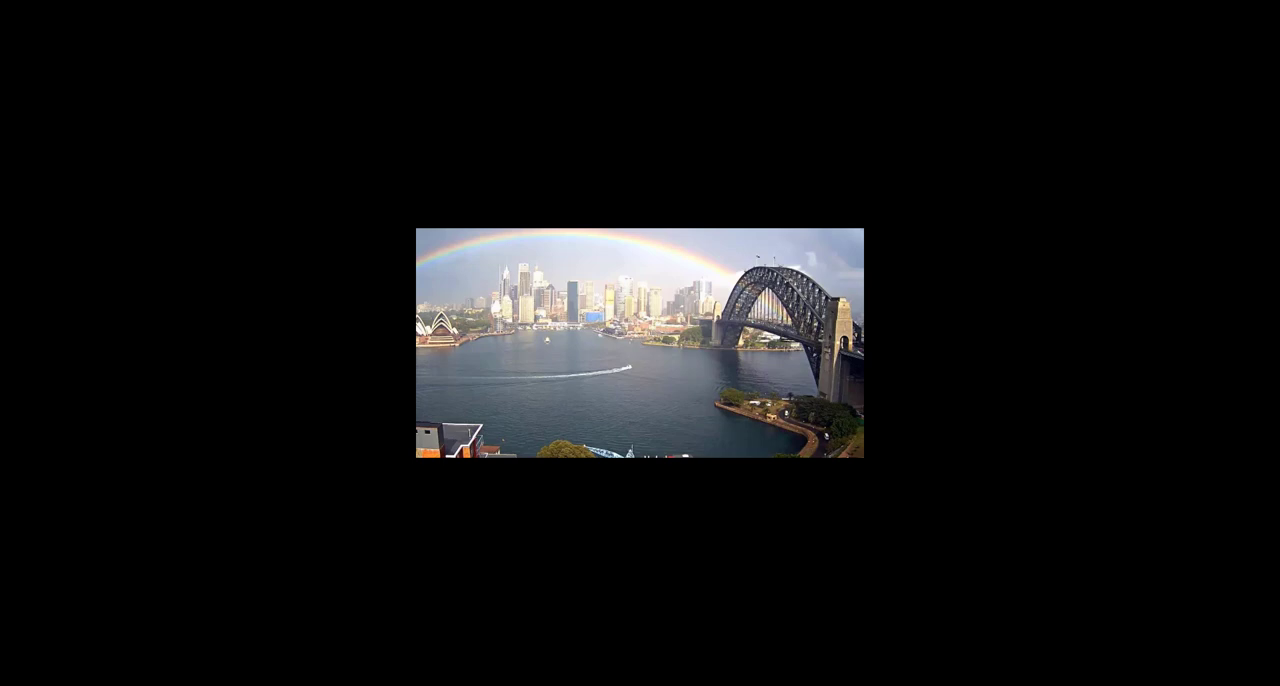